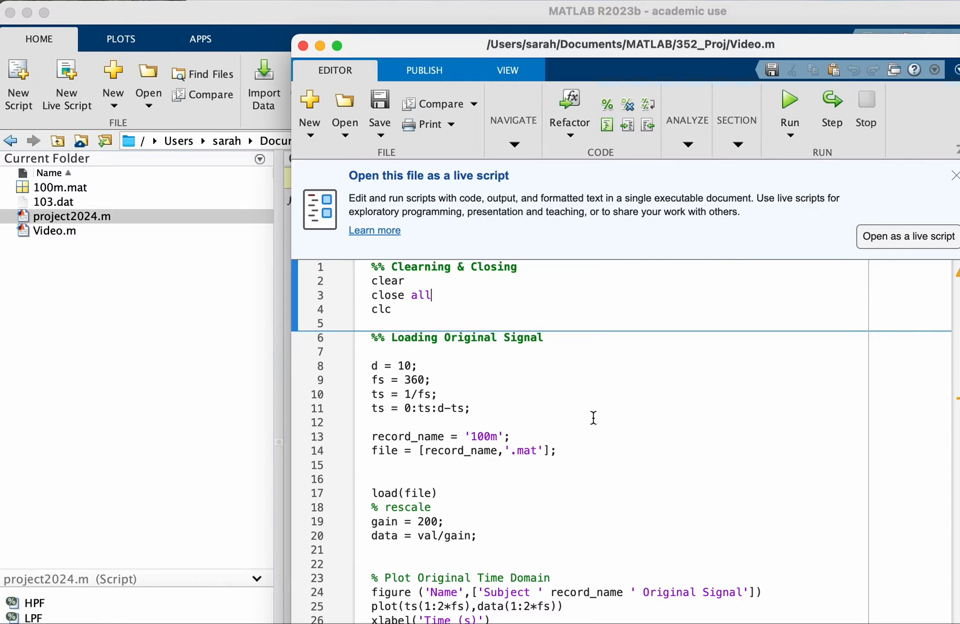
# - Scroll through the Video.m script to review its contents
pyautogui.scroll(-3)
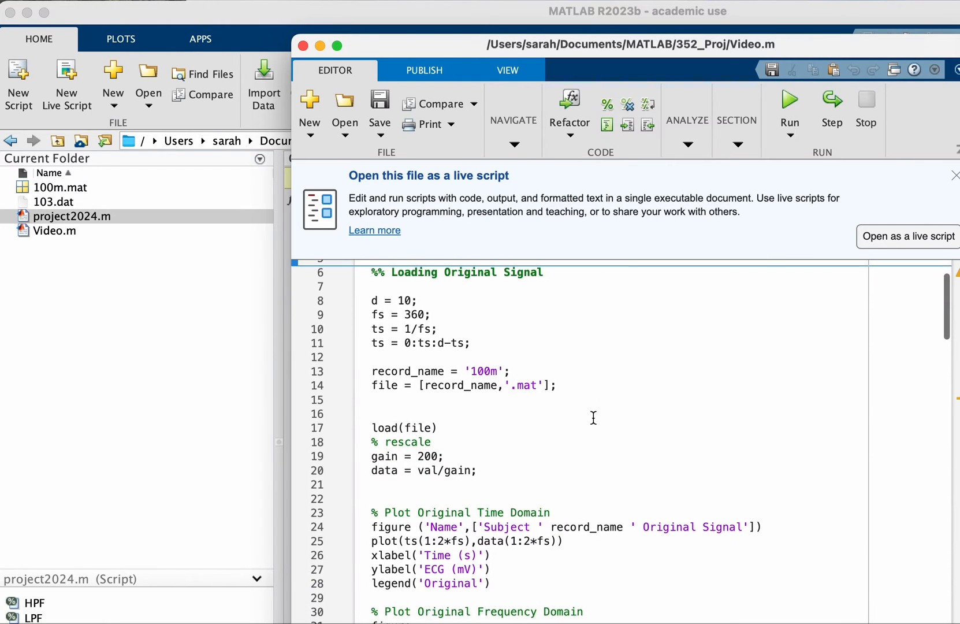
pyautogui.scroll(-3)
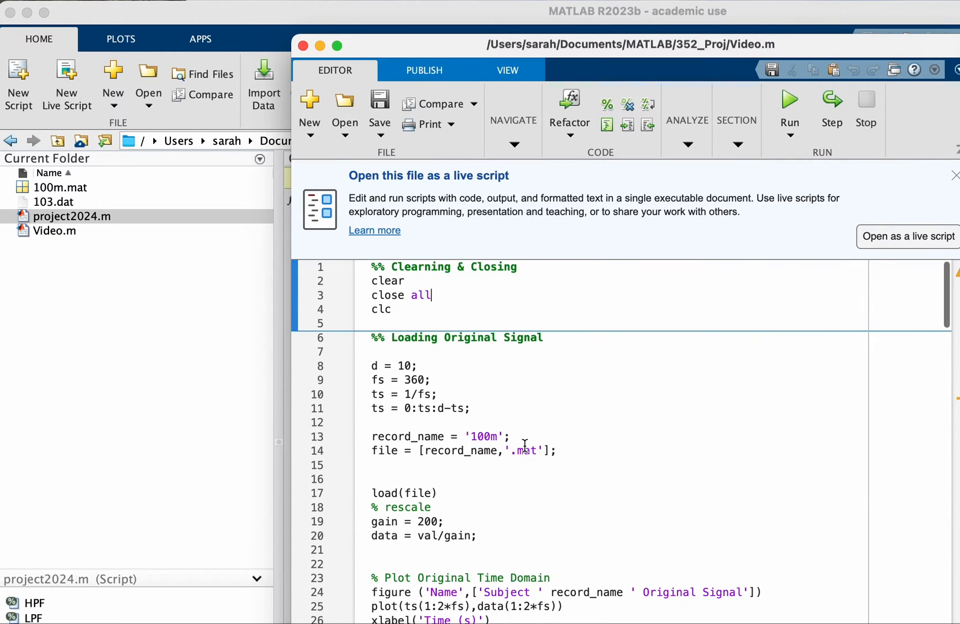
pyautogui.scroll(-3)
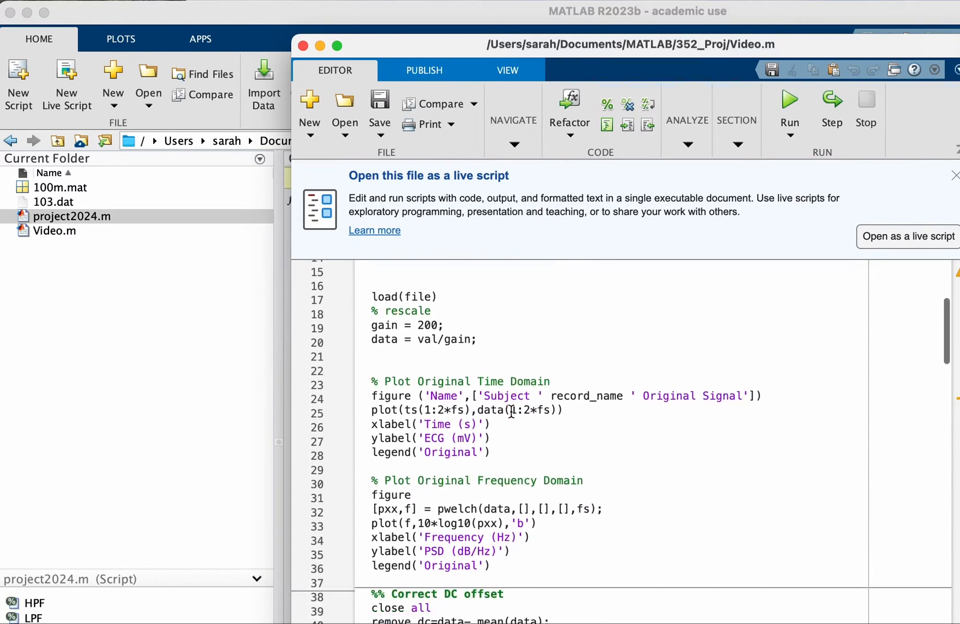
pyautogui.scroll(-3)
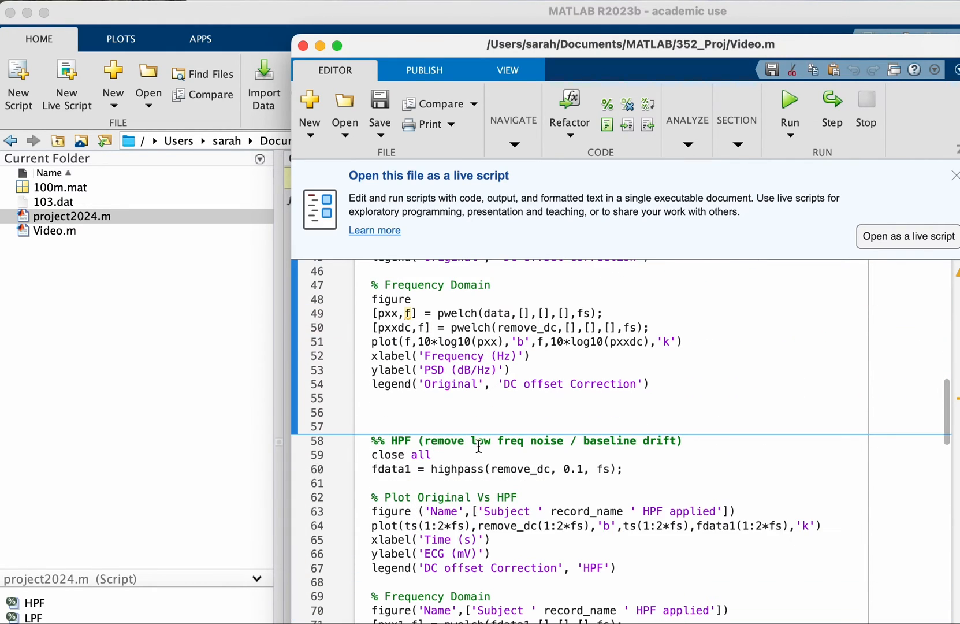
pyautogui.moveTo(574, 437)
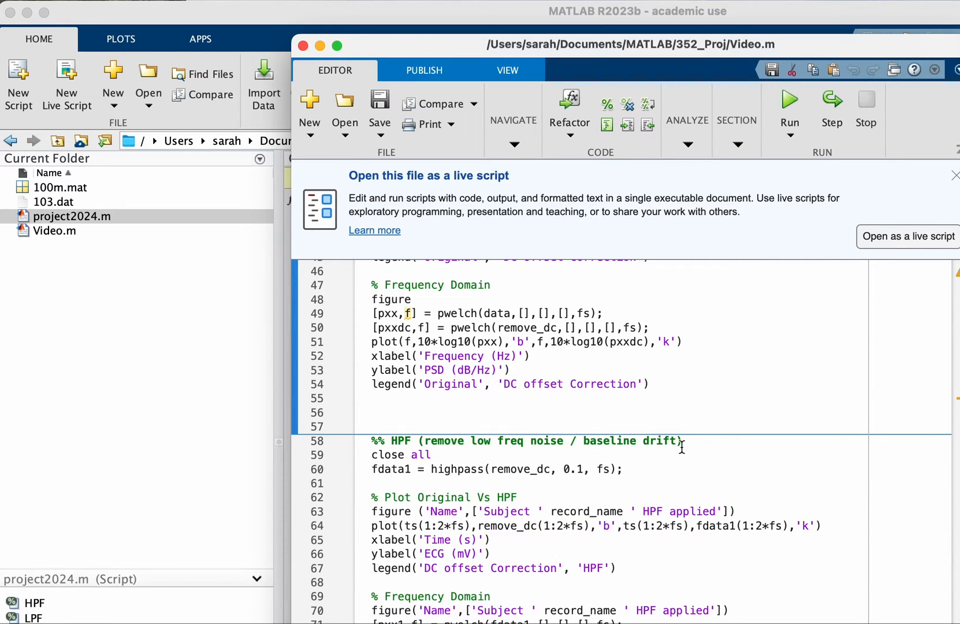
pyautogui.scroll(-3)
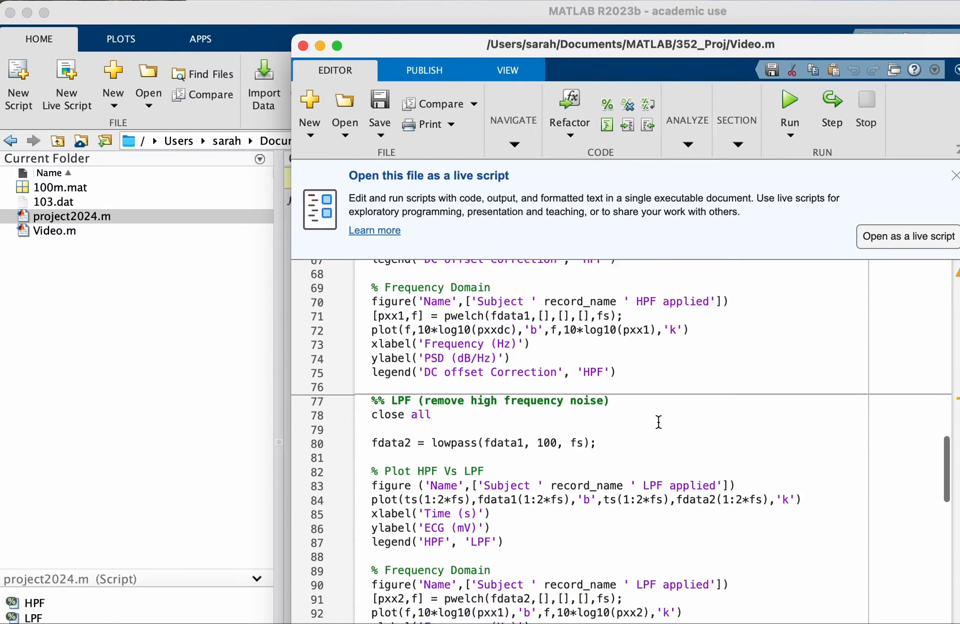
pyautogui.scroll(-3)
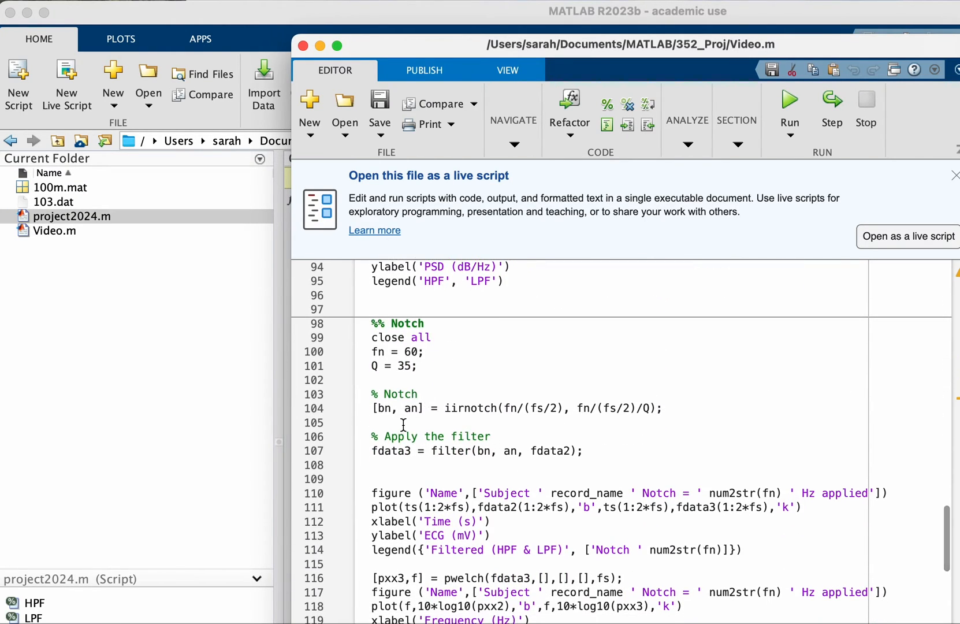
pyautogui.scroll(3)
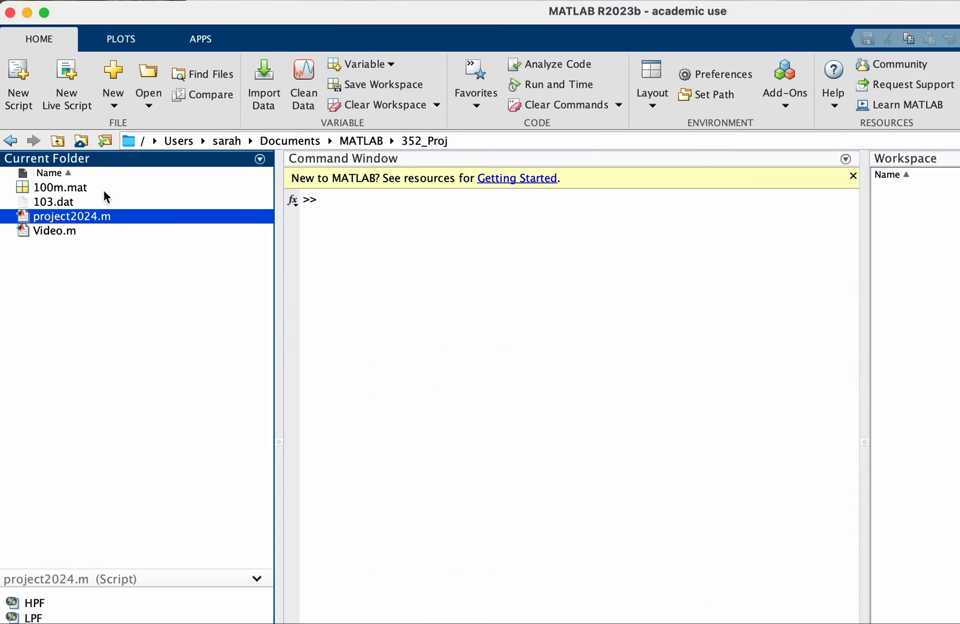
# - Load 100m.mat so the 1x3600 val ECG signal is in the workspace
pyautogui.click(61, 187)
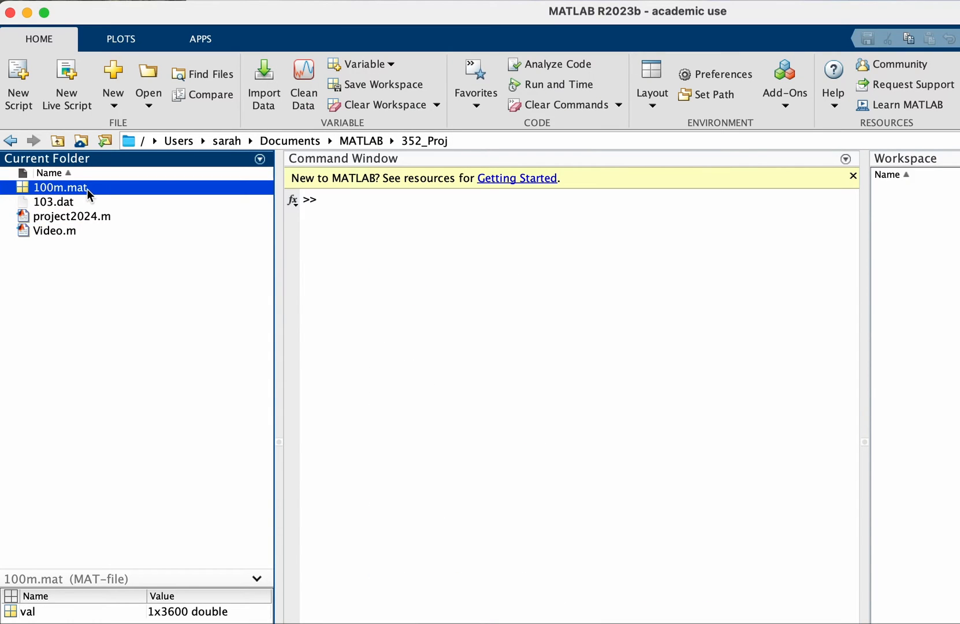
pyautogui.write("load('100m.mat')")
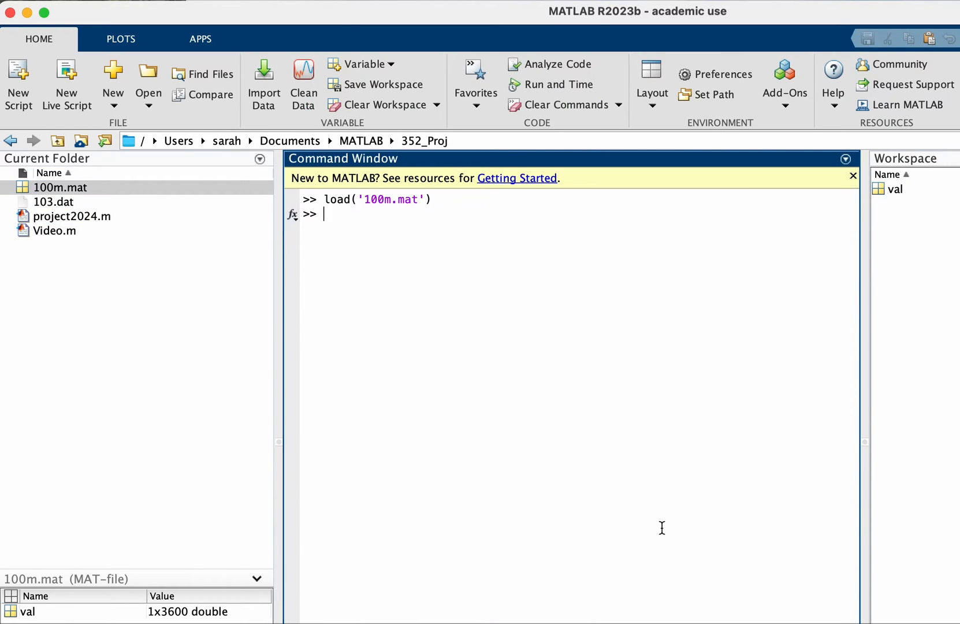
pyautogui.moveTo(729, 585)
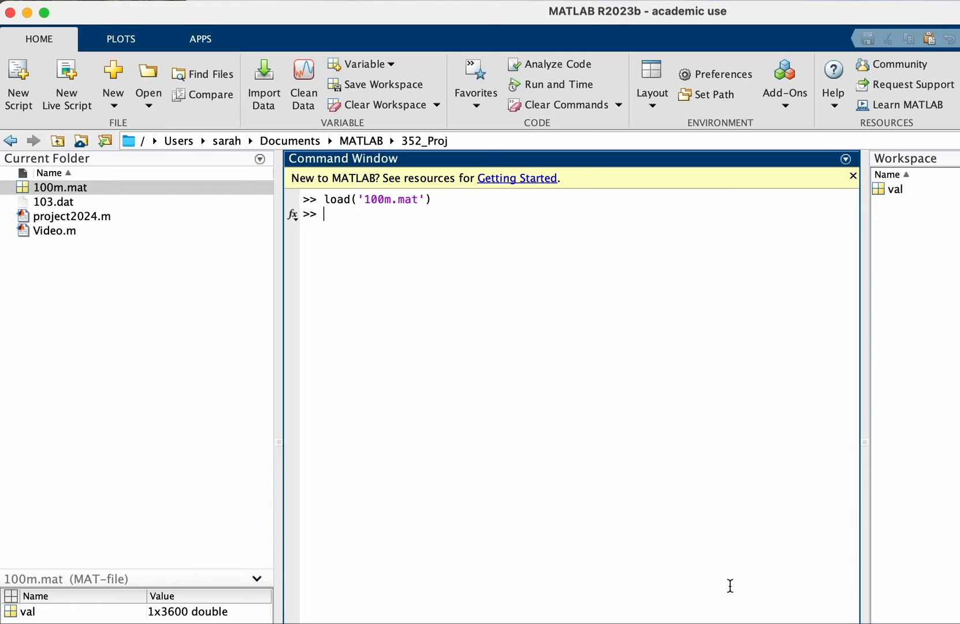
# - Evaluate the duration d, sampling rate fs and time-vector ts lines at the command line
pyautogui.doubleClick(55, 229)
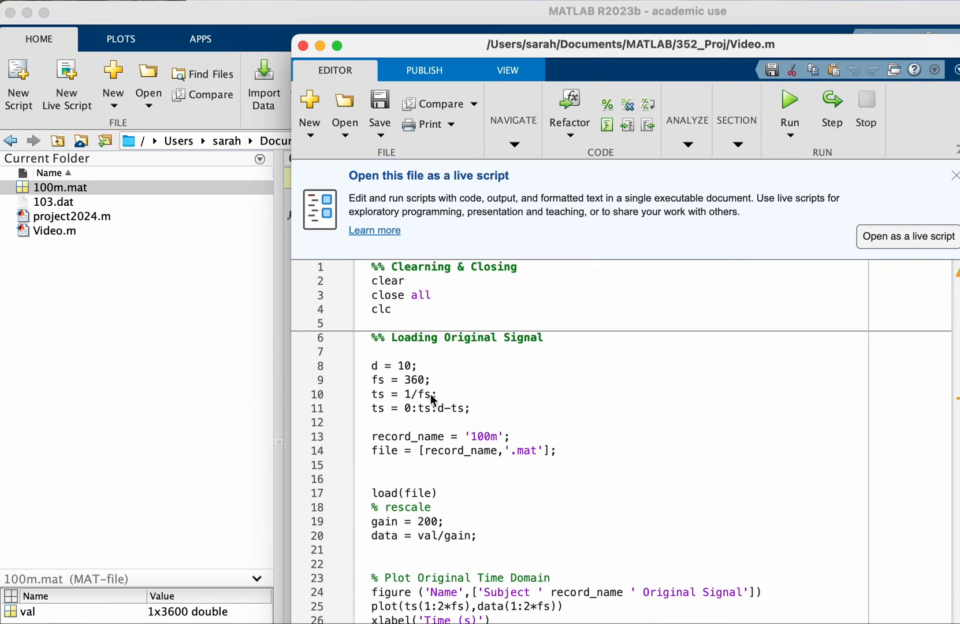
pyautogui.click(435, 393)
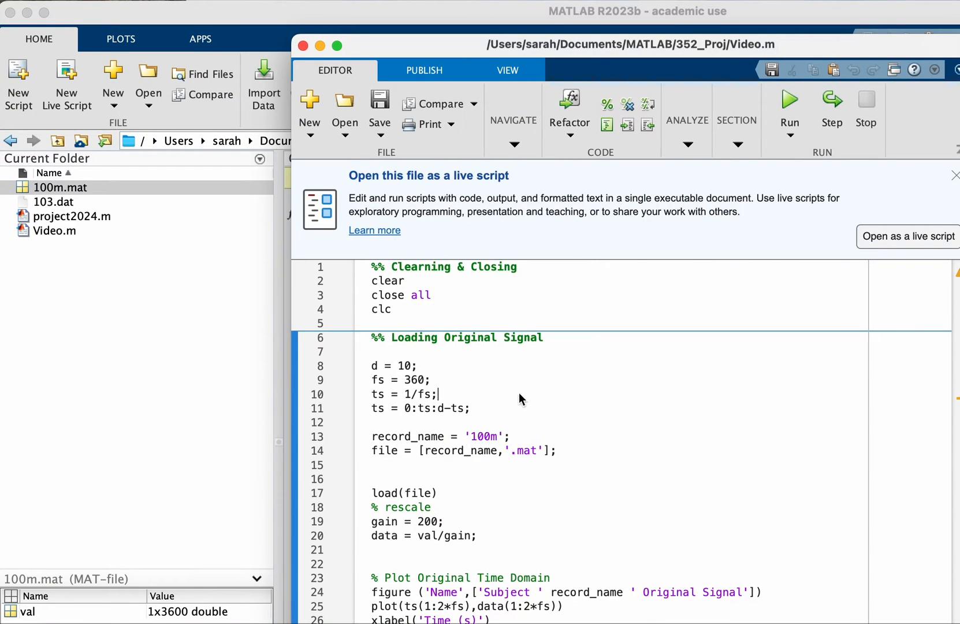
pyautogui.moveTo(484, 448)
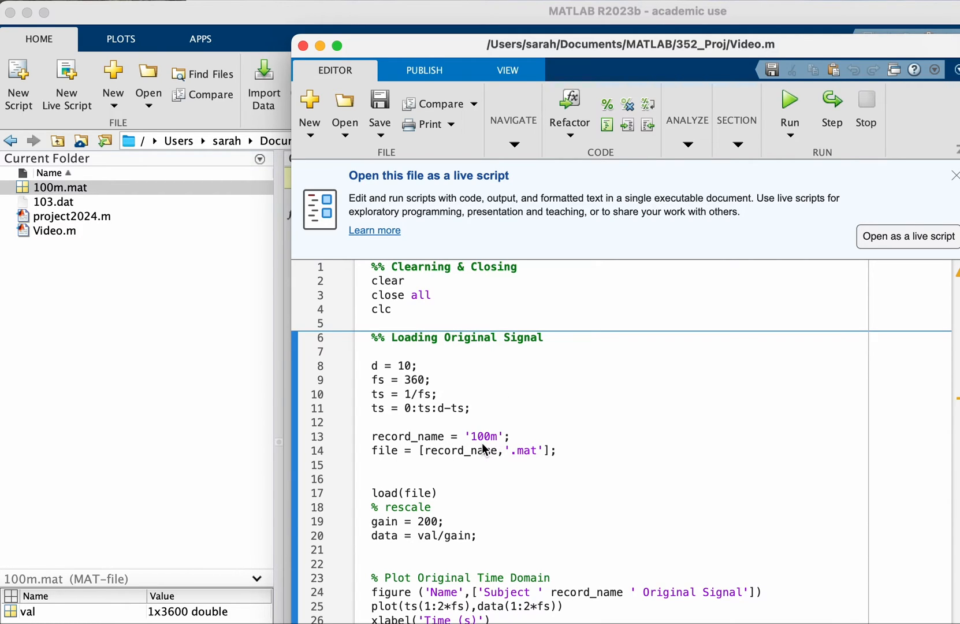
pyautogui.moveTo(447, 441)
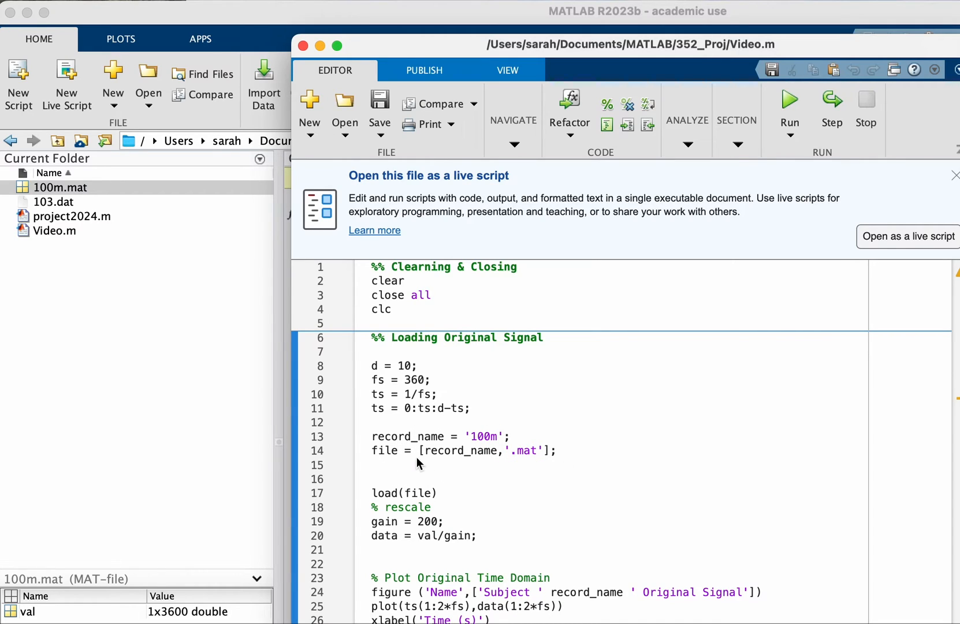
pyautogui.moveTo(489, 467)
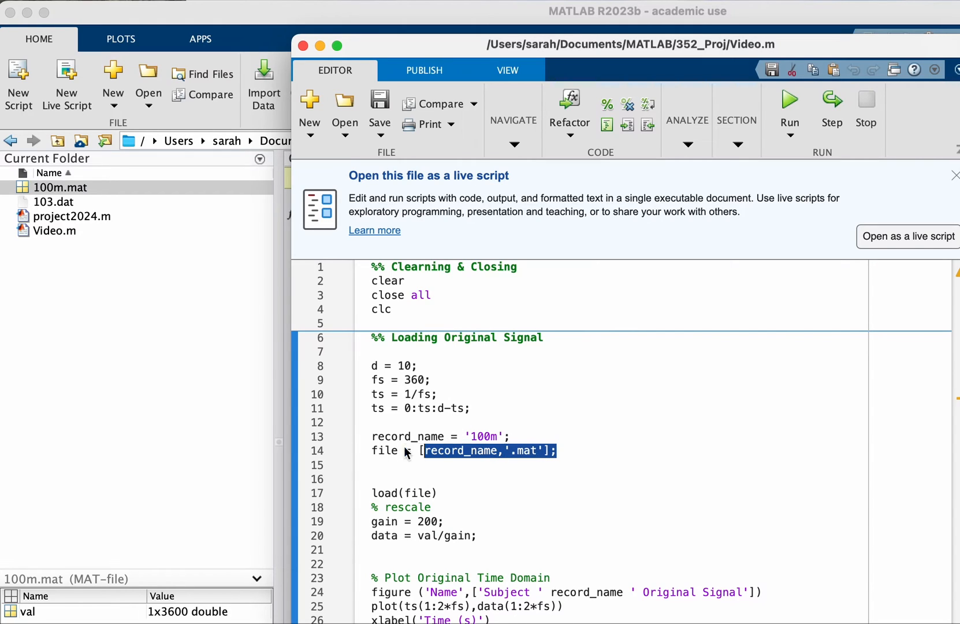
pyautogui.click(431, 436)
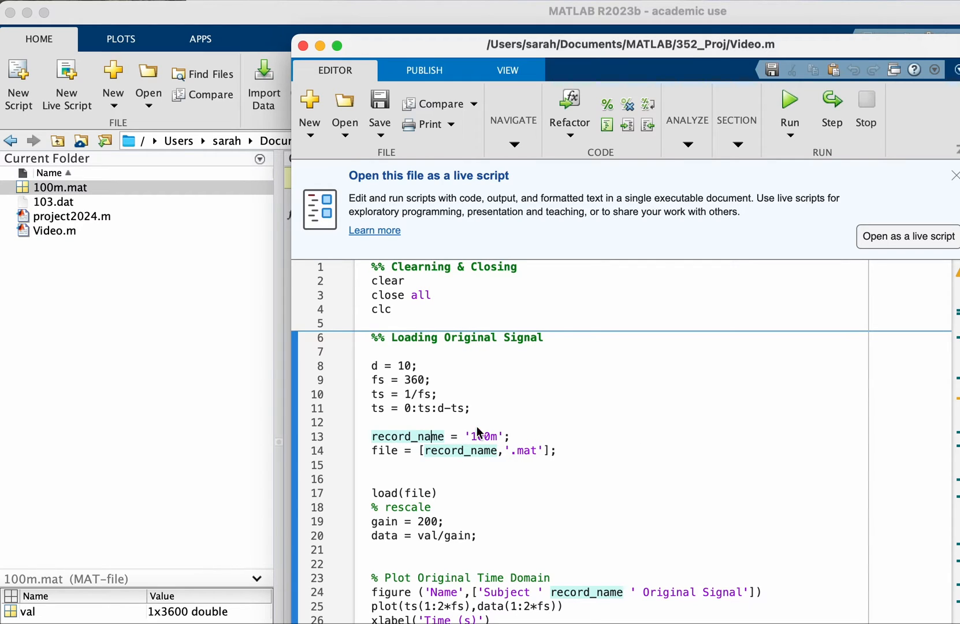
pyautogui.moveTo(573, 418)
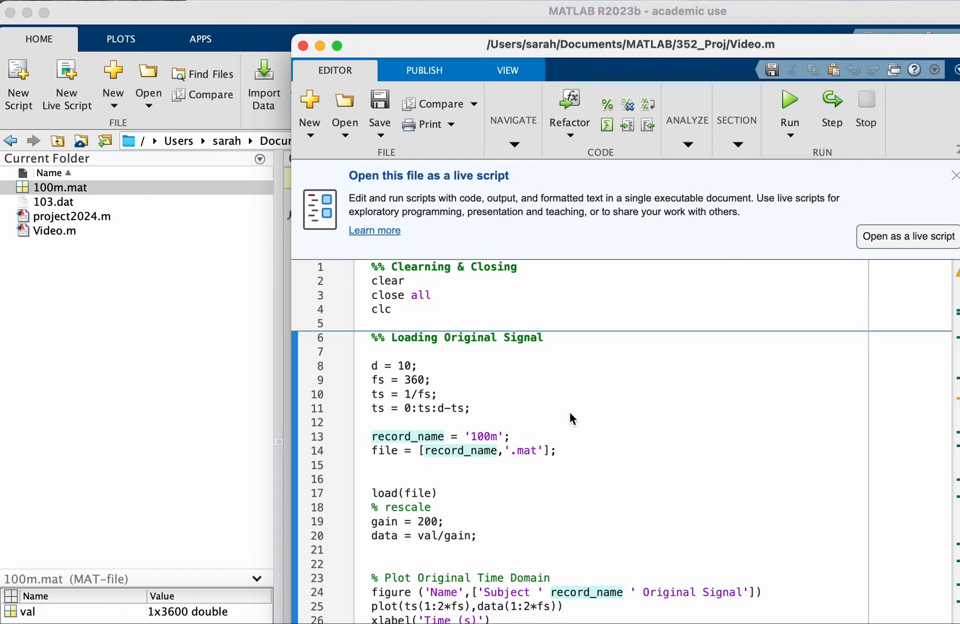
pyautogui.scroll(-3)
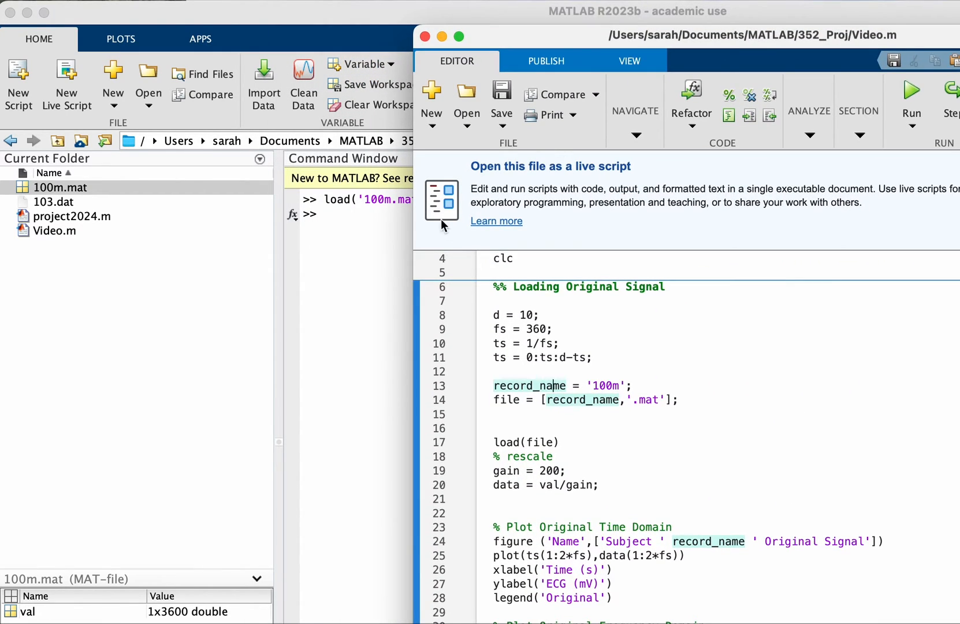
pyautogui.scroll(-3)
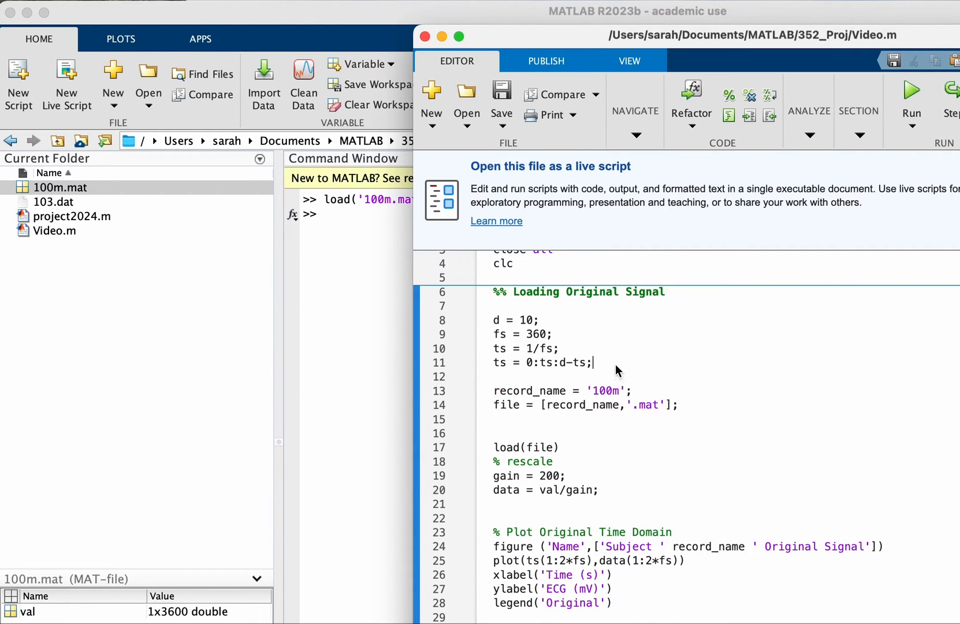
pyautogui.rightClick(526, 334)
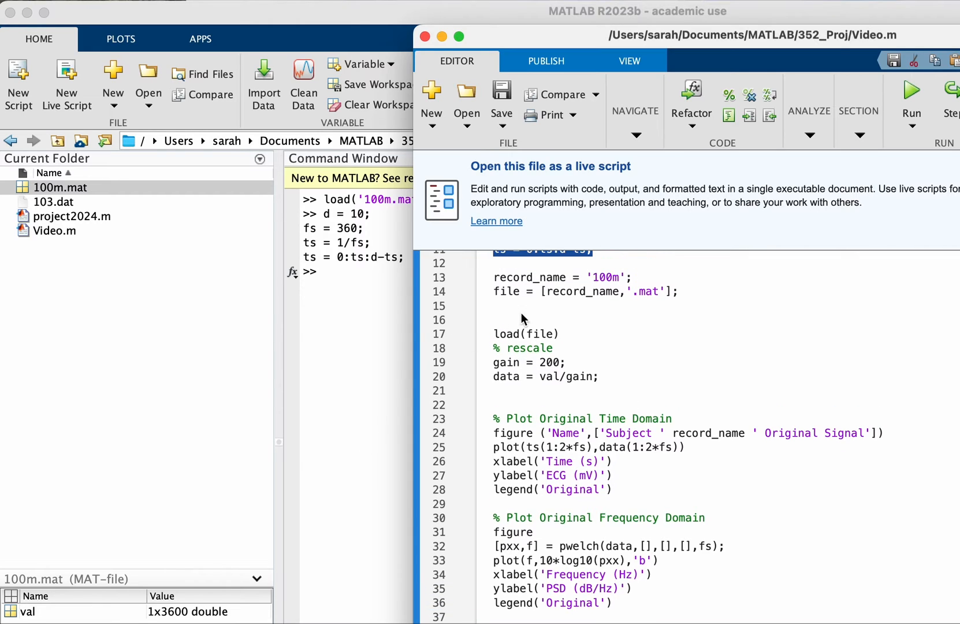
# - Add plot(val) after load(file) to plot the raw ECG signal
pyautogui.write('olot')
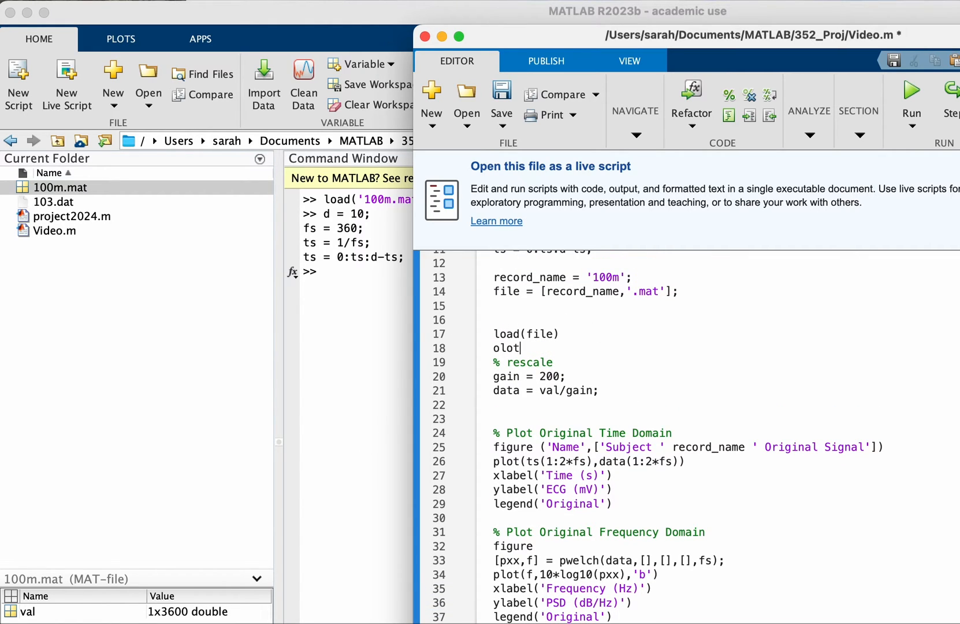
pyautogui.write('plot()')
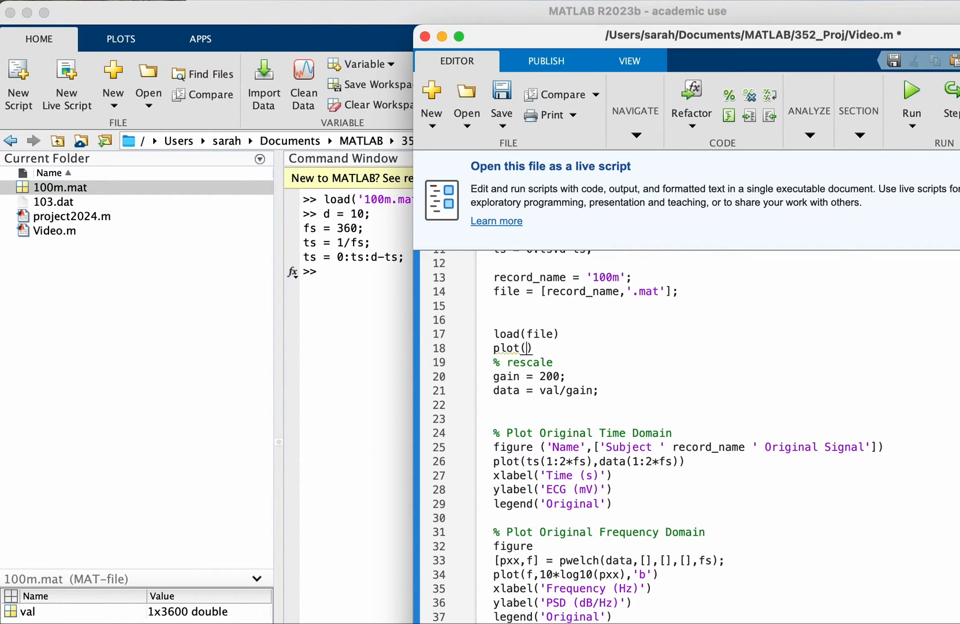
pyautogui.write('ts')
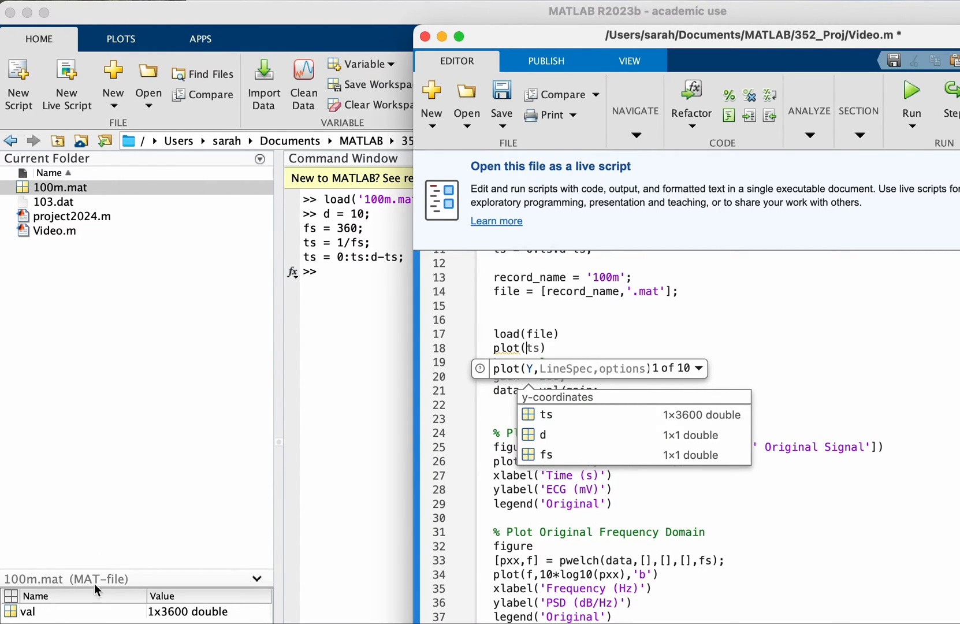
pyautogui.write('val)')
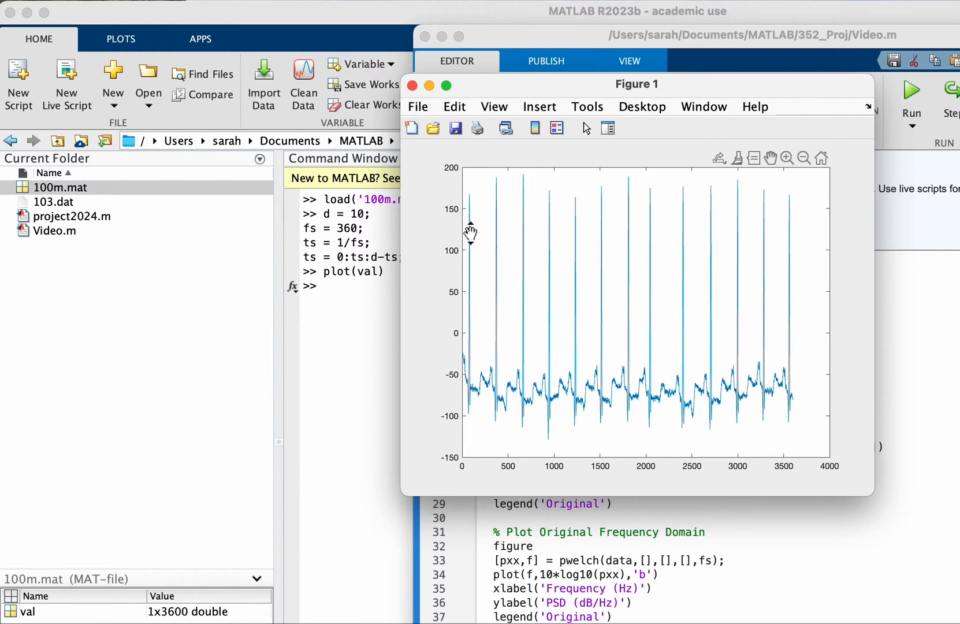
pyautogui.moveTo(474, 422)
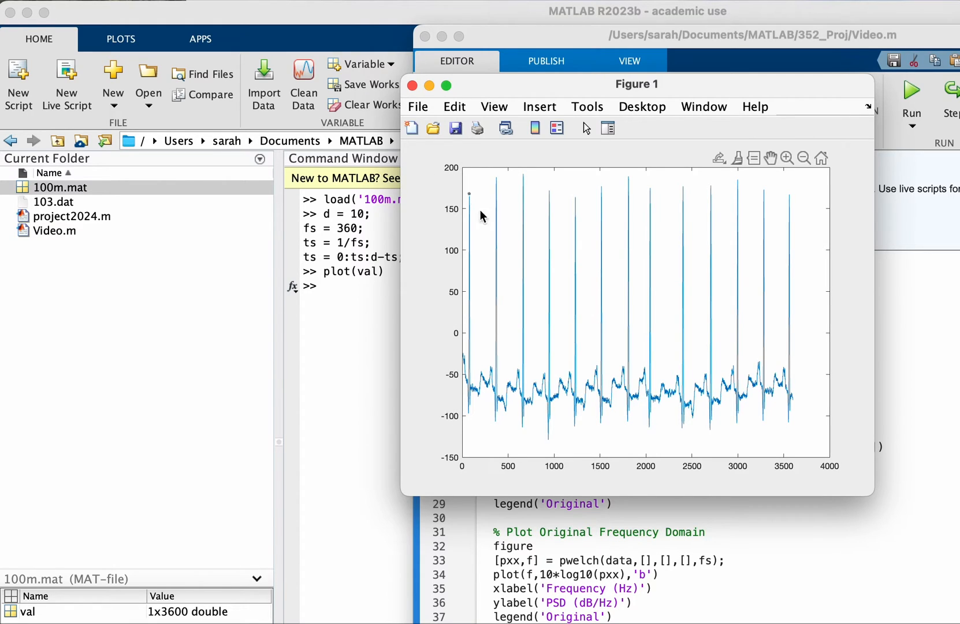
pyautogui.moveTo(518, 191)
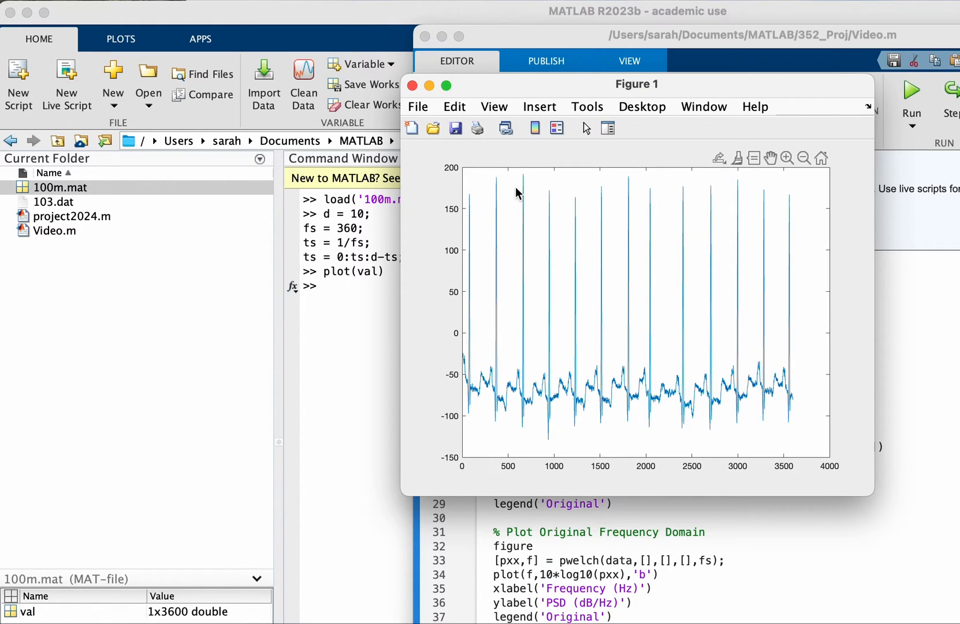
pyautogui.moveTo(503, 241)
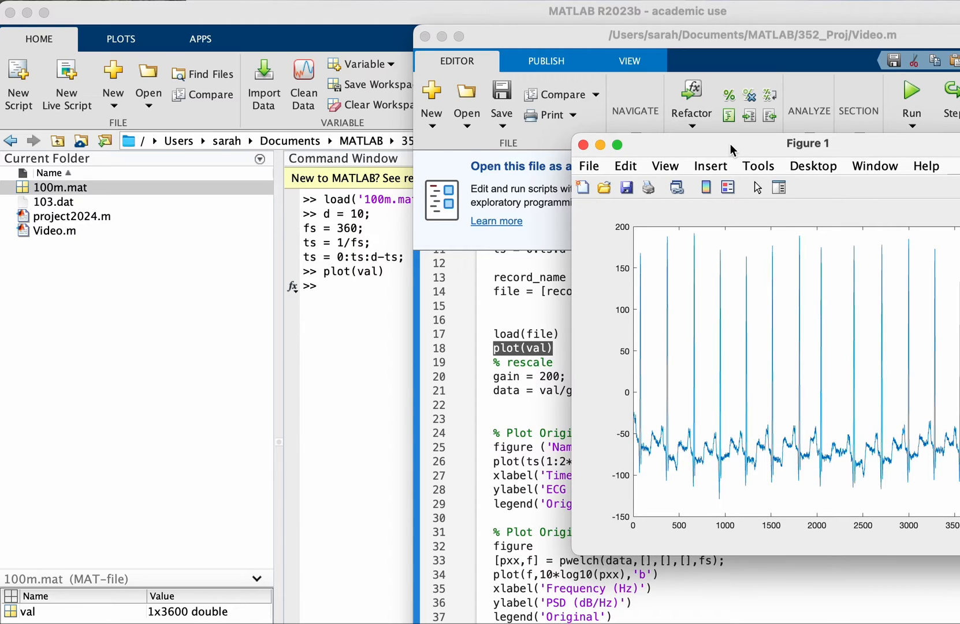
pyautogui.moveTo(548, 257)
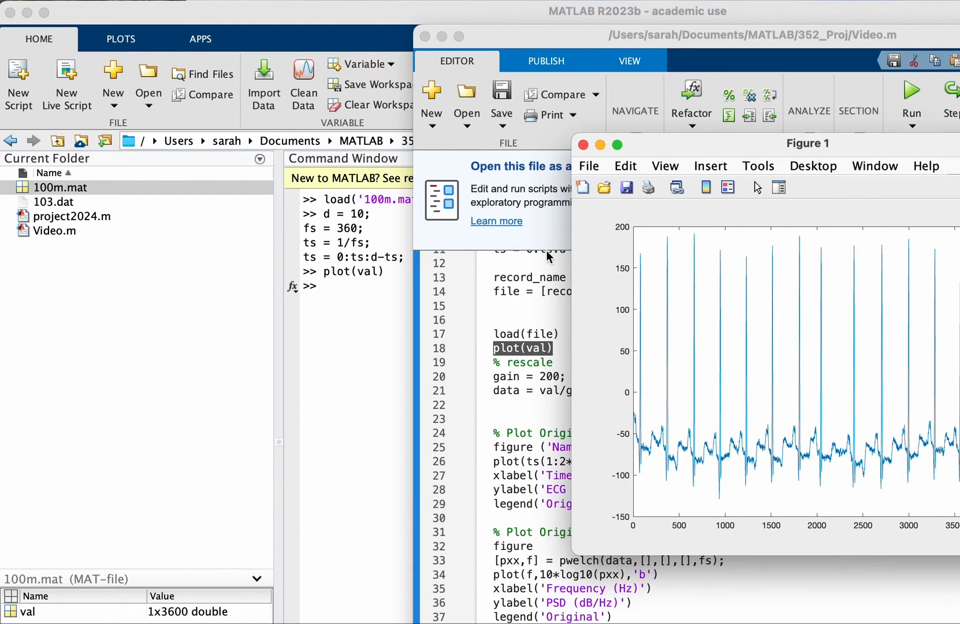
pyautogui.moveTo(759, 177)
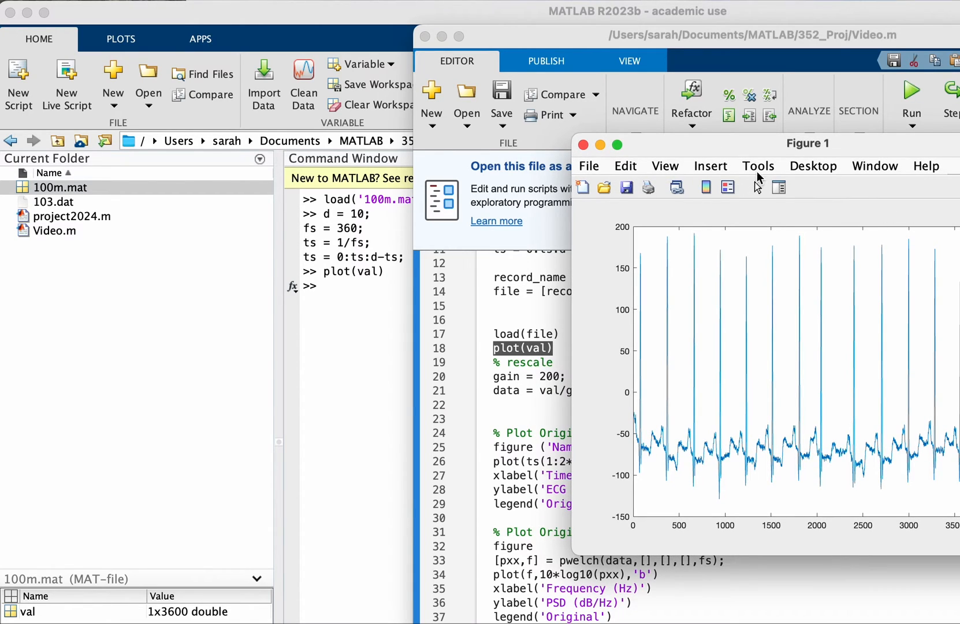
# - Drag Figure 1 around to inspect the raw val plot, then set it aside from the editor
pyautogui.moveTo(807, 143); pyautogui.dragTo(676, 141)
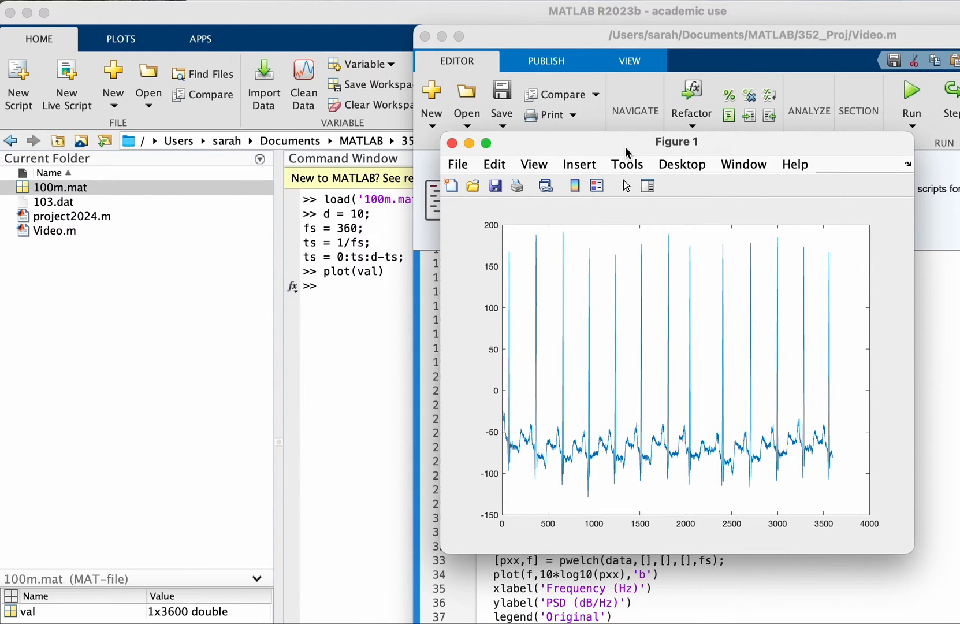
pyautogui.moveTo(635, 145)
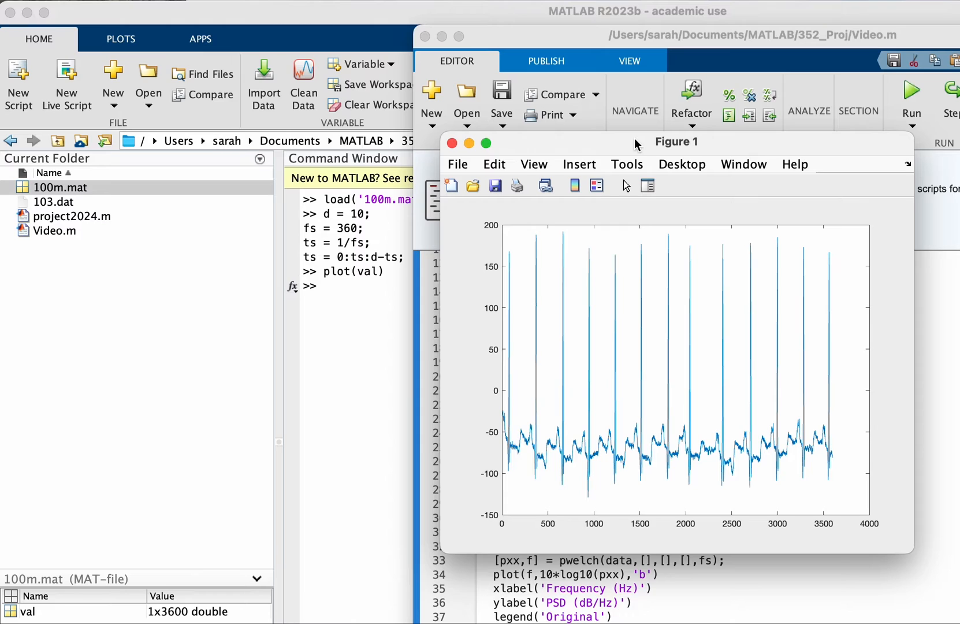
pyautogui.moveTo(629, 152)
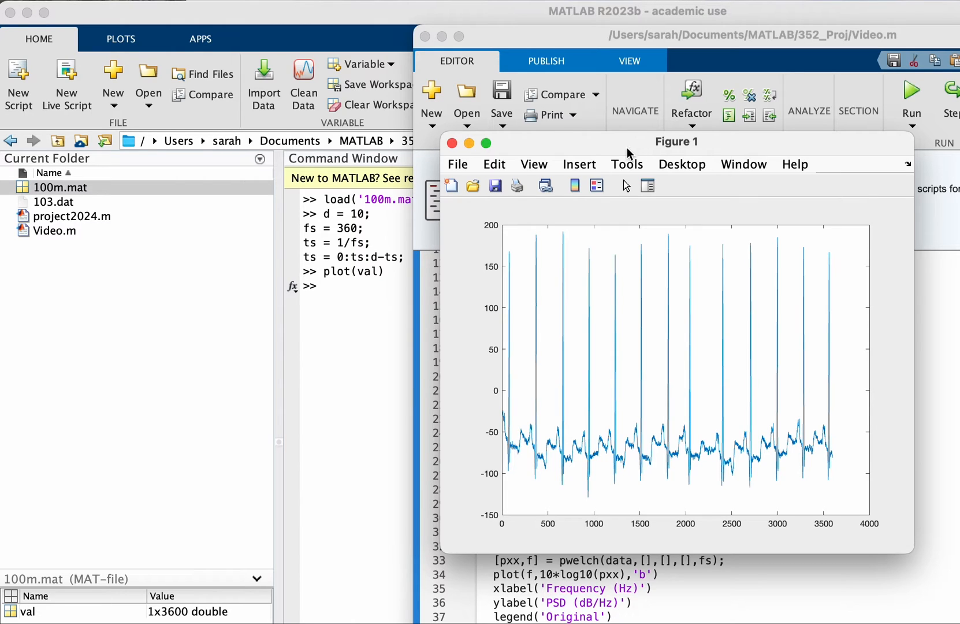
pyautogui.moveTo(703, 154)
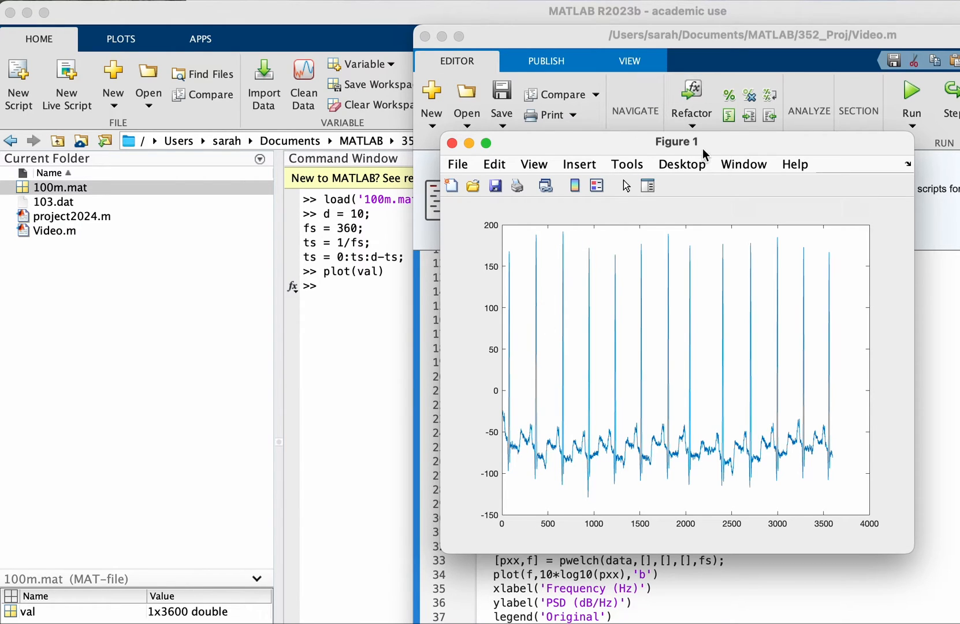
pyautogui.moveTo(675, 140); pyautogui.dragTo(326, 129)
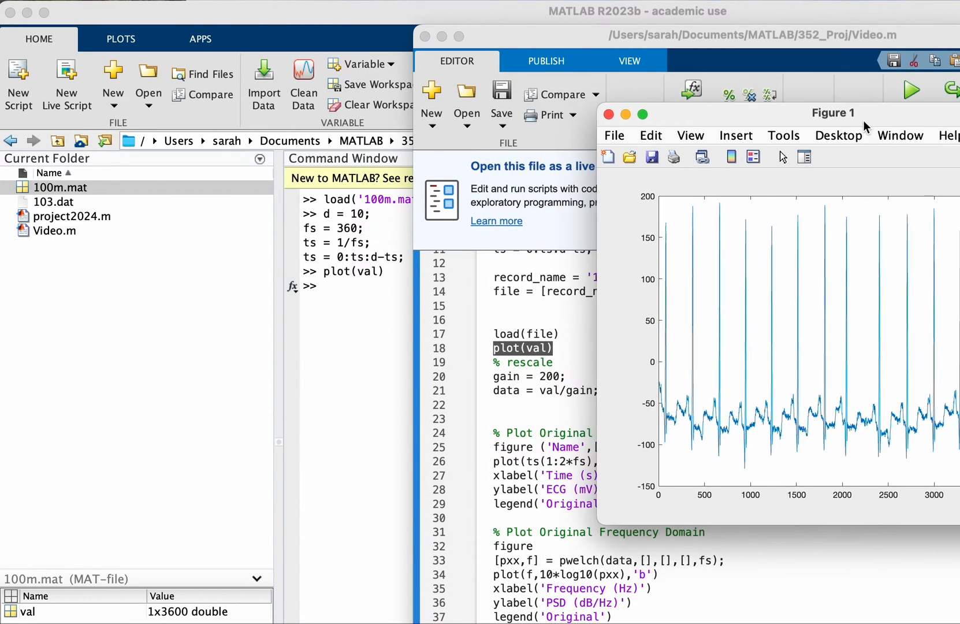
pyautogui.moveTo(833, 112); pyautogui.dragTo(848, 97)
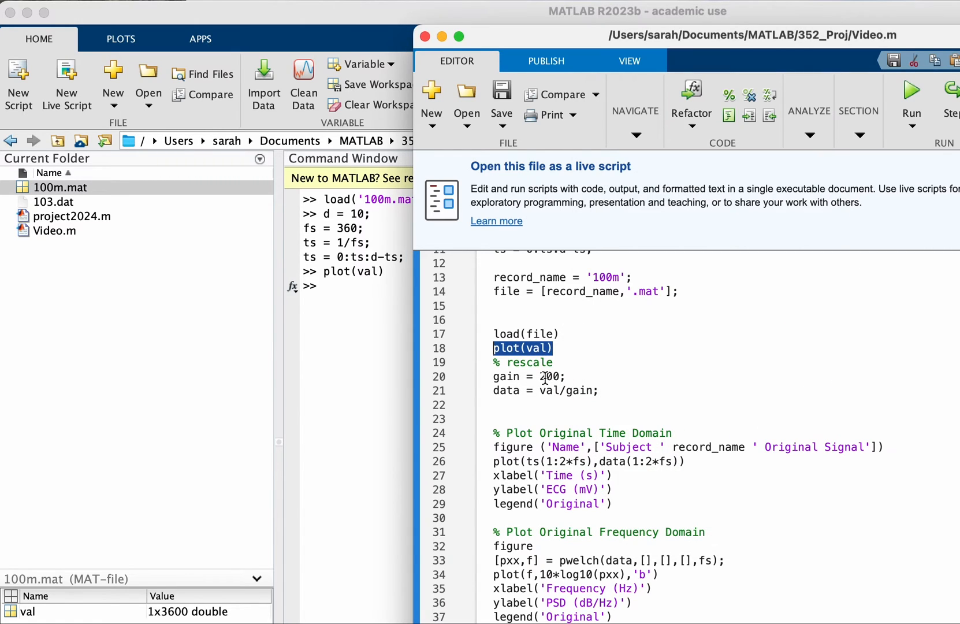
# - Select the rescaling lines that divide val by a gain of 200 into data
pyautogui.doubleClick(506, 390)
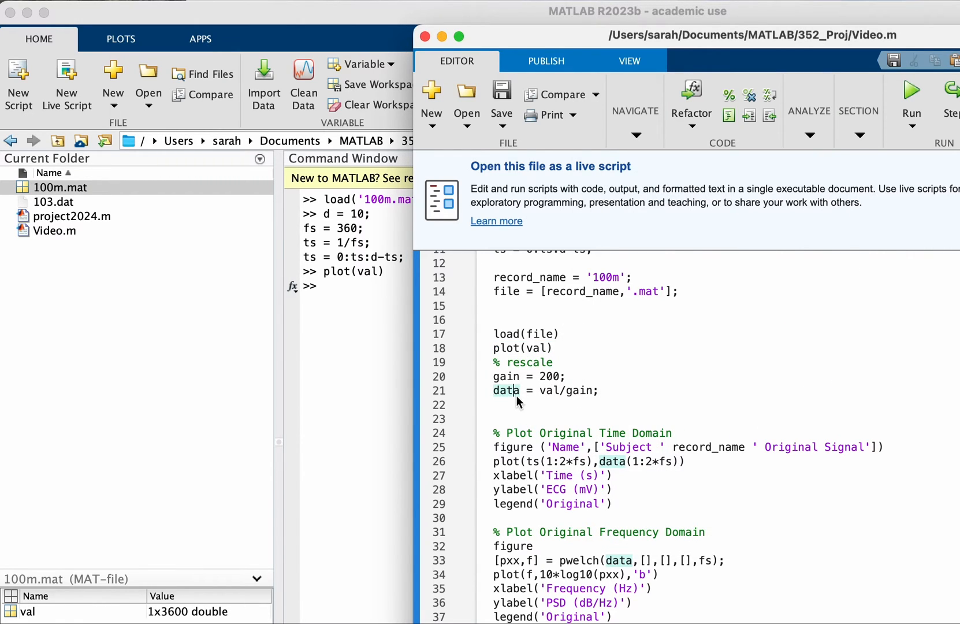
pyautogui.moveTo(581, 404)
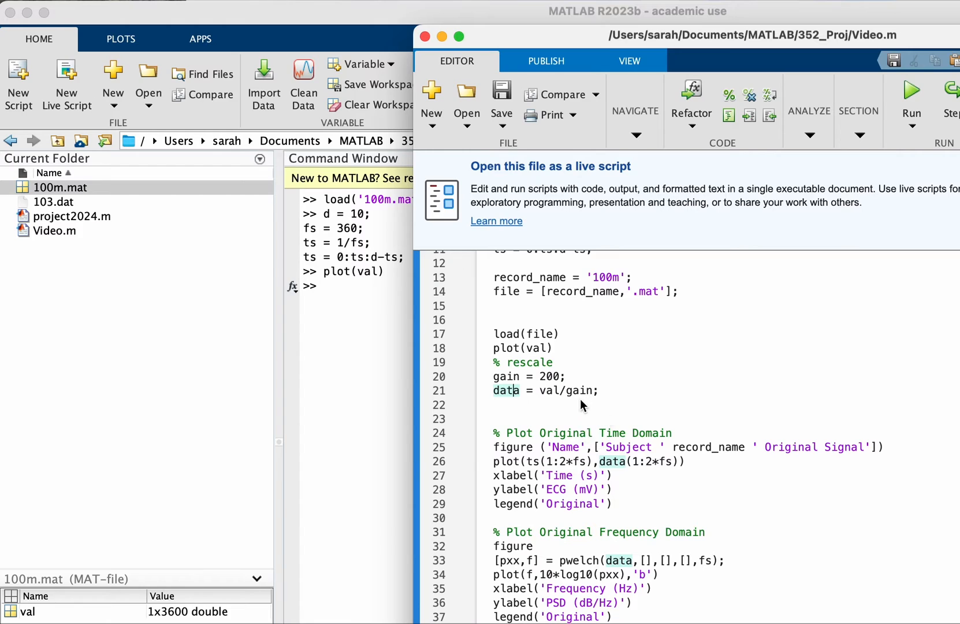
pyautogui.scroll(-3)
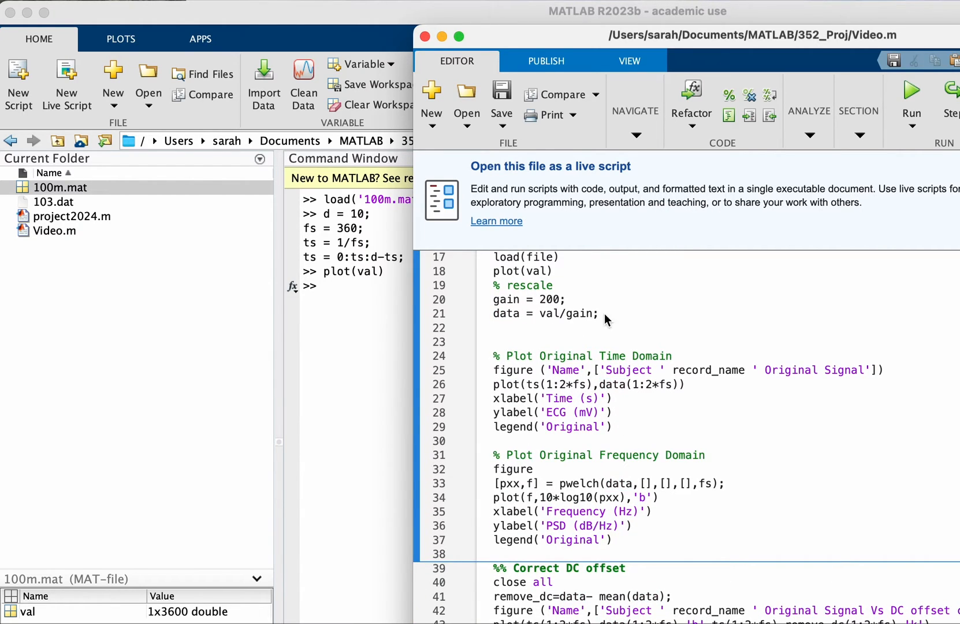
pyautogui.moveTo(493, 300); pyautogui.dragTo(598, 313)
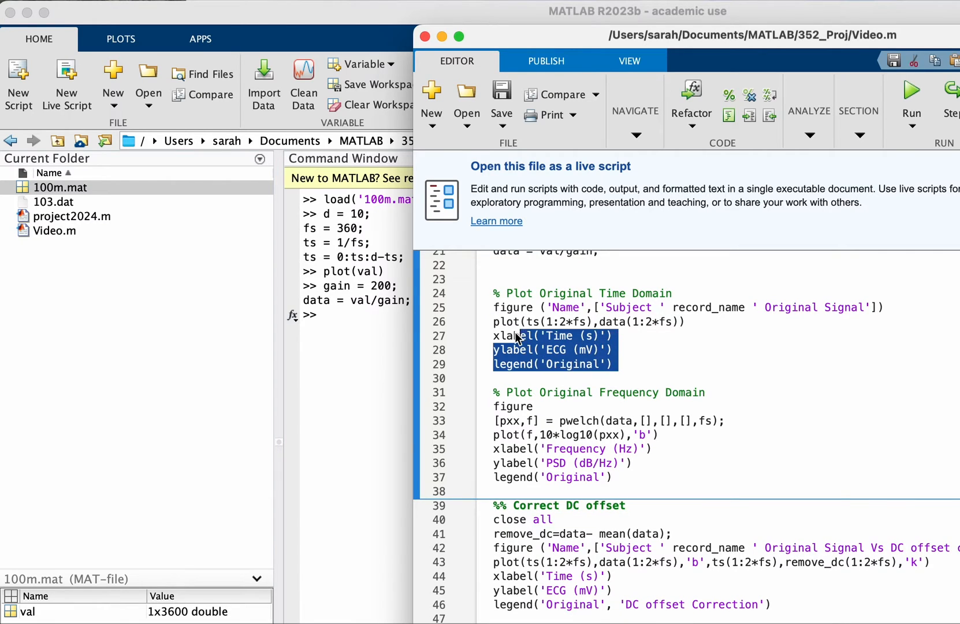
# - Evaluate the selected time-domain plotting lines, which fail on an unrecognized name
pyautogui.rightClick(544, 319)
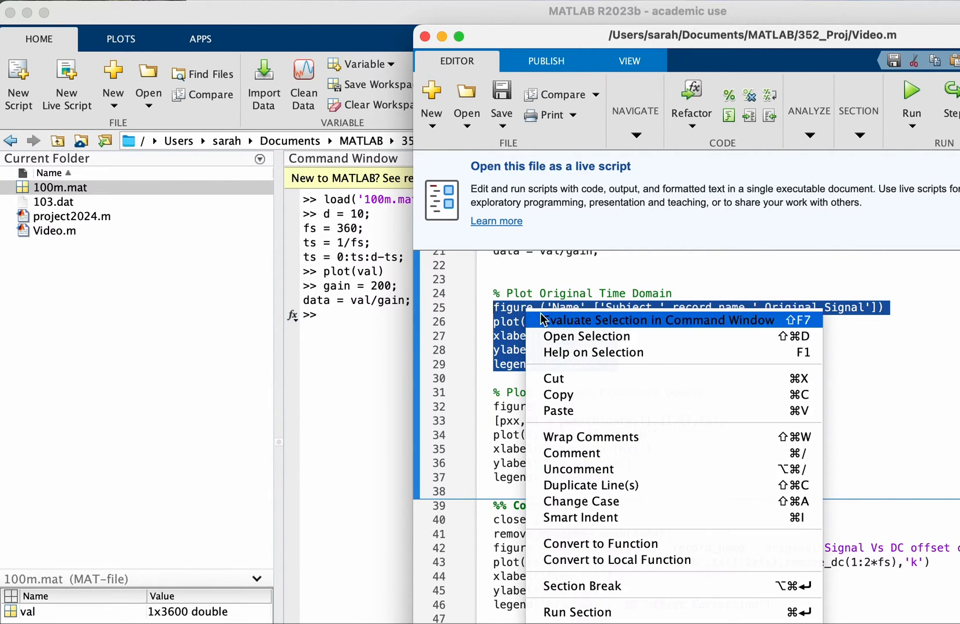
pyautogui.click(661, 320)
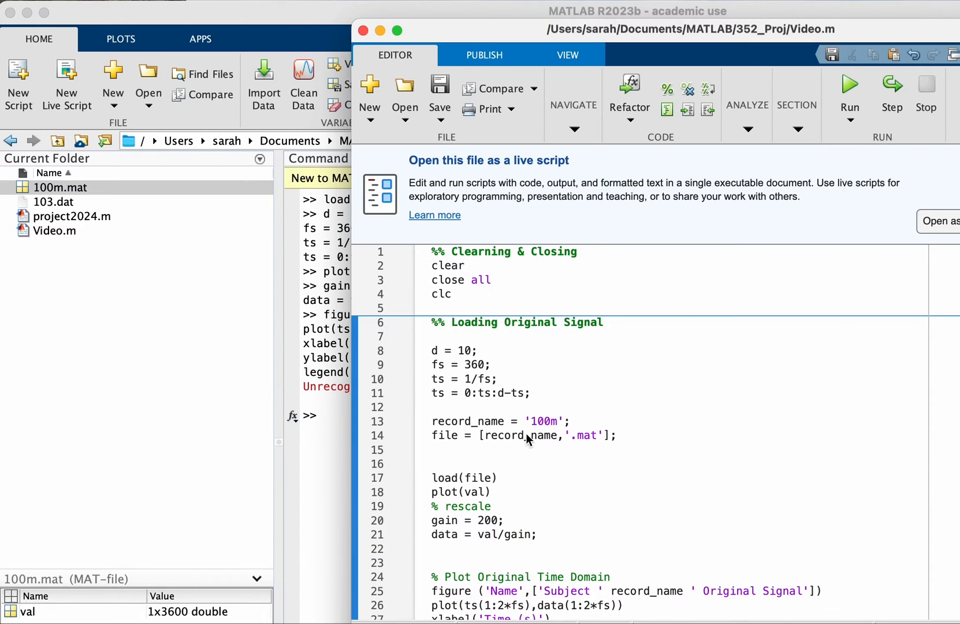
# - Select the record_name and file definition lines for evaluation
pyautogui.moveTo(434, 422); pyautogui.dragTo(616, 435)
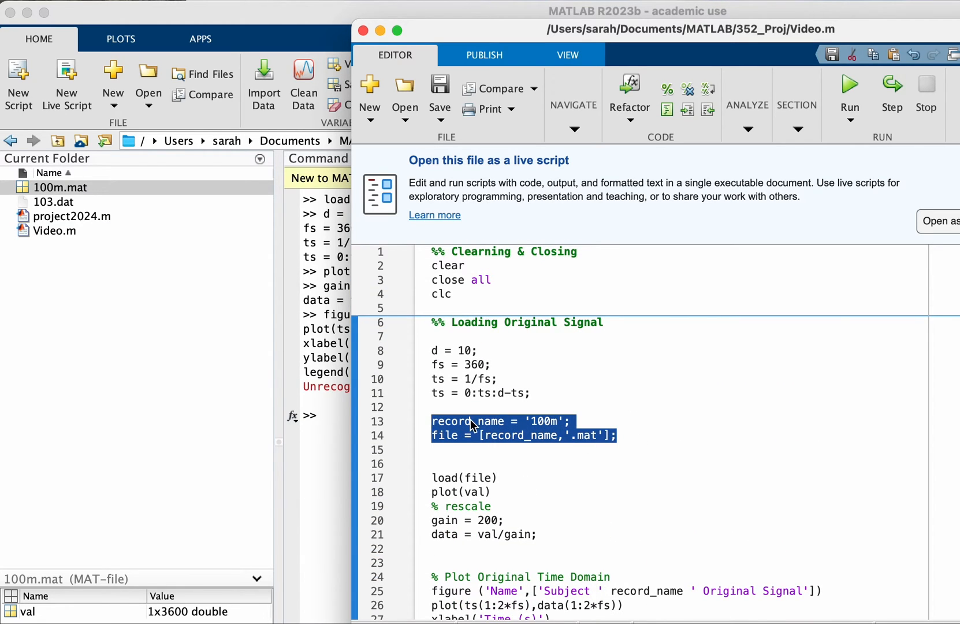
pyautogui.scroll(-3)
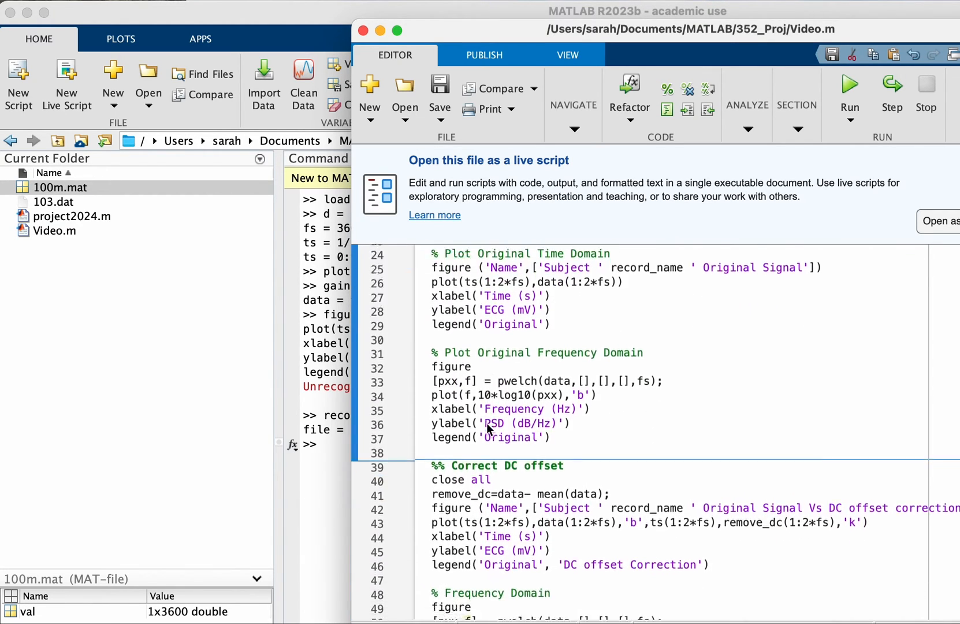
pyautogui.scroll(-3)
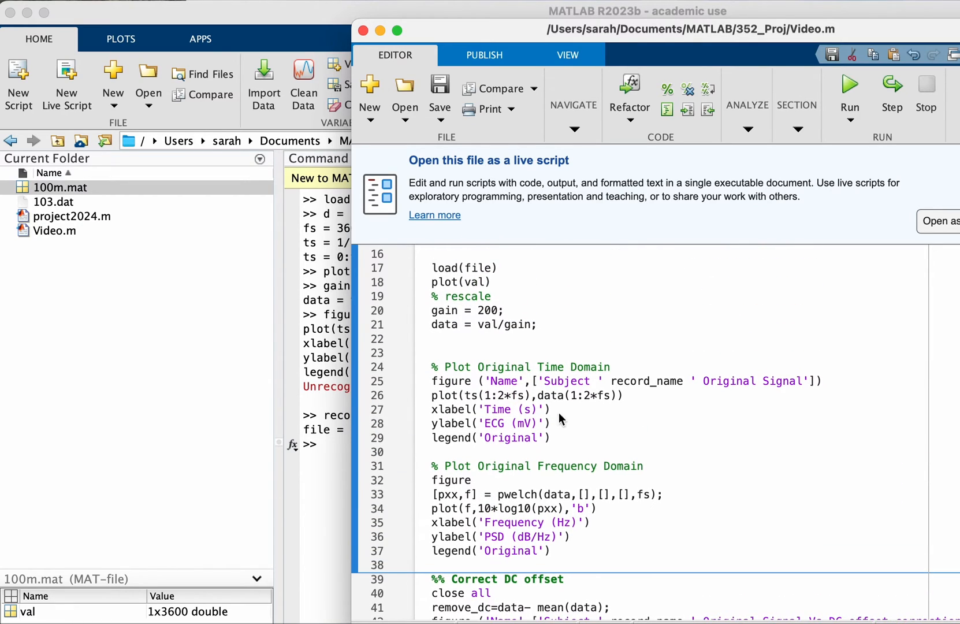
# - Run lines 24–29 to plot two seconds of ECG in mV as 'Subject 100m Original Signal'
pyautogui.moveTo(433, 366); pyautogui.dragTo(549, 438)
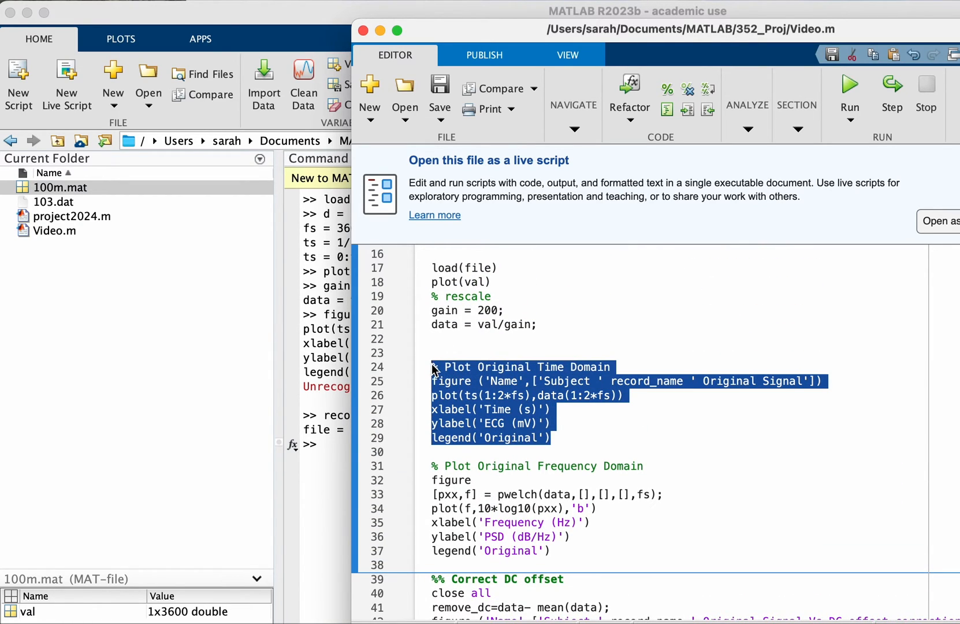
pyautogui.click(848, 85)
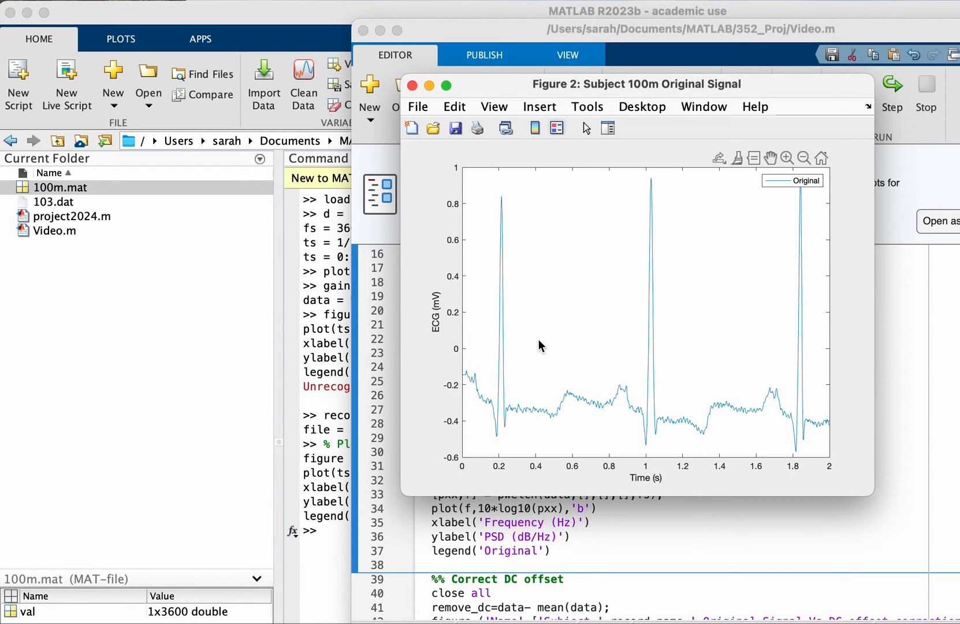
pyautogui.moveTo(591, 241)
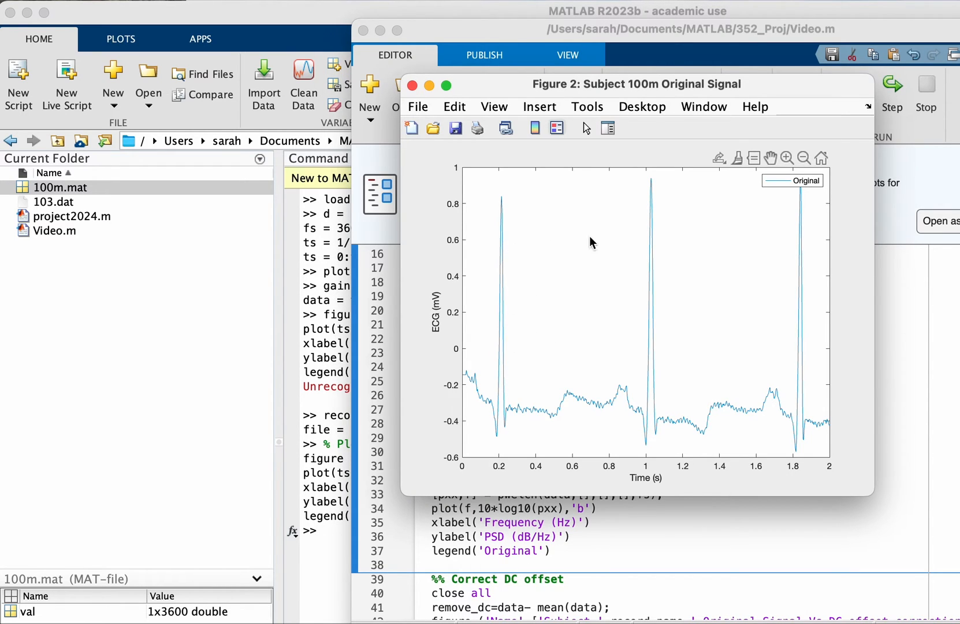
pyautogui.moveTo(636, 84); pyautogui.dragTo(770, 71)
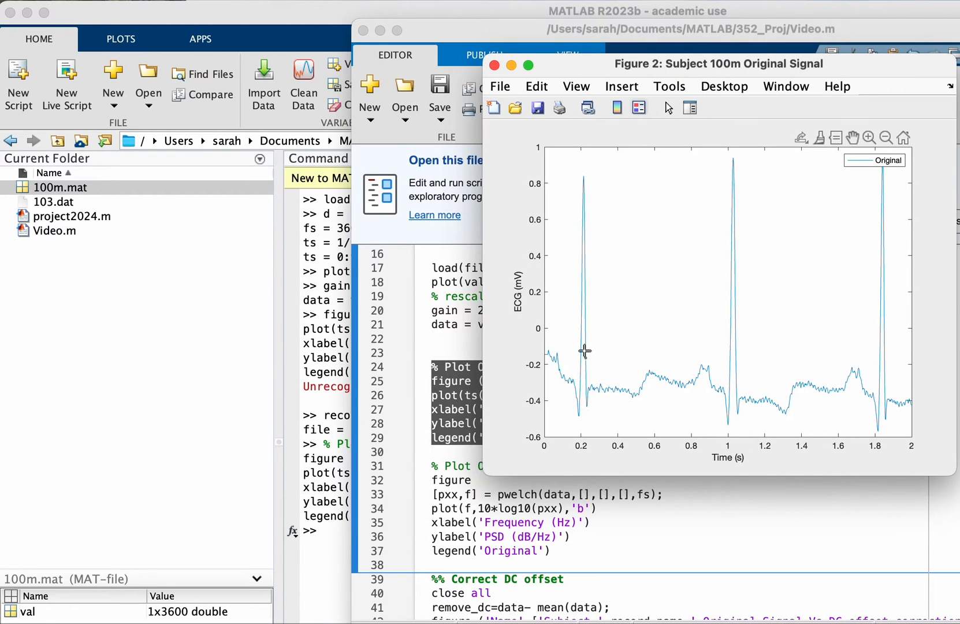
pyautogui.moveTo(933, 395)
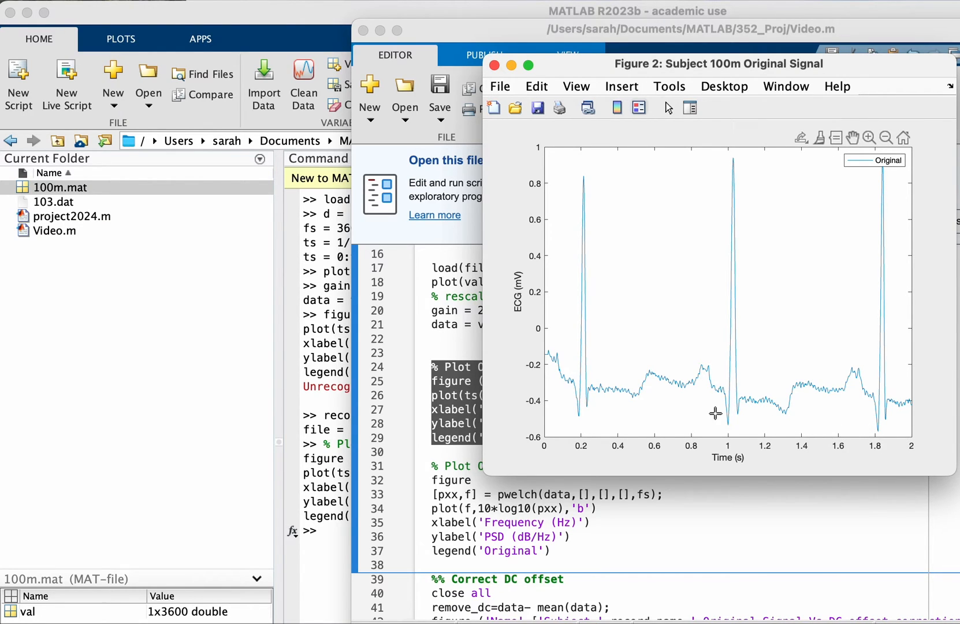
pyautogui.moveTo(787, 317)
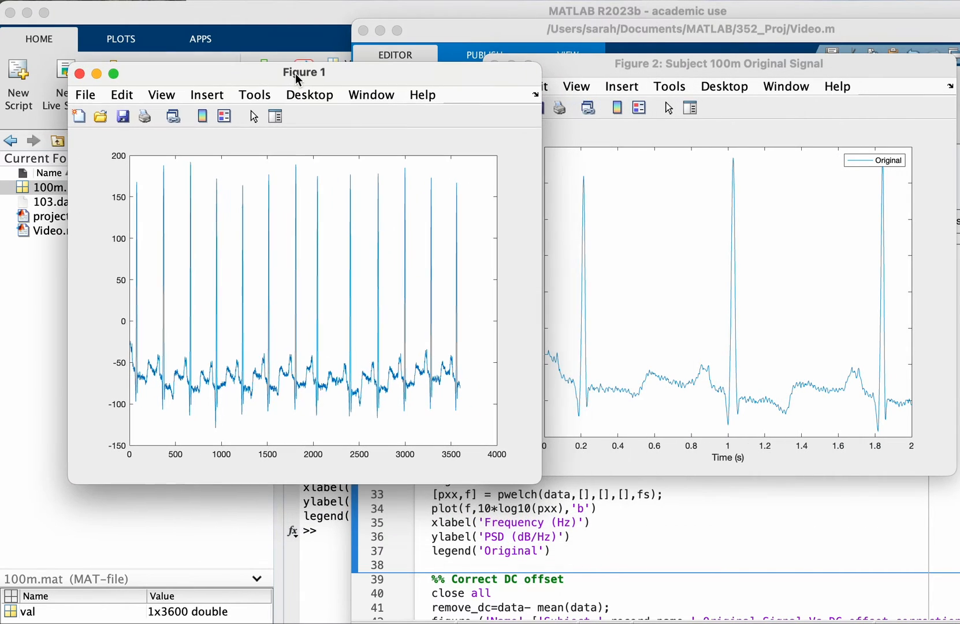
pyautogui.moveTo(138, 457)
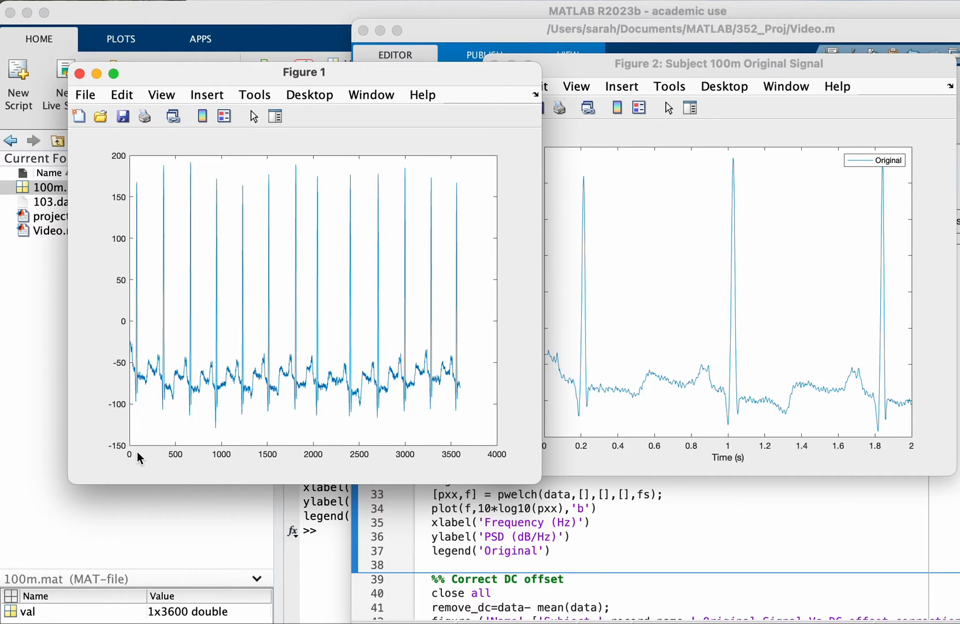
pyautogui.moveTo(520, 461)
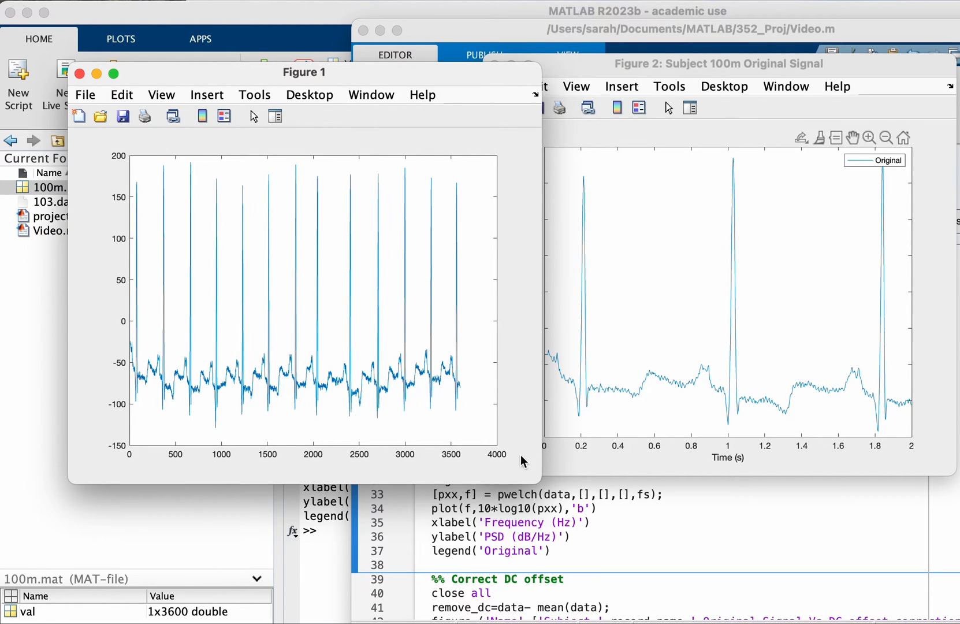
pyautogui.moveTo(240, 477)
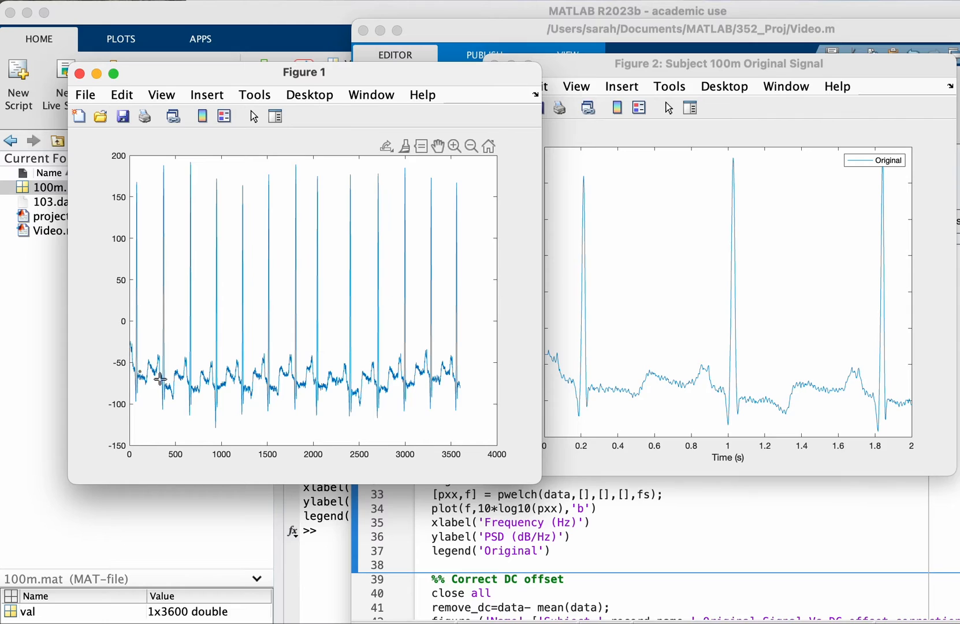
# - Raise Figure 2 in front of Figure 1 so the whole two-second plot is visible
pyautogui.click(454, 391)
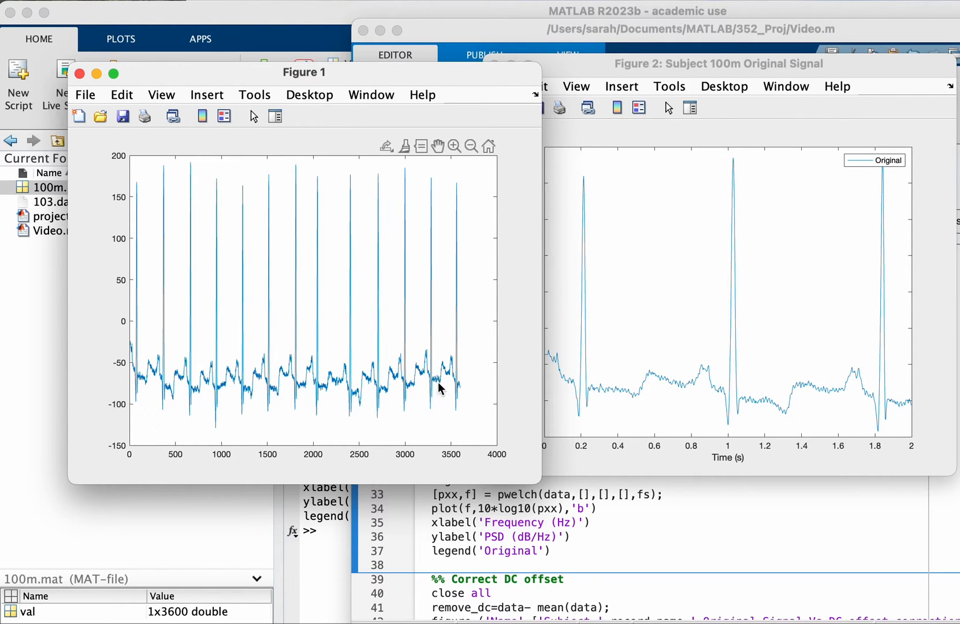
pyautogui.moveTo(474, 334)
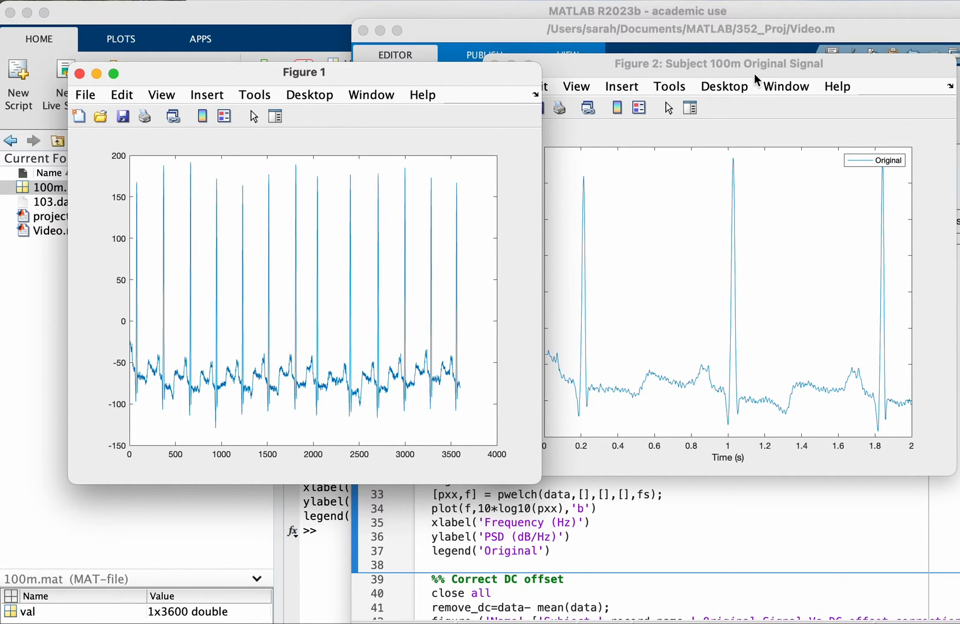
pyautogui.moveTo(724, 455)
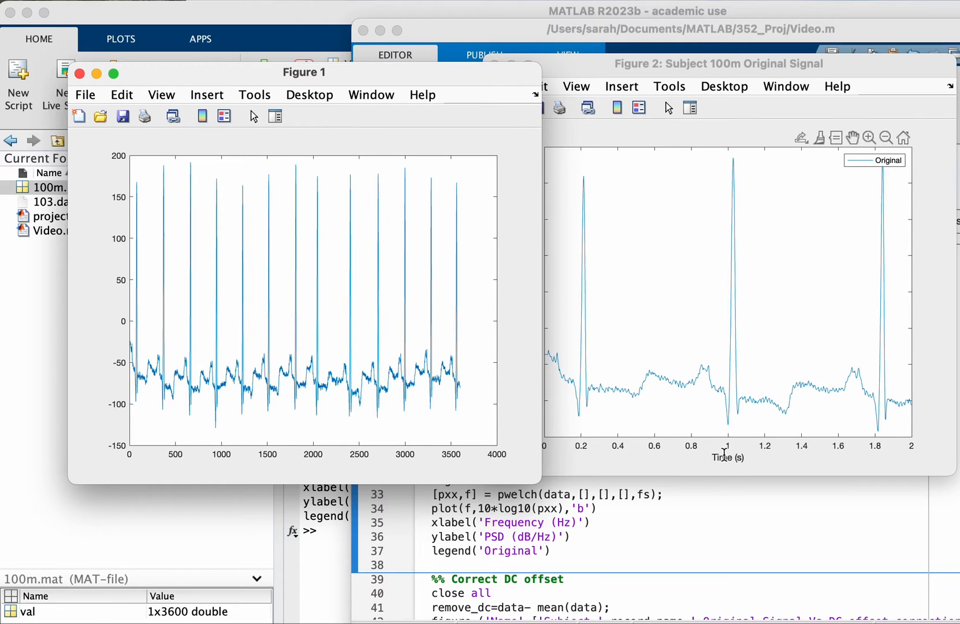
pyautogui.moveTo(730, 457)
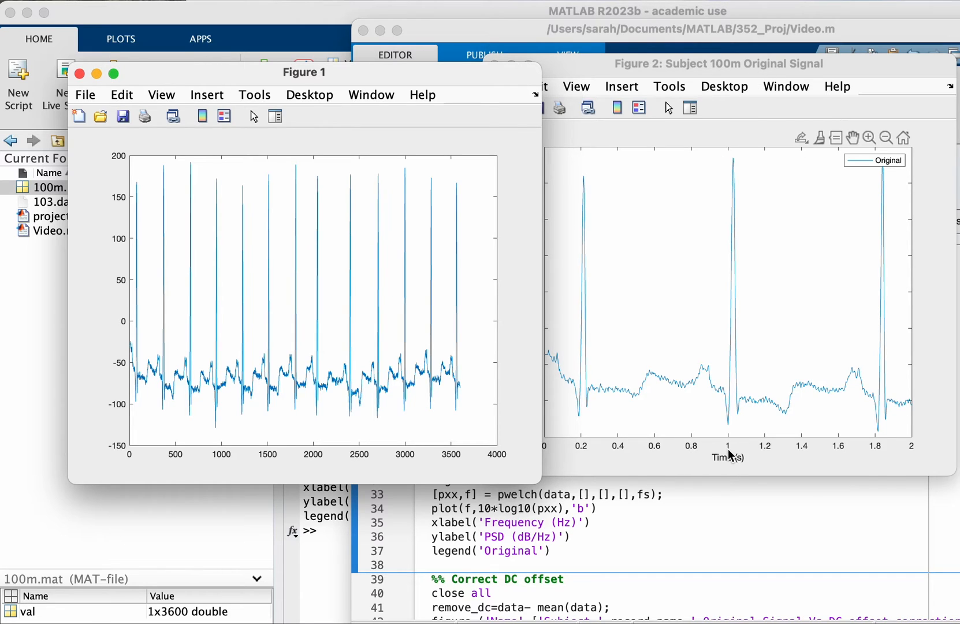
pyautogui.click(719, 63)
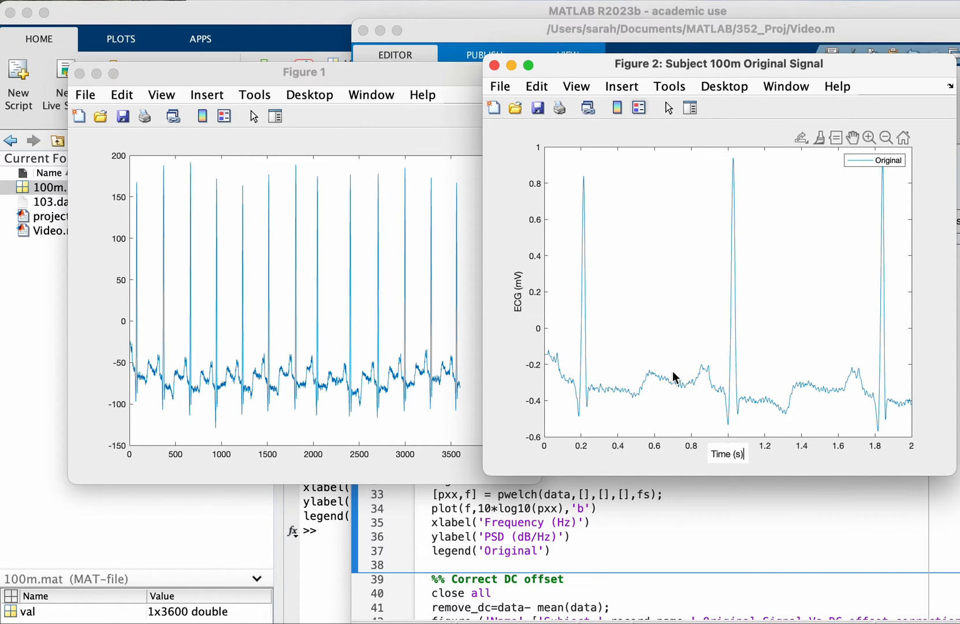
pyautogui.moveTo(573, 377)
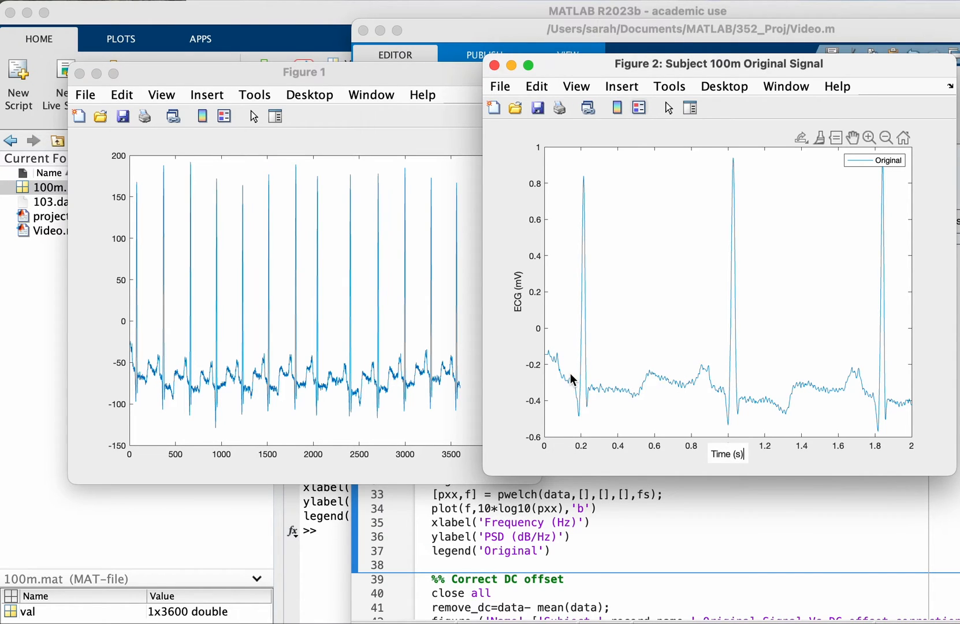
pyautogui.moveTo(537, 439)
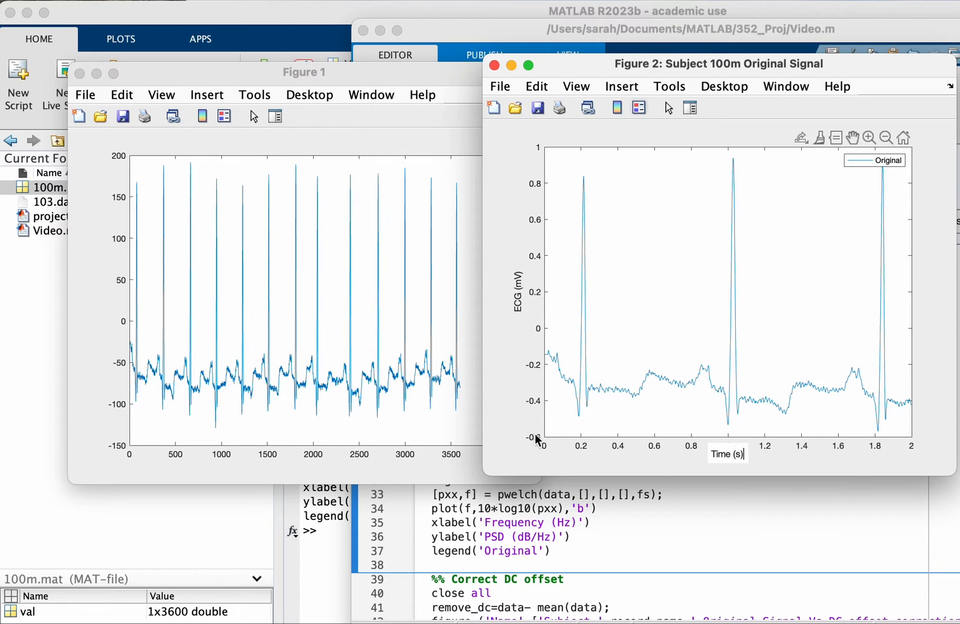
pyautogui.moveTo(575, 415)
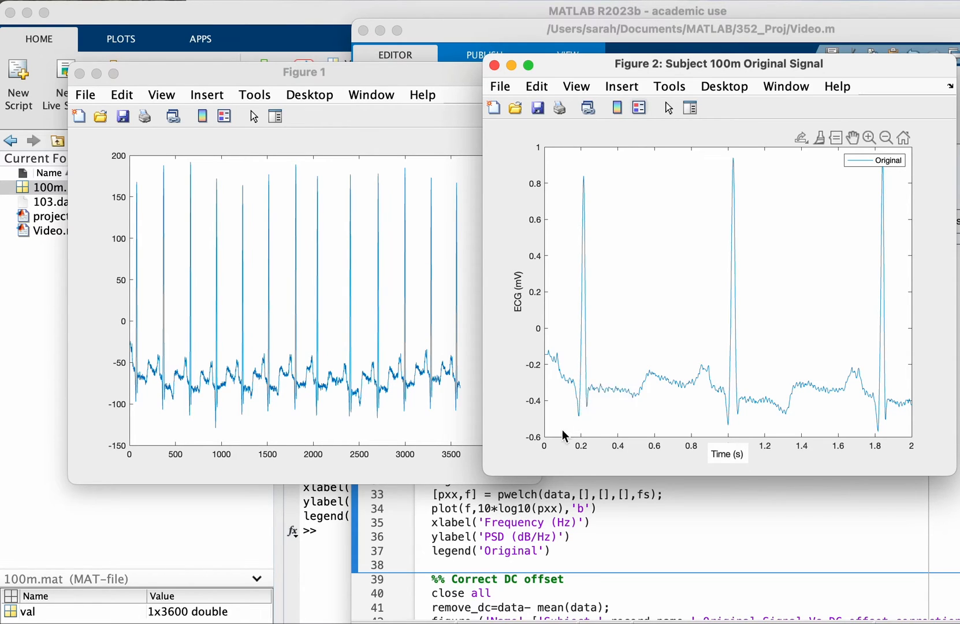
pyautogui.moveTo(557, 442)
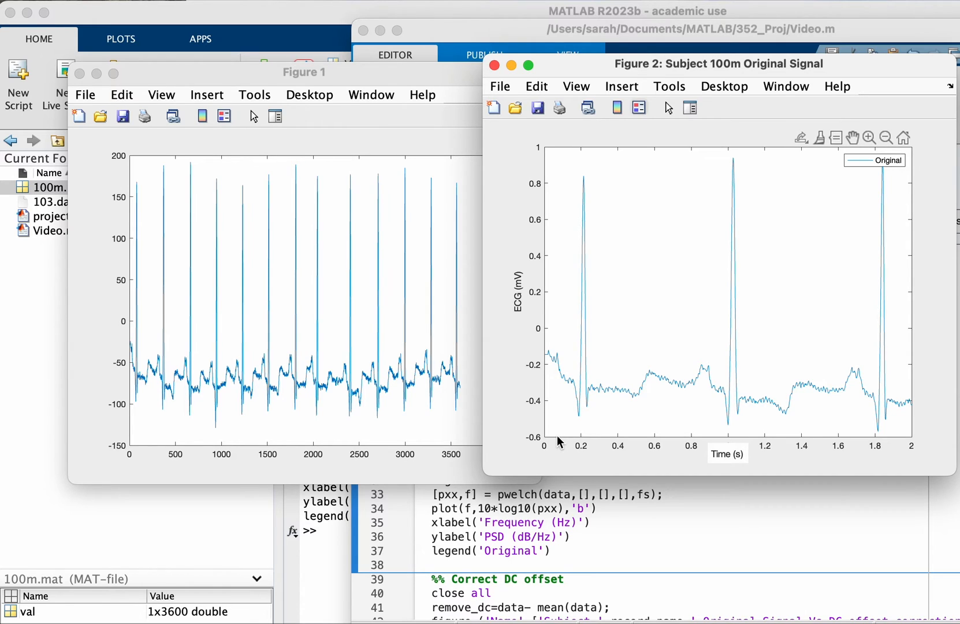
pyautogui.moveTo(555, 441)
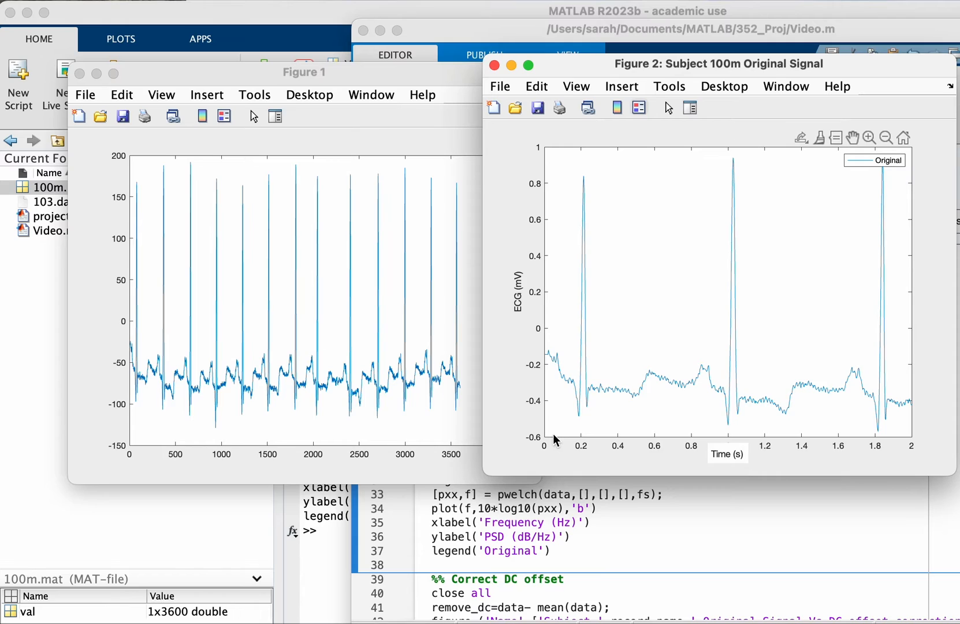
pyautogui.moveTo(539, 457)
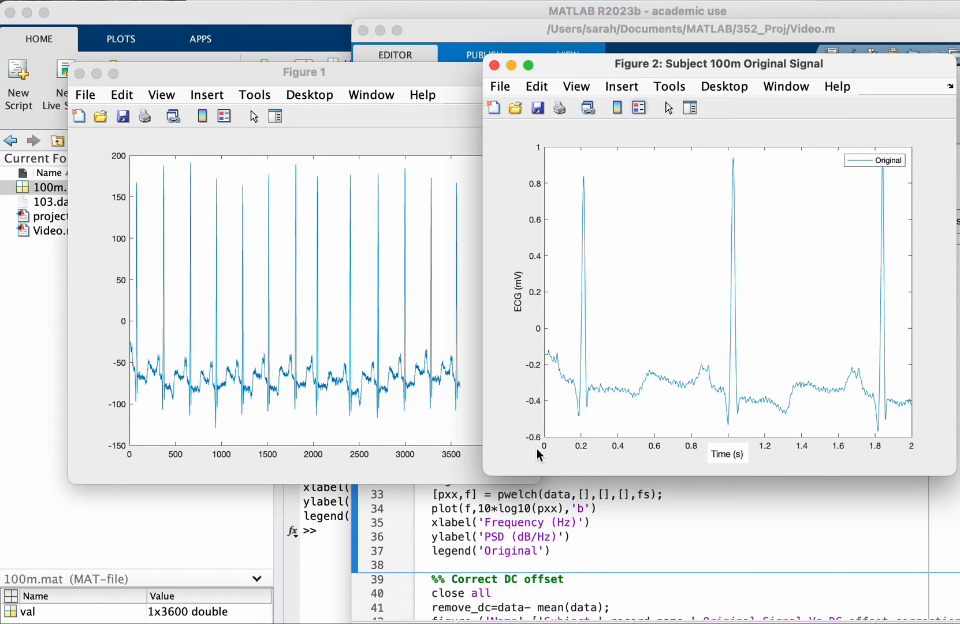
pyautogui.moveTo(513, 425)
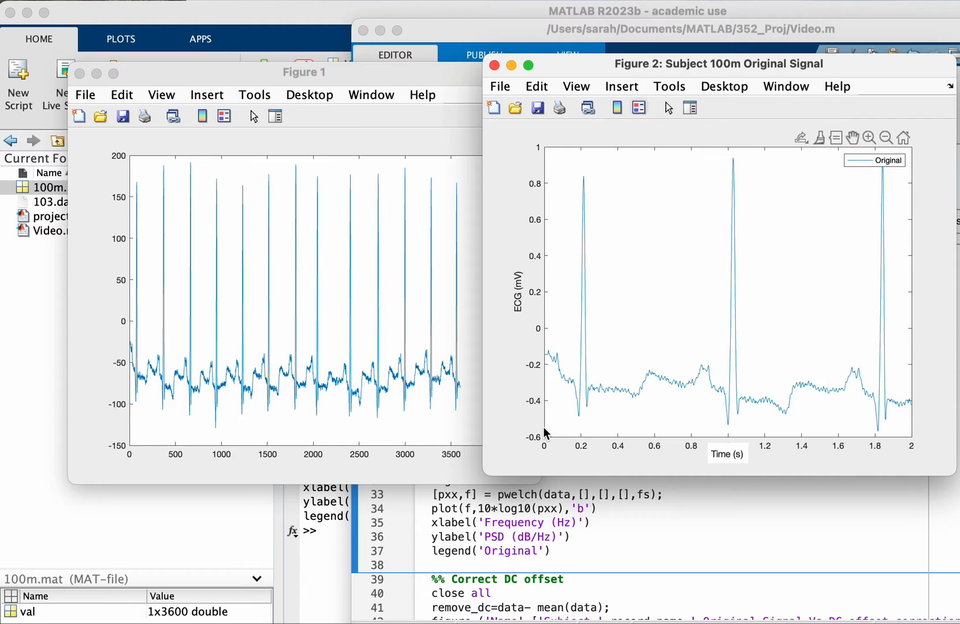
pyautogui.moveTo(522, 453)
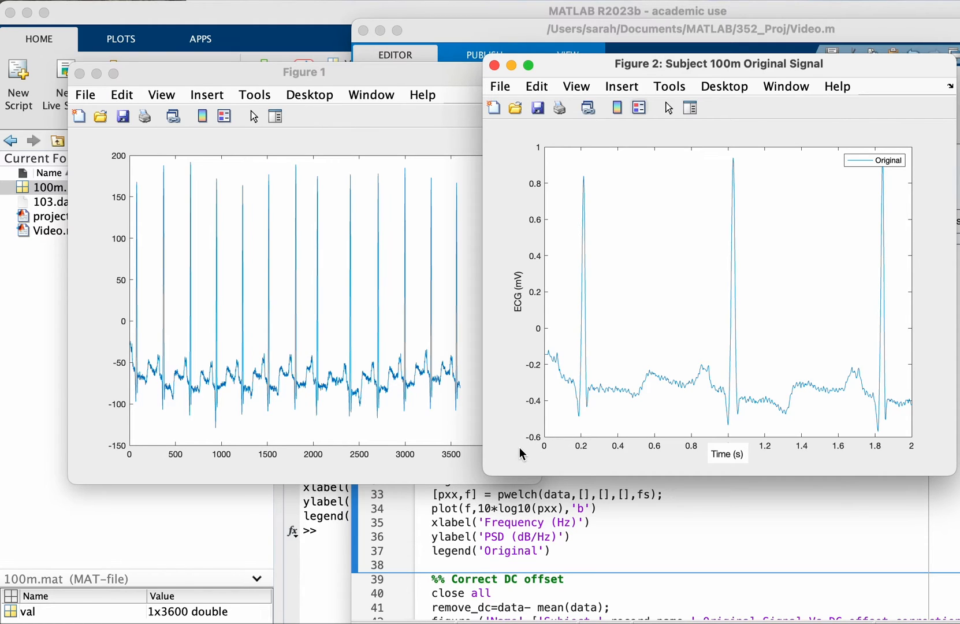
pyautogui.moveTo(612, 405)
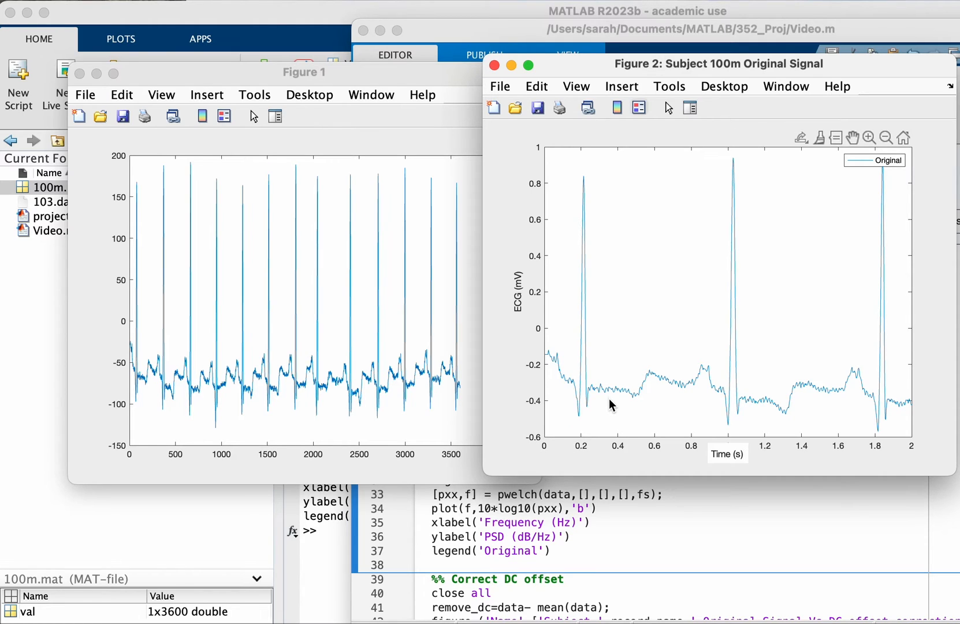
pyautogui.click(580, 410)
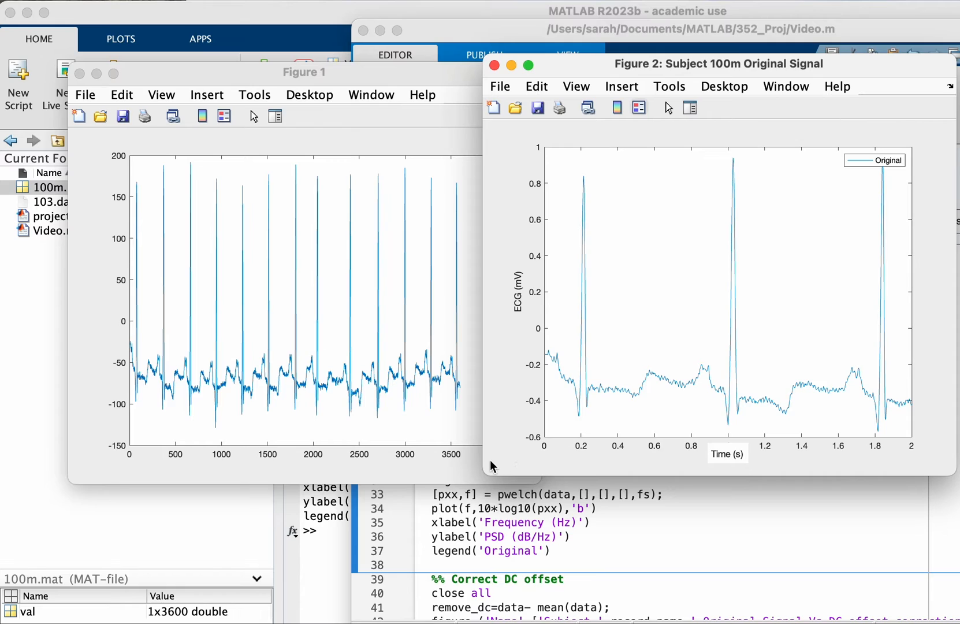
pyautogui.moveTo(533, 414)
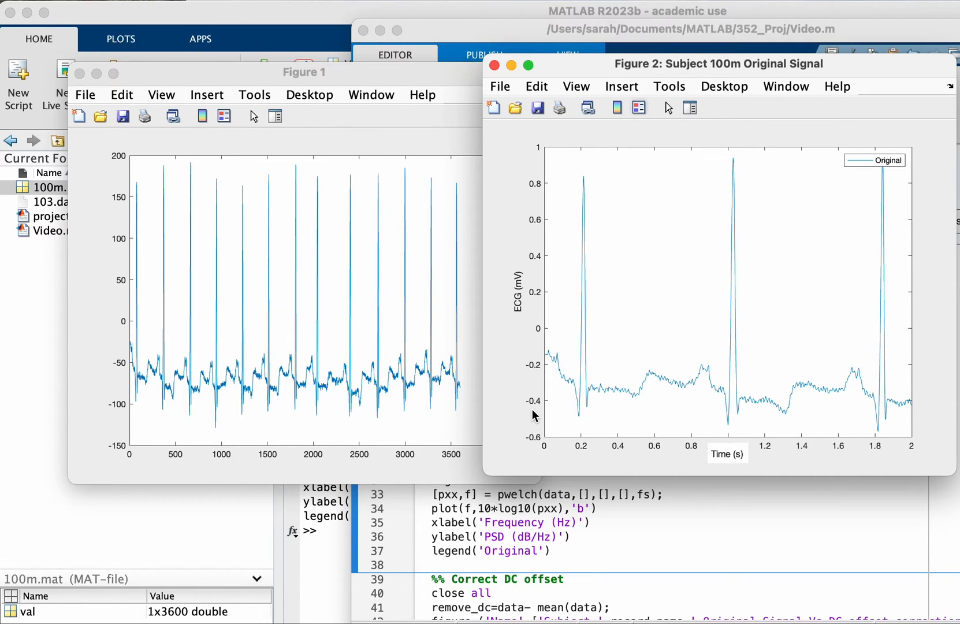
pyautogui.moveTo(454, 510)
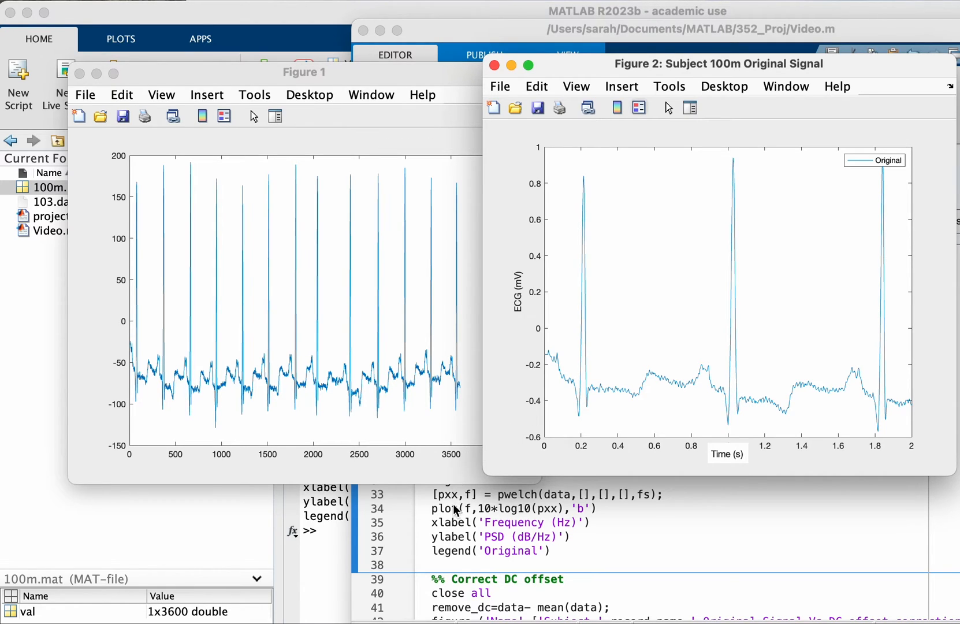
pyautogui.moveTo(383, 77)
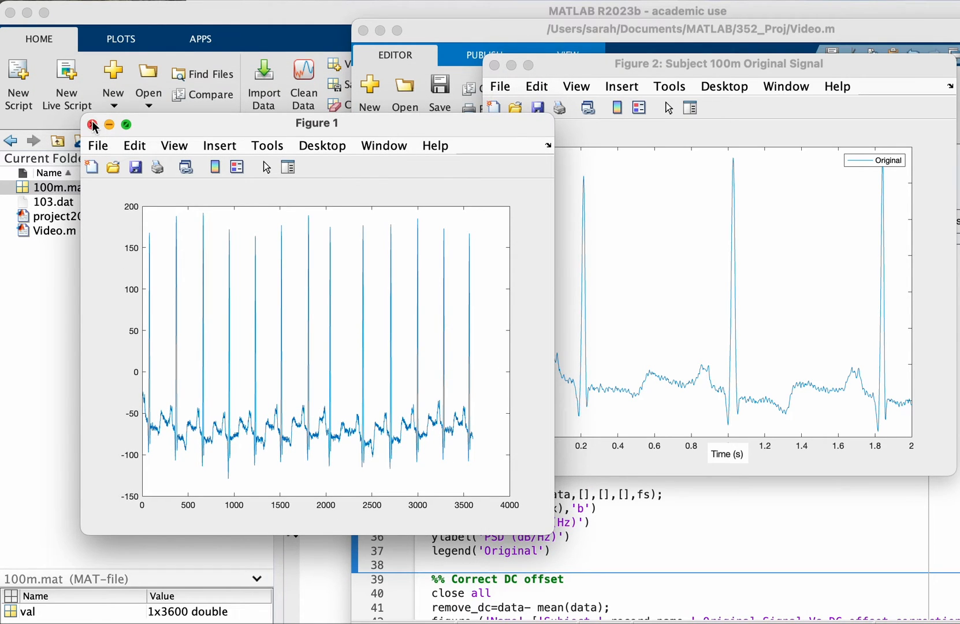
# - Close the raw val Figure 1 window, leaving the original-signal figure over the script
pyautogui.click(93, 125)
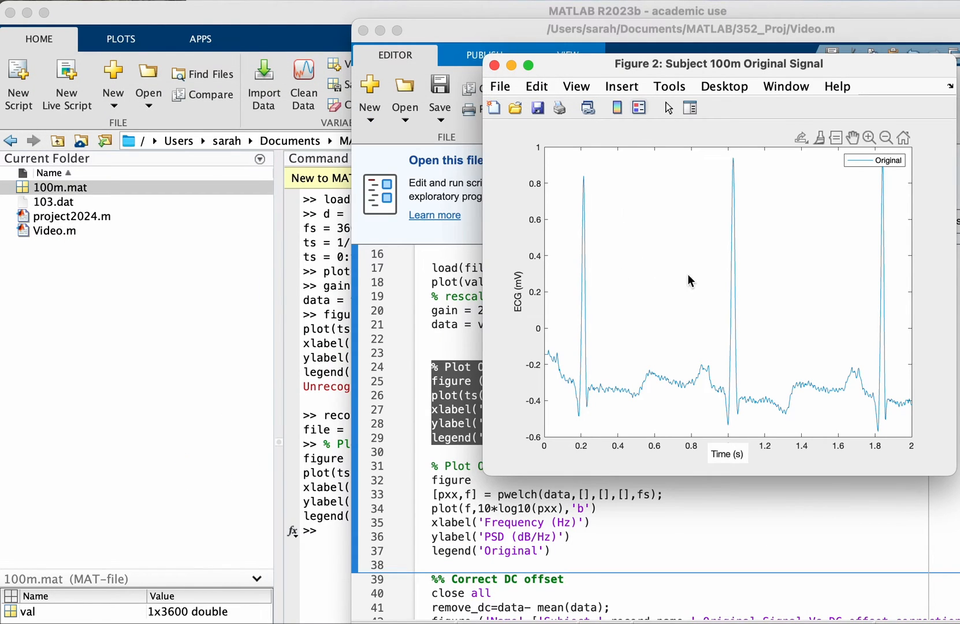
pyautogui.moveTo(784, 281)
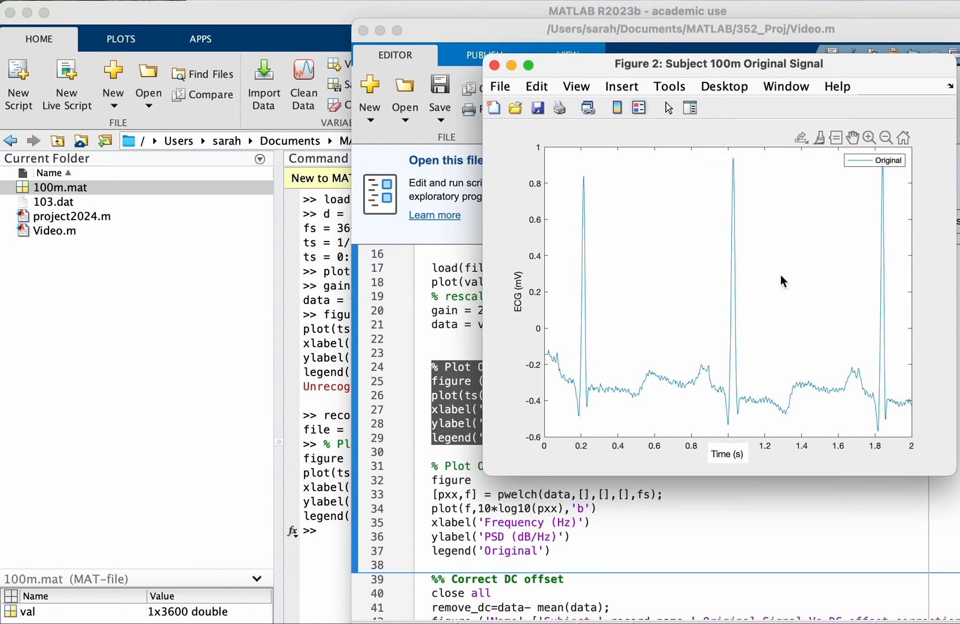
pyautogui.moveTo(603, 170)
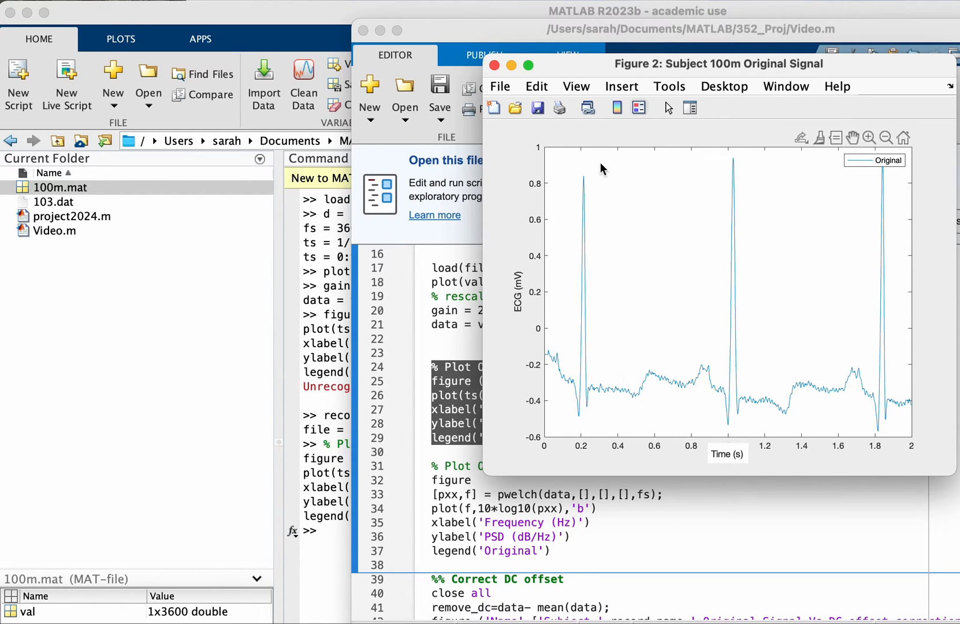
pyautogui.moveTo(579, 219)
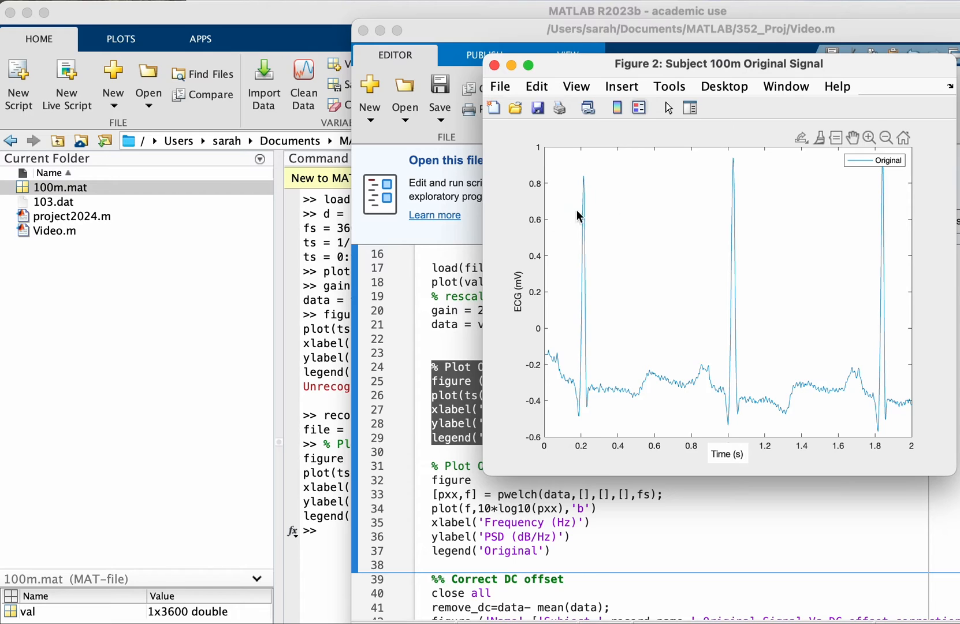
pyautogui.click(583, 180)
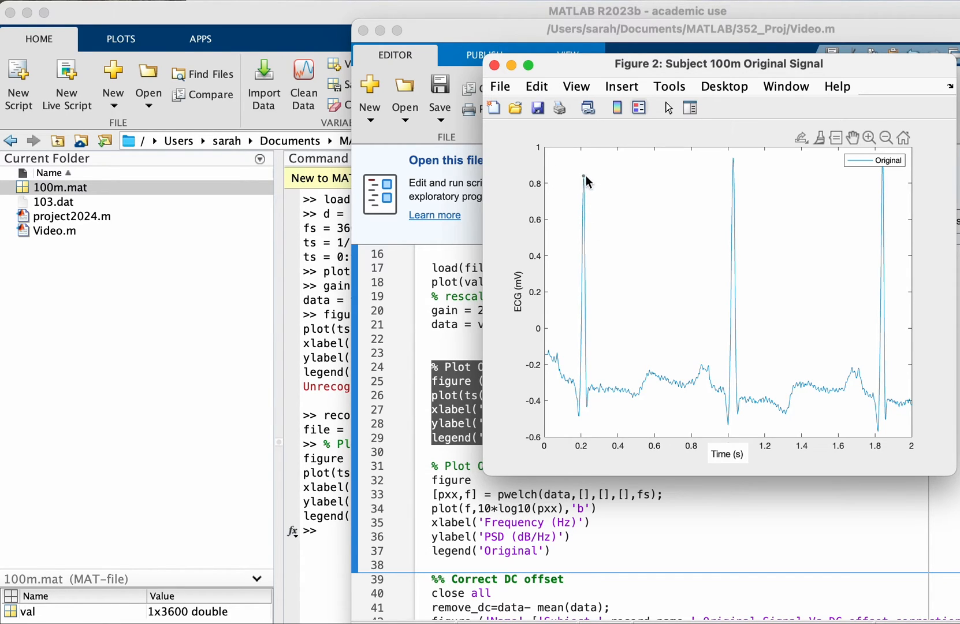
pyautogui.moveTo(547, 185)
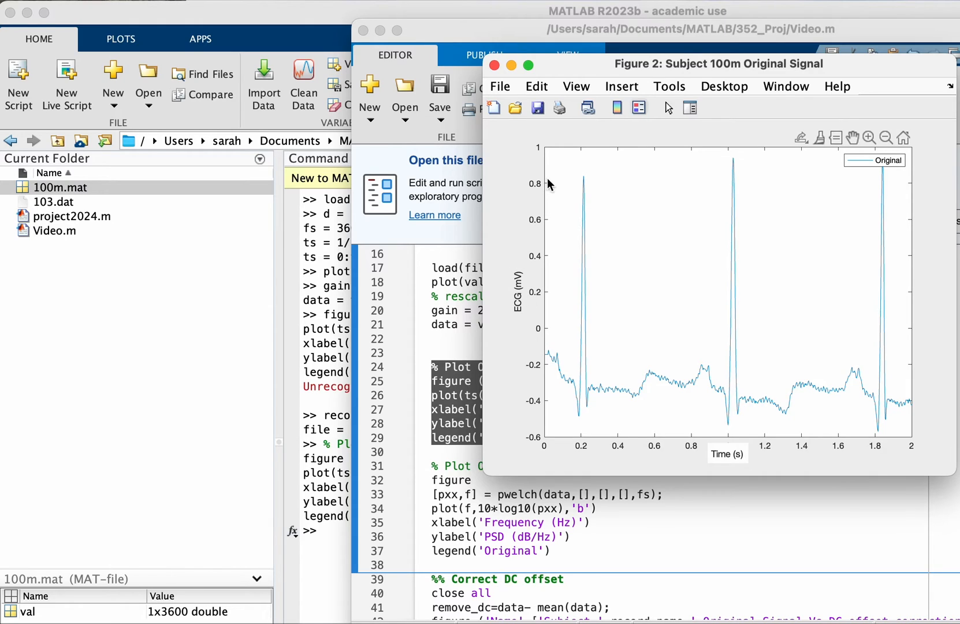
pyautogui.moveTo(529, 374)
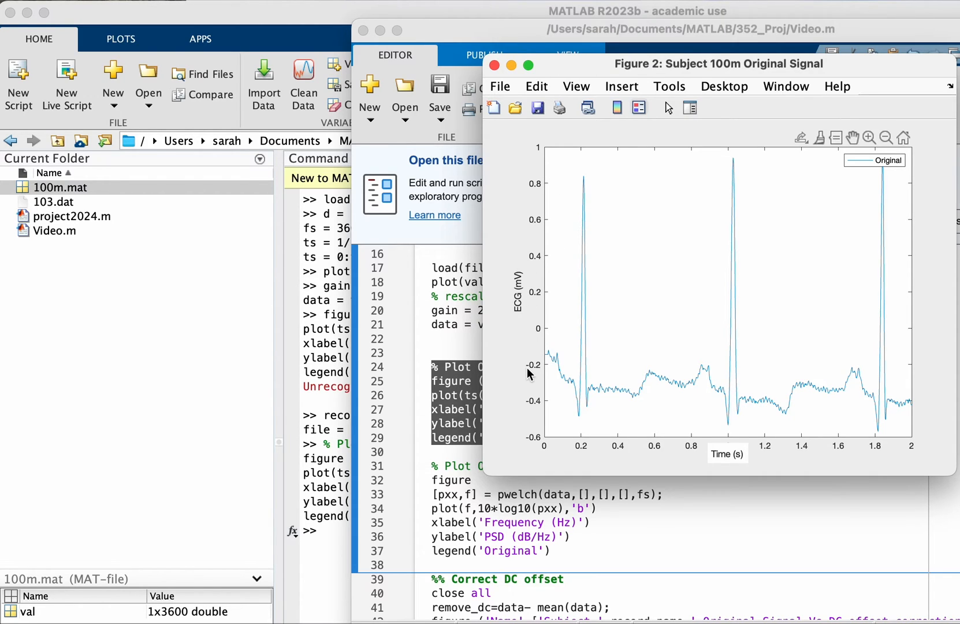
pyautogui.moveTo(550, 230)
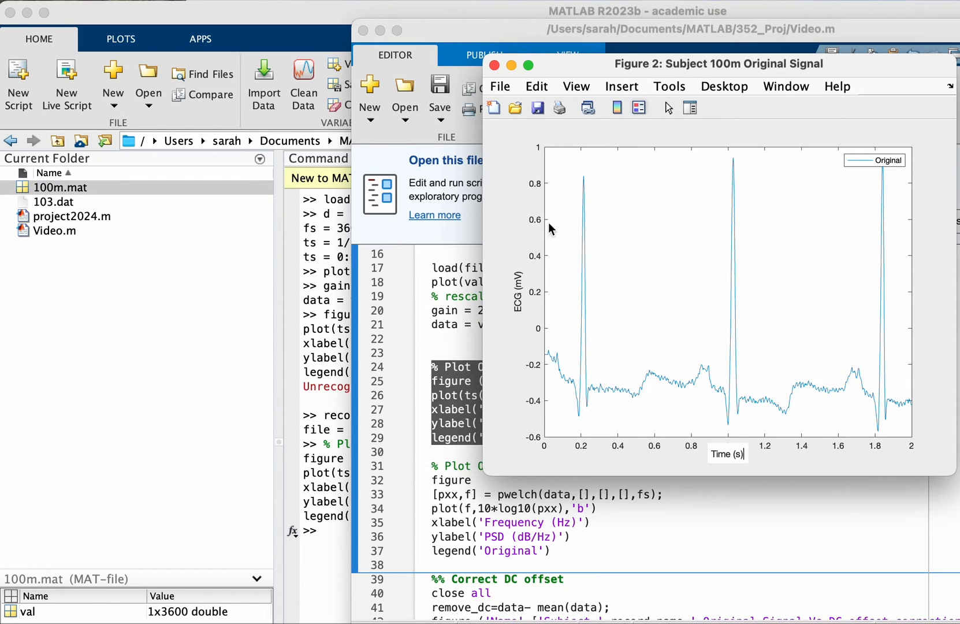
pyautogui.moveTo(727, 461)
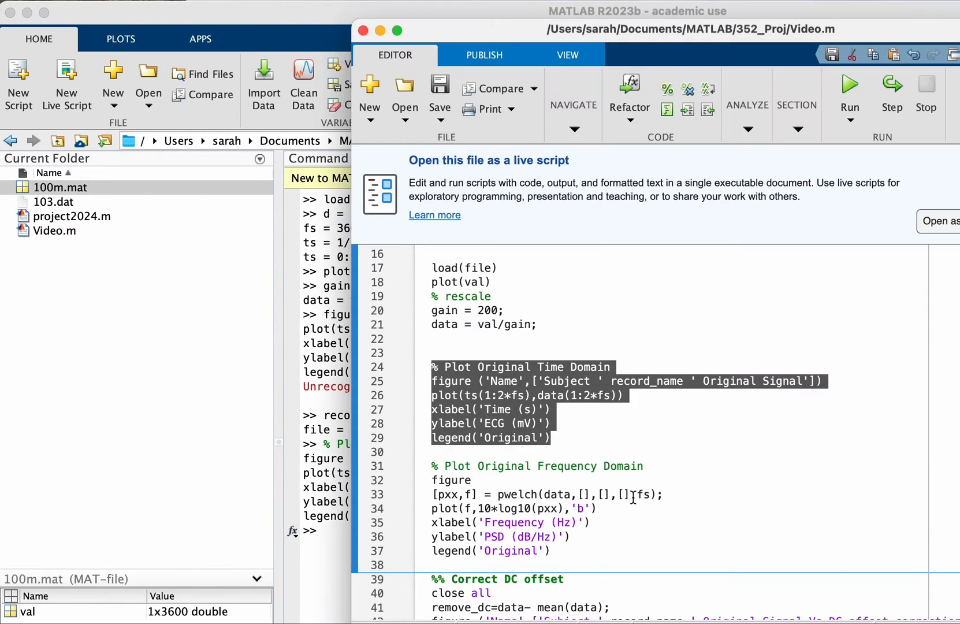
# - Run lines 31–37 to plot the original ECG power spectral density in dB/Hz over 0–180 Hz
pyautogui.scroll(-3)
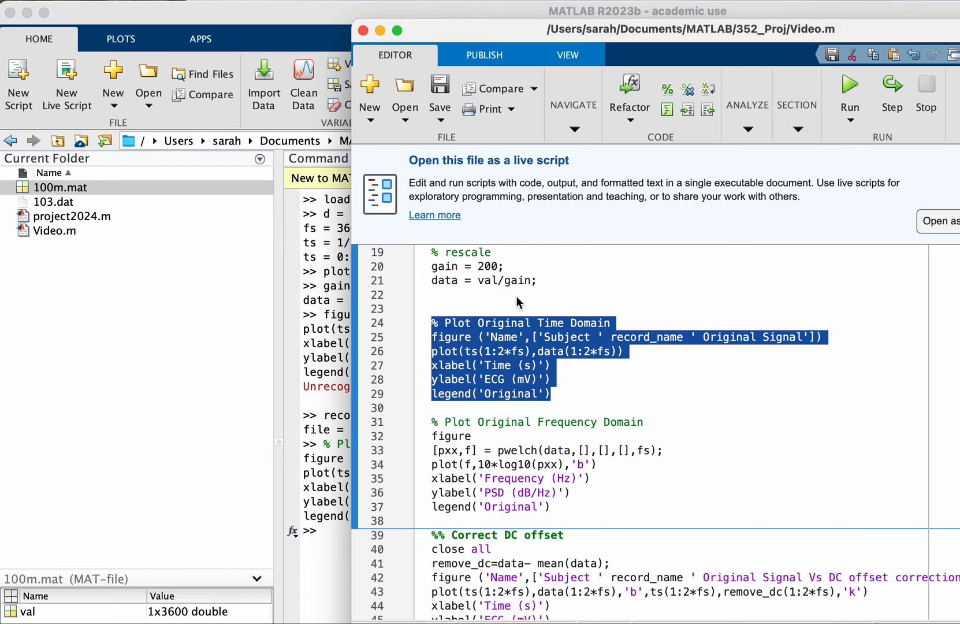
pyautogui.click(549, 507)
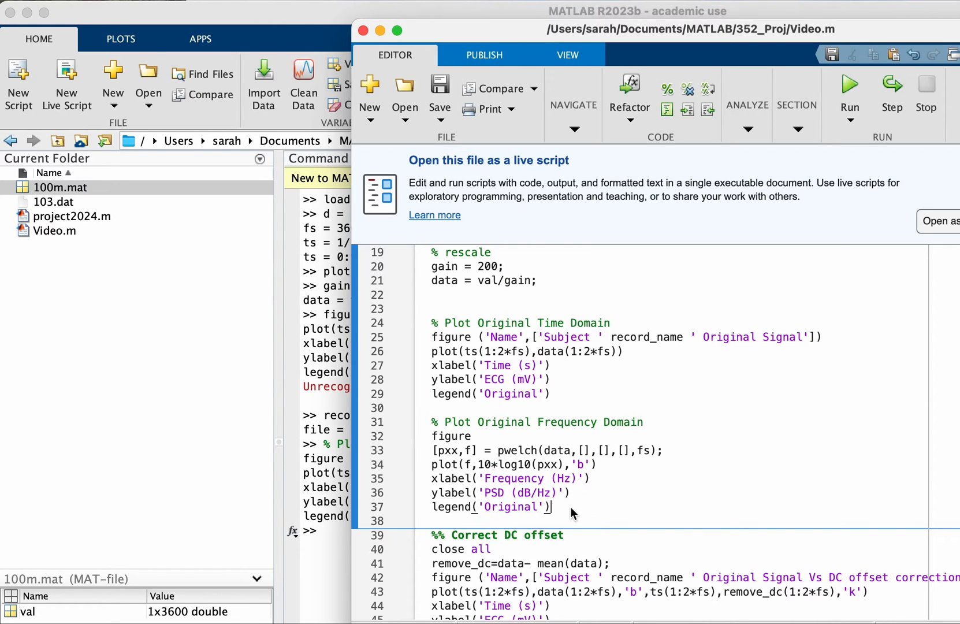
pyautogui.moveTo(459, 421); pyautogui.dragTo(548, 505)
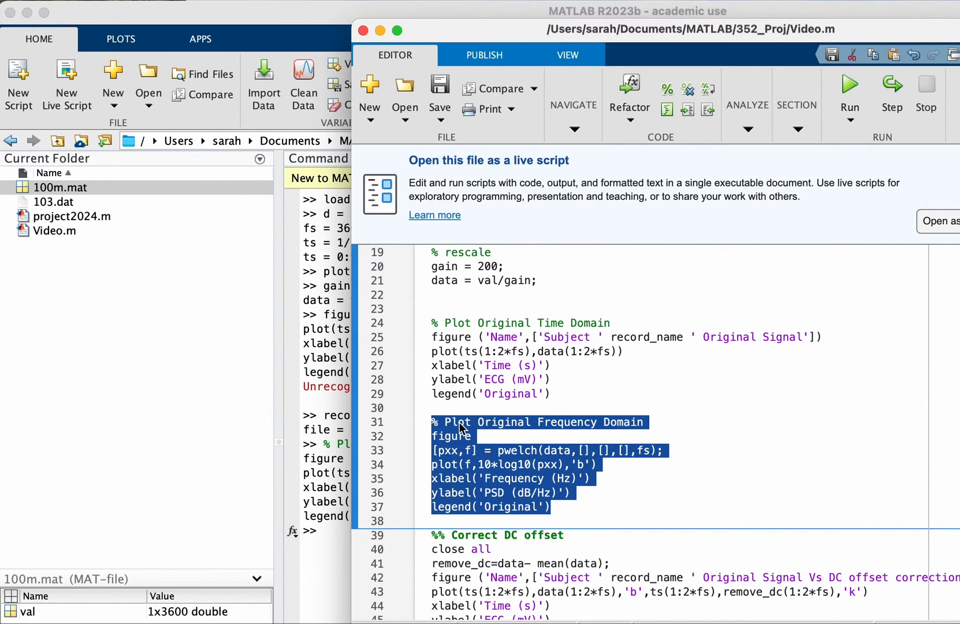
pyautogui.click(849, 84)
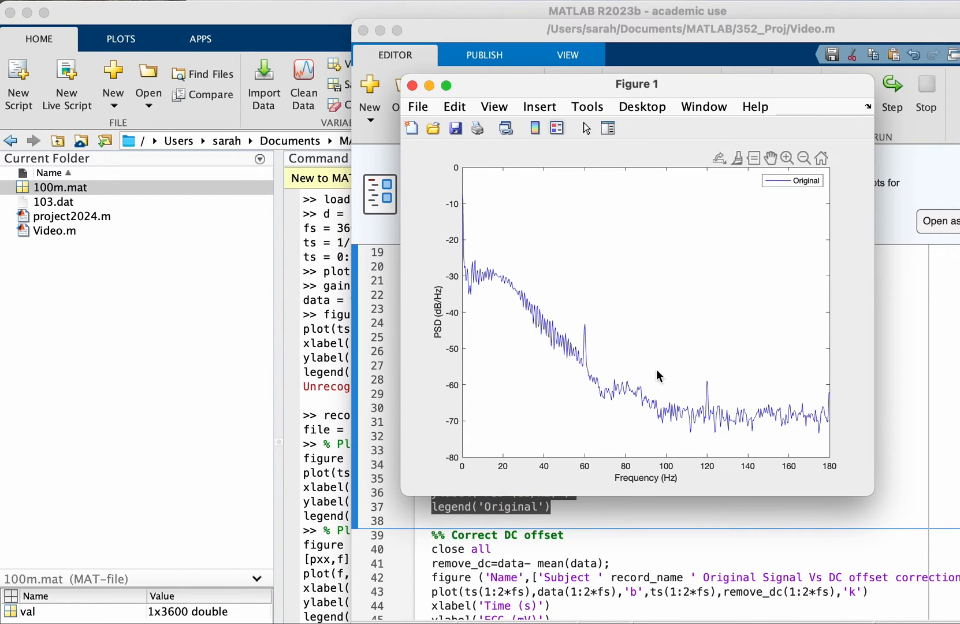
pyautogui.moveTo(789, 179)
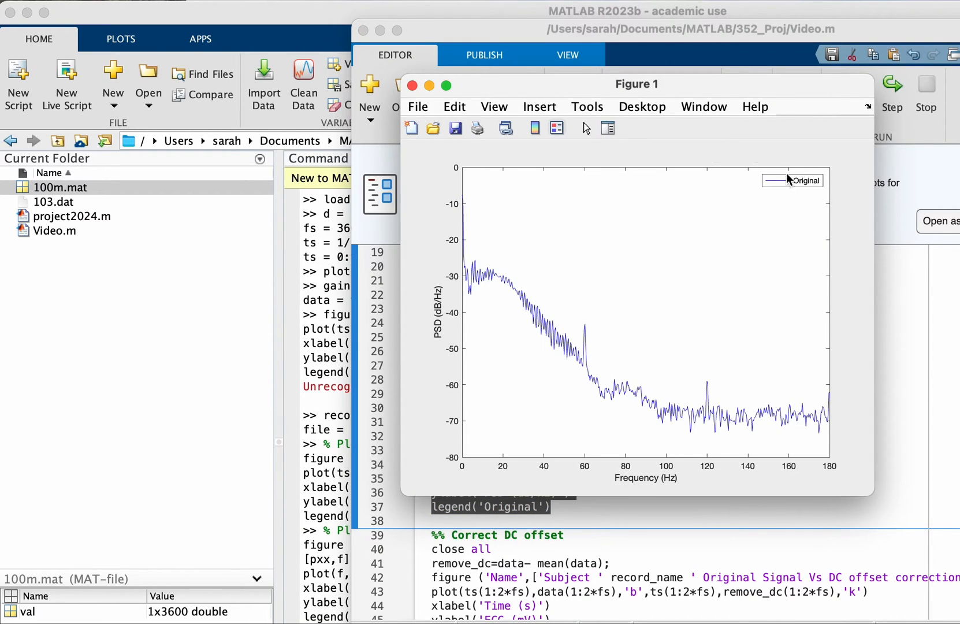
pyautogui.click(788, 158)
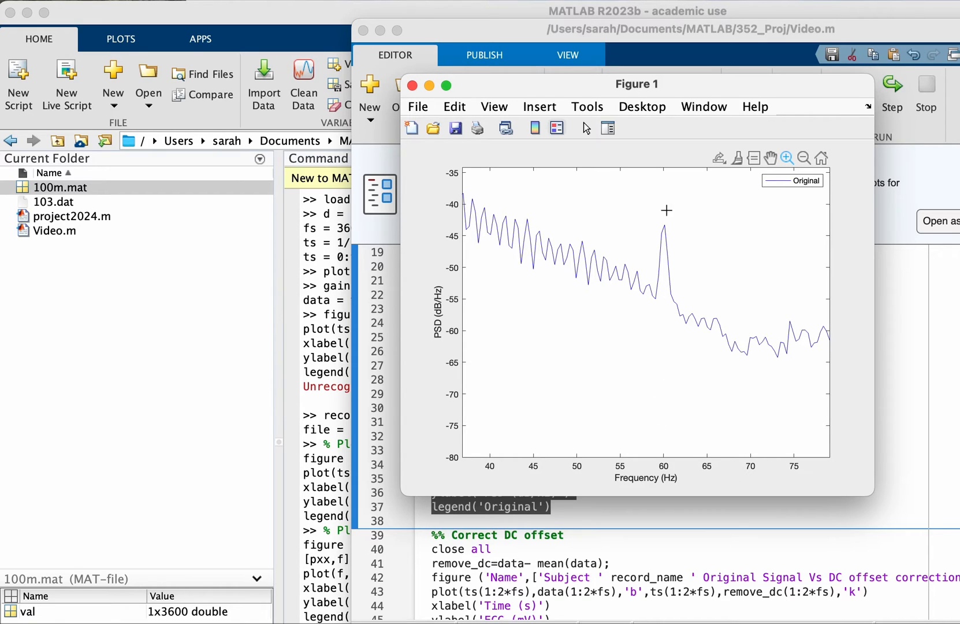
pyautogui.moveTo(650, 220)
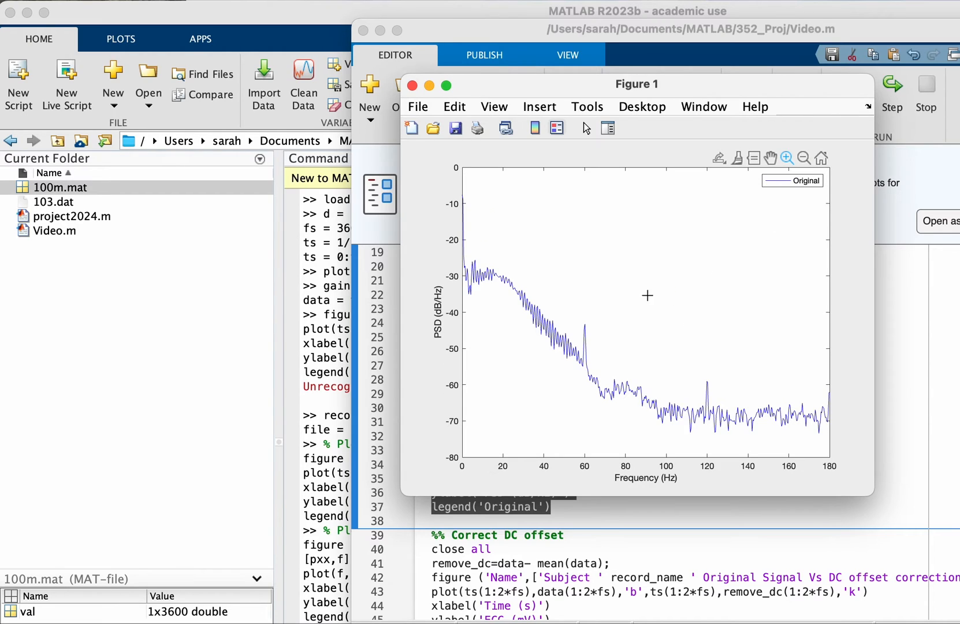
pyautogui.moveTo(468, 274)
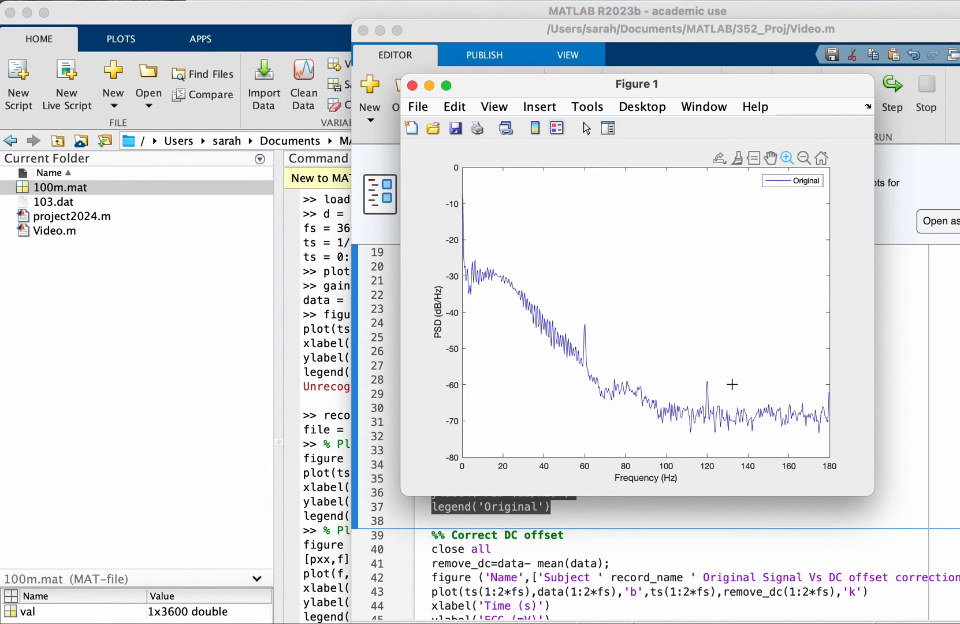
pyautogui.moveTo(731, 385); pyautogui.dragTo(683, 458)
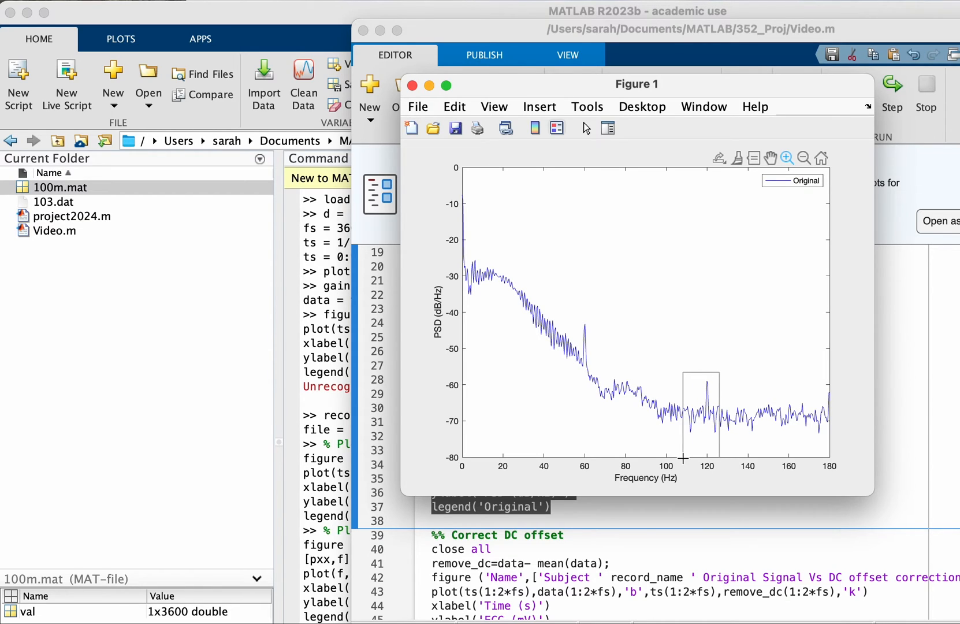
pyautogui.click(821, 159)
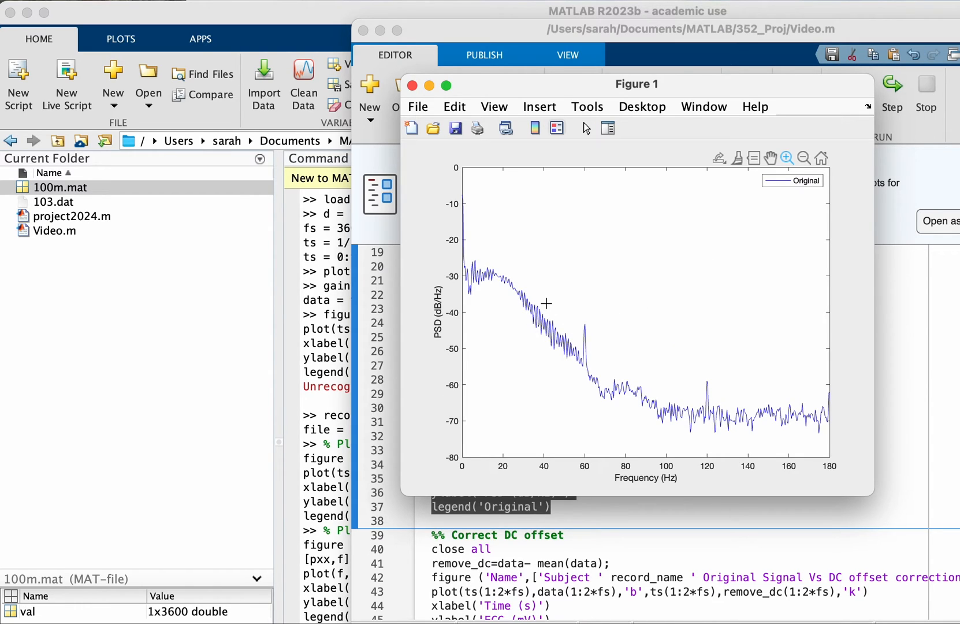
pyautogui.moveTo(525, 315)
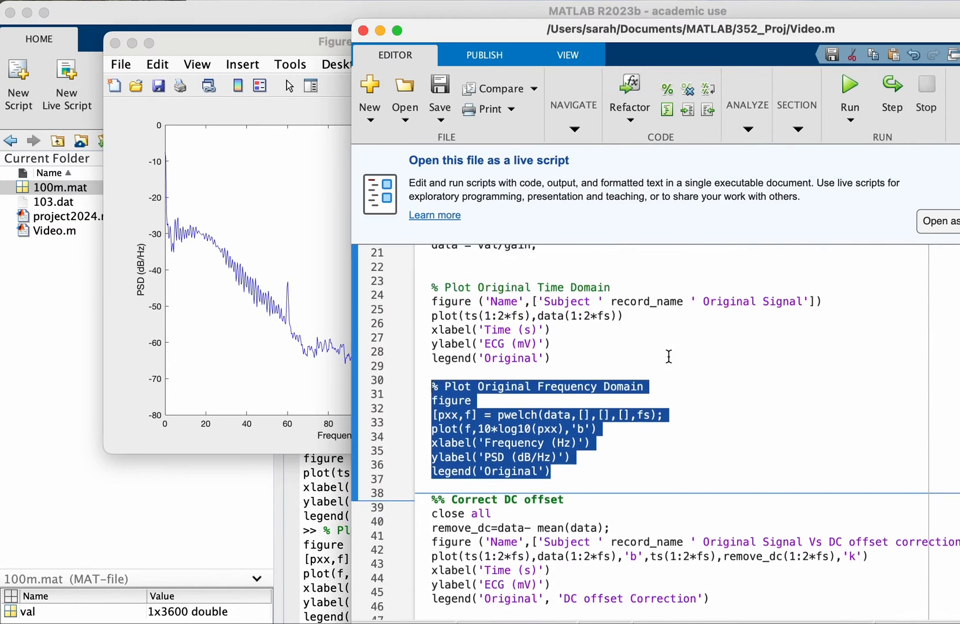
# - Scroll through Video.m's HPF and LPF filtering code and back to the '%% Correct DC offset' section
pyautogui.scroll(-3)
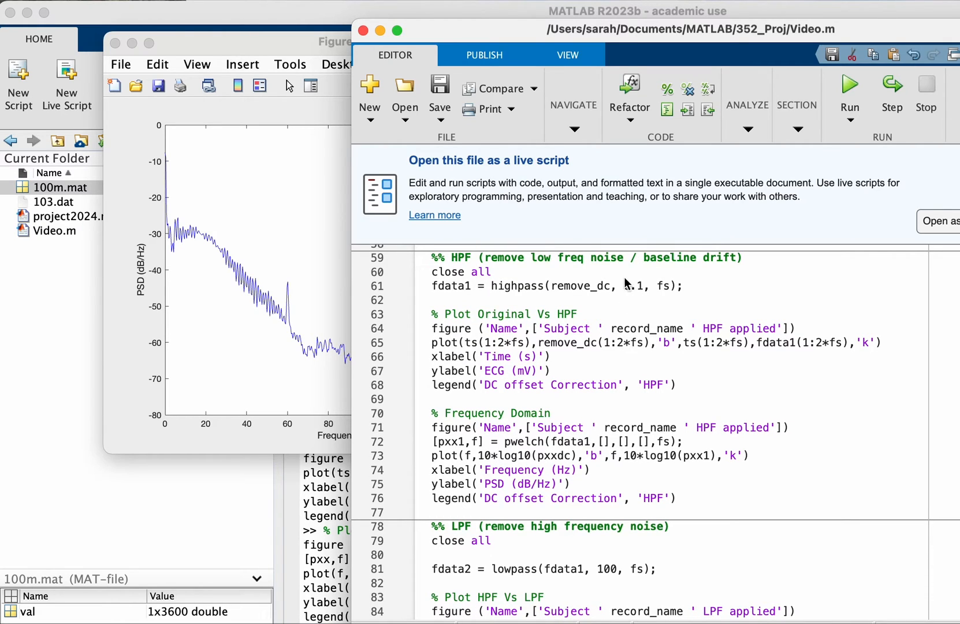
pyautogui.scroll(-3)
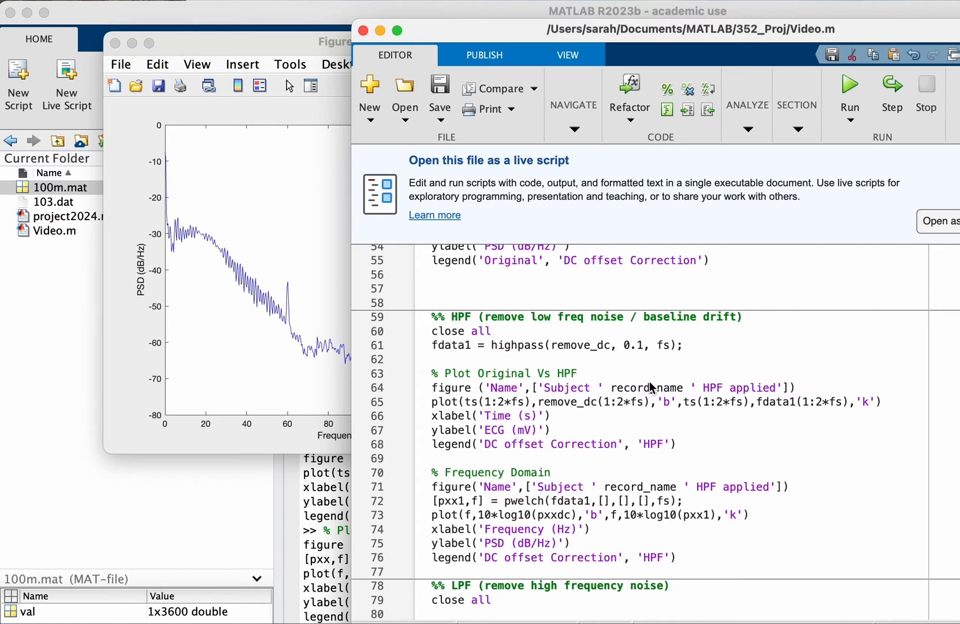
pyautogui.scroll(-3)
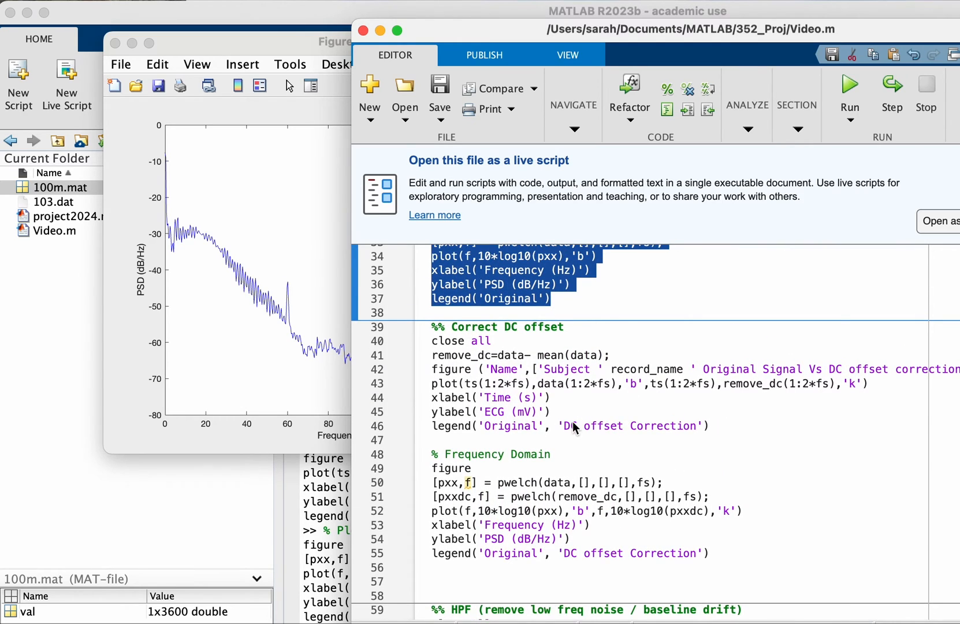
pyautogui.moveTo(489, 354)
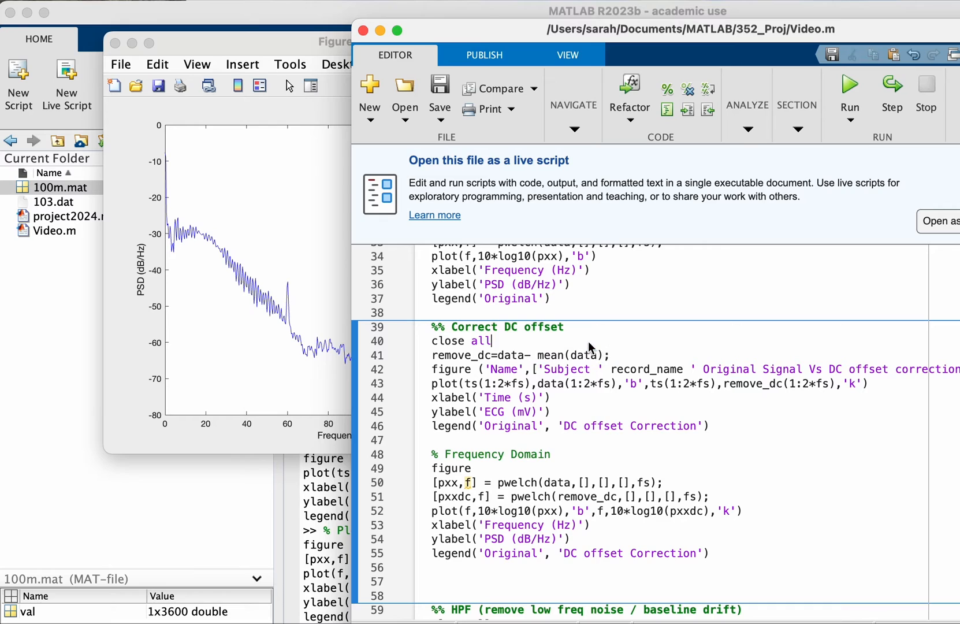
pyautogui.scroll(-3)
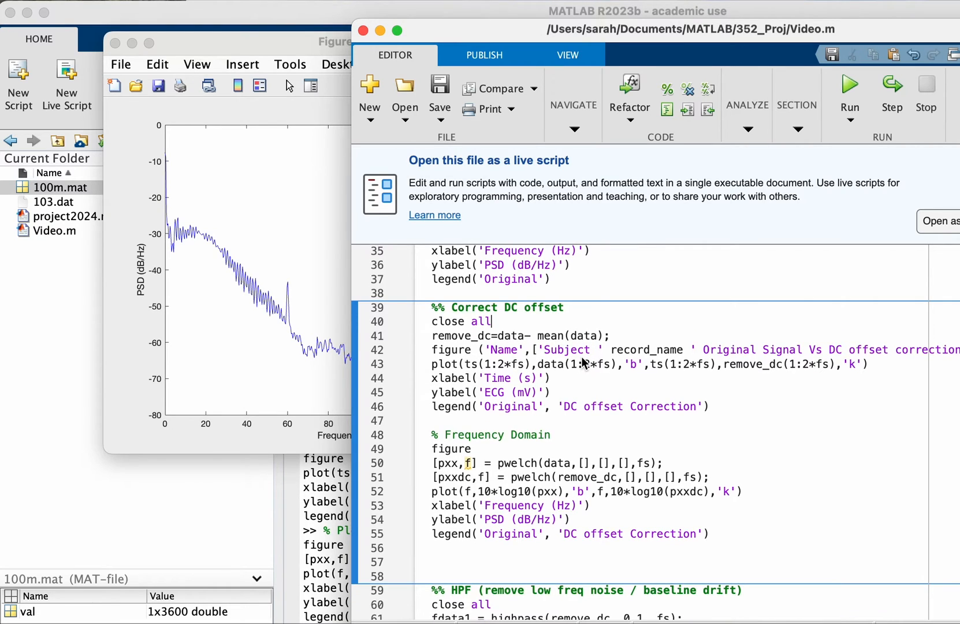
pyautogui.moveTo(570, 382)
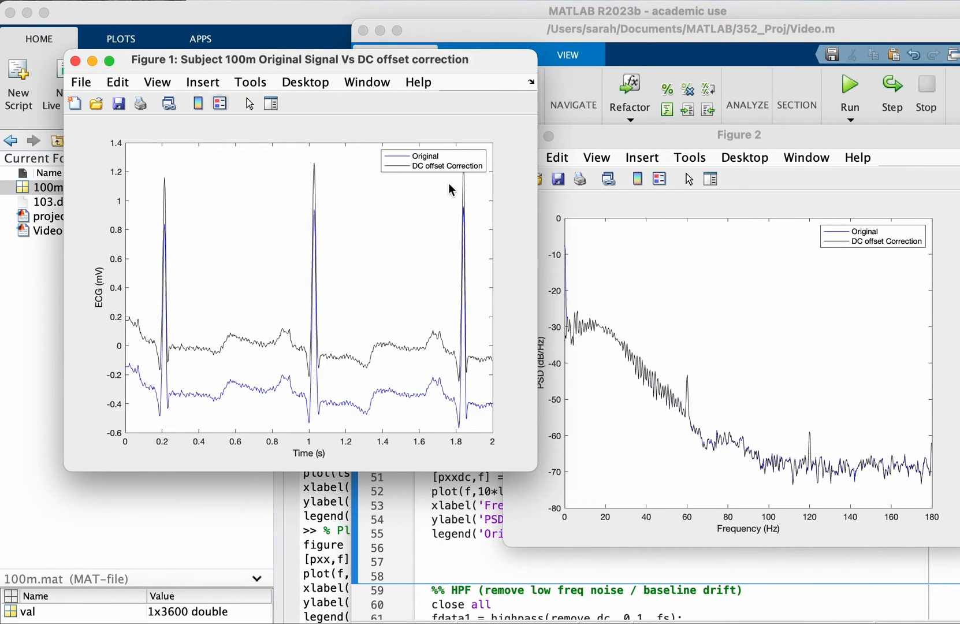
pyautogui.moveTo(450, 94)
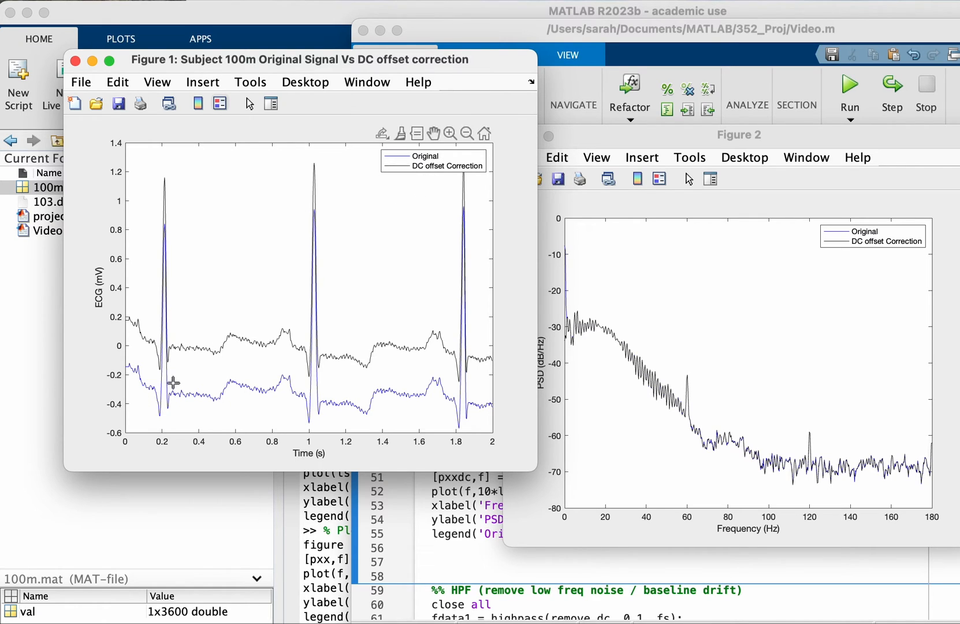
pyautogui.moveTo(164, 316)
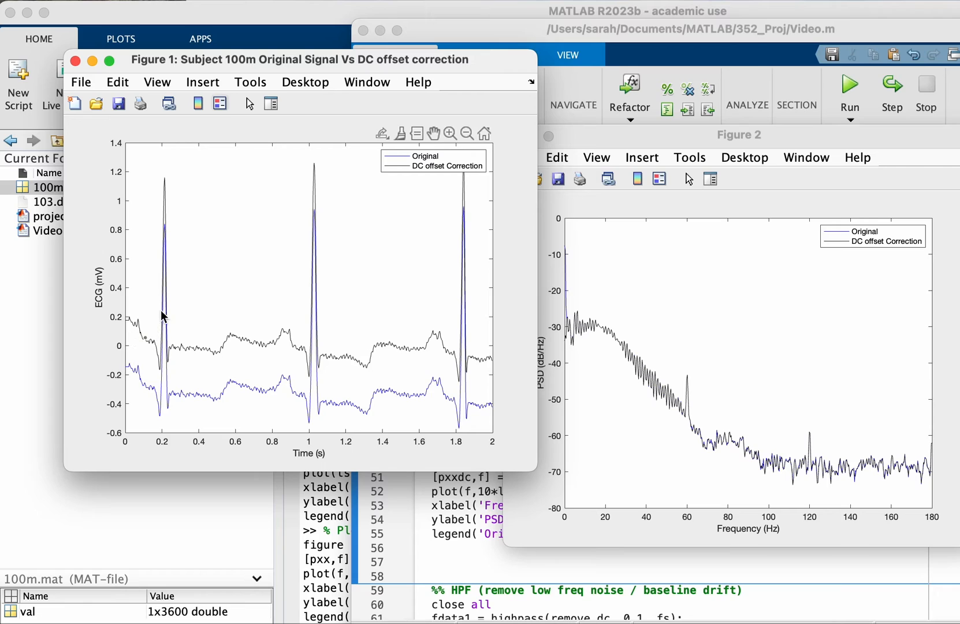
# - Run the DC offset section to produce the two-second ECG comparison and PSD figures
pyautogui.click(167, 367)
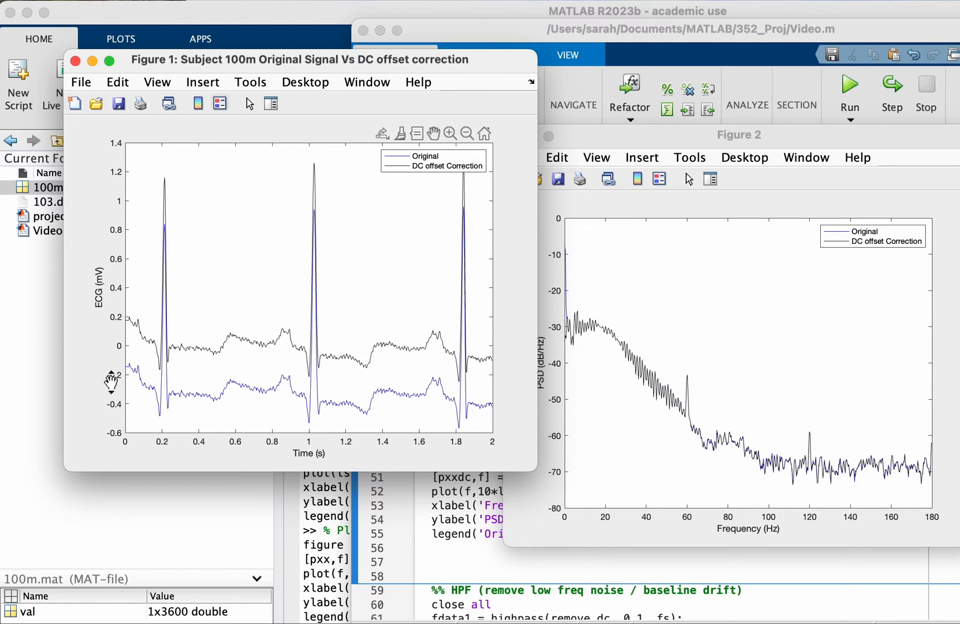
pyautogui.moveTo(141, 330)
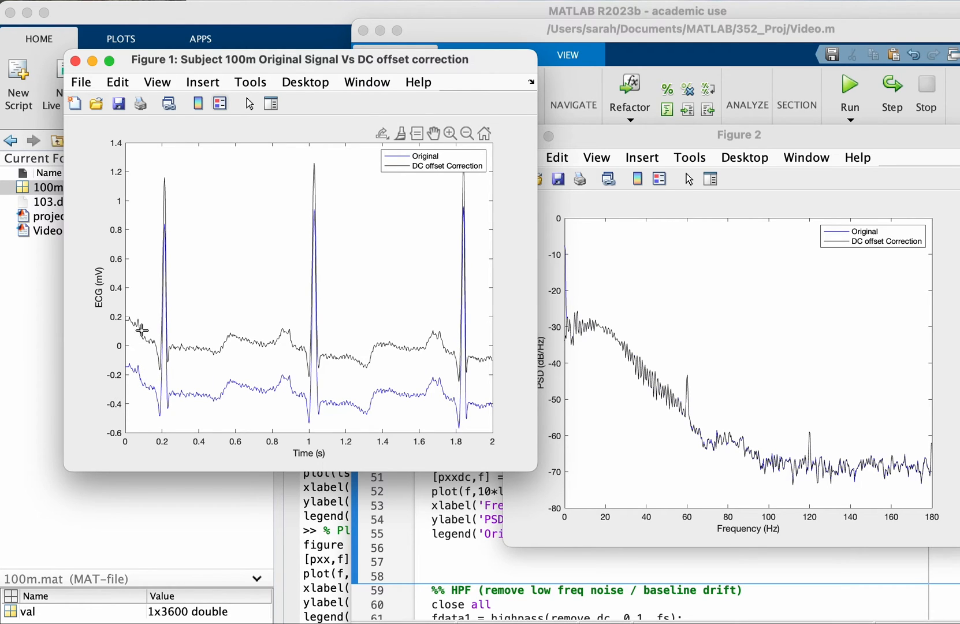
pyautogui.moveTo(165, 358)
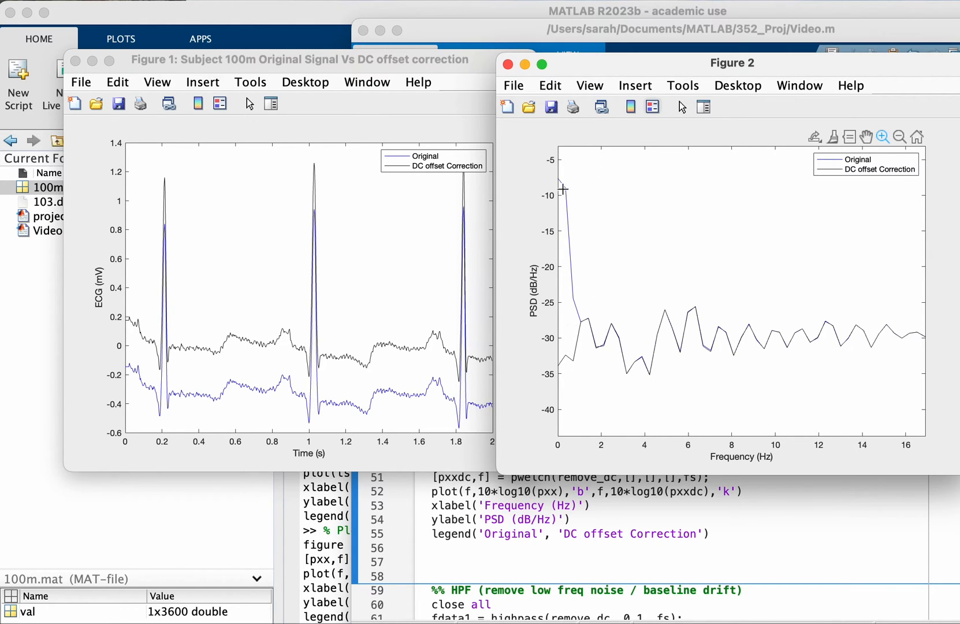
pyautogui.moveTo(574, 337)
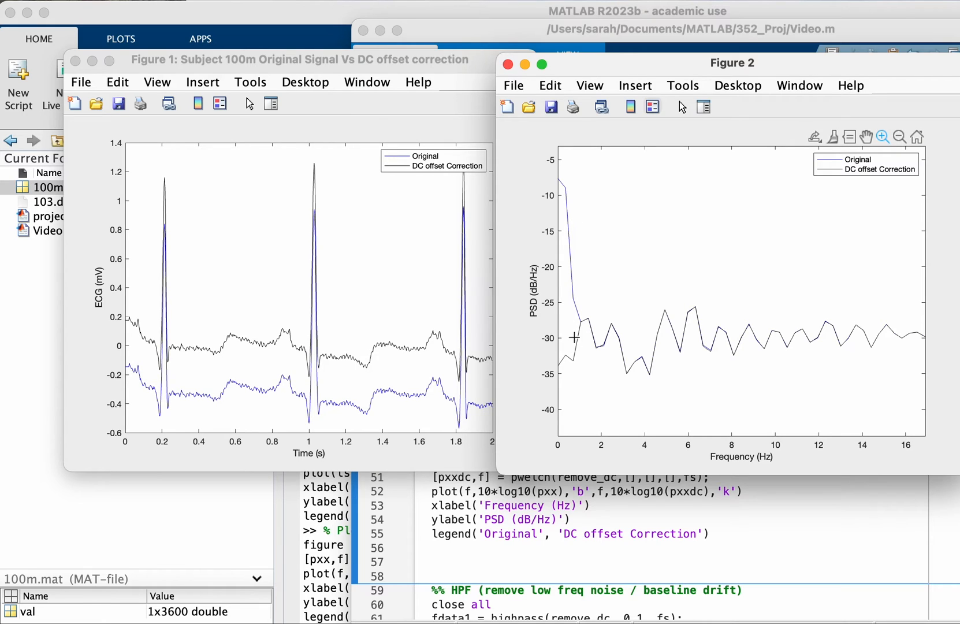
pyautogui.moveTo(549, 454)
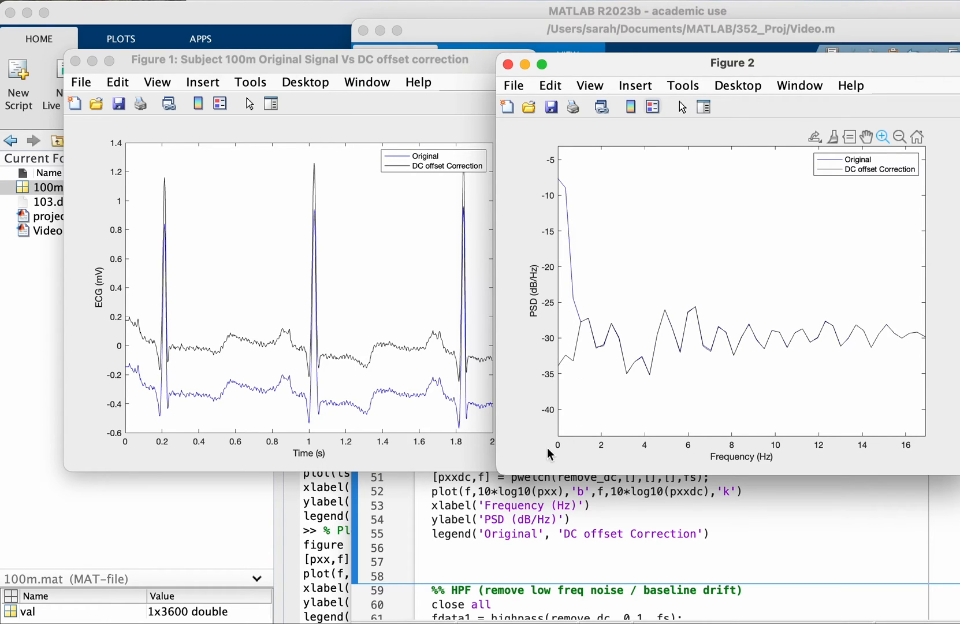
pyautogui.moveTo(556, 384)
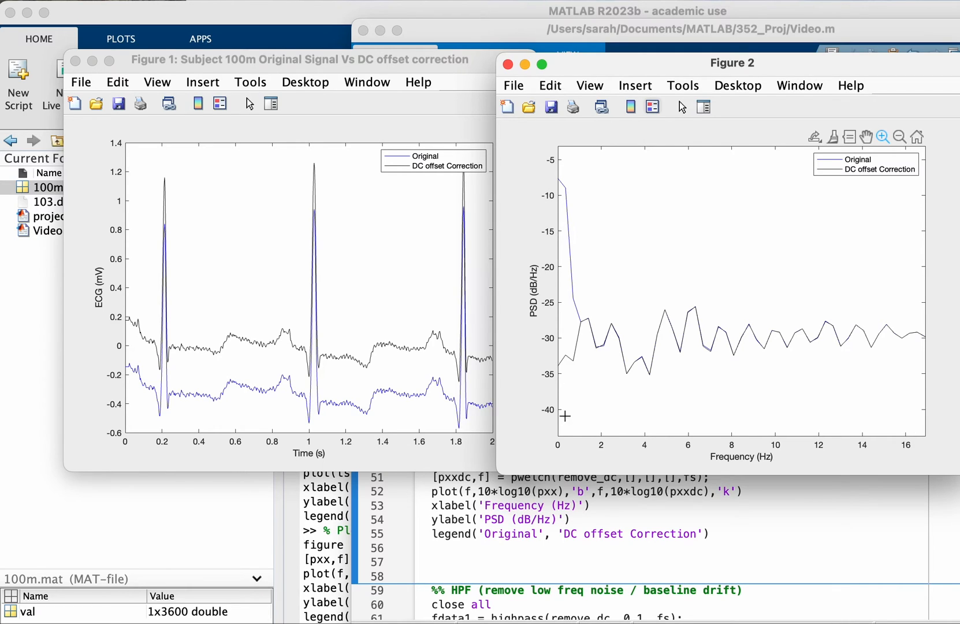
pyautogui.moveTo(566, 396)
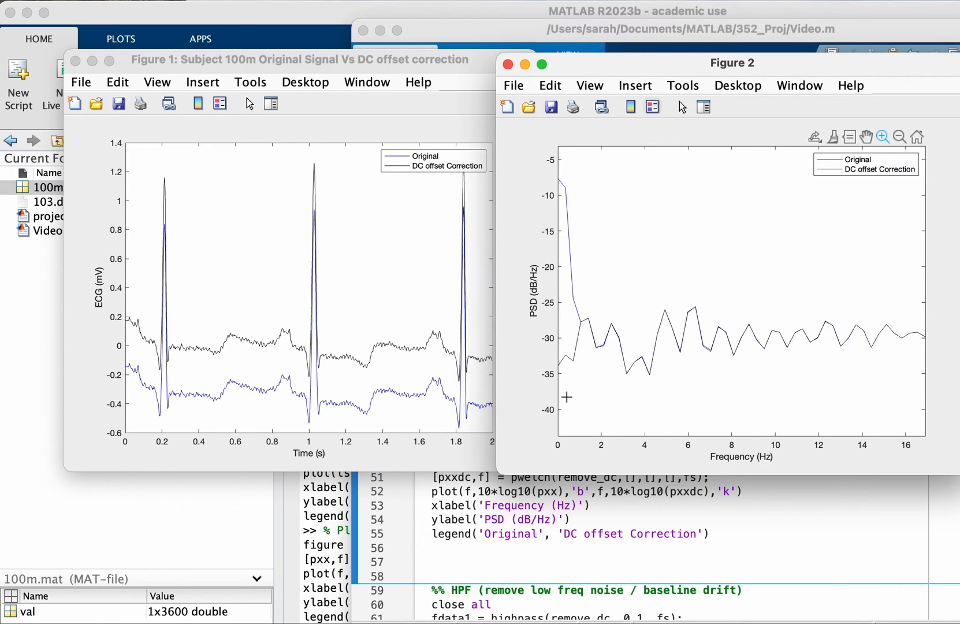
# - Bring Figure 2 forward to inspect the spectra near 0 Hz where the DC peak is removed
pyautogui.click(915, 136)
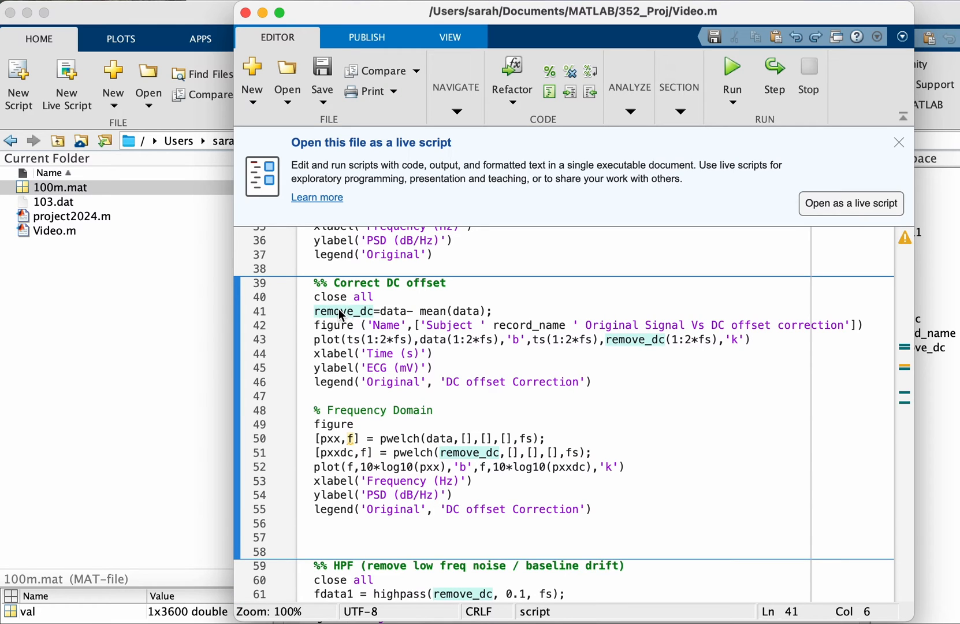
pyautogui.moveTo(448, 342)
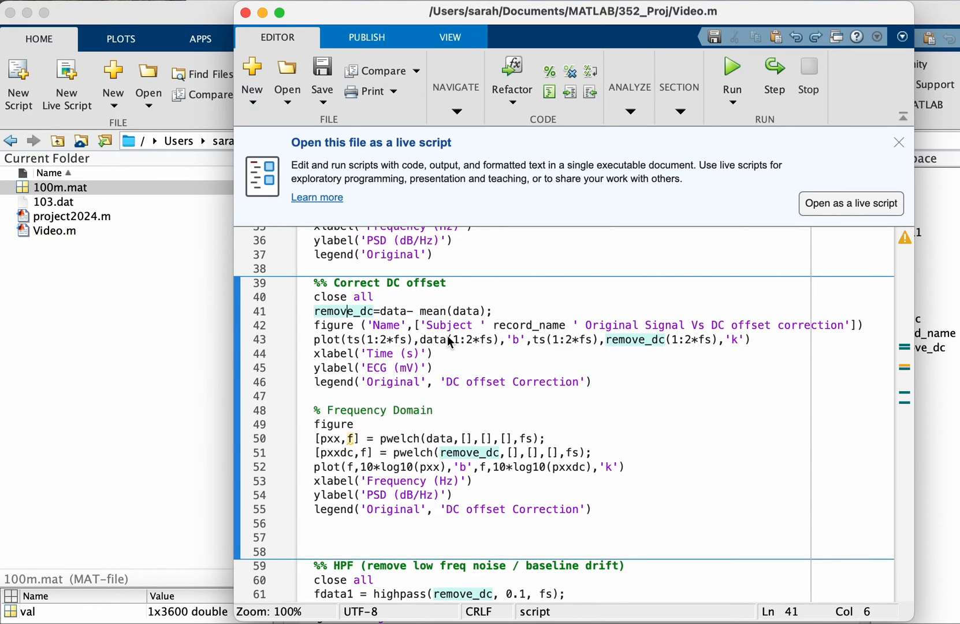
# - Highlight remove_dc in the highpass call of the '%% HPF' section and run it to plot the HPF results
pyautogui.scroll(-3)
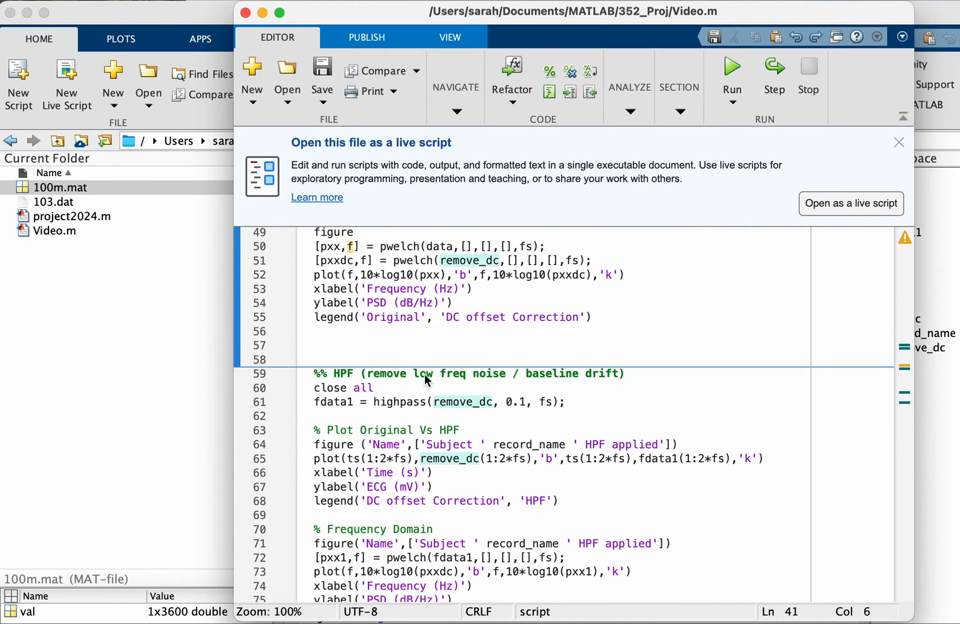
pyautogui.doubleClick(462, 402)
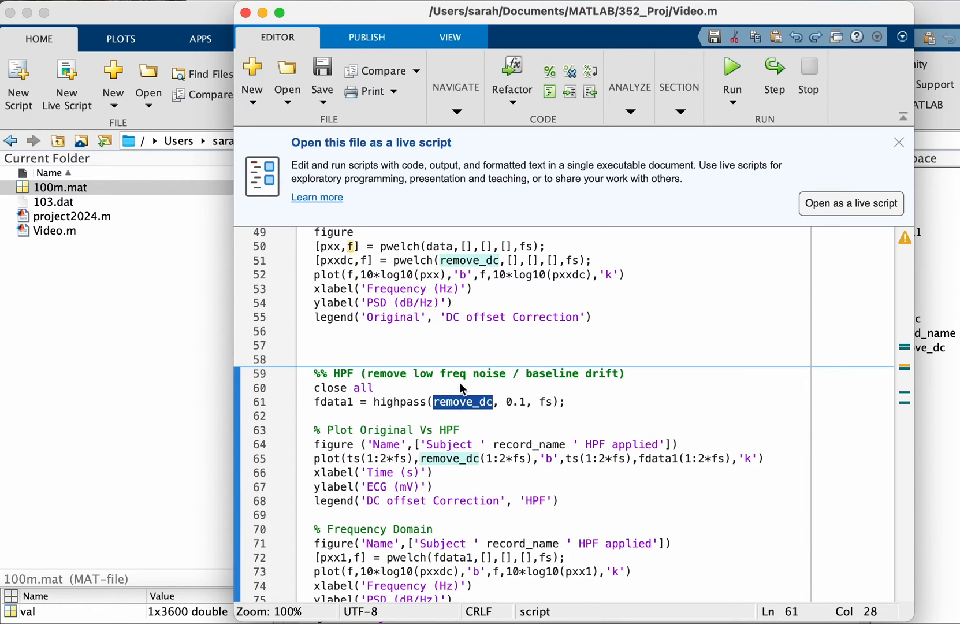
pyautogui.moveTo(410, 411)
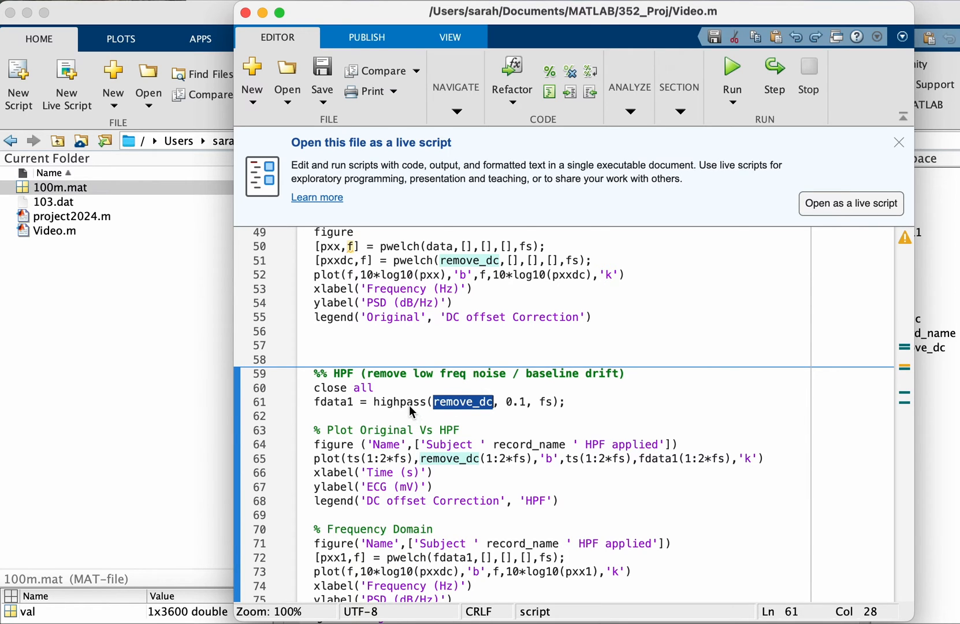
pyautogui.click(729, 66)
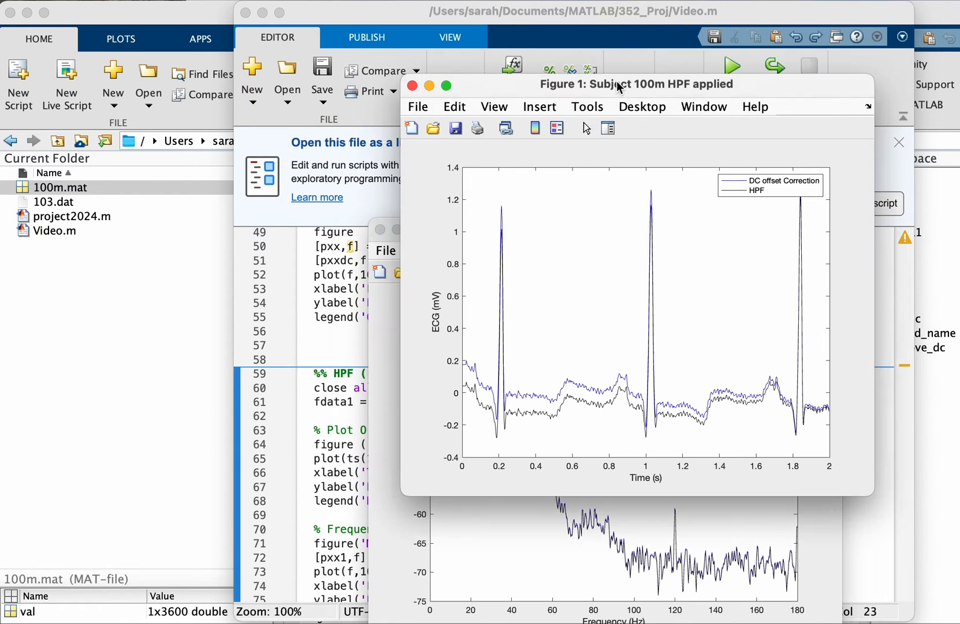
pyautogui.moveTo(495, 309)
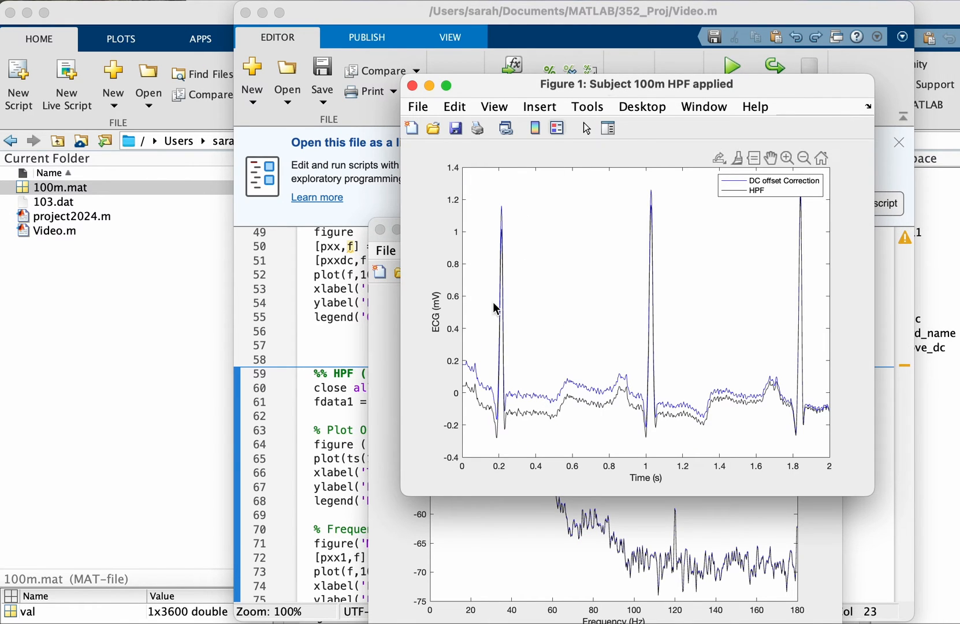
pyautogui.moveTo(523, 441)
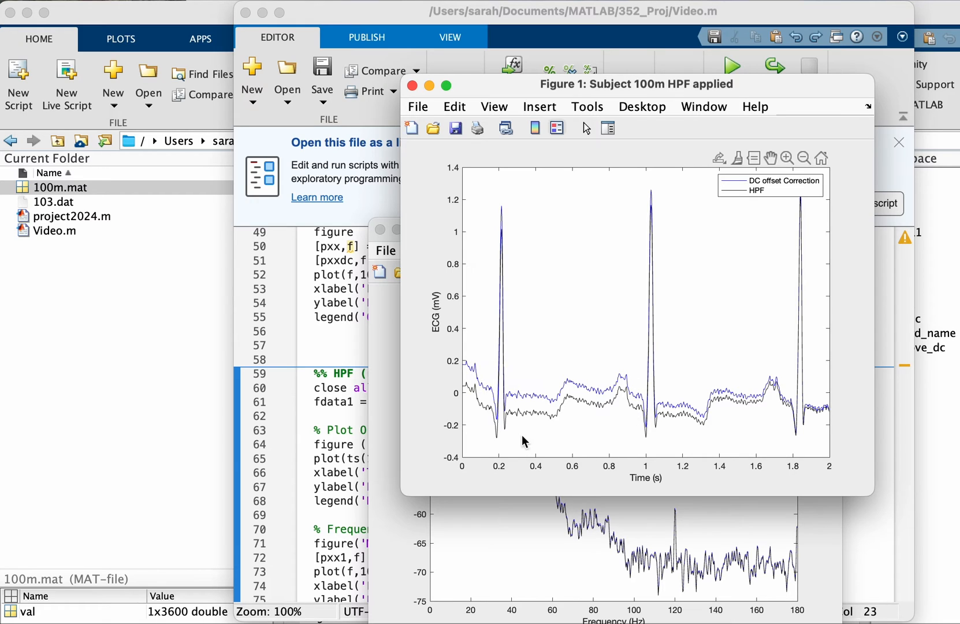
pyautogui.moveTo(661, 324)
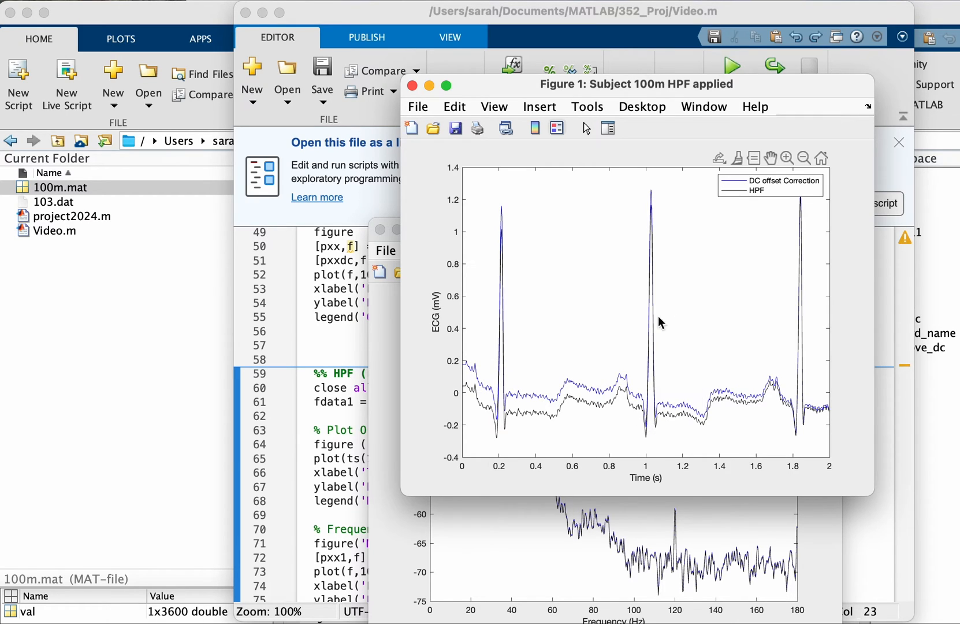
pyautogui.moveTo(719, 444)
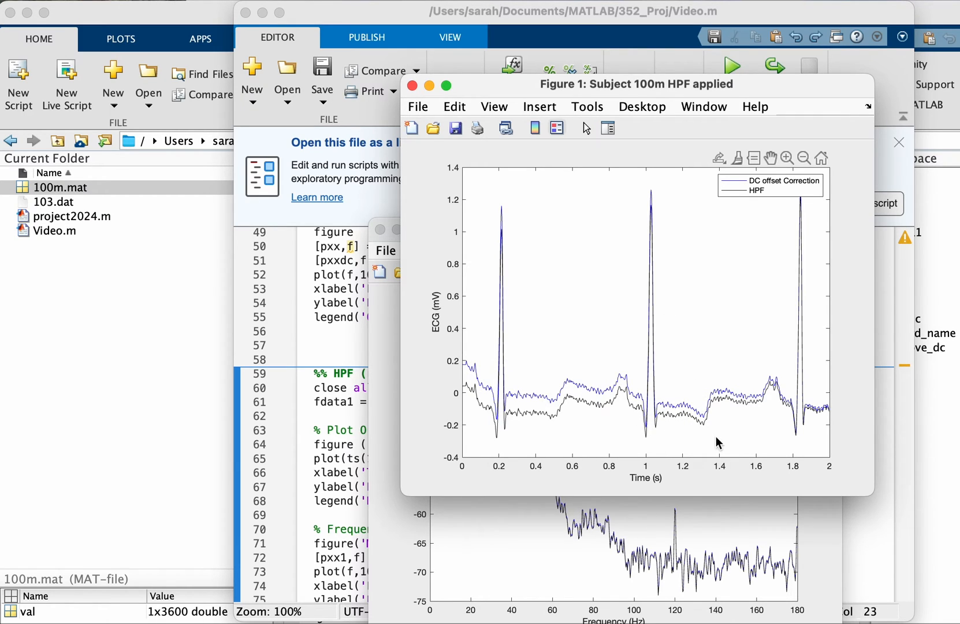
pyautogui.moveTo(606, 428)
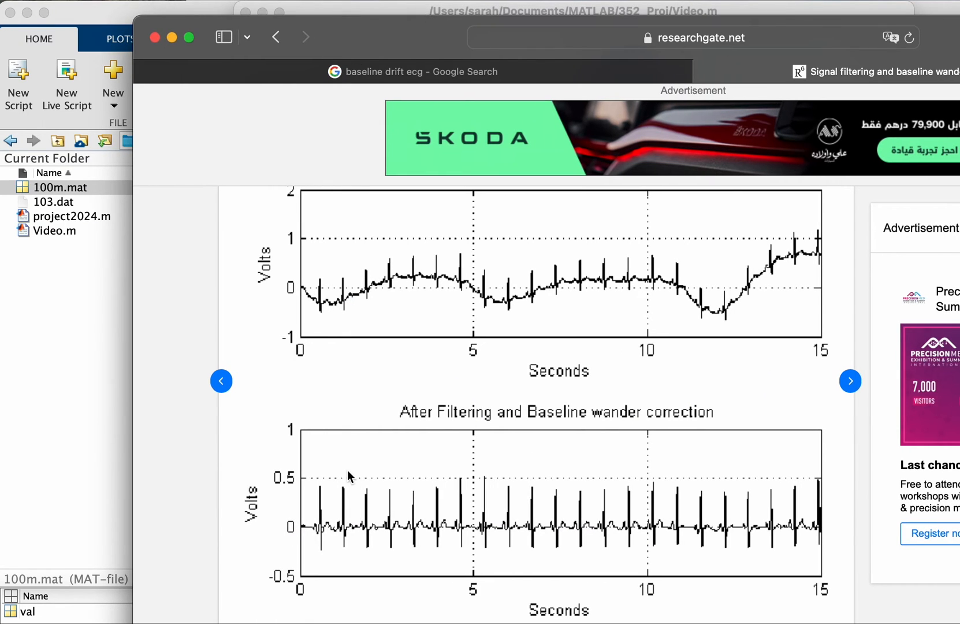
pyautogui.moveTo(311, 313)
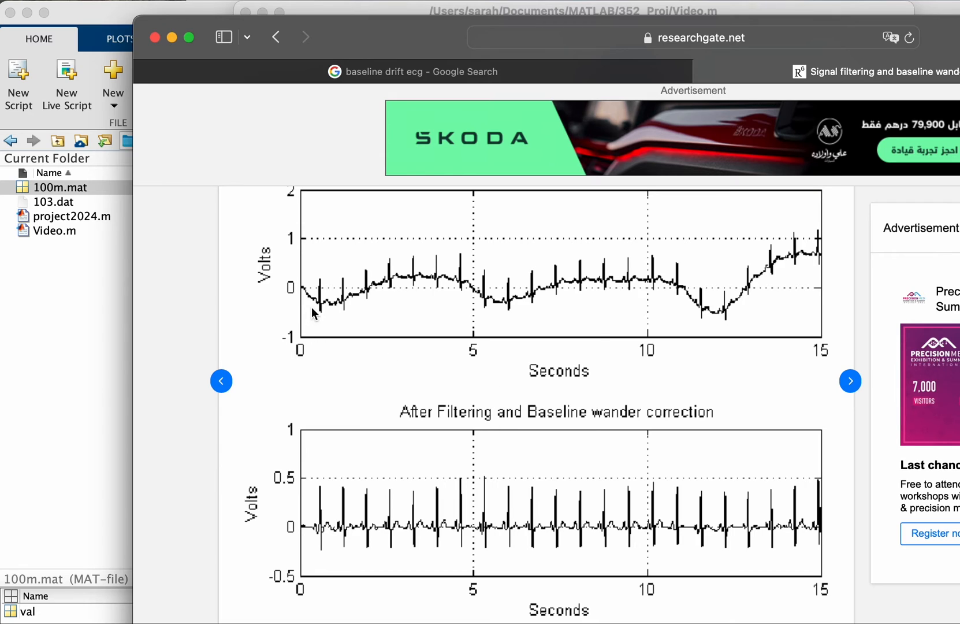
pyautogui.moveTo(314, 292)
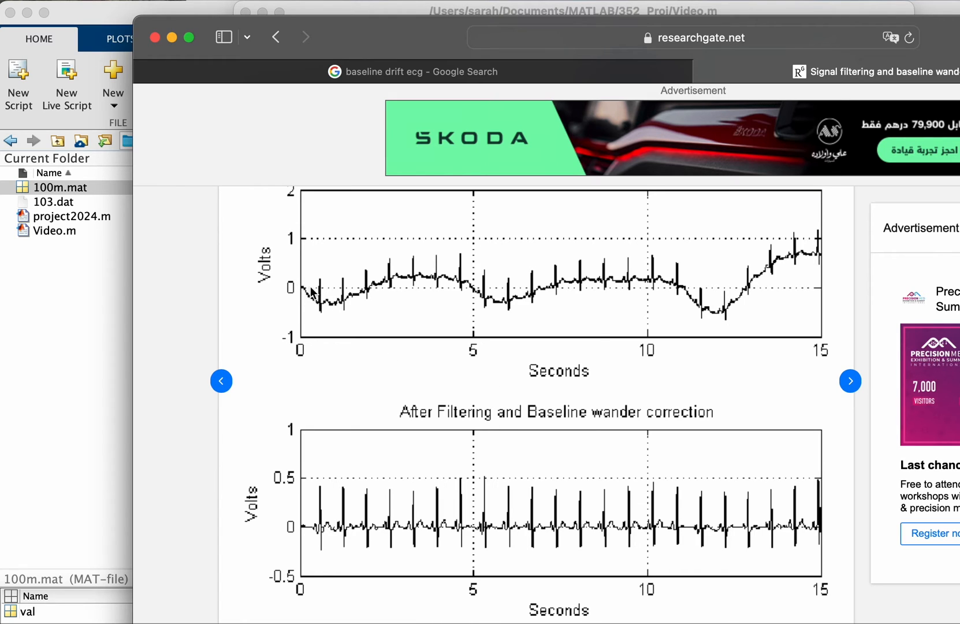
pyautogui.moveTo(470, 285)
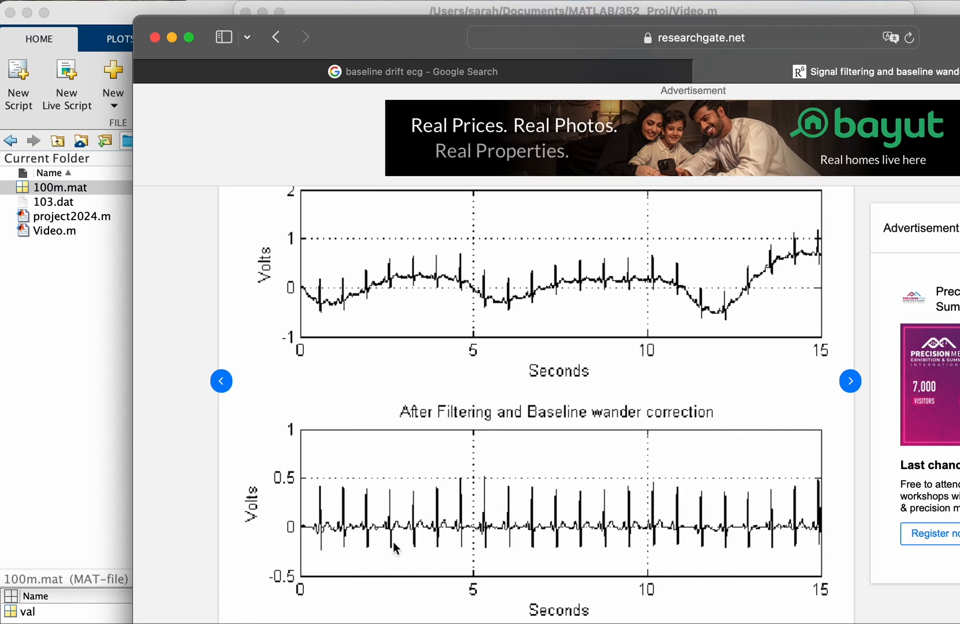
pyautogui.moveTo(457, 409)
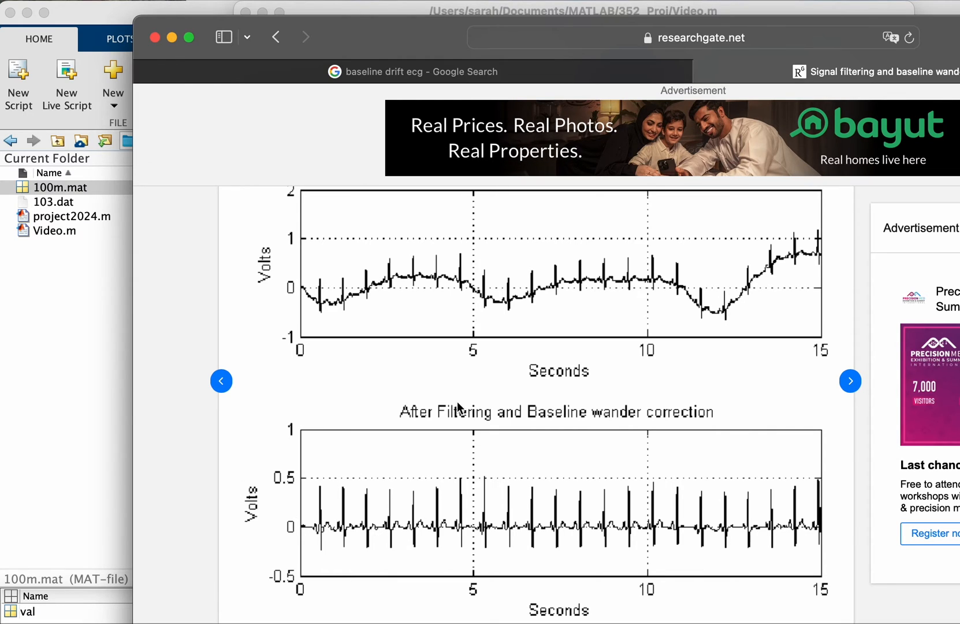
pyautogui.moveTo(91, 400)
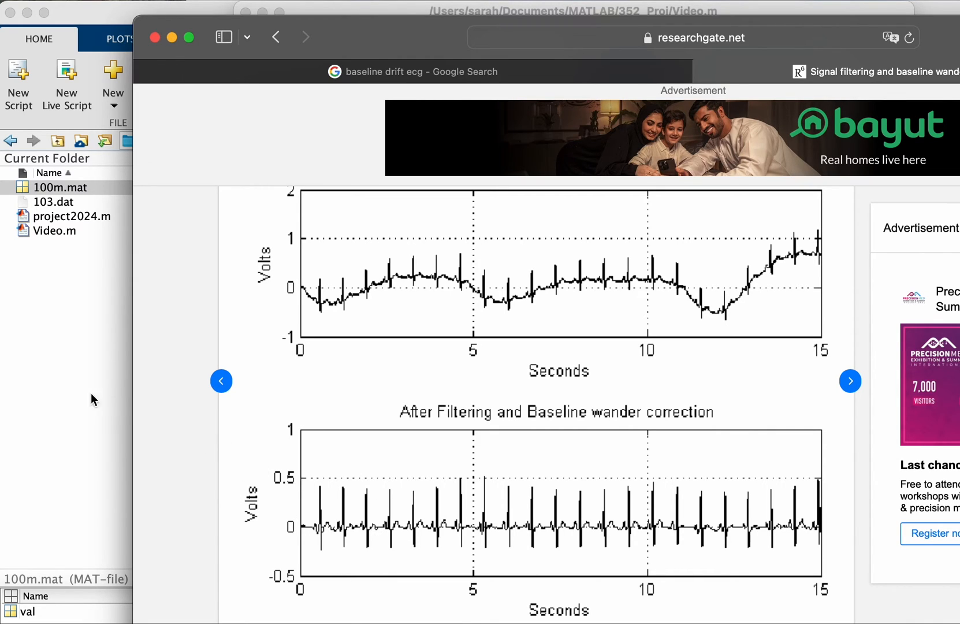
pyautogui.moveTo(91, 361)
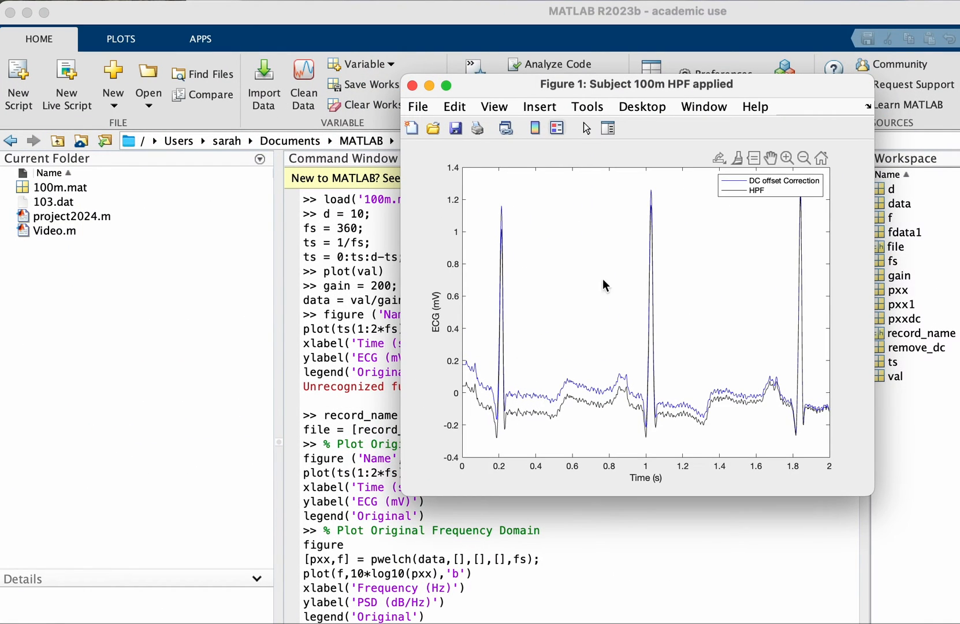
pyautogui.moveTo(799, 416)
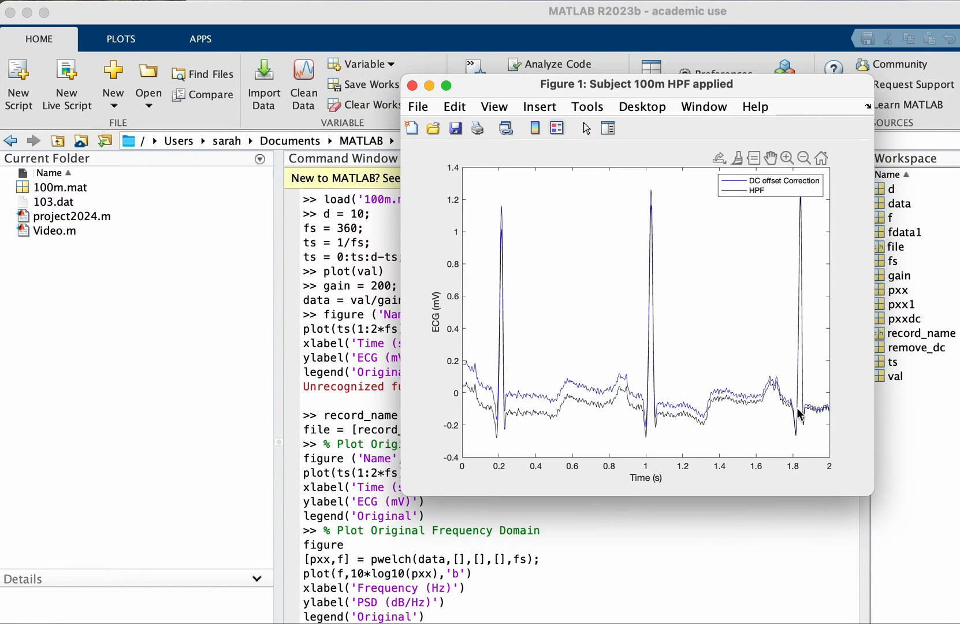
pyautogui.moveTo(524, 229)
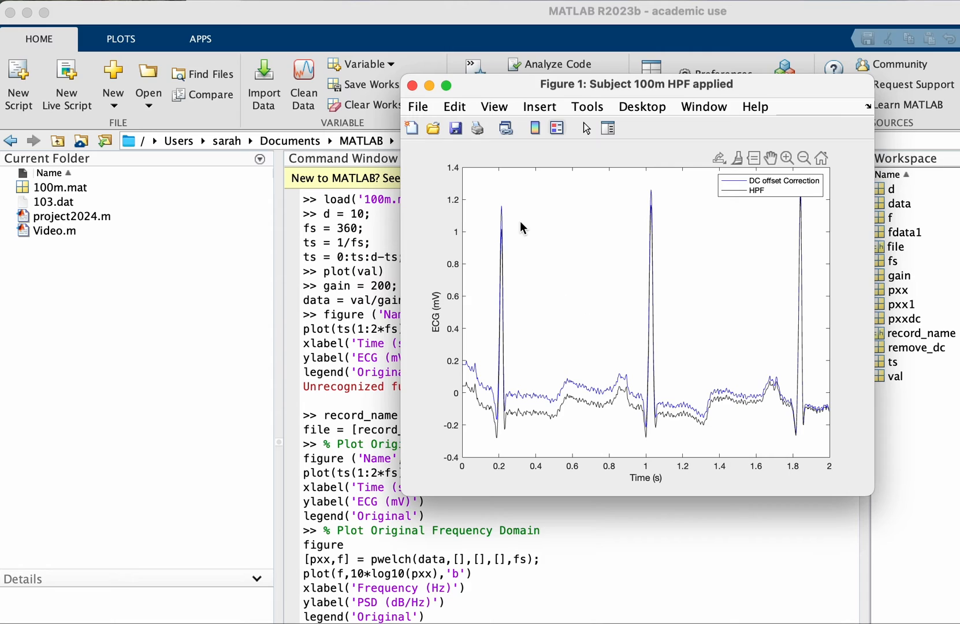
pyautogui.moveTo(451, 303)
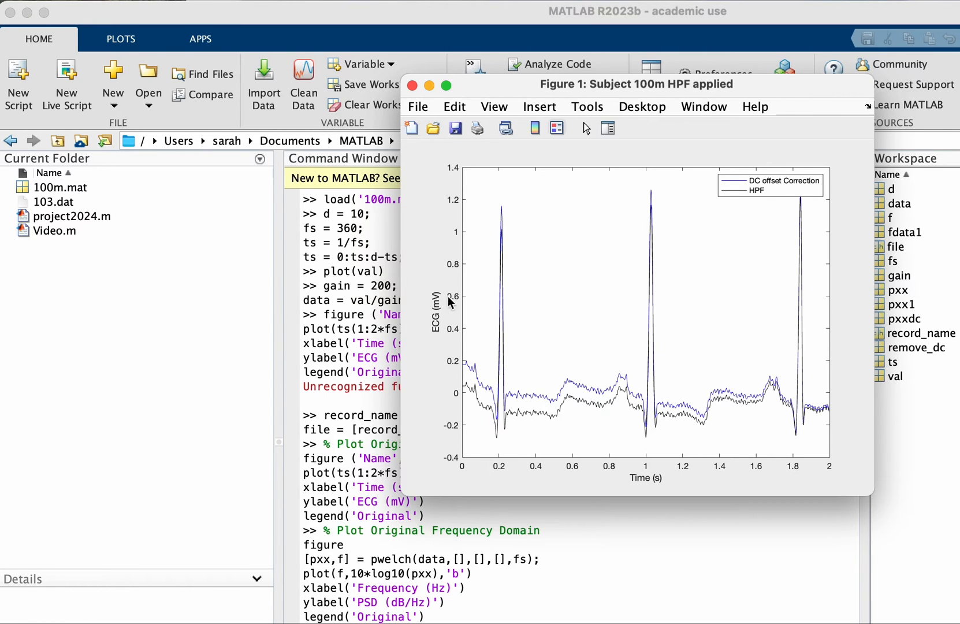
pyautogui.moveTo(507, 443)
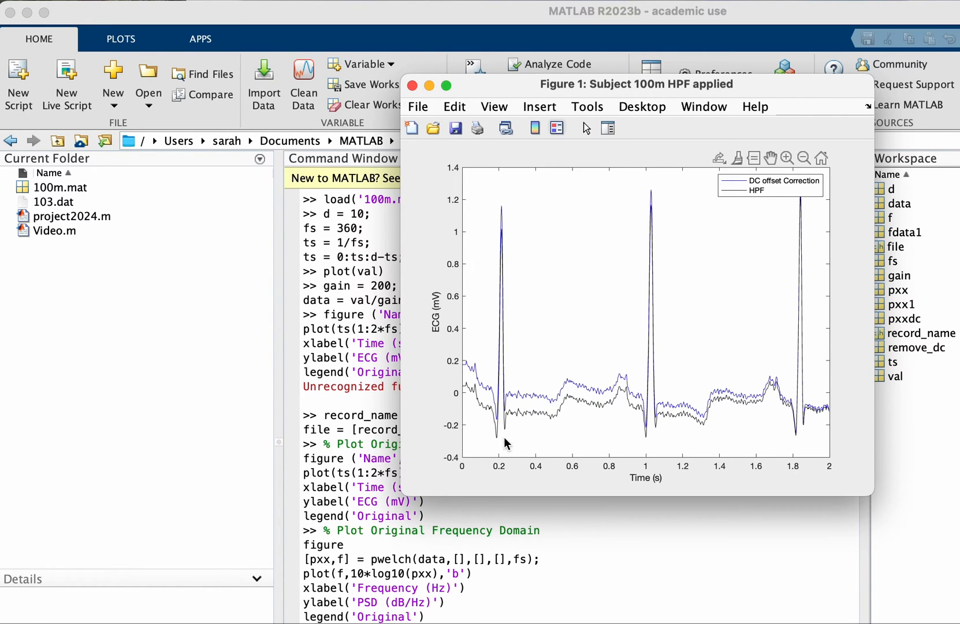
pyautogui.moveTo(483, 325)
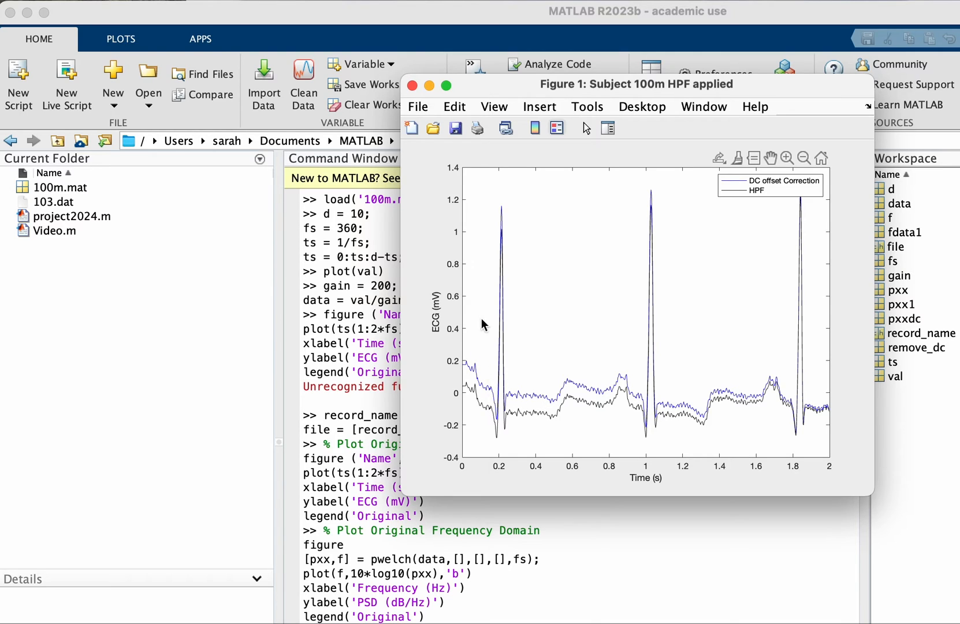
pyautogui.moveTo(513, 382)
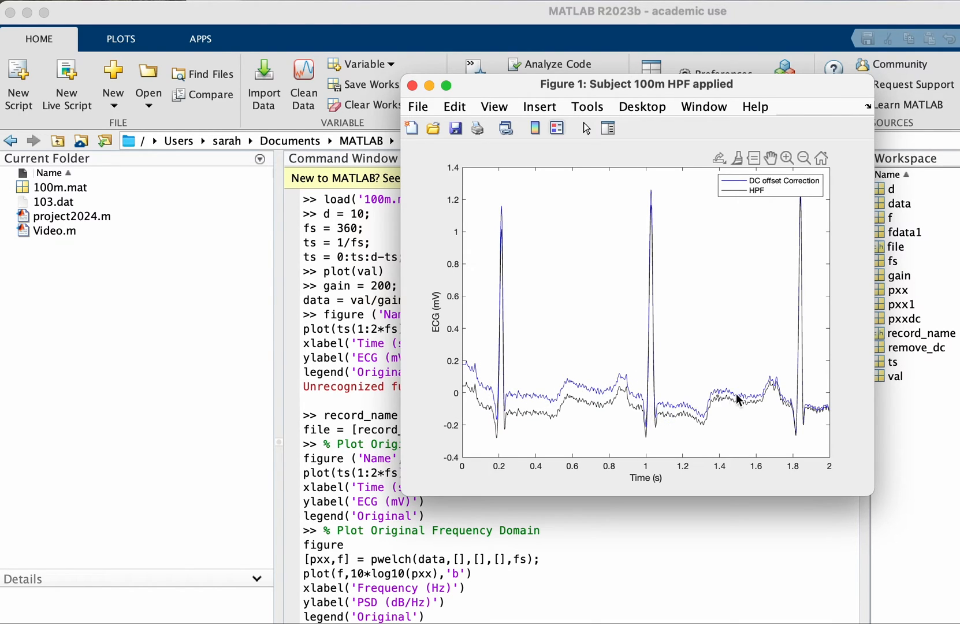
pyautogui.moveTo(768, 208)
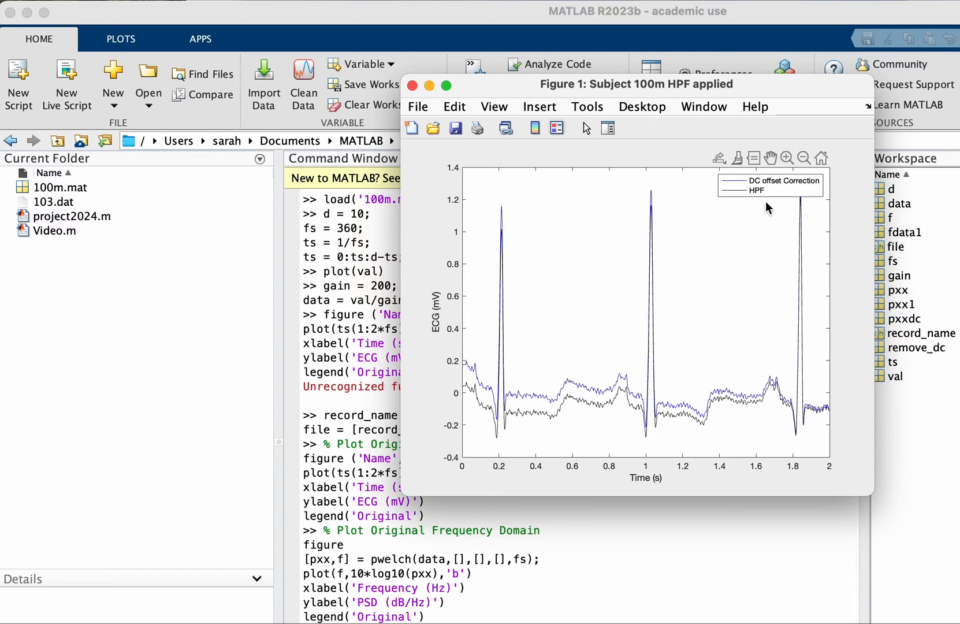
# - Examine the 'Subject 100m HPF applied' figure's DC-corrected and filtered ECG traces
pyautogui.click(800, 436)
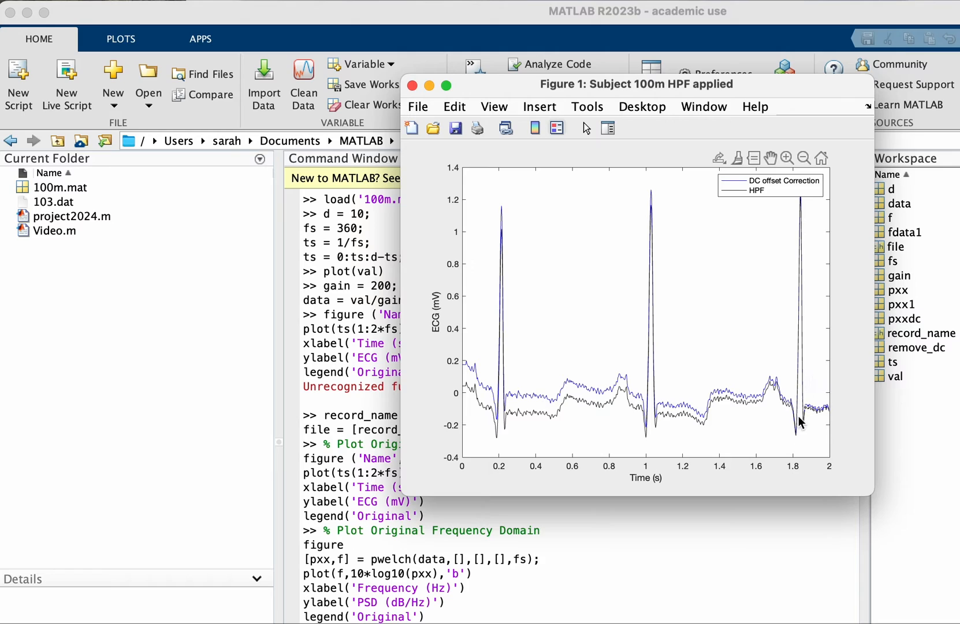
pyautogui.click(795, 425)
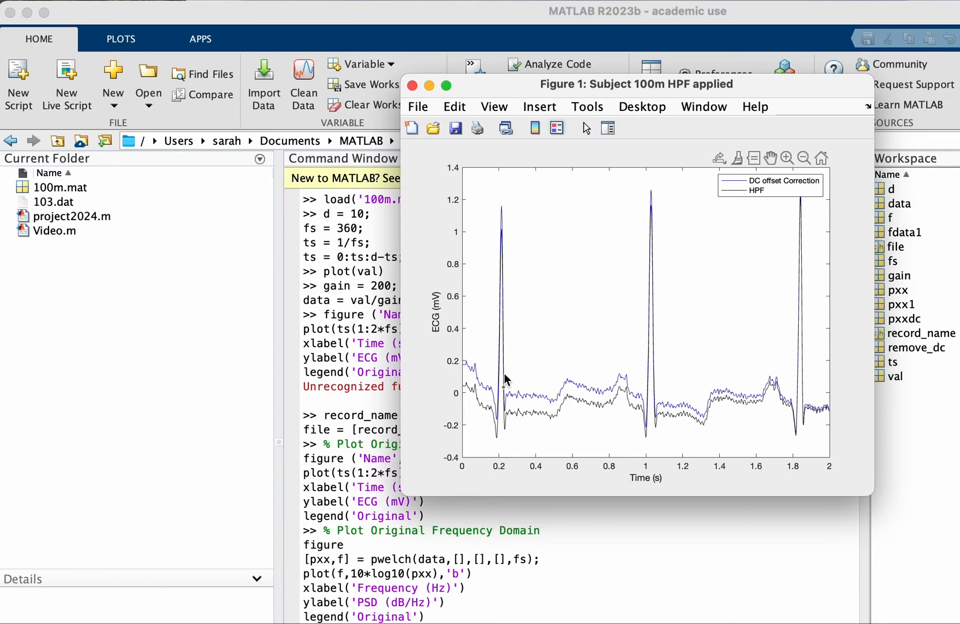
pyautogui.moveTo(501, 393)
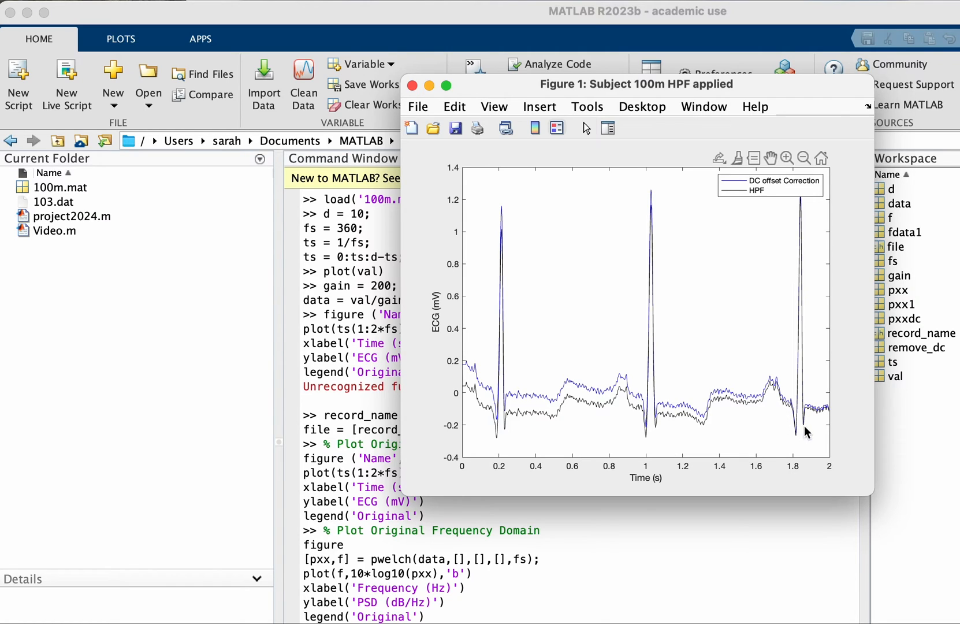
pyautogui.moveTo(723, 429)
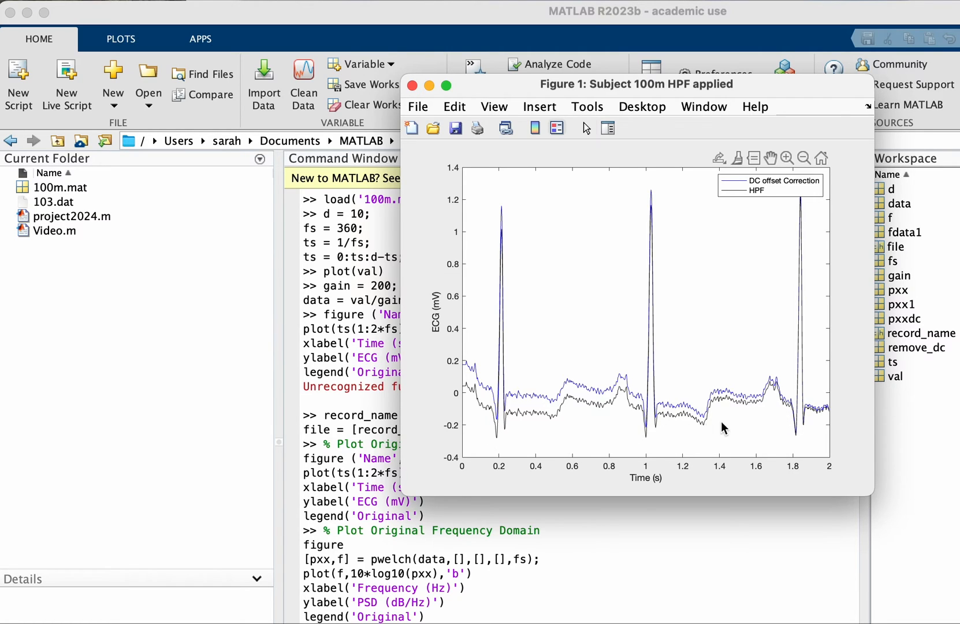
pyautogui.moveTo(526, 415)
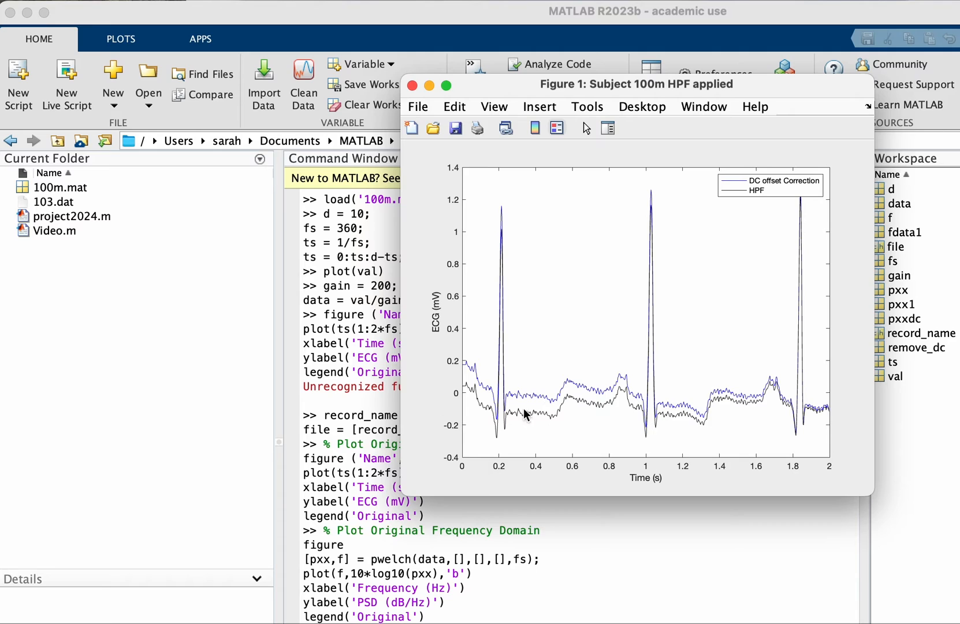
pyautogui.moveTo(685, 347)
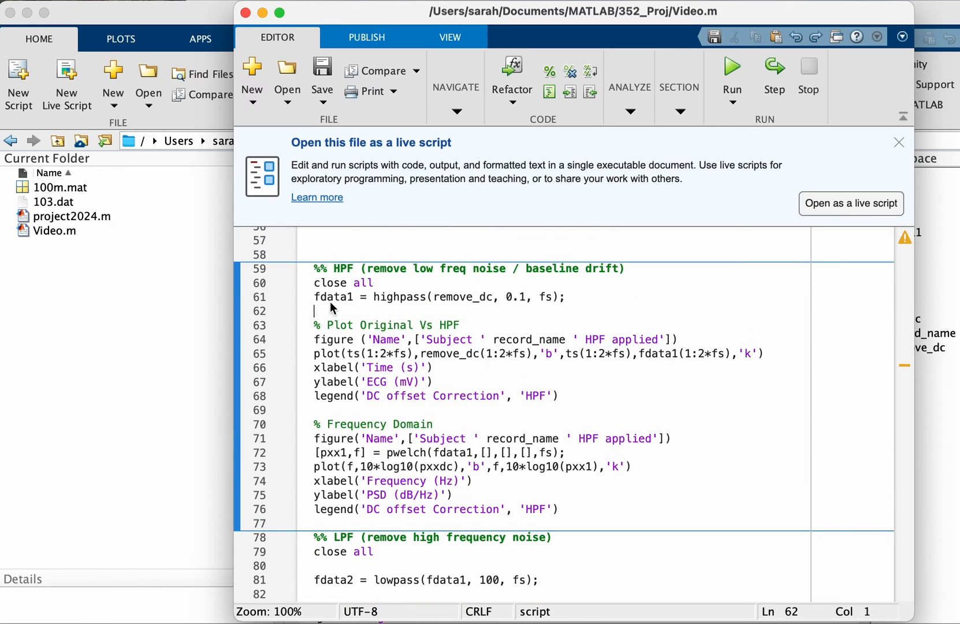
# - Highlight fdata1's uses, then move down to the '%% LPF' section's lowpass line and plotting code
pyautogui.doubleClick(331, 297)
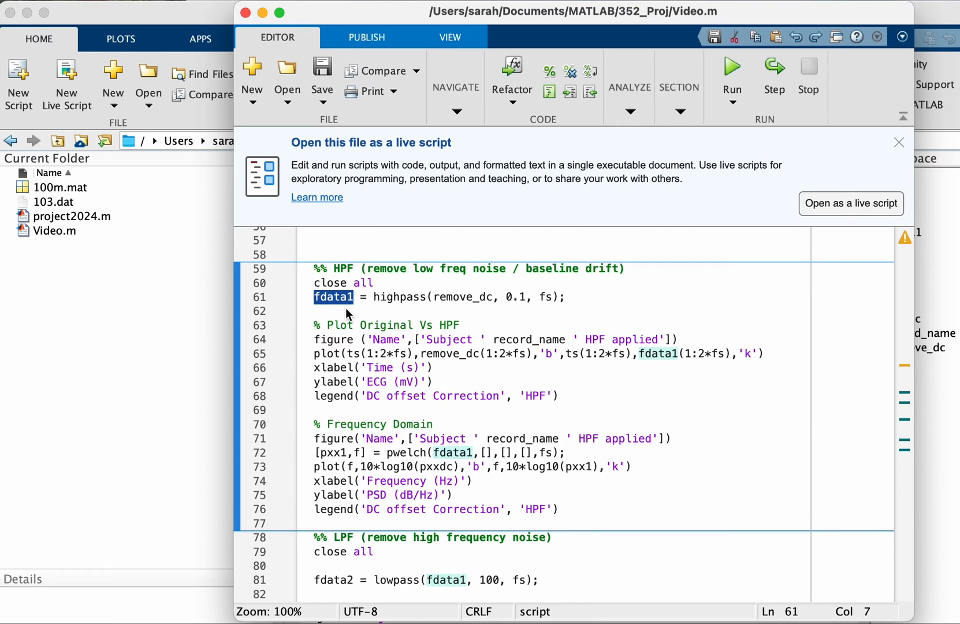
pyautogui.scroll(-3)
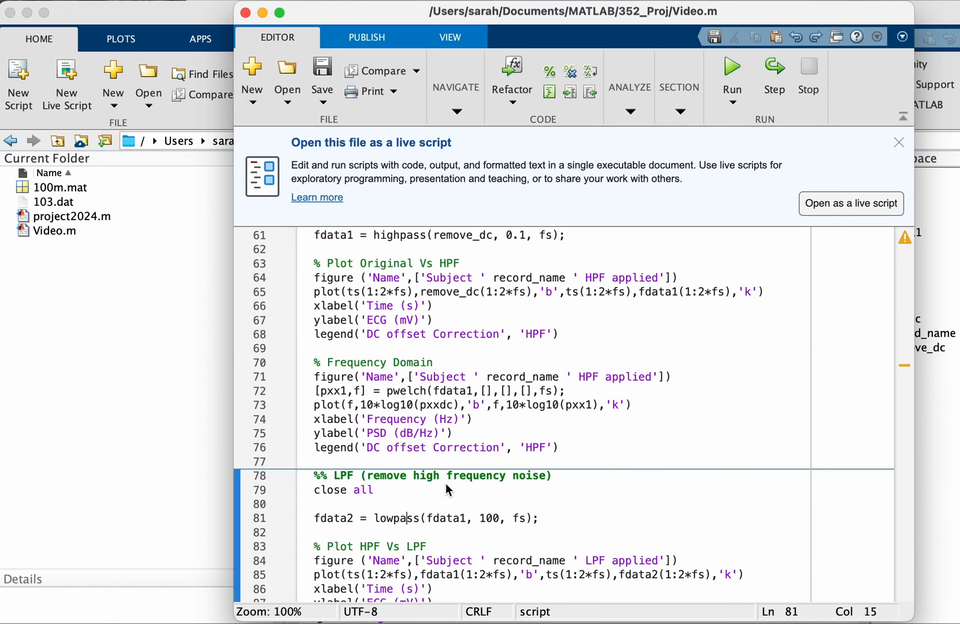
pyautogui.scroll(-3)
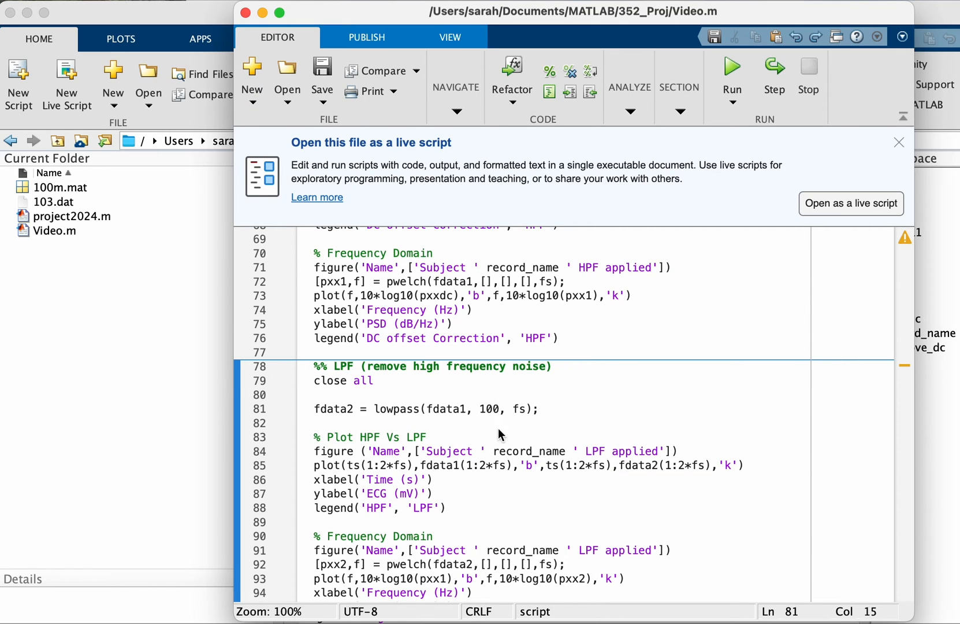
pyautogui.click(537, 409)
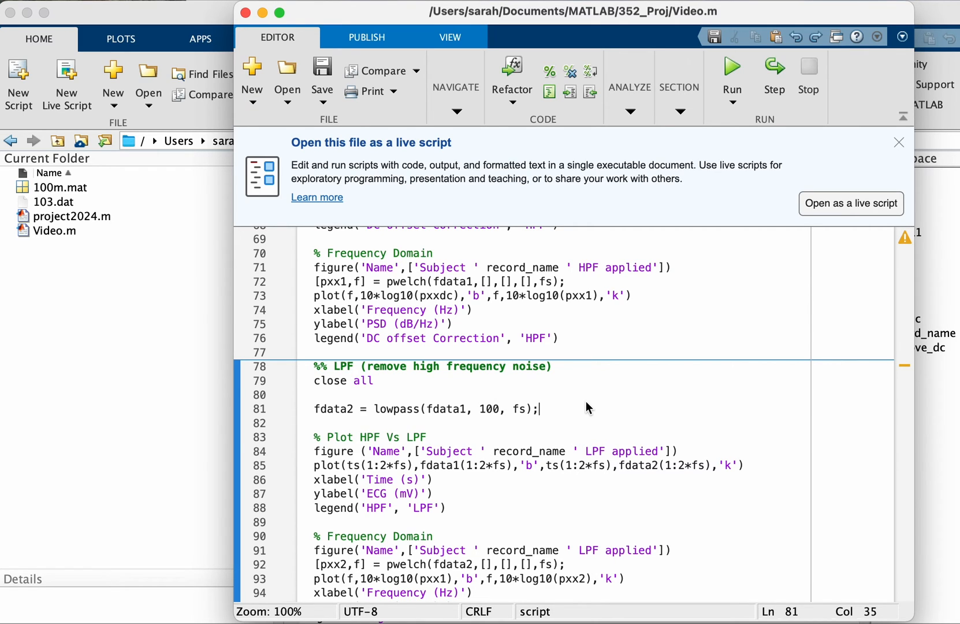
pyautogui.scroll(-3)
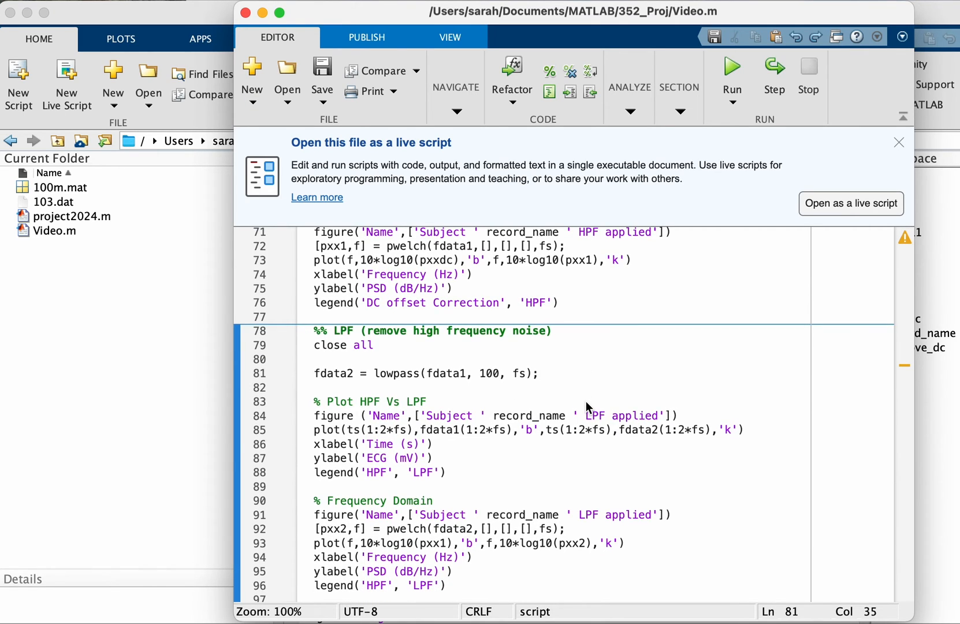
# - Run the low-pass section and bring the time-domain HPF versus LPF figure to the front
pyautogui.click(731, 66)
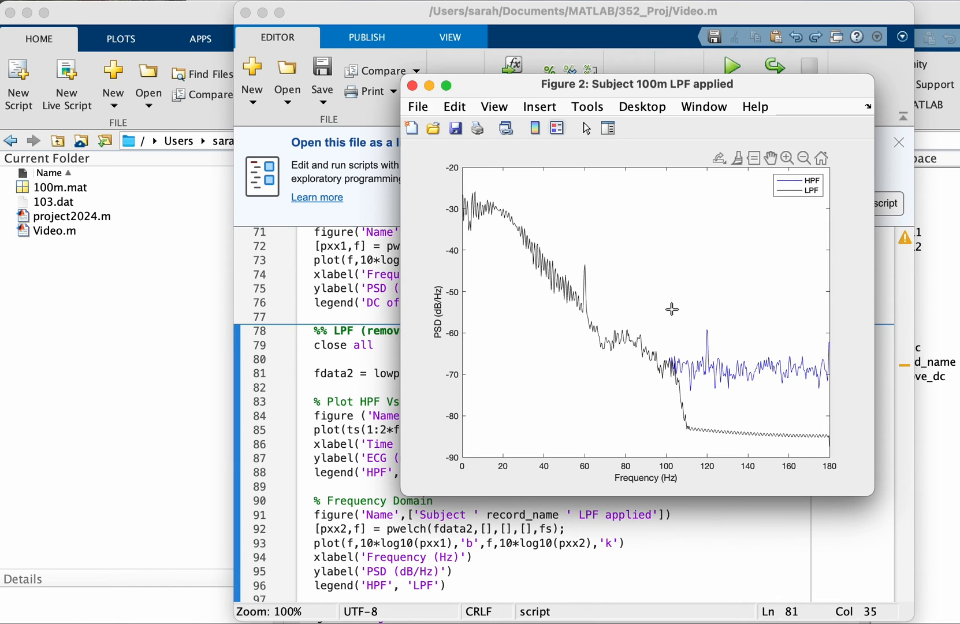
pyautogui.click(692, 362)
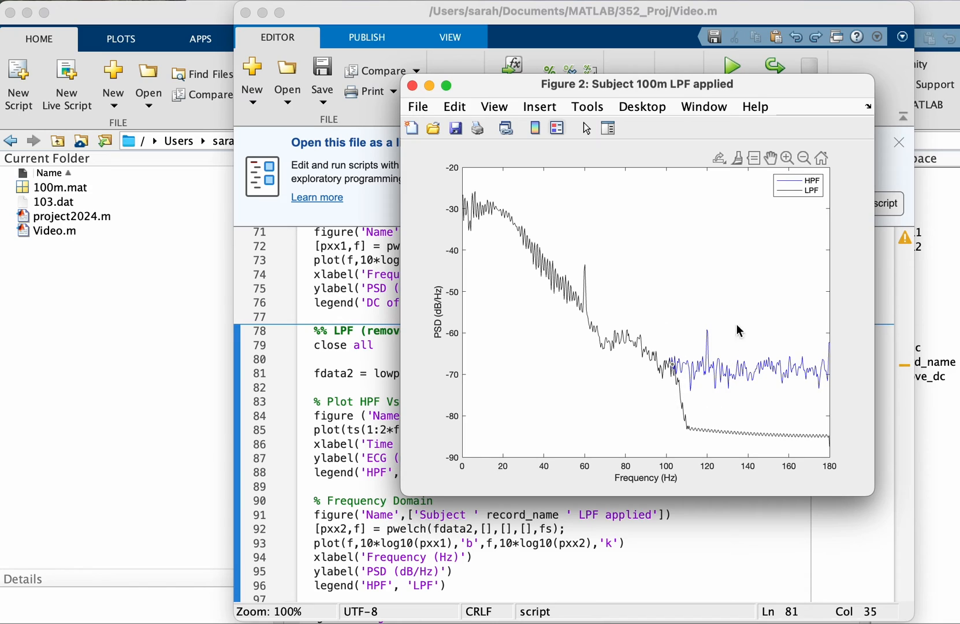
pyautogui.moveTo(767, 417)
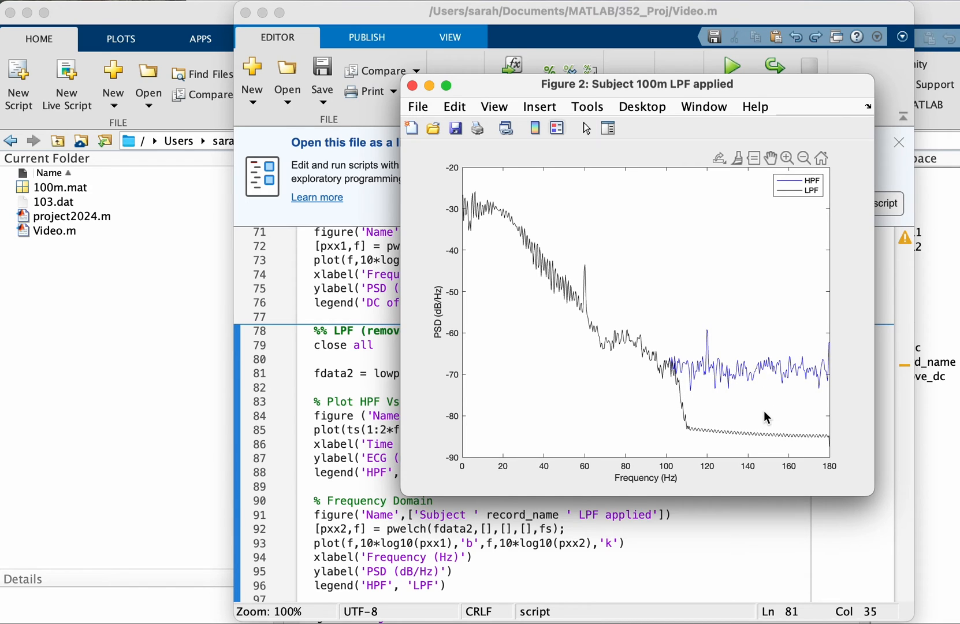
pyautogui.moveTo(668, 469)
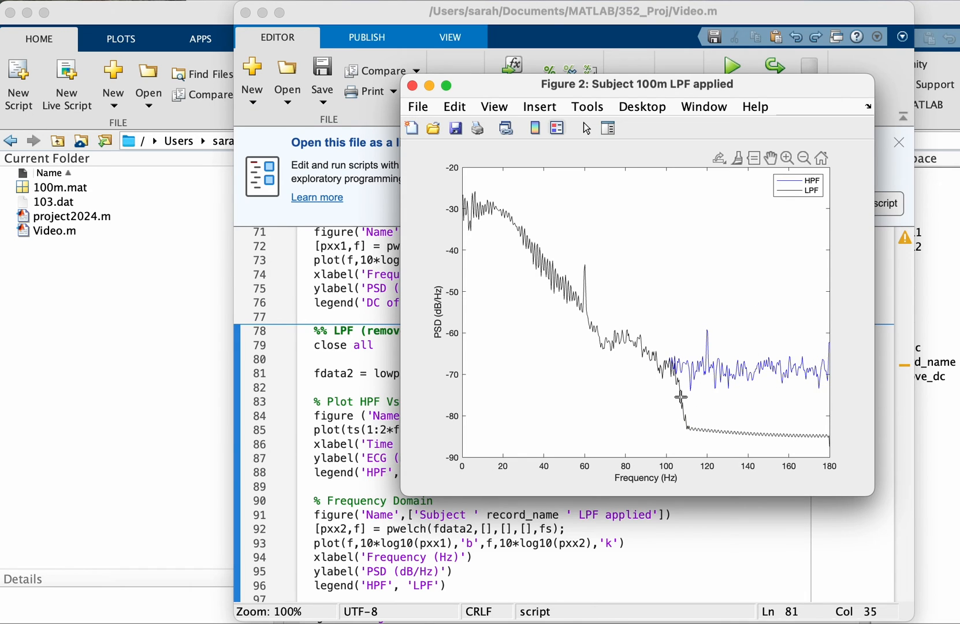
pyautogui.moveTo(786, 427)
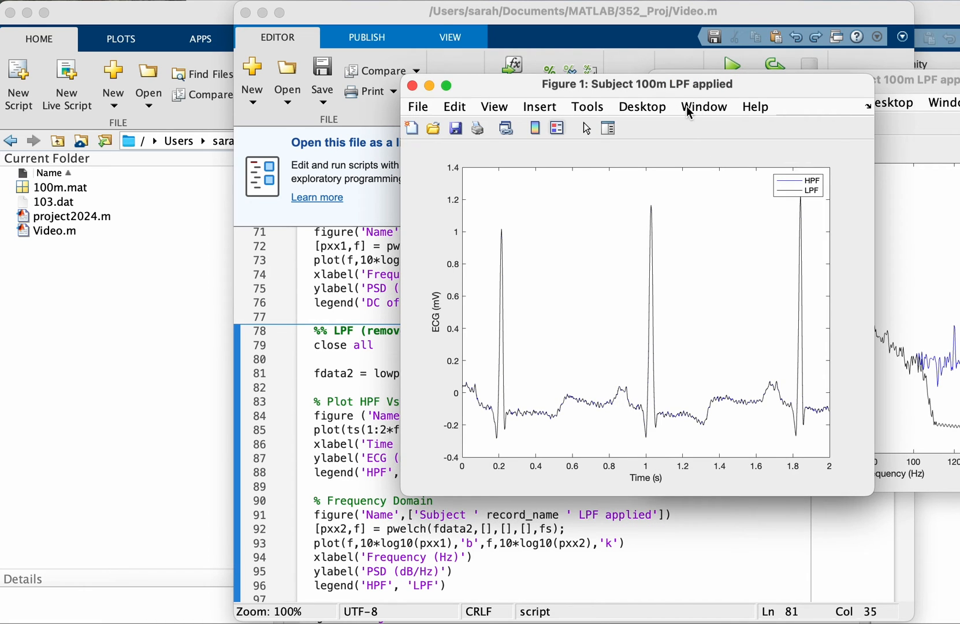
# - Zoom the HPF vs LPF trace into the stretch between the first two beats, down to the small peak near 0.585 s
pyautogui.moveTo(636, 85); pyautogui.dragTo(478, 46)
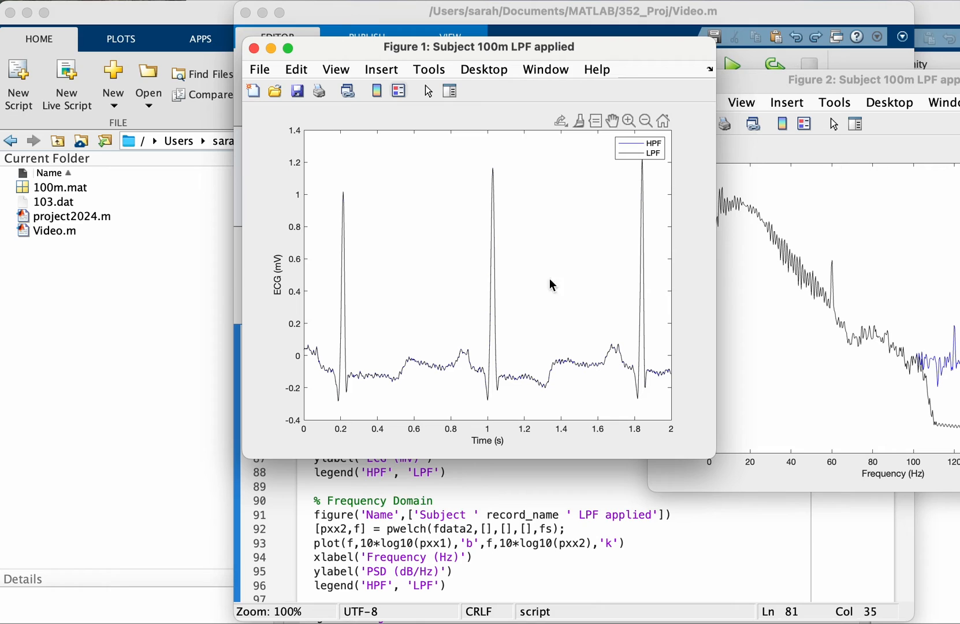
pyautogui.click(627, 120)
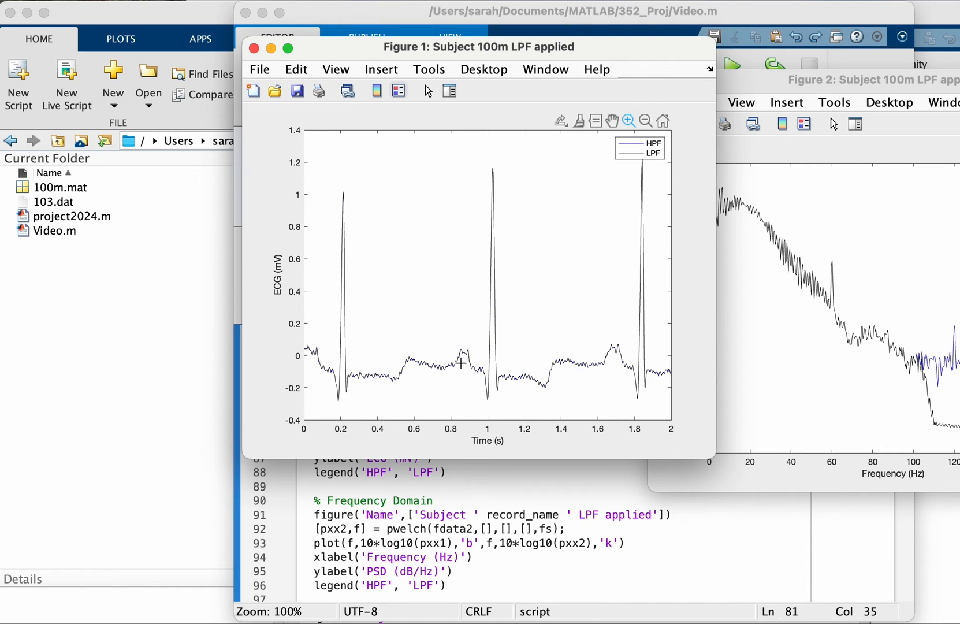
pyautogui.moveTo(461, 363); pyautogui.dragTo(386, 396)
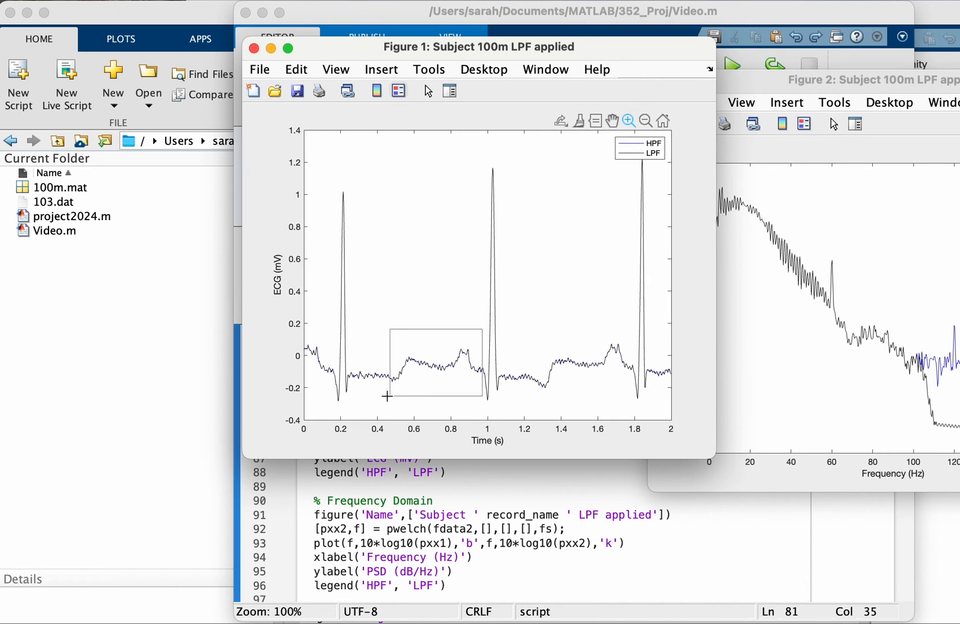
pyautogui.moveTo(387, 324); pyautogui.dragTo(484, 397)
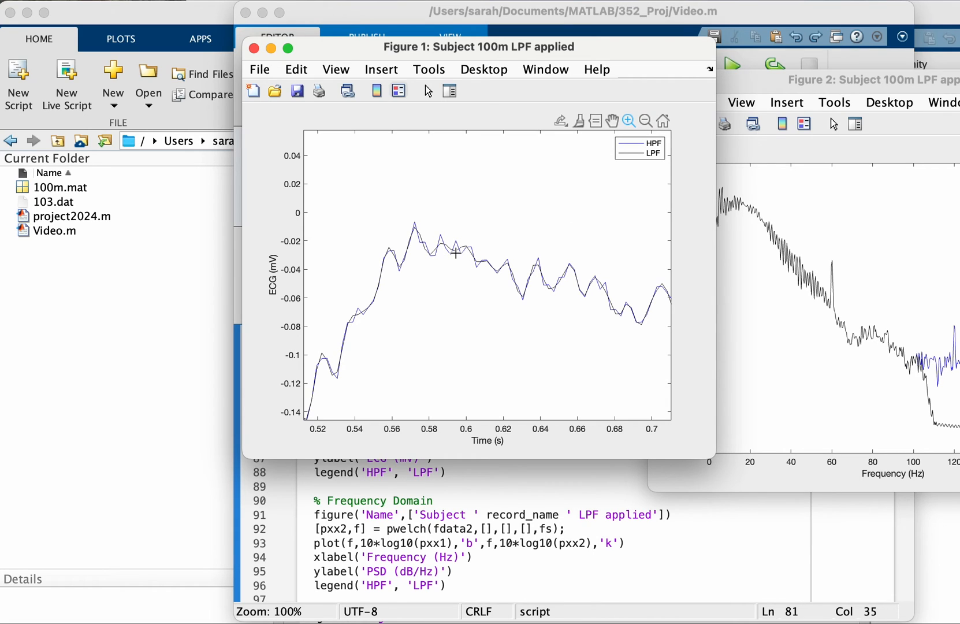
pyautogui.moveTo(454, 251); pyautogui.dragTo(426, 271)
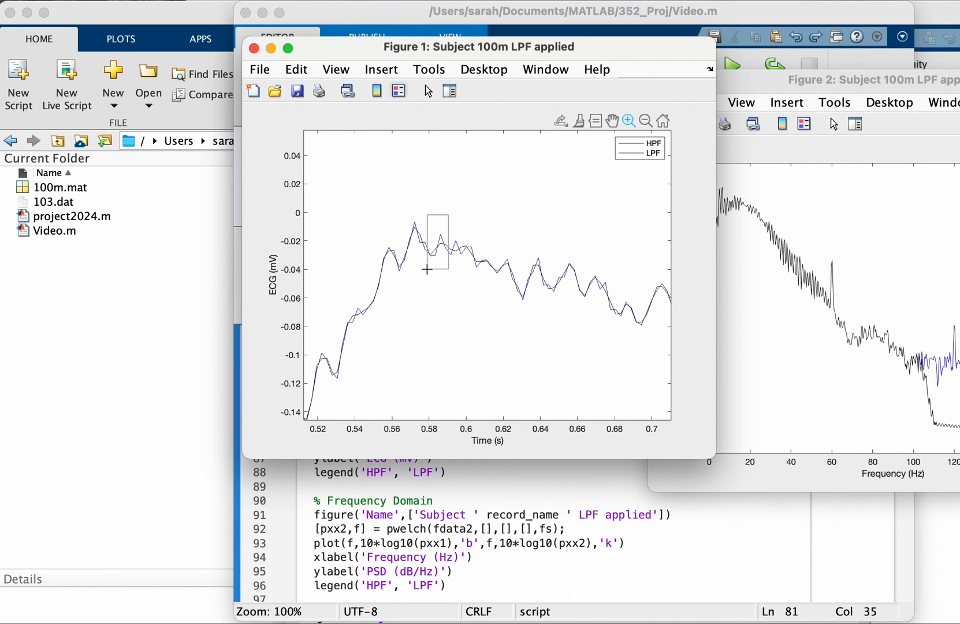
pyautogui.moveTo(438, 217); pyautogui.dragTo(438, 263)
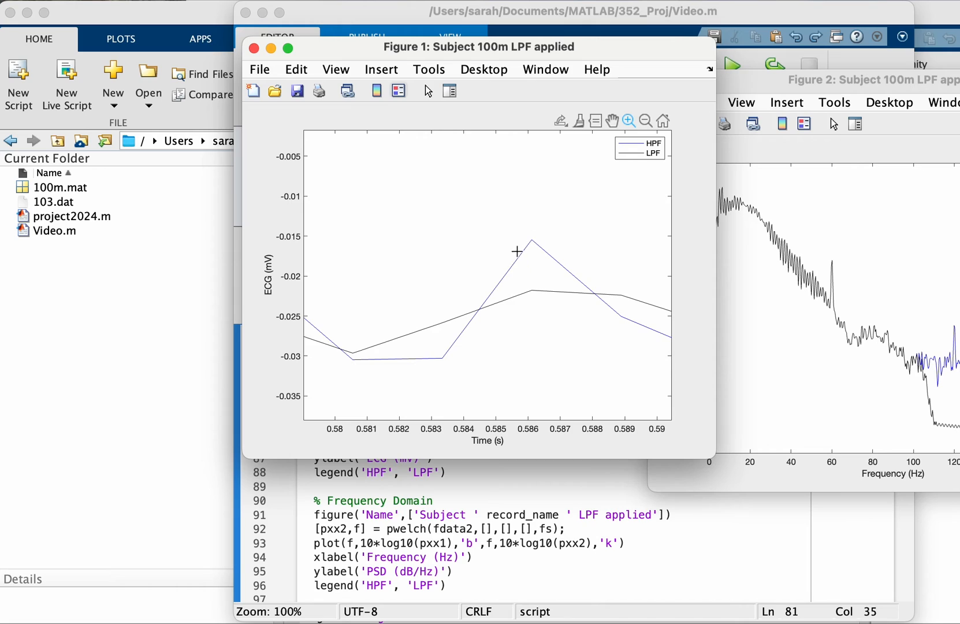
pyautogui.moveTo(512, 239)
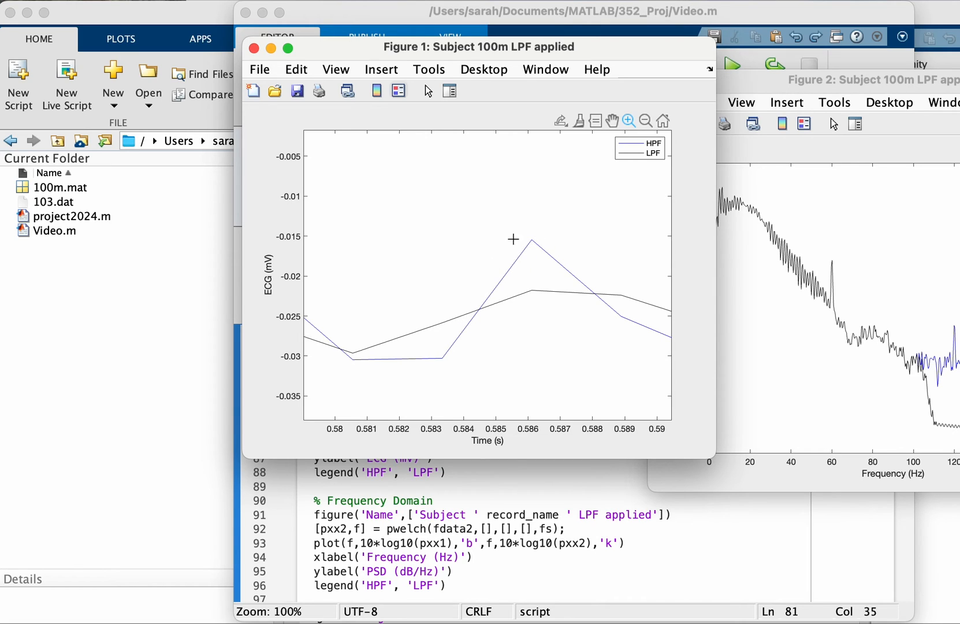
pyautogui.moveTo(533, 243)
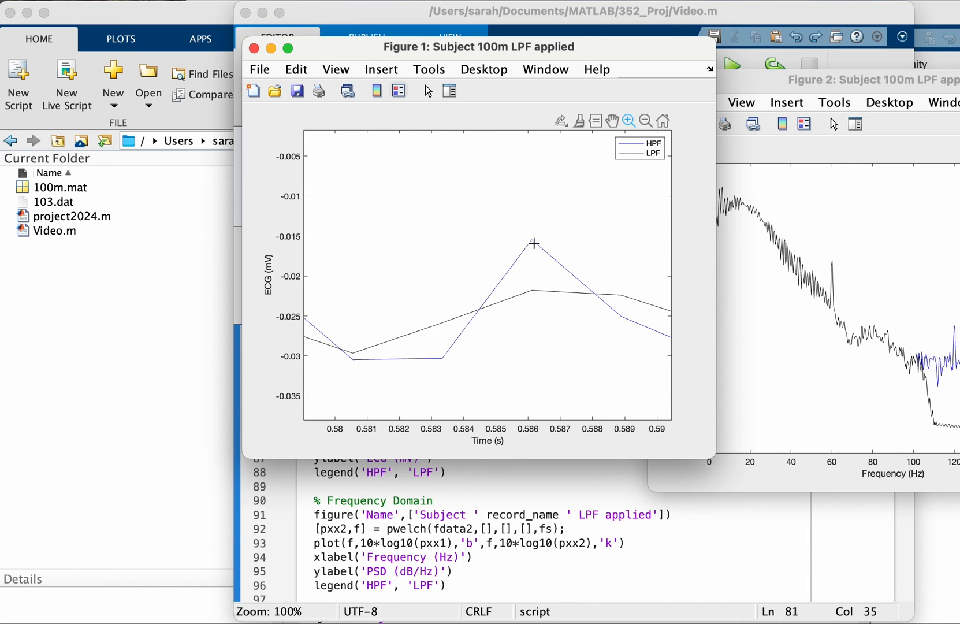
pyautogui.moveTo(554, 264)
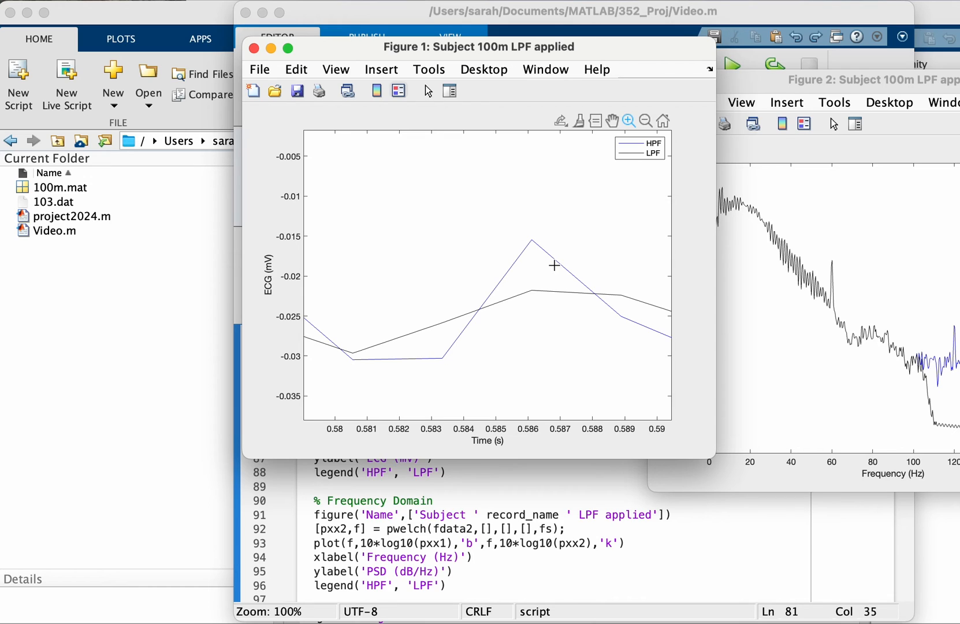
# - Restore the full two-second view, then zoom into the section from about 1.3 to 1.65 s
pyautogui.click(662, 120)
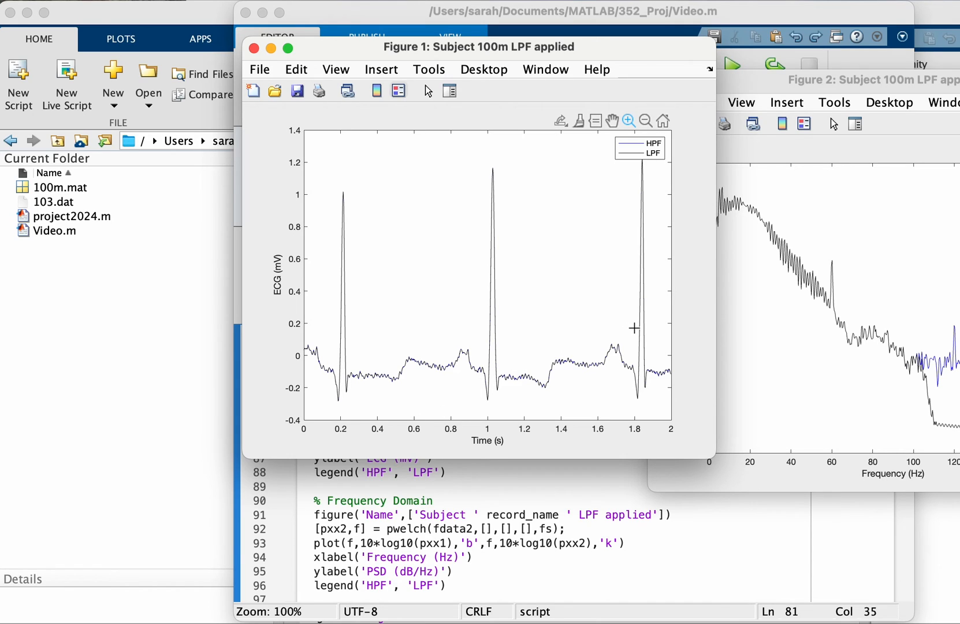
pyautogui.moveTo(633, 312)
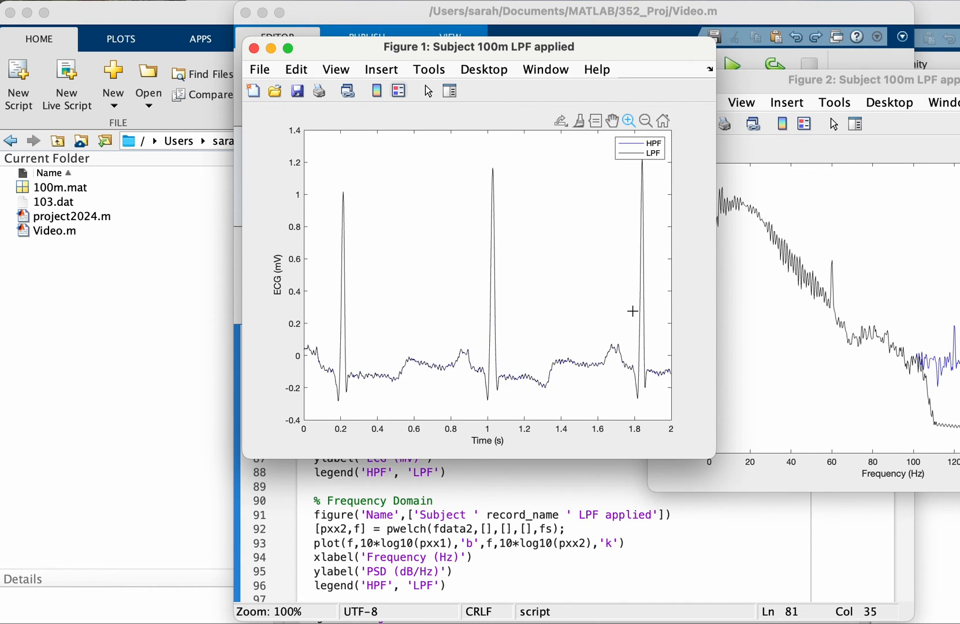
pyautogui.moveTo(657, 200)
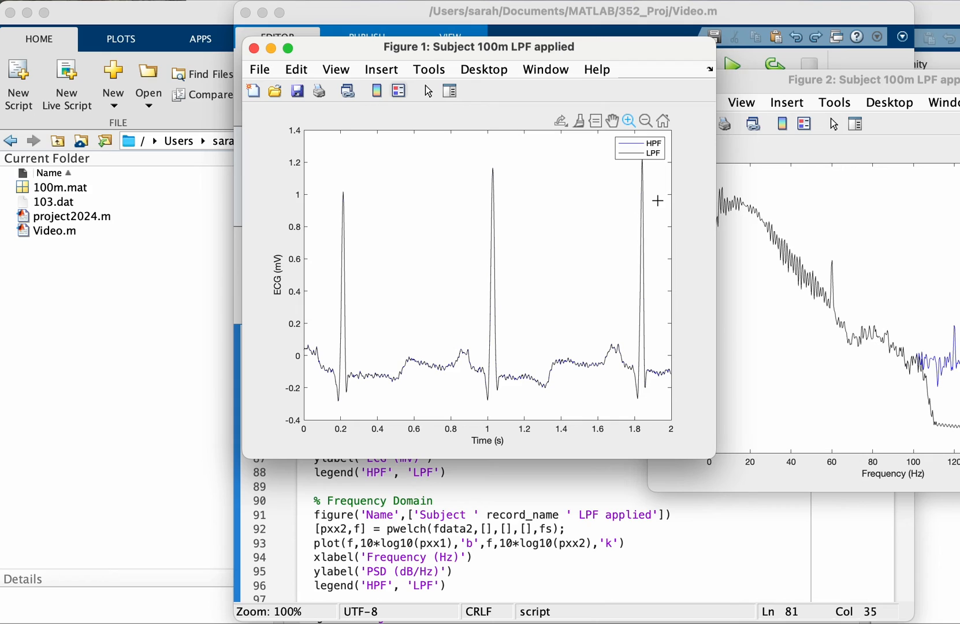
pyautogui.moveTo(576, 357)
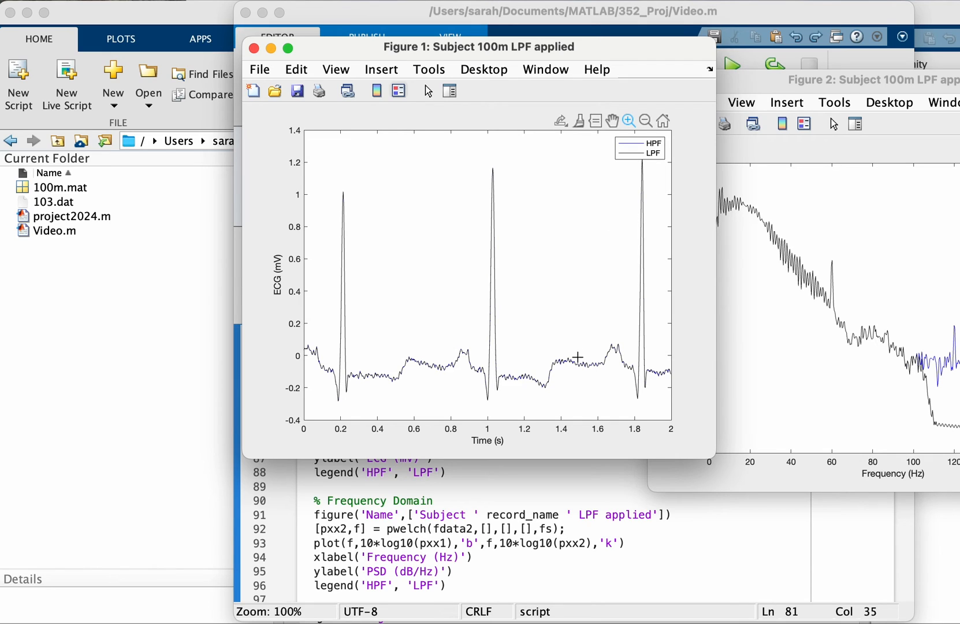
pyautogui.moveTo(560, 350)
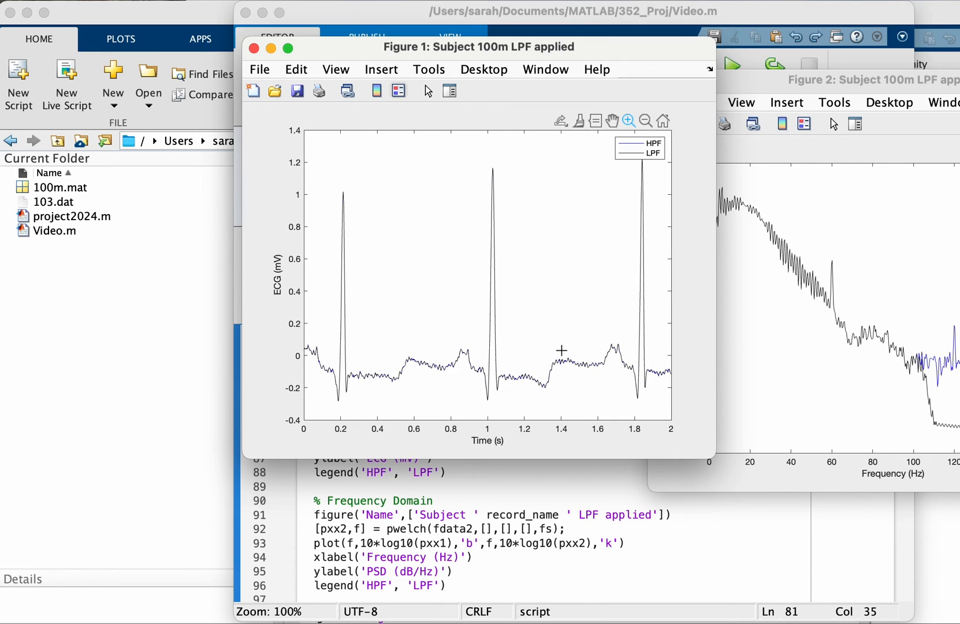
pyautogui.moveTo(579, 361)
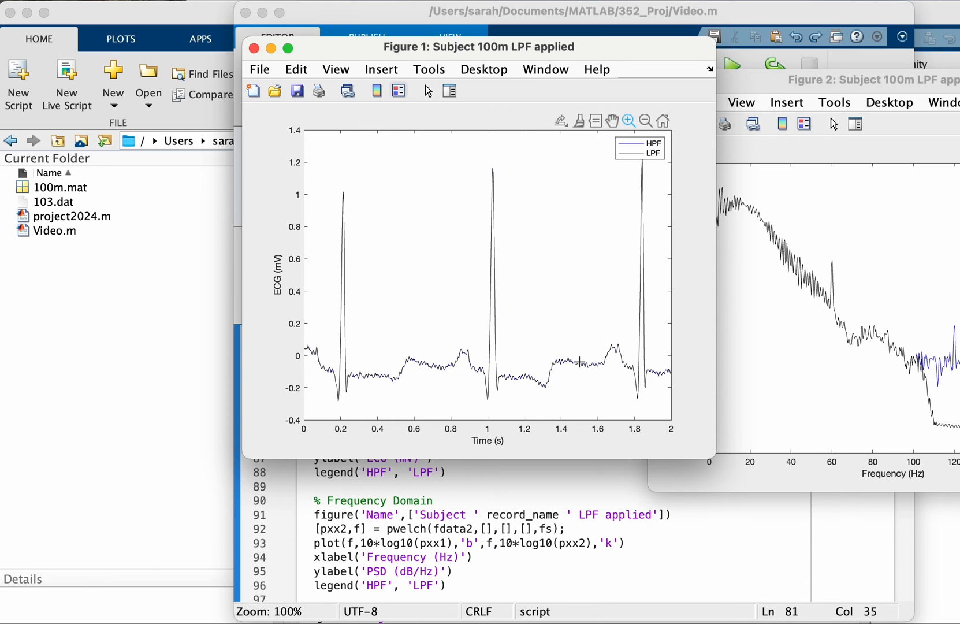
pyautogui.moveTo(552, 372)
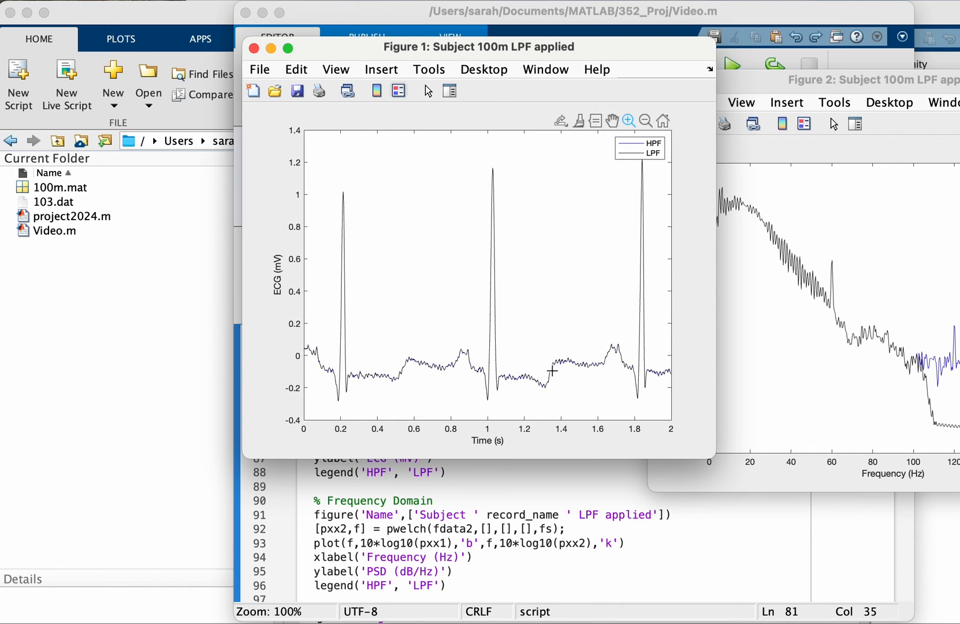
pyautogui.moveTo(576, 374)
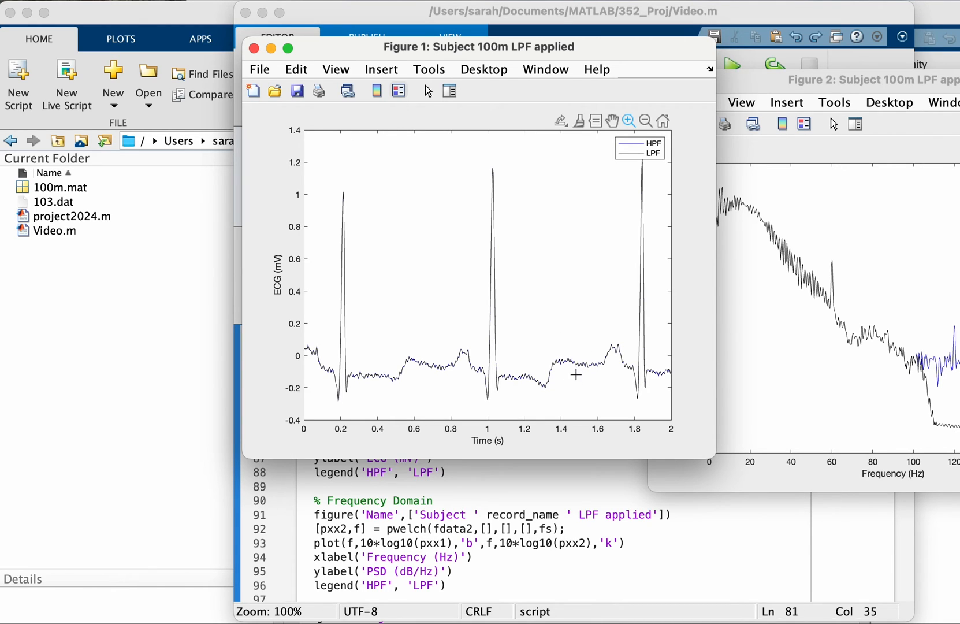
pyautogui.moveTo(365, 366)
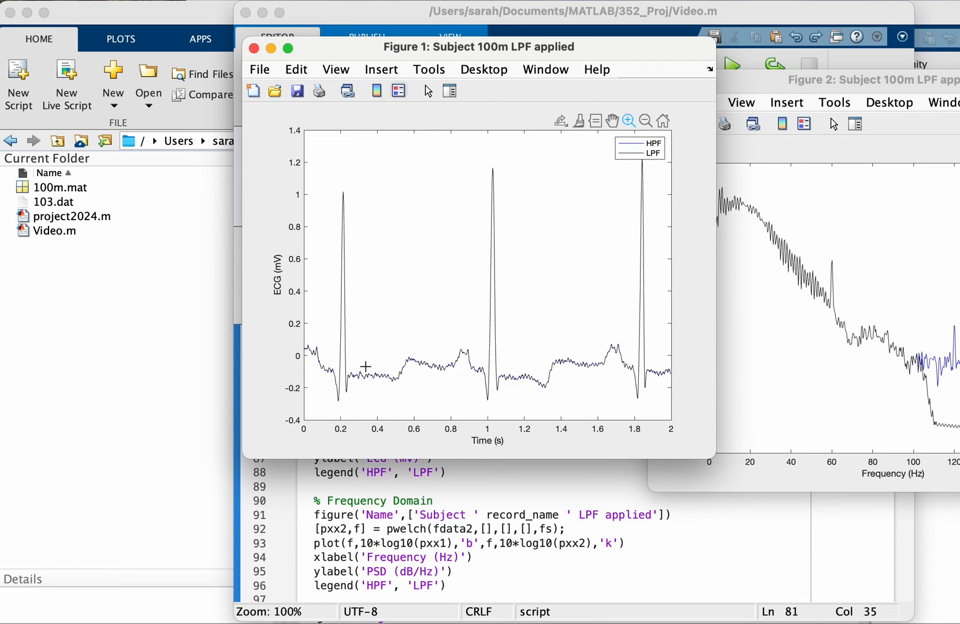
pyautogui.moveTo(321, 321)
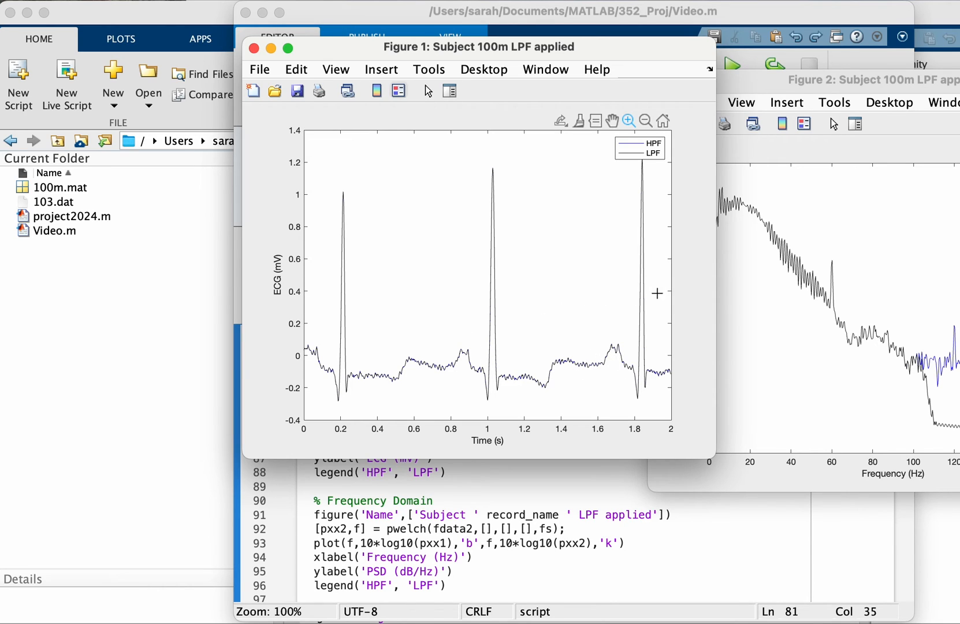
pyautogui.moveTo(553, 360)
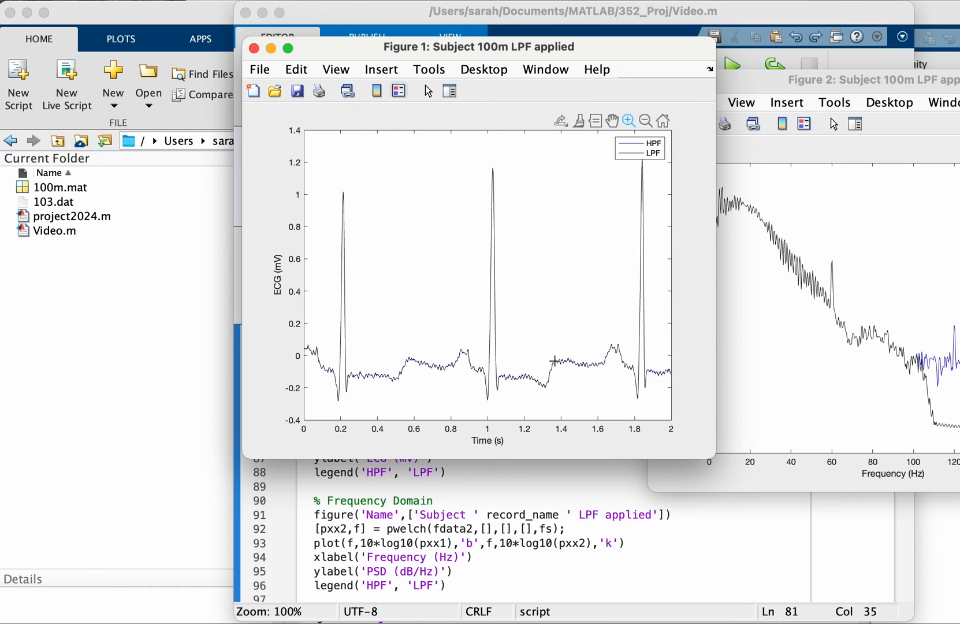
pyautogui.moveTo(554, 396)
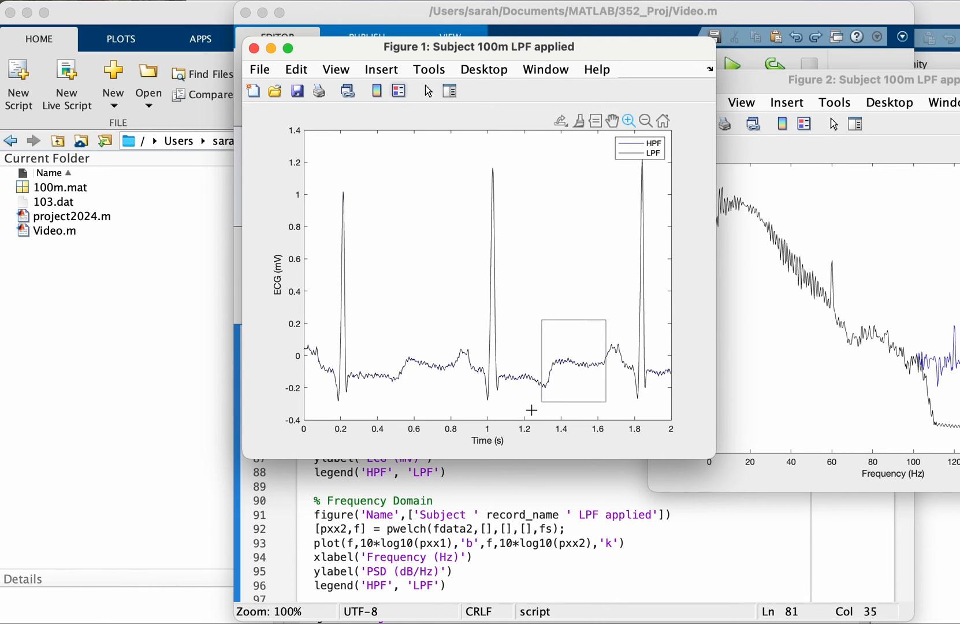
pyautogui.moveTo(541, 319); pyautogui.dragTo(605, 403)
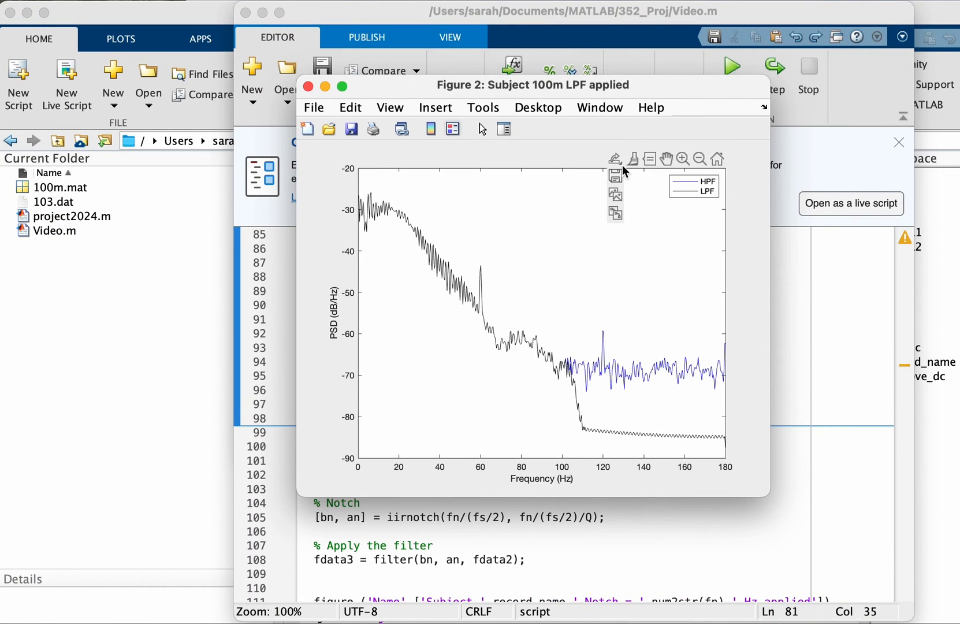
# - Zoom the LPF-applied PSD plot in on the 60 Hz power-line peak, roughly 42–78 Hz
pyautogui.click(682, 158)
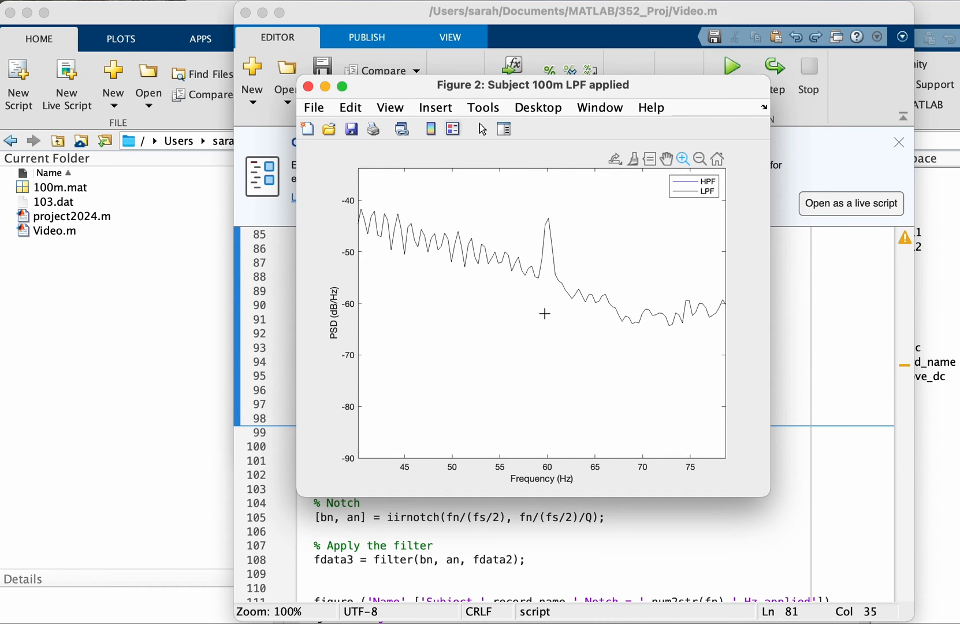
pyautogui.moveTo(731, 377)
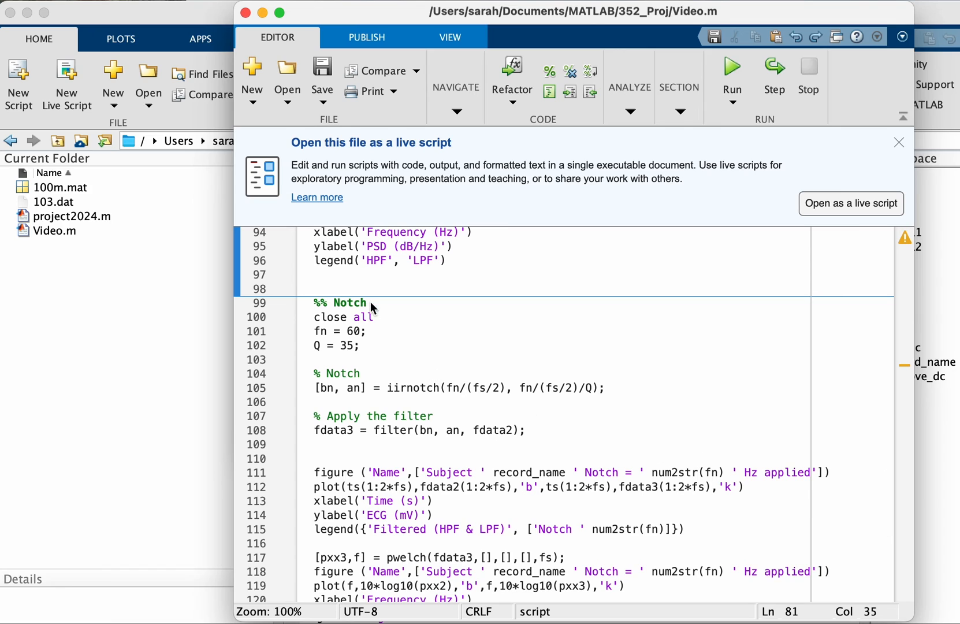
pyautogui.moveTo(351, 336)
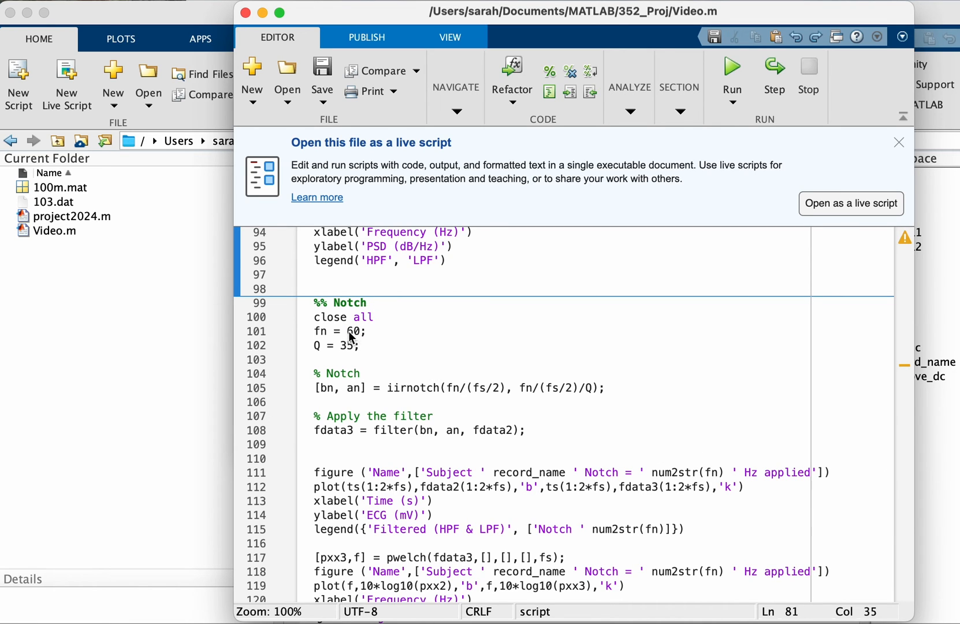
# - Scroll Video.m to the '%% Notch' section with its 60 Hz notch frequency and Q of 35
pyautogui.scroll(-3)
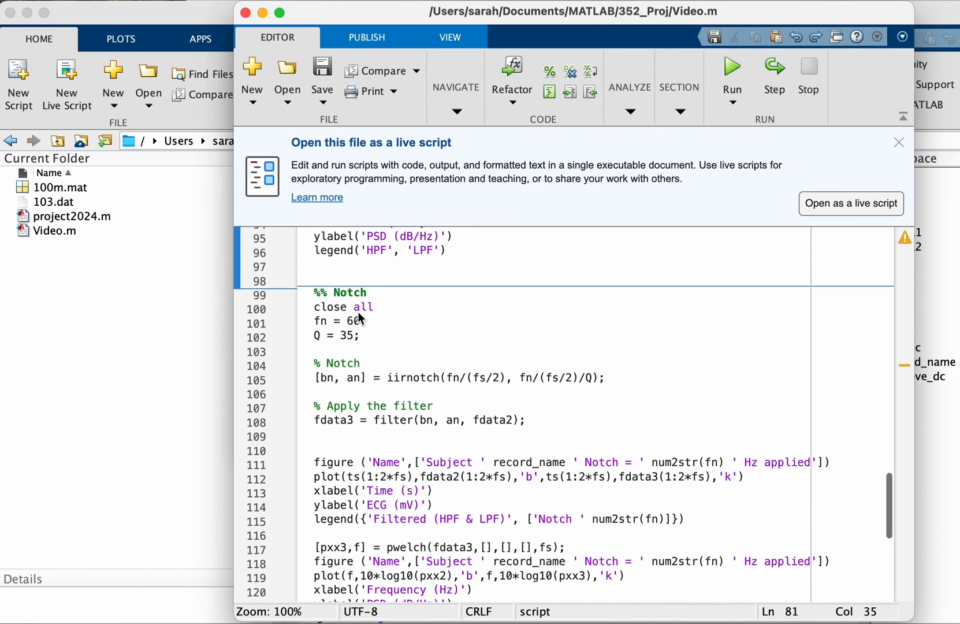
pyautogui.scroll(-3)
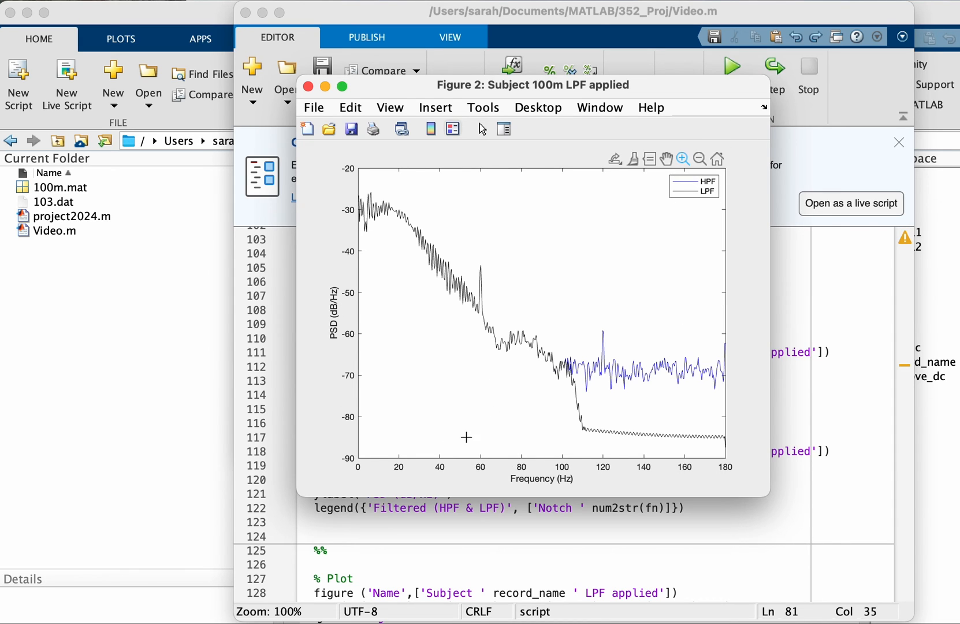
pyautogui.moveTo(461, 454)
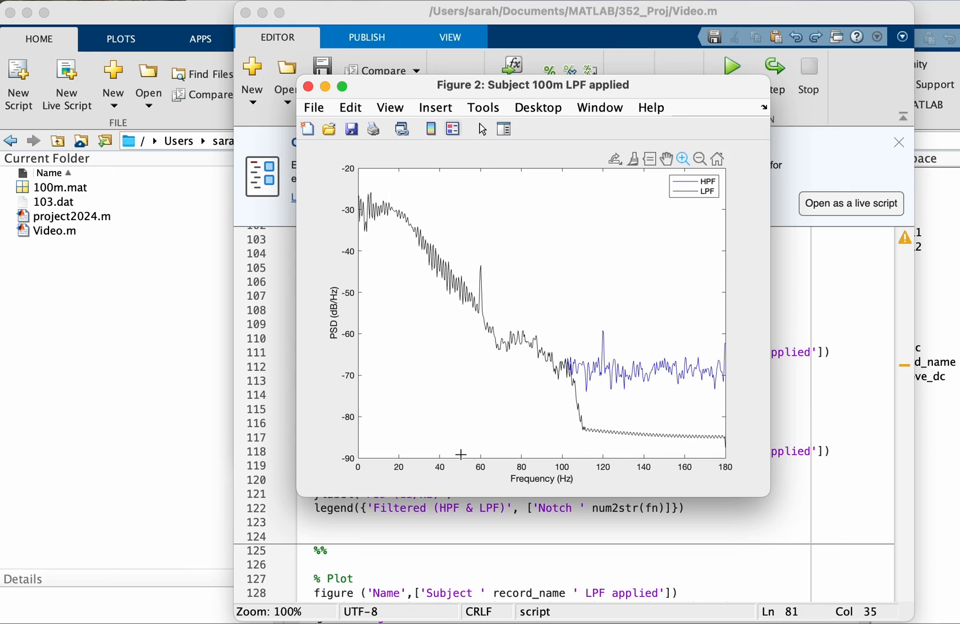
pyautogui.moveTo(459, 426)
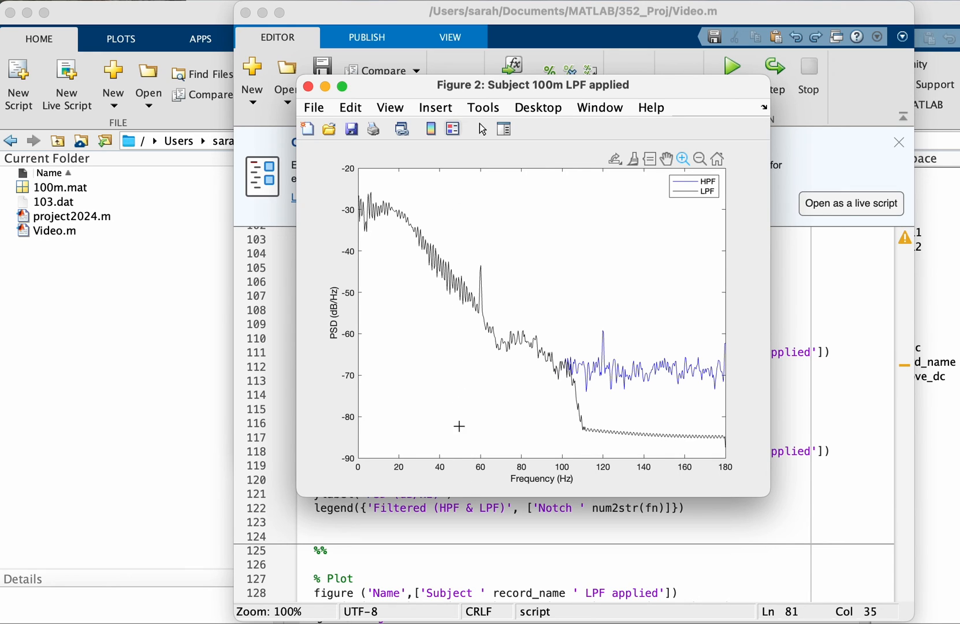
pyautogui.moveTo(452, 257)
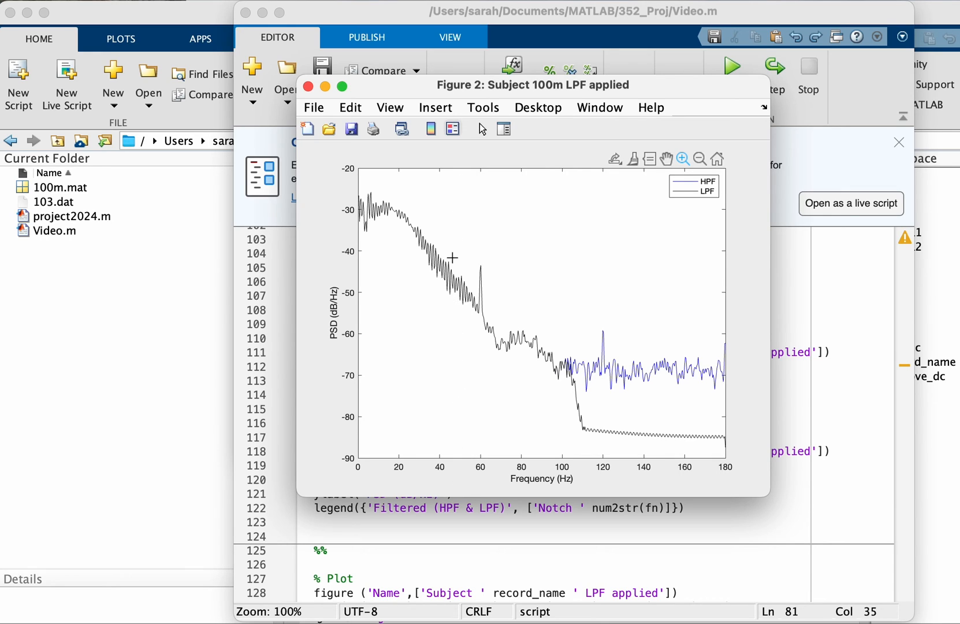
pyautogui.moveTo(632, 218)
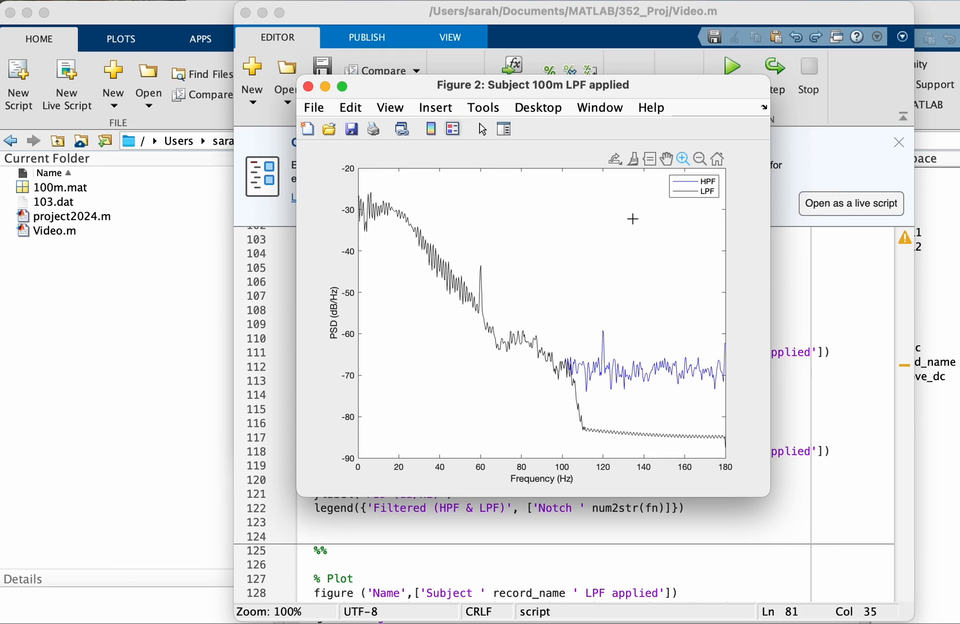
pyautogui.moveTo(608, 239)
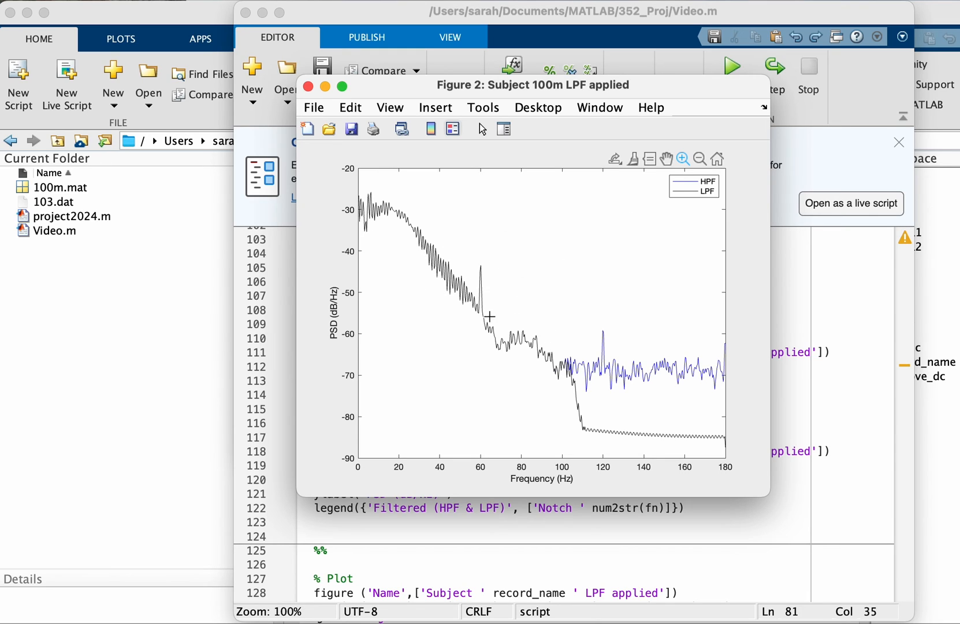
pyautogui.moveTo(535, 320)
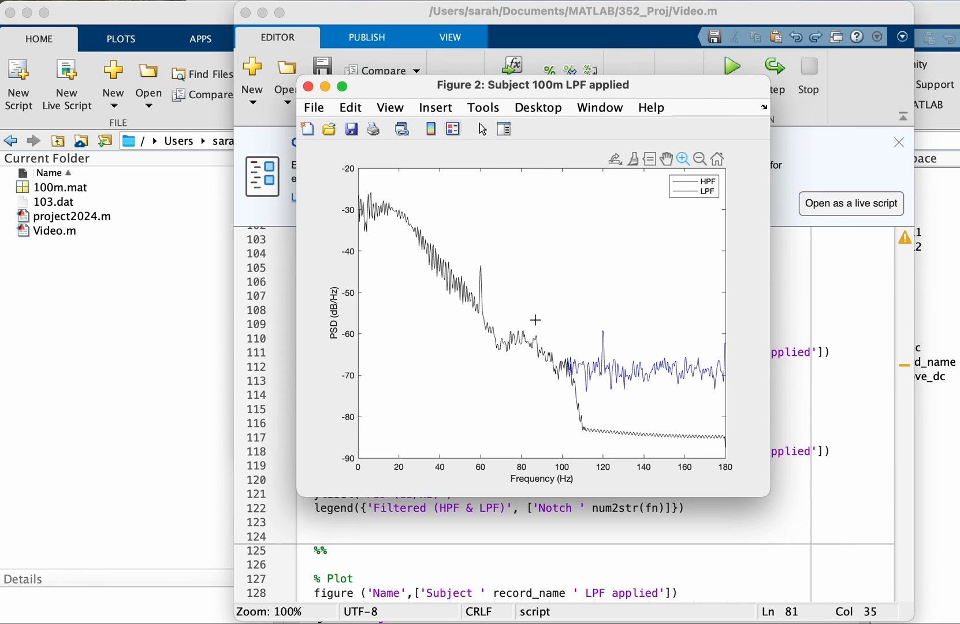
pyautogui.moveTo(543, 275)
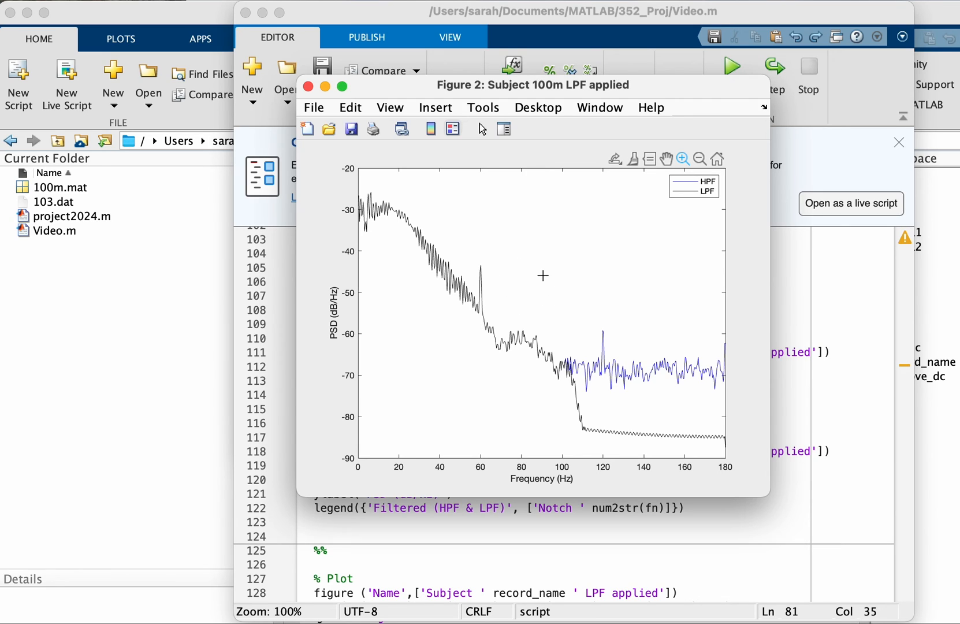
pyautogui.moveTo(441, 314)
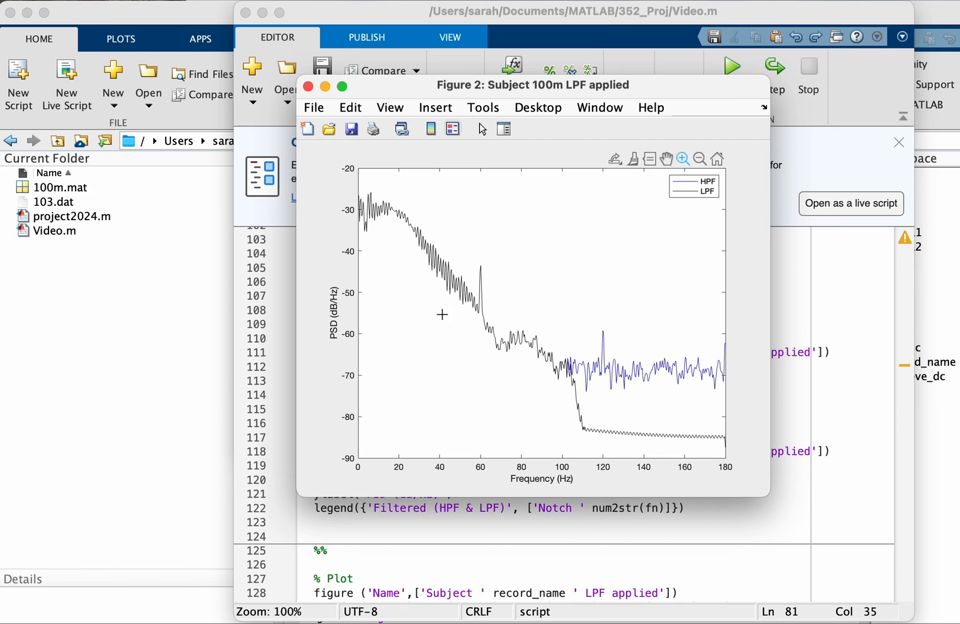
pyautogui.click(308, 86)
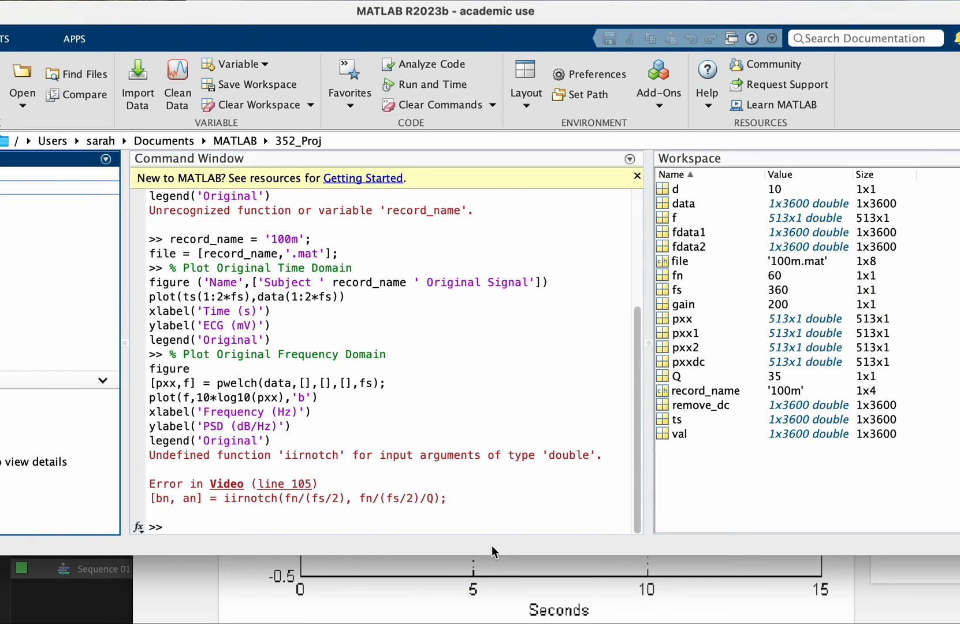
pyautogui.moveTo(377, 466)
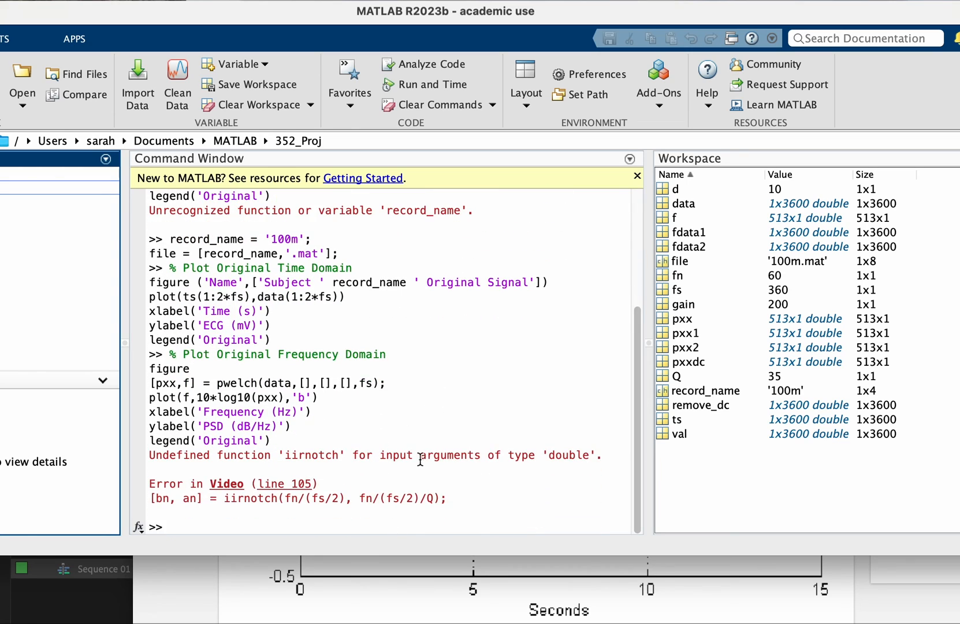
pyautogui.moveTo(385, 451)
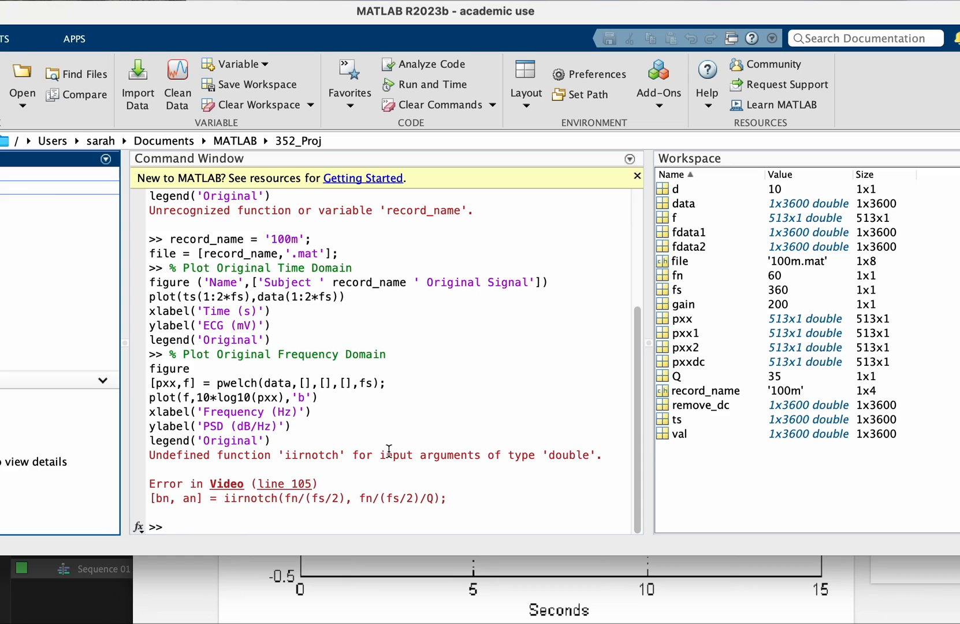
pyautogui.moveTo(422, 443)
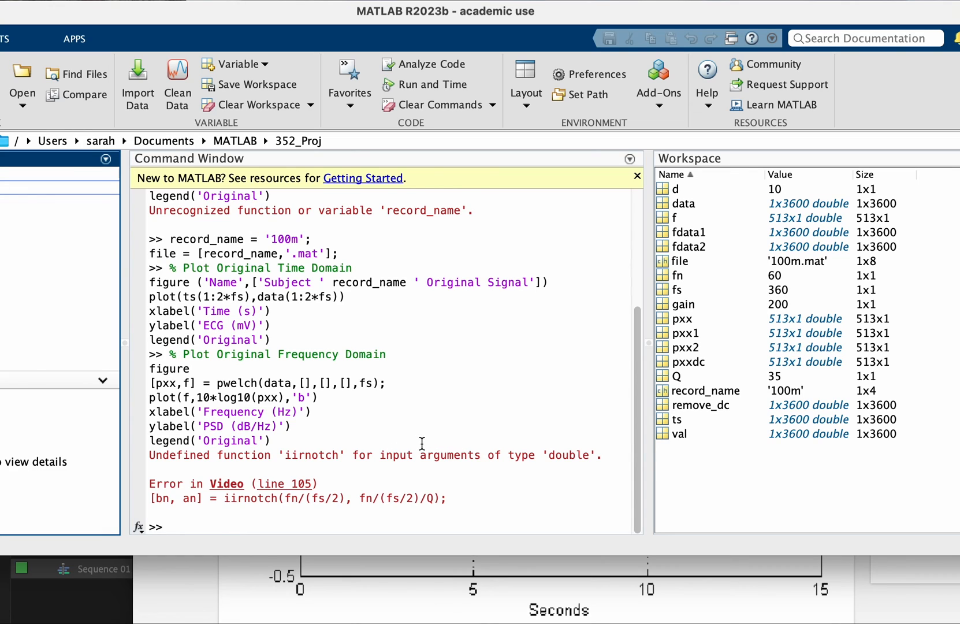
pyautogui.moveTo(416, 456)
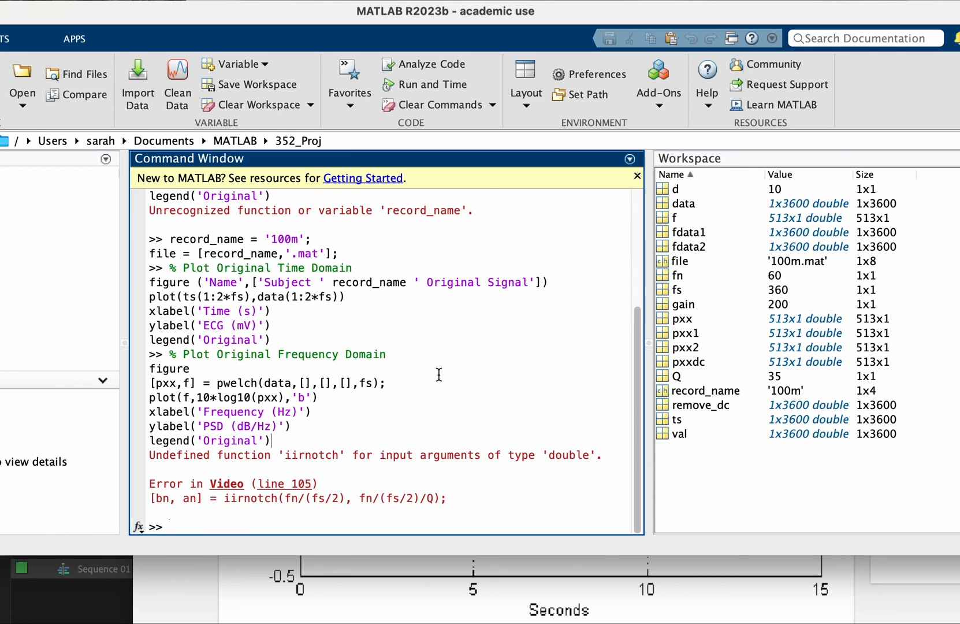
pyautogui.moveTo(462, 415)
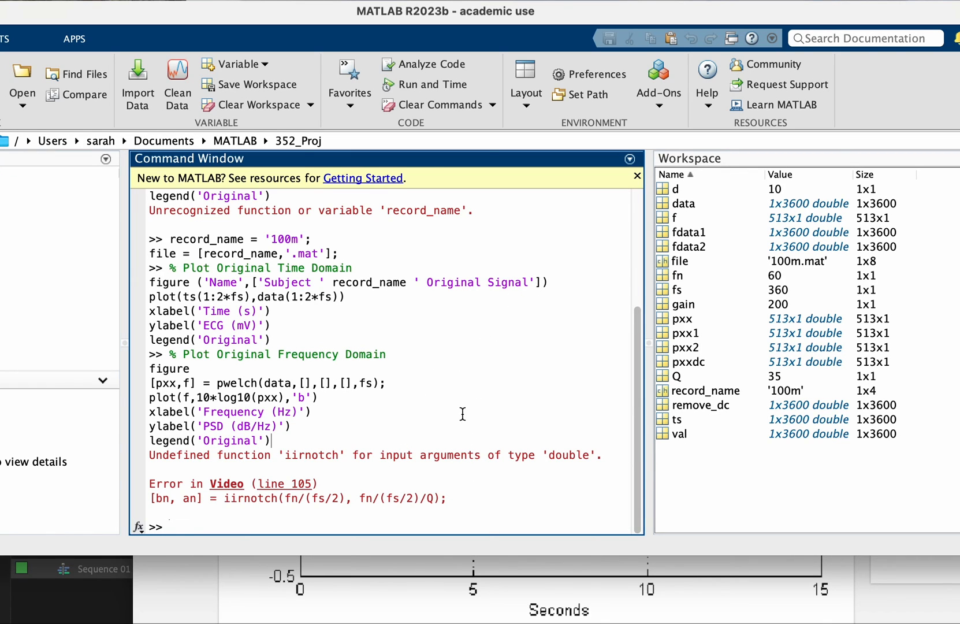
pyautogui.moveTo(362, 424)
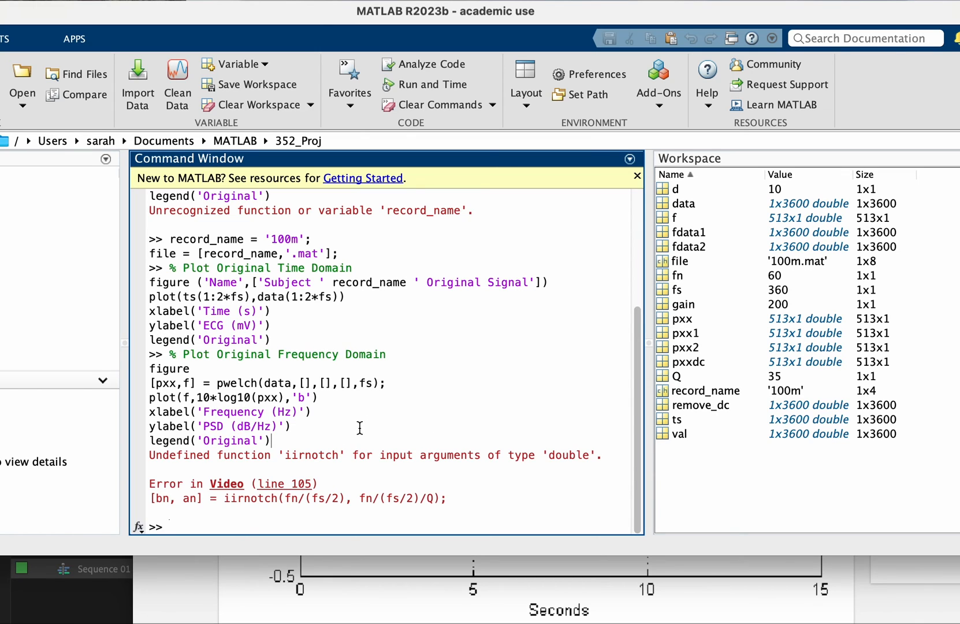
pyautogui.scroll(-3)
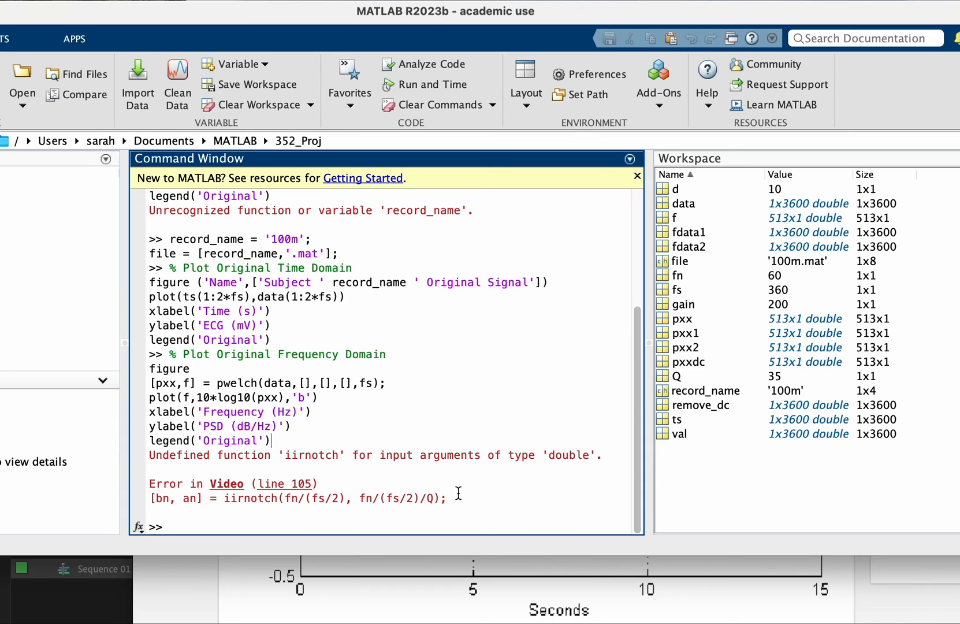
pyautogui.moveTo(355, 417)
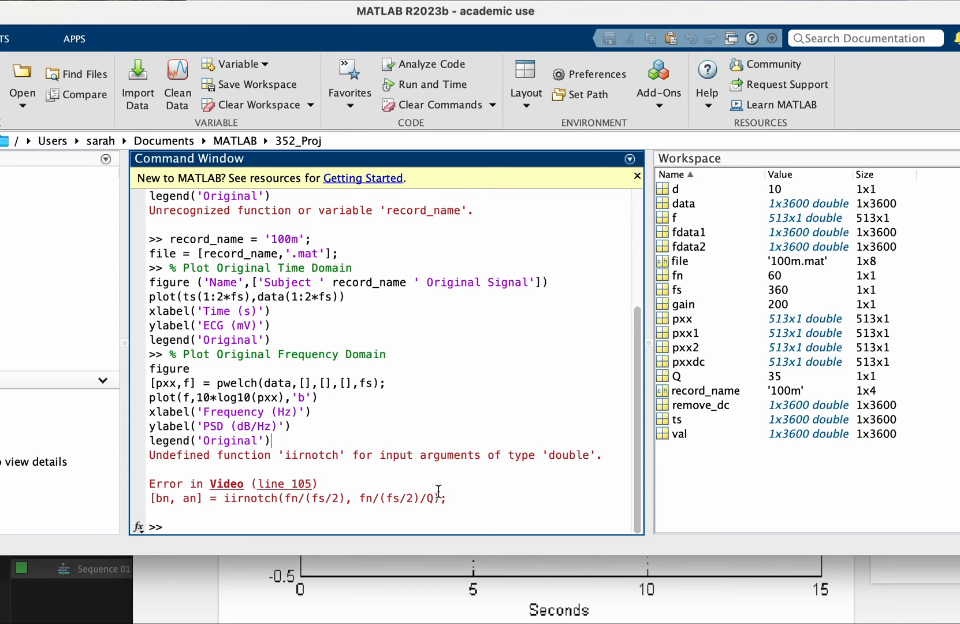
pyautogui.moveTo(416, 462)
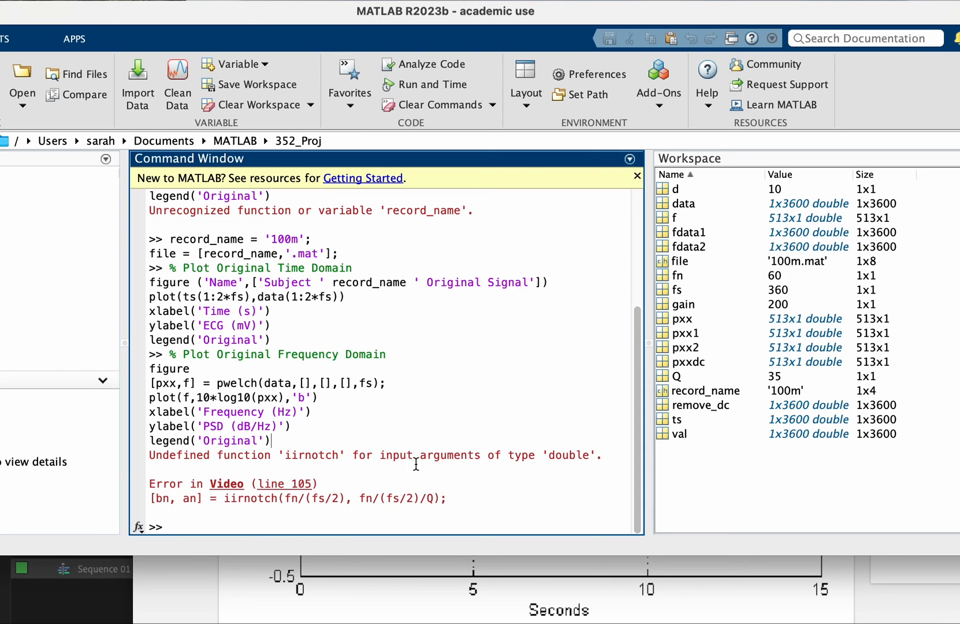
pyautogui.moveTo(504, 464)
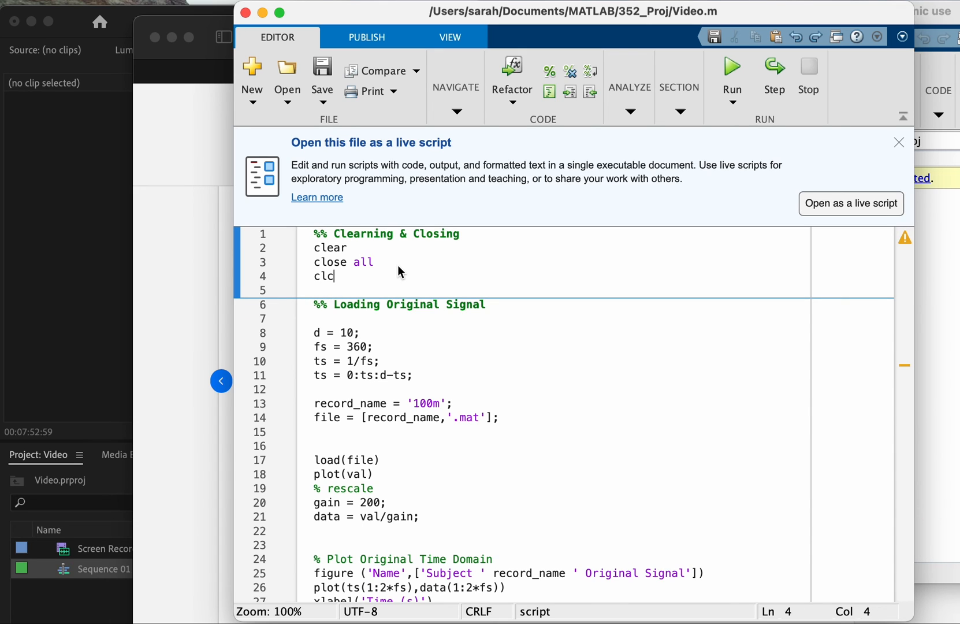
pyautogui.moveTo(732, 65)
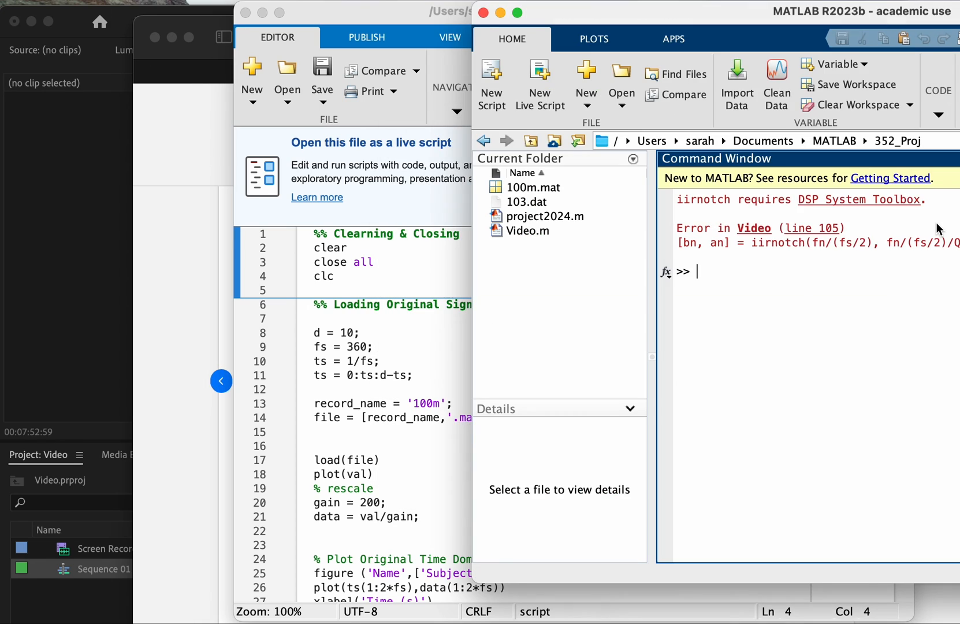
pyautogui.moveTo(795, 230)
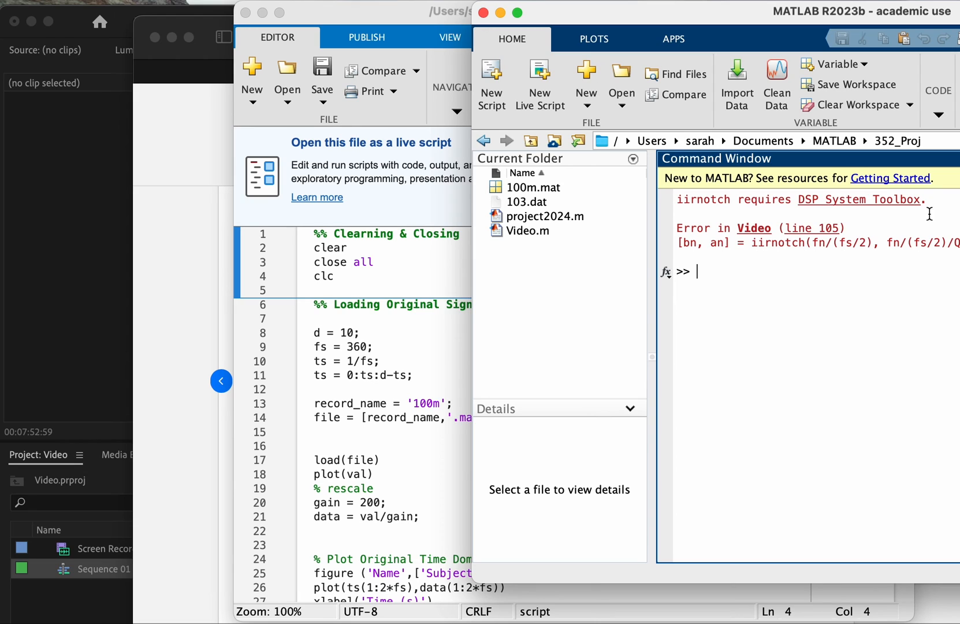
pyautogui.moveTo(782, 260)
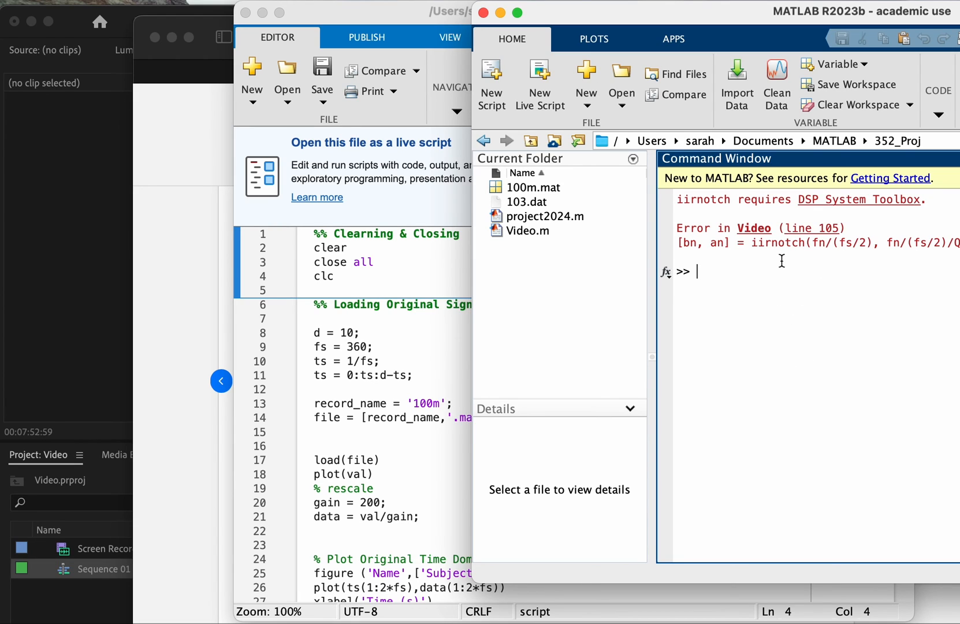
pyautogui.moveTo(800, 265)
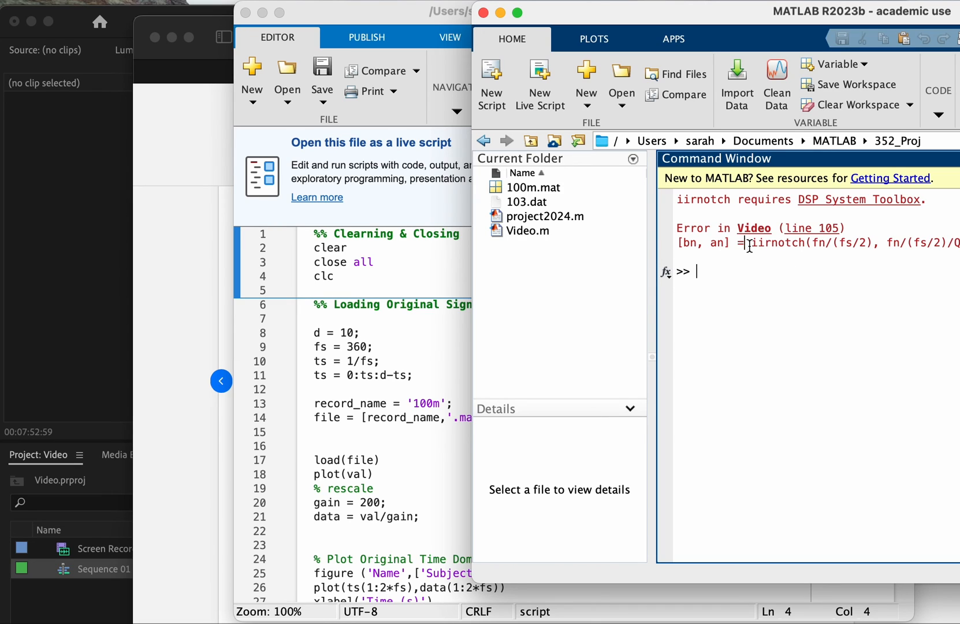
# - Select the function name iirnotch in the Command Window error about the DSP System Toolbox
pyautogui.doubleClick(774, 243)
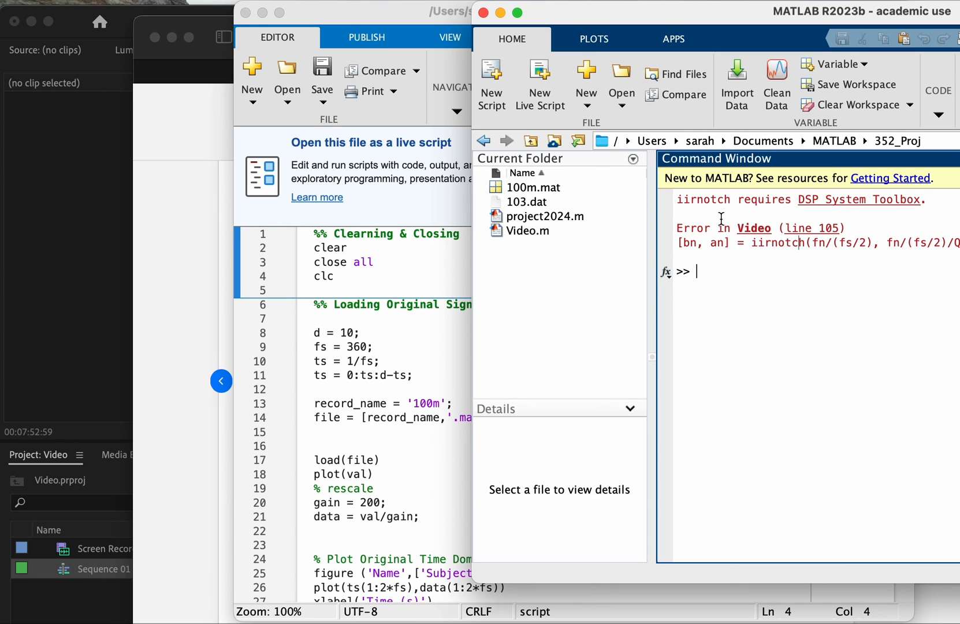
pyautogui.moveTo(755, 258)
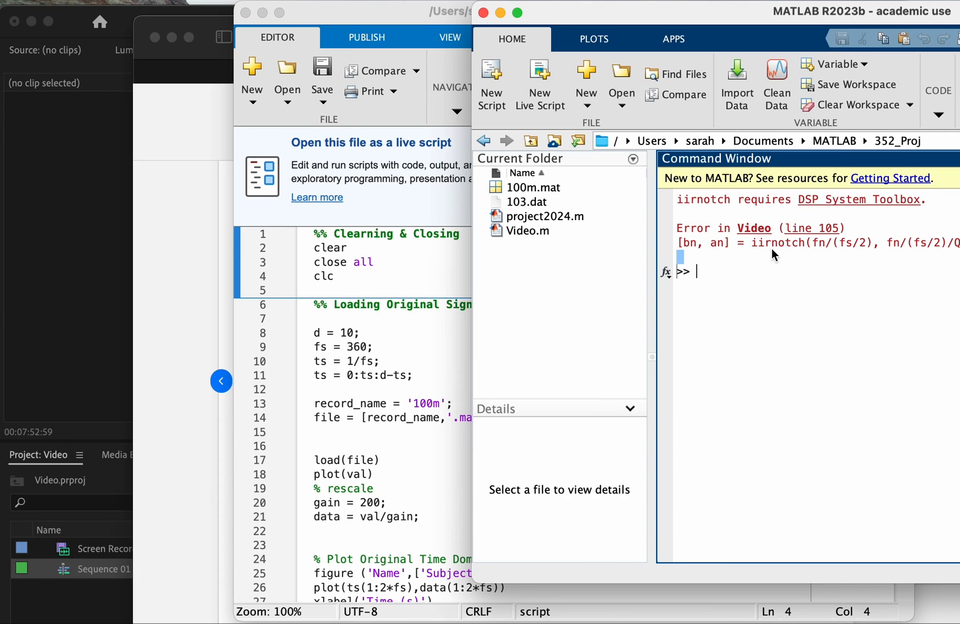
pyautogui.doubleClick(777, 243)
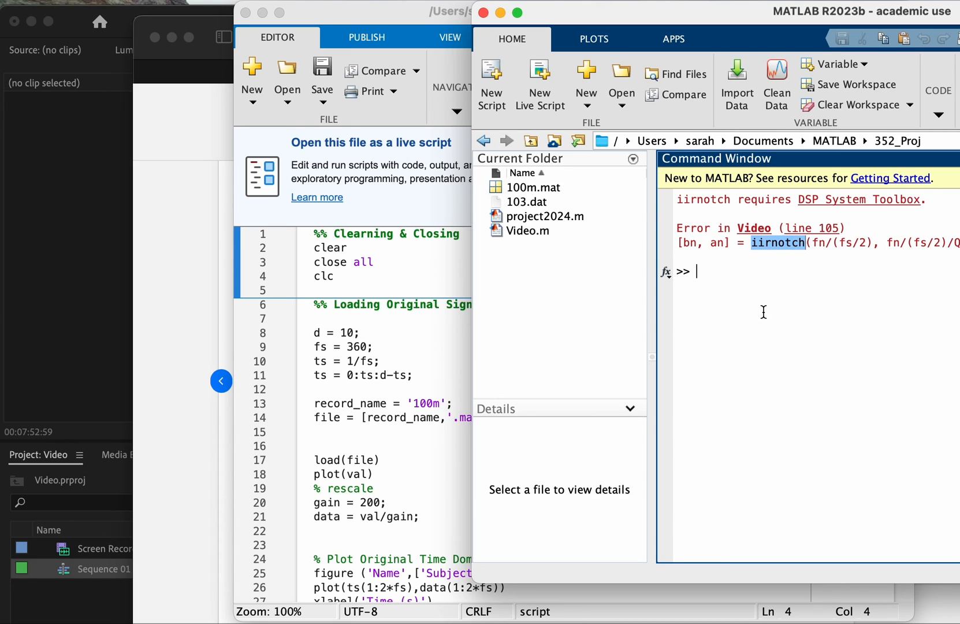
pyautogui.moveTo(354, 277)
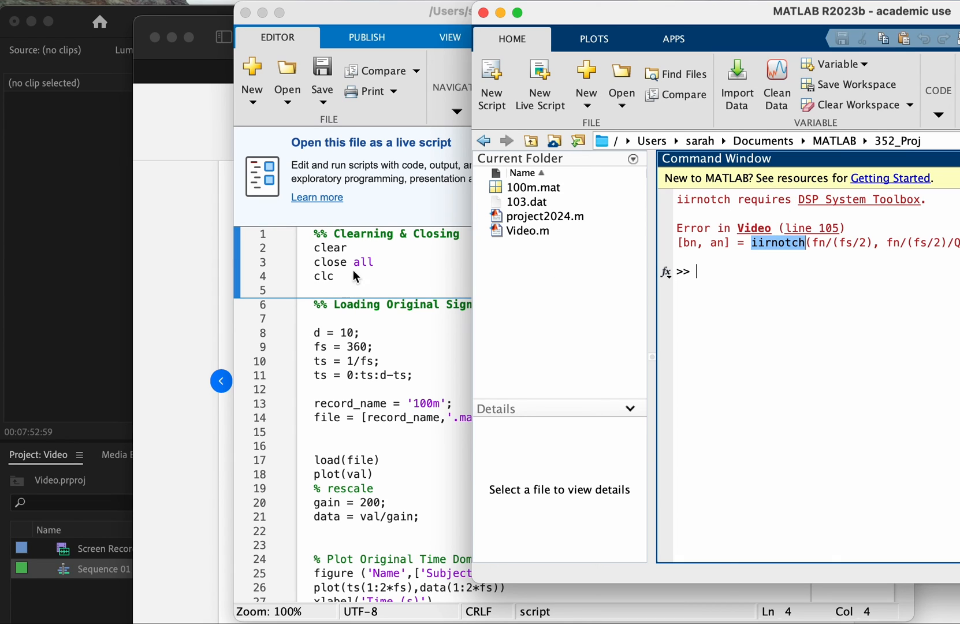
pyautogui.moveTo(331, 263)
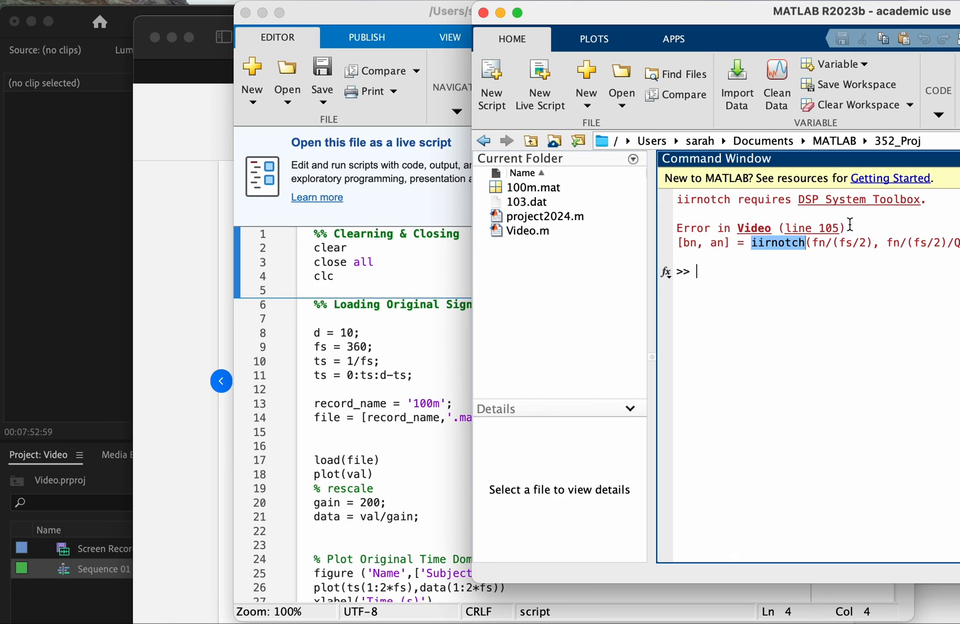
pyautogui.moveTo(830, 208)
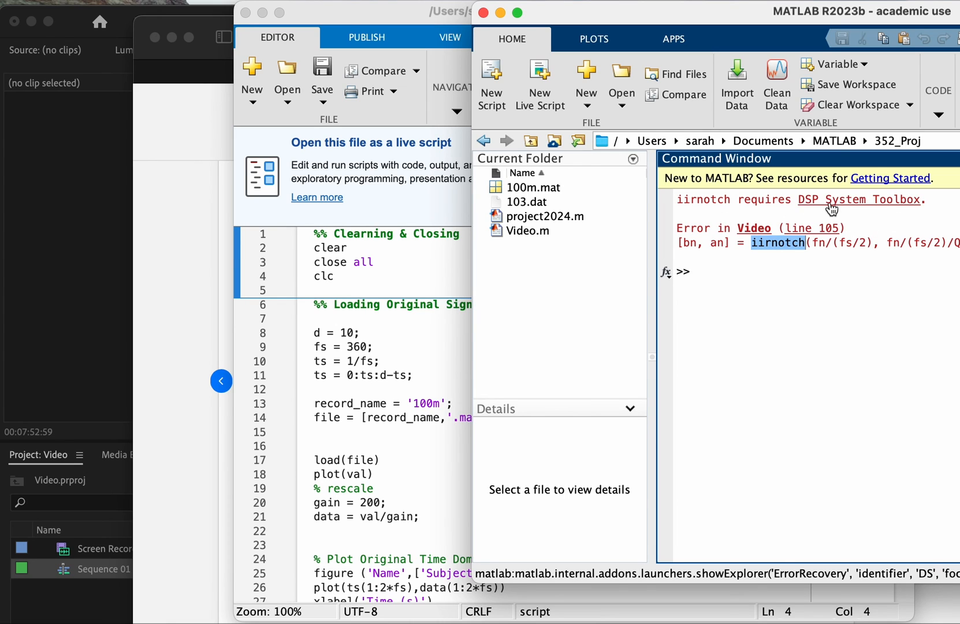
pyautogui.moveTo(823, 206)
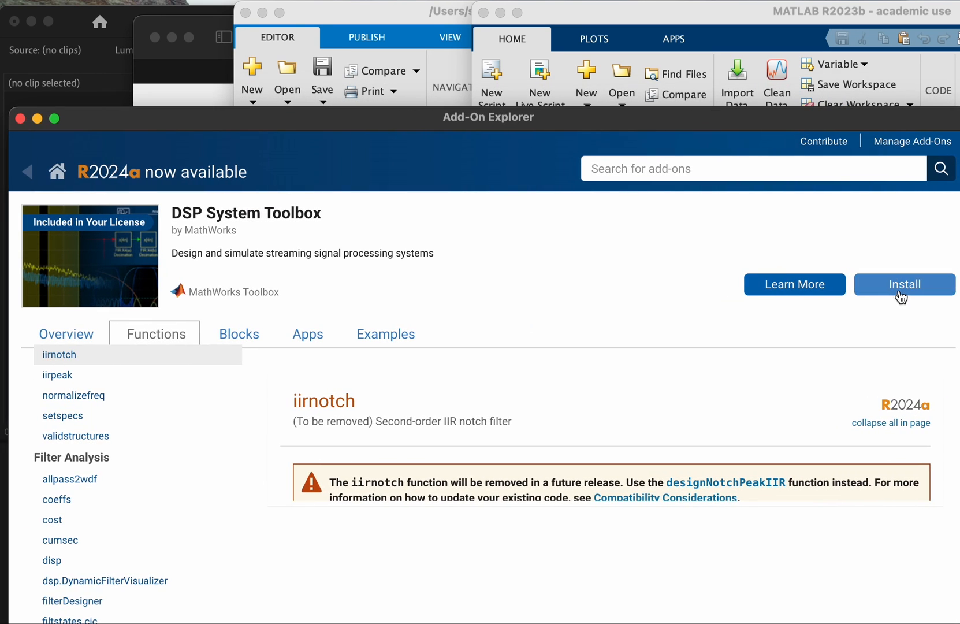
pyautogui.moveTo(732, 120)
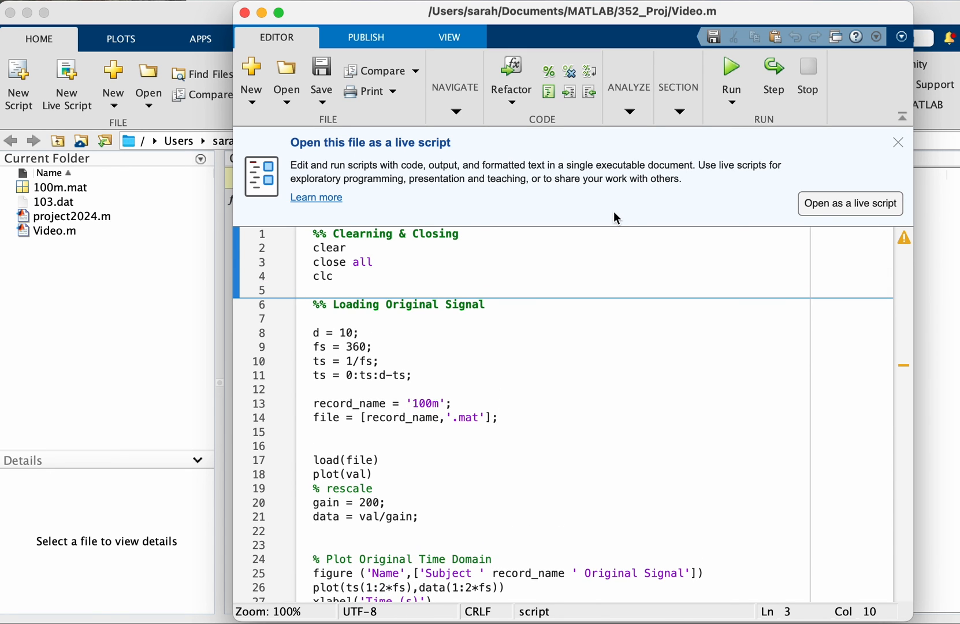
# - Run the opening section that clears, closes and plots the original ECG signal and PSD
pyautogui.scroll(-3)
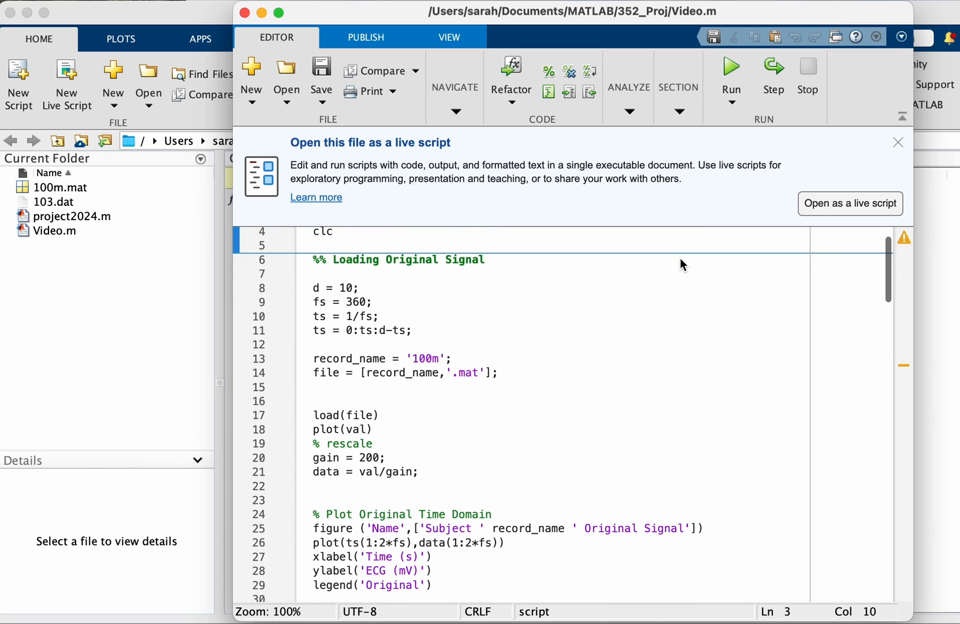
pyautogui.scroll(3)
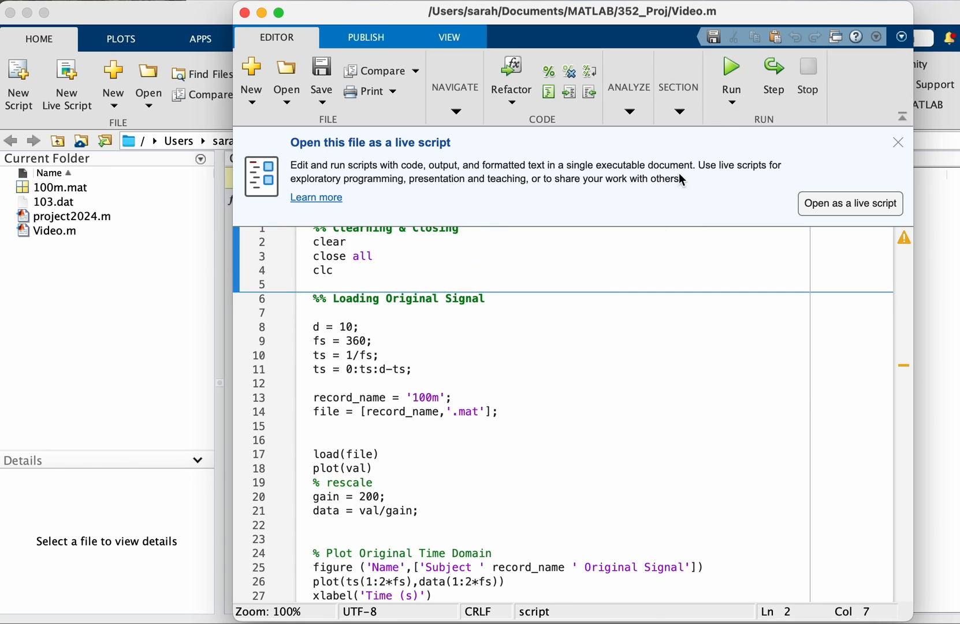
pyautogui.click(354, 241)
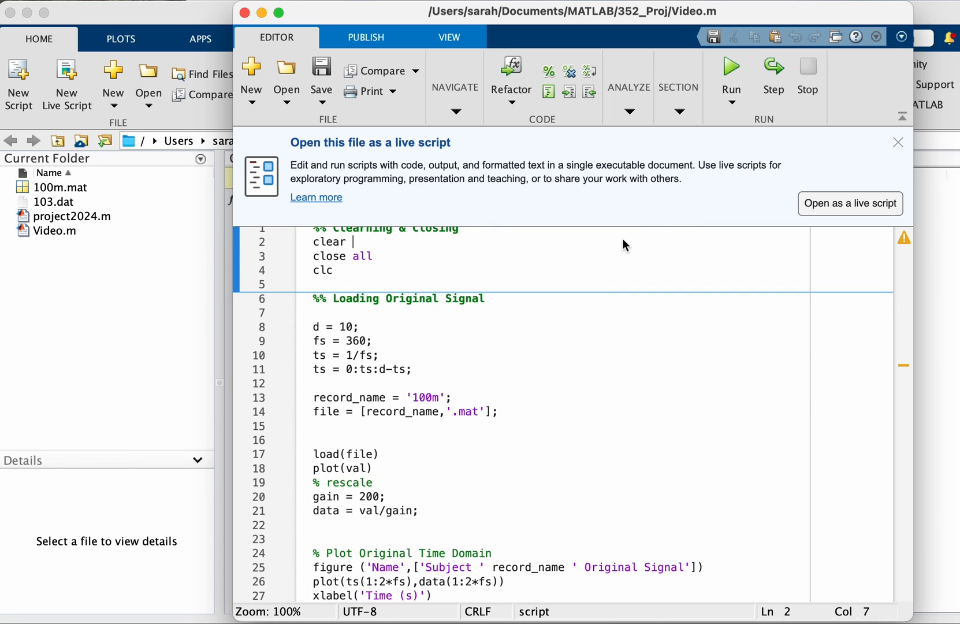
pyautogui.click(730, 66)
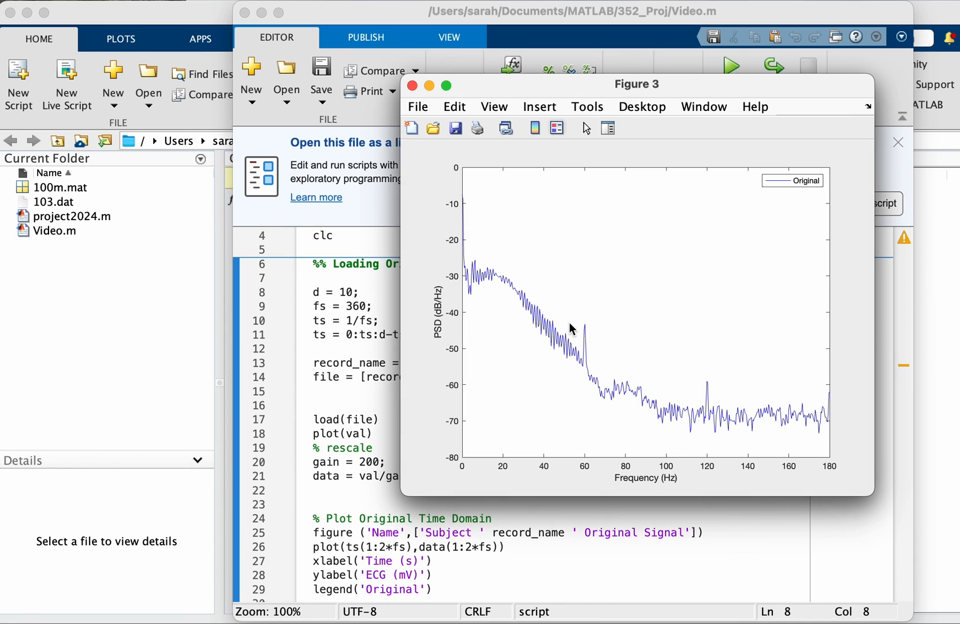
# - Run the DC offset correction section and the following section, redrawing the corrected spectrum
pyautogui.scroll(-3)
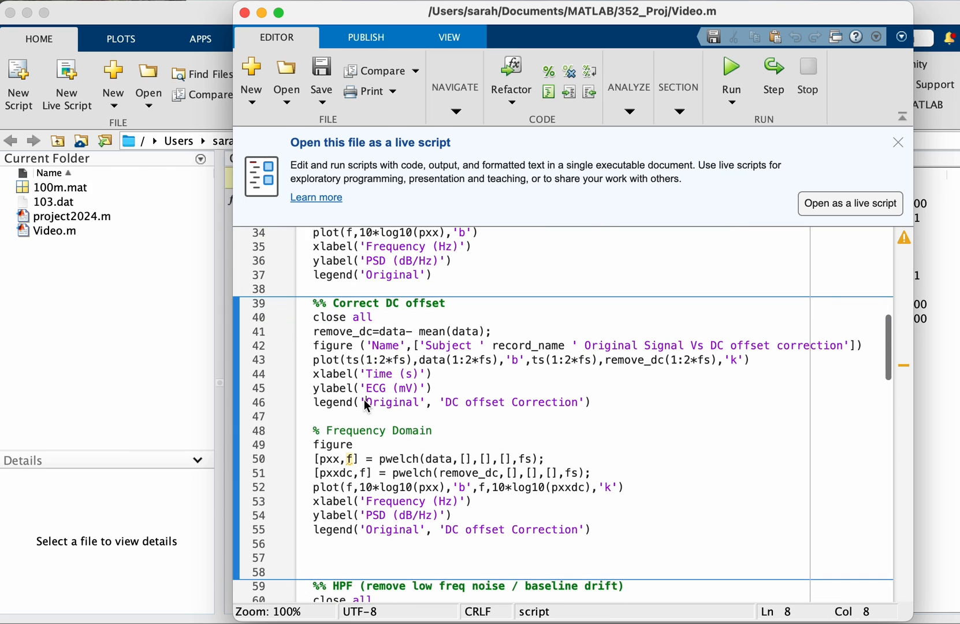
pyautogui.click(729, 66)
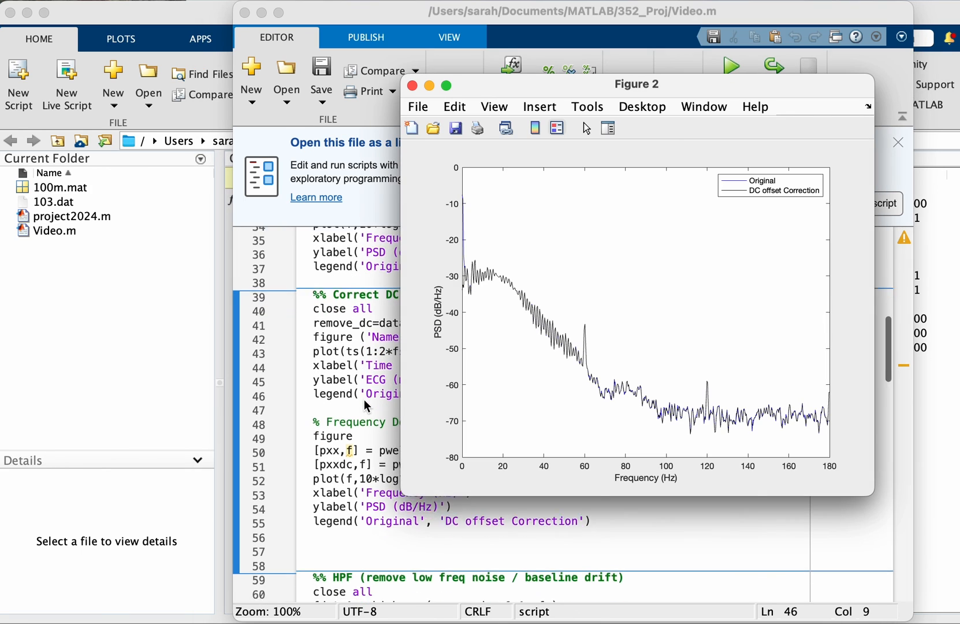
pyautogui.click(413, 85)
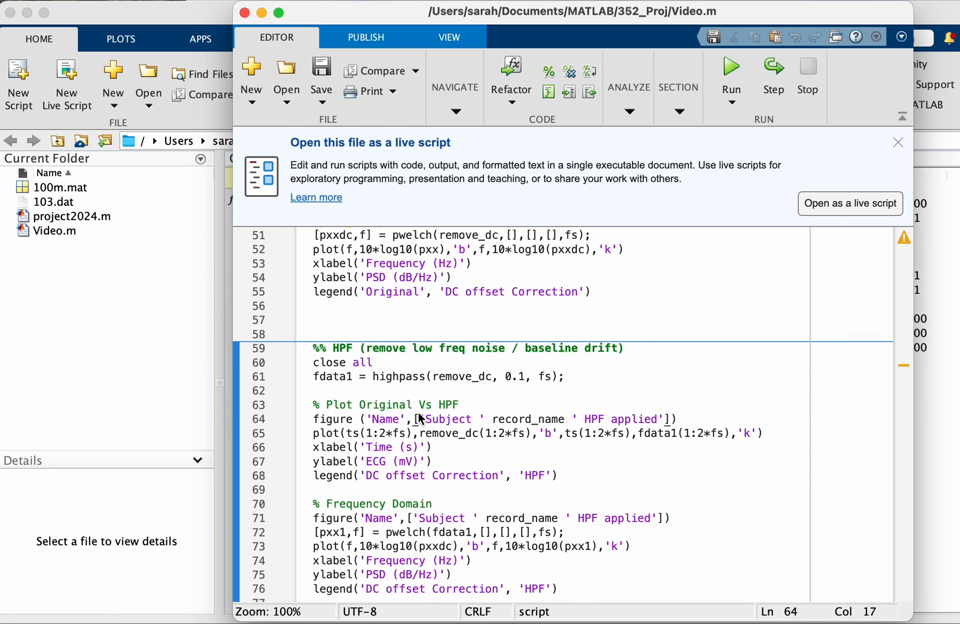
pyautogui.click(730, 66)
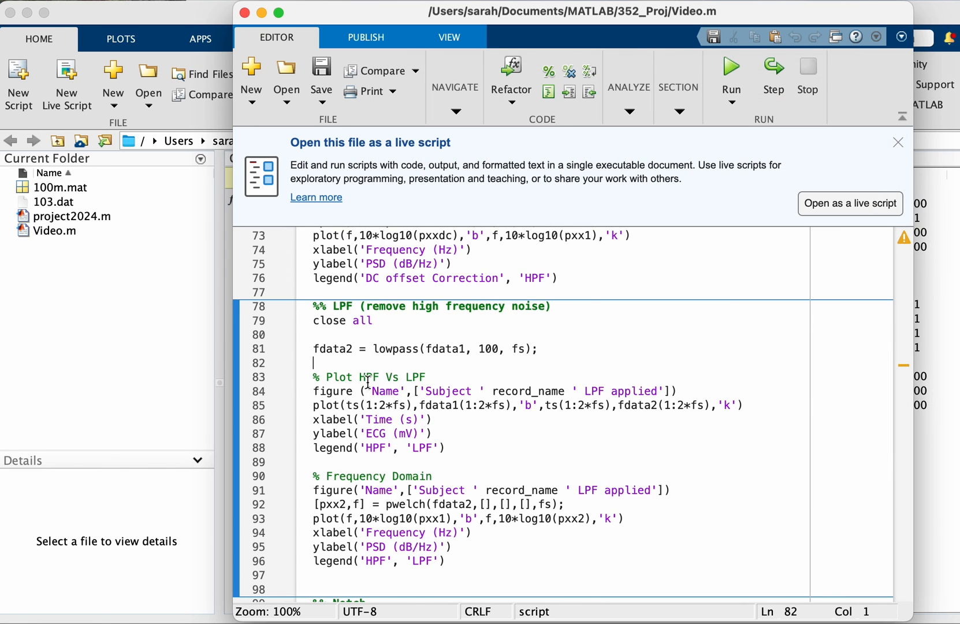
# - Zoom the 'Notch = 60 Hz applied' PSD around 60 Hz to show the removed power-line peak
pyautogui.scroll(-3)
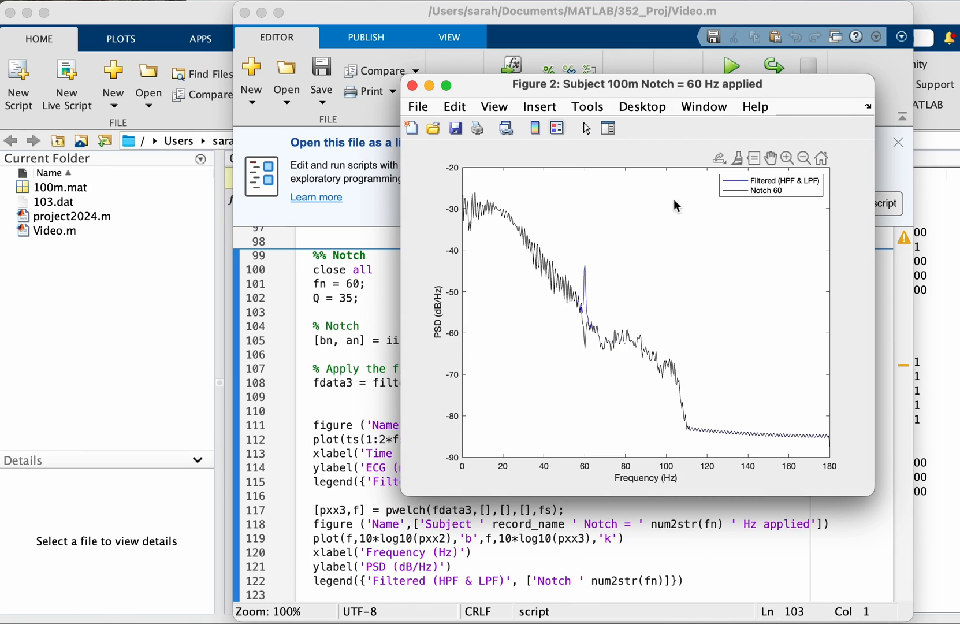
pyautogui.click(788, 158)
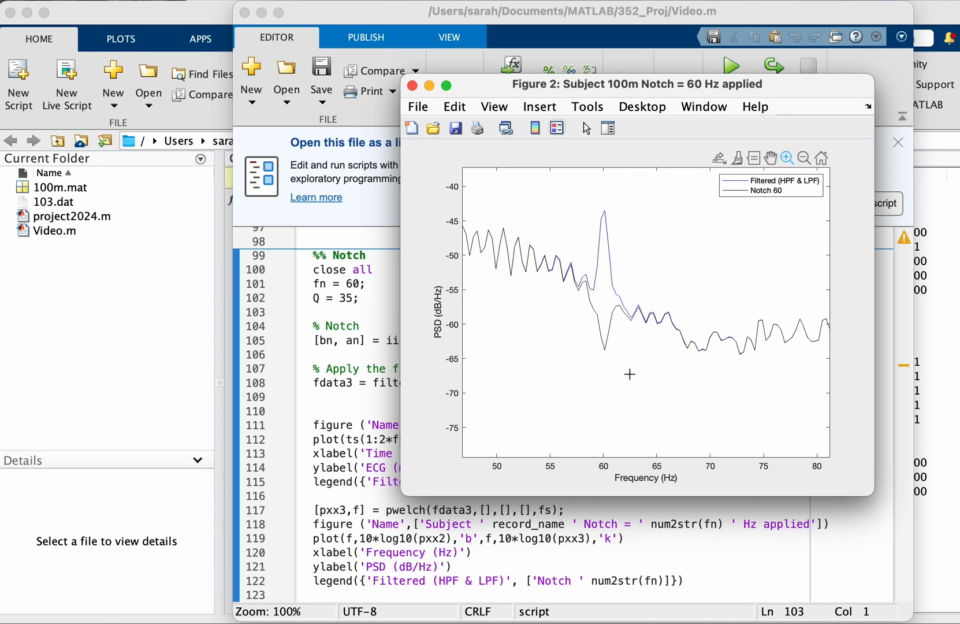
pyautogui.moveTo(603, 222)
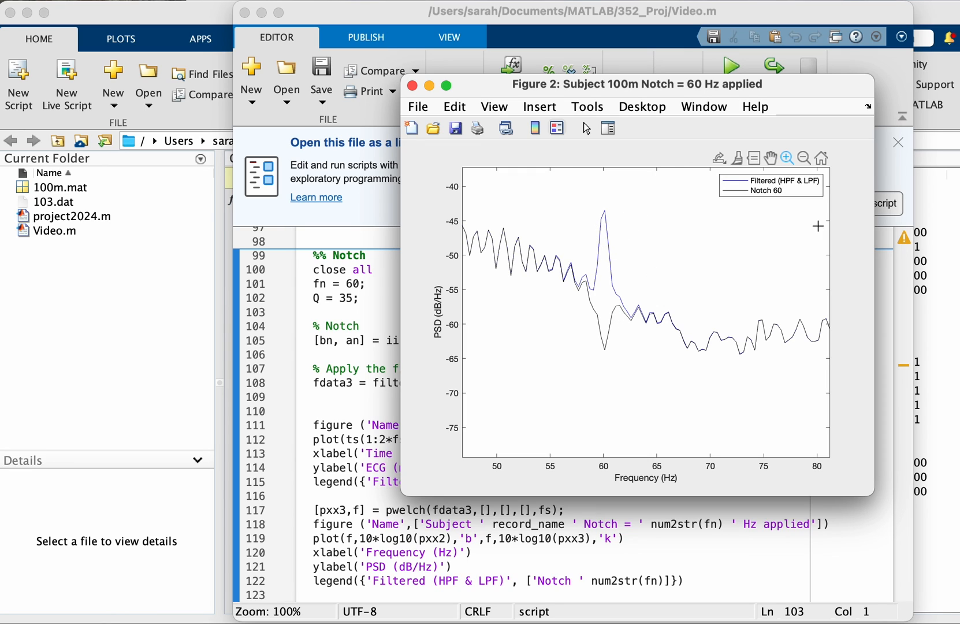
pyautogui.moveTo(585, 272)
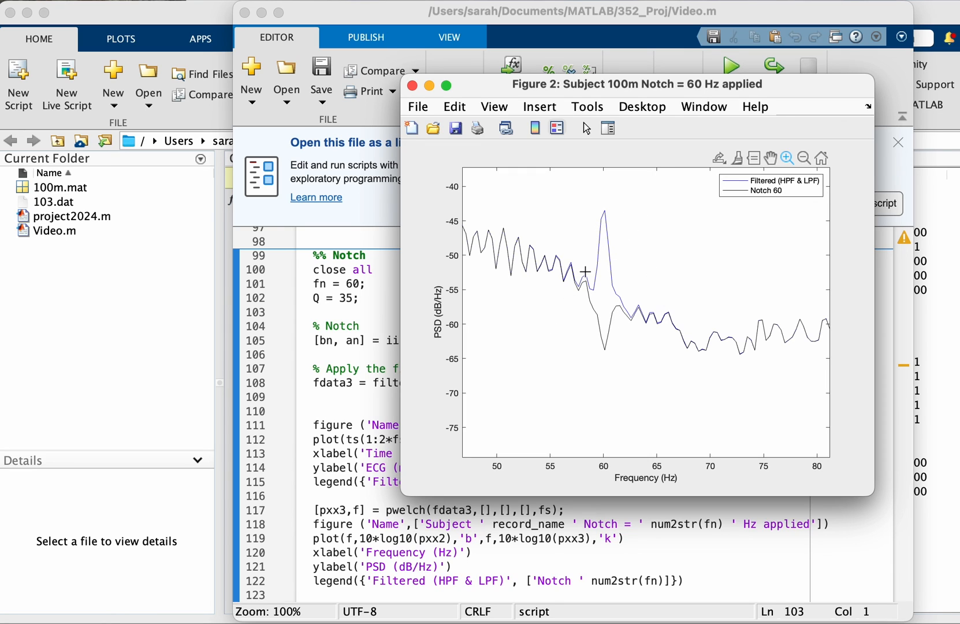
pyautogui.moveTo(657, 243)
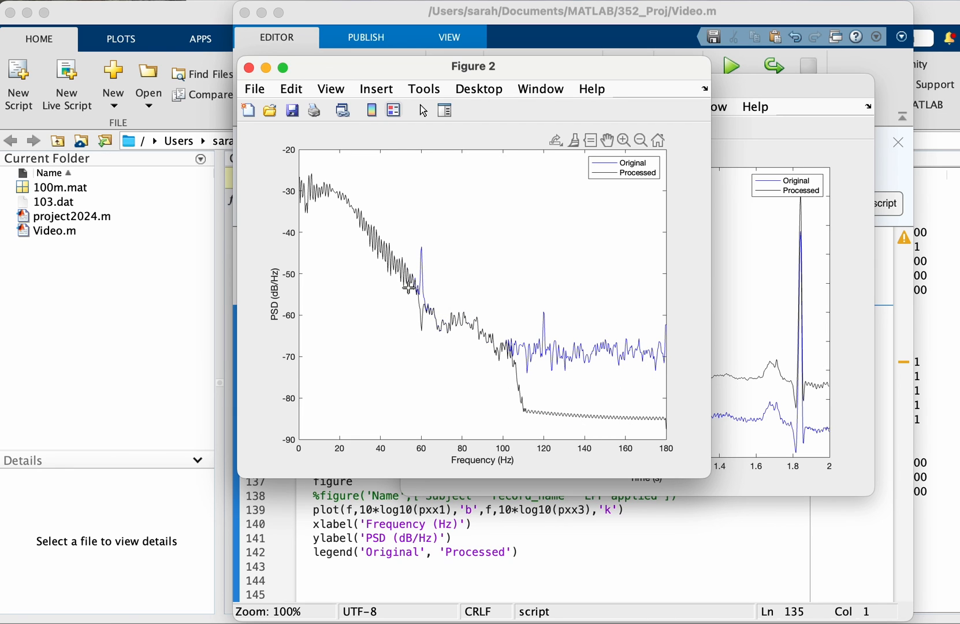
pyautogui.moveTo(365, 179)
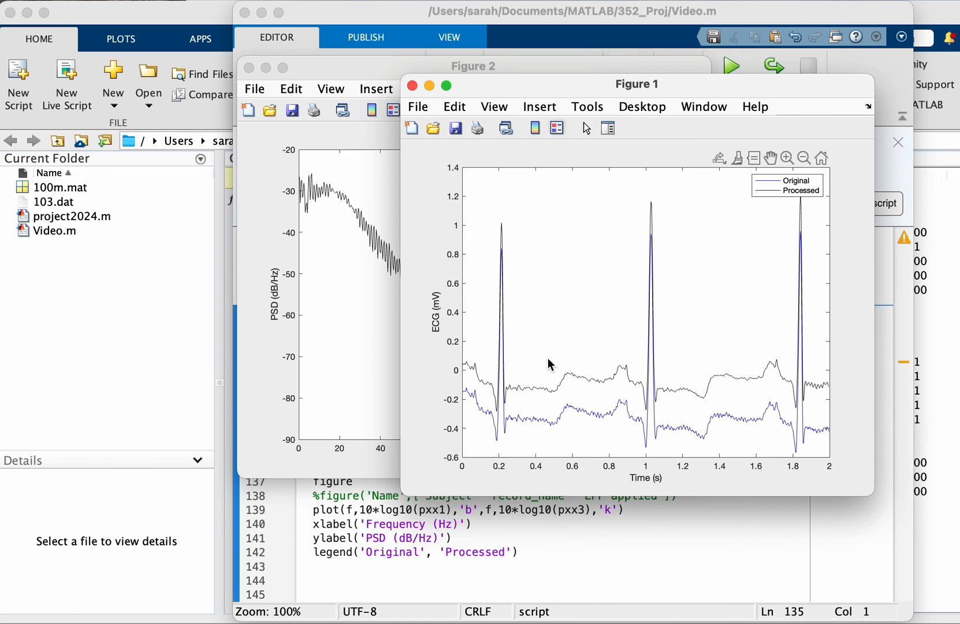
pyautogui.moveTo(776, 202)
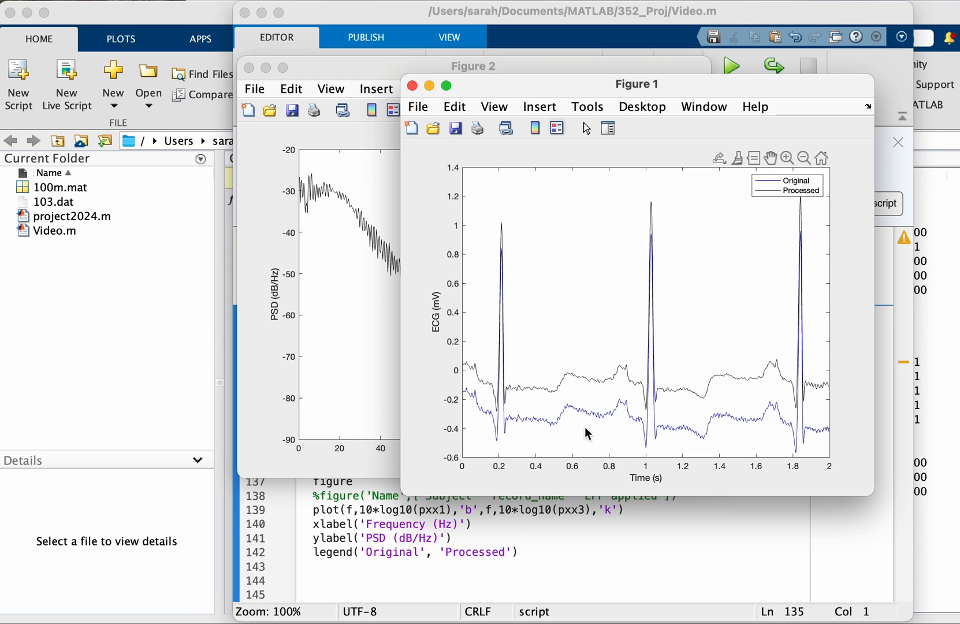
# - Display the final original-versus-processed time-domain and overlaid PSD figures
pyautogui.click(788, 158)
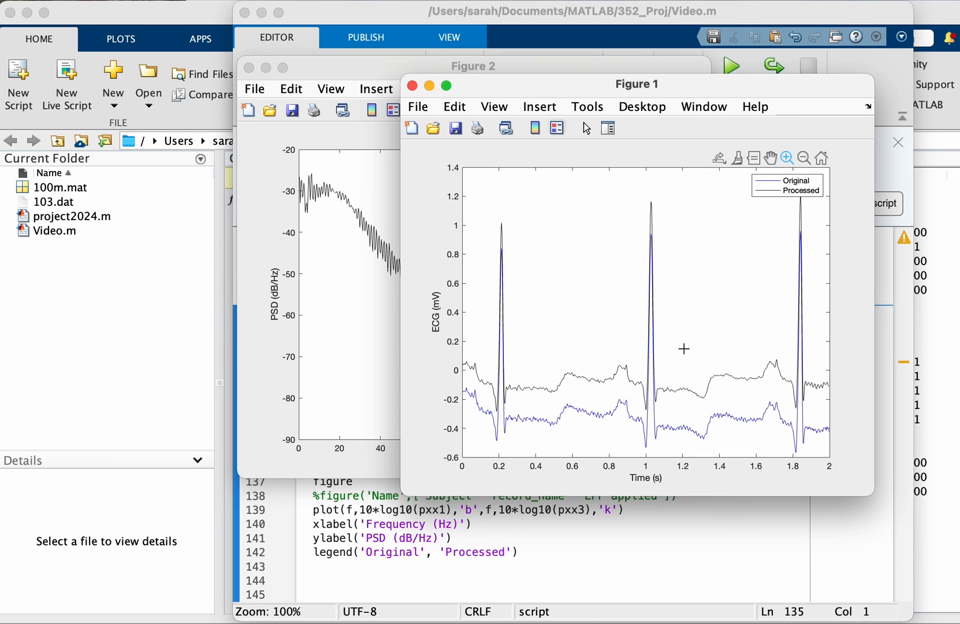
pyautogui.moveTo(679, 354)
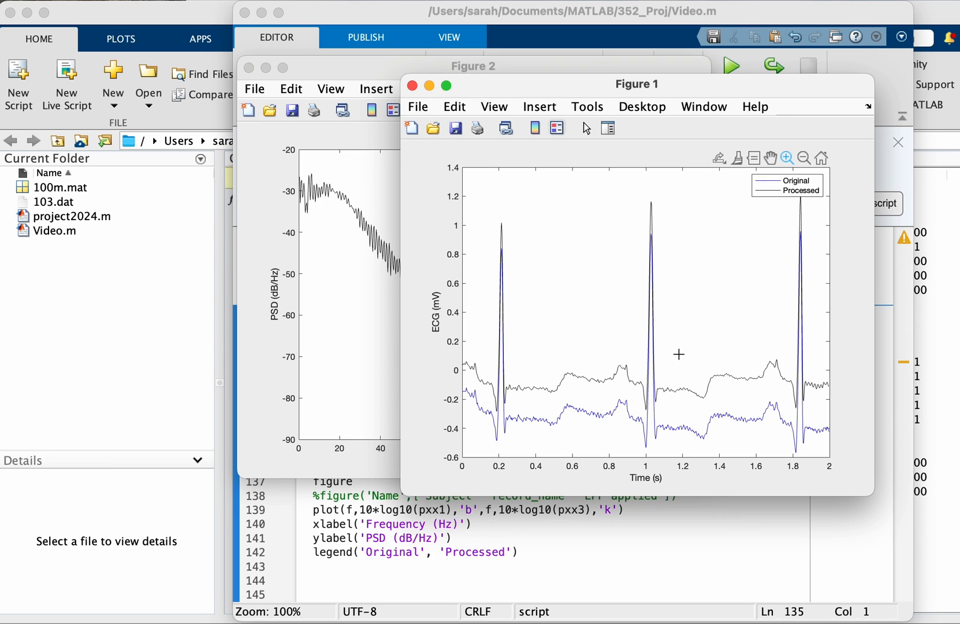
pyautogui.moveTo(751, 372)
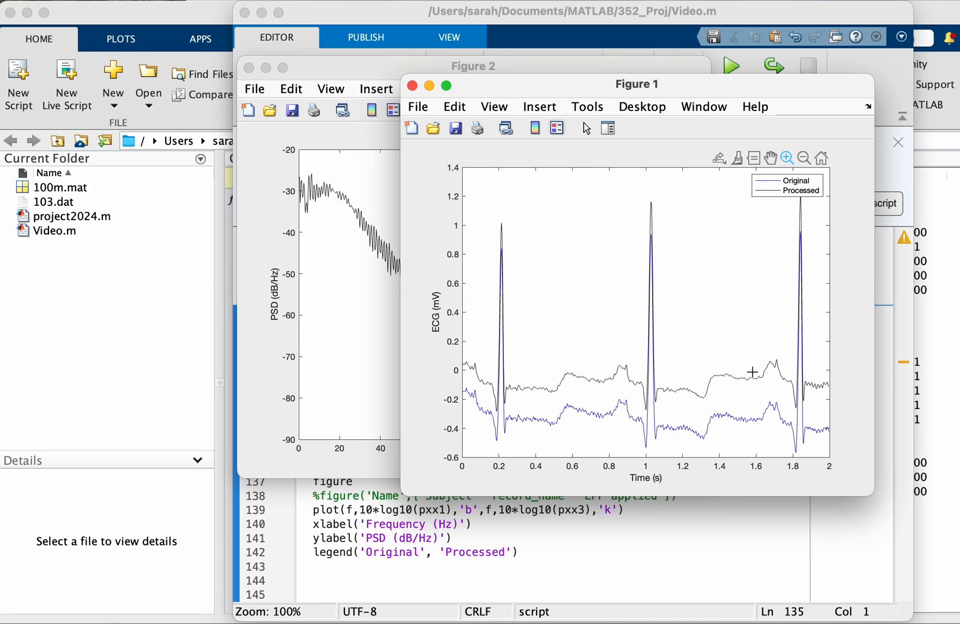
pyautogui.moveTo(821, 313)
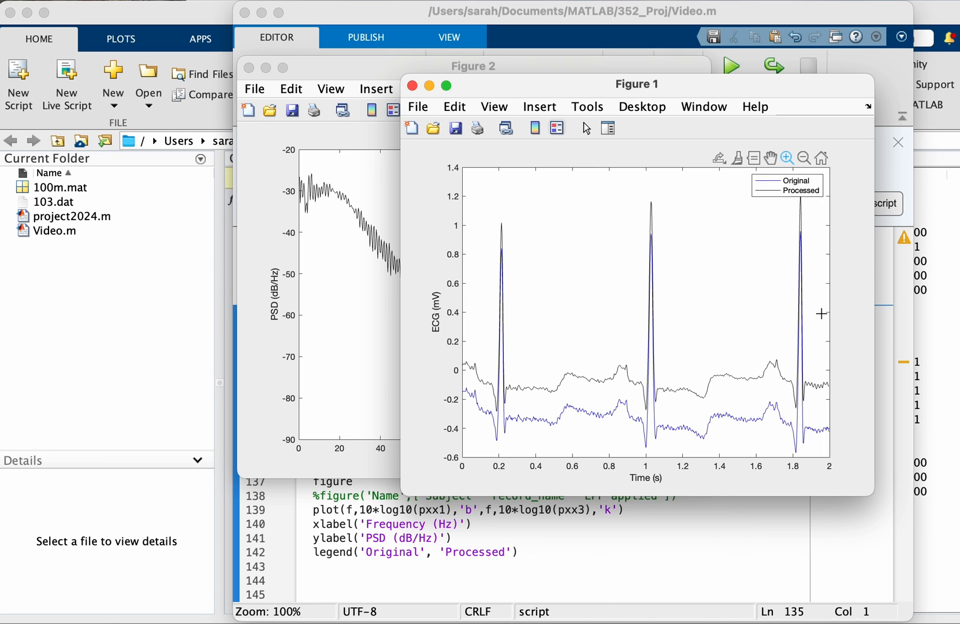
pyautogui.moveTo(771, 356)
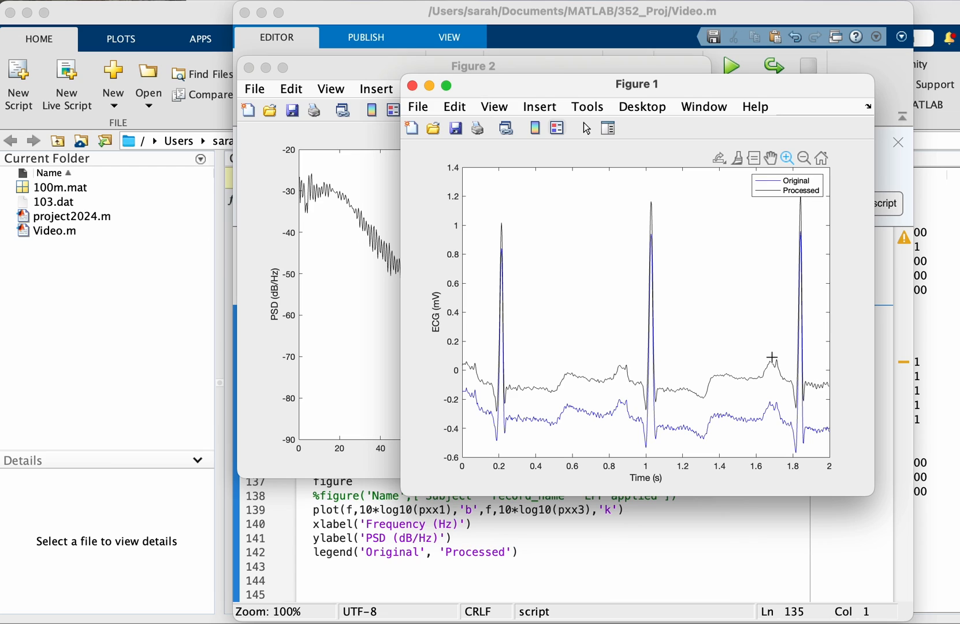
pyautogui.moveTo(800, 299)
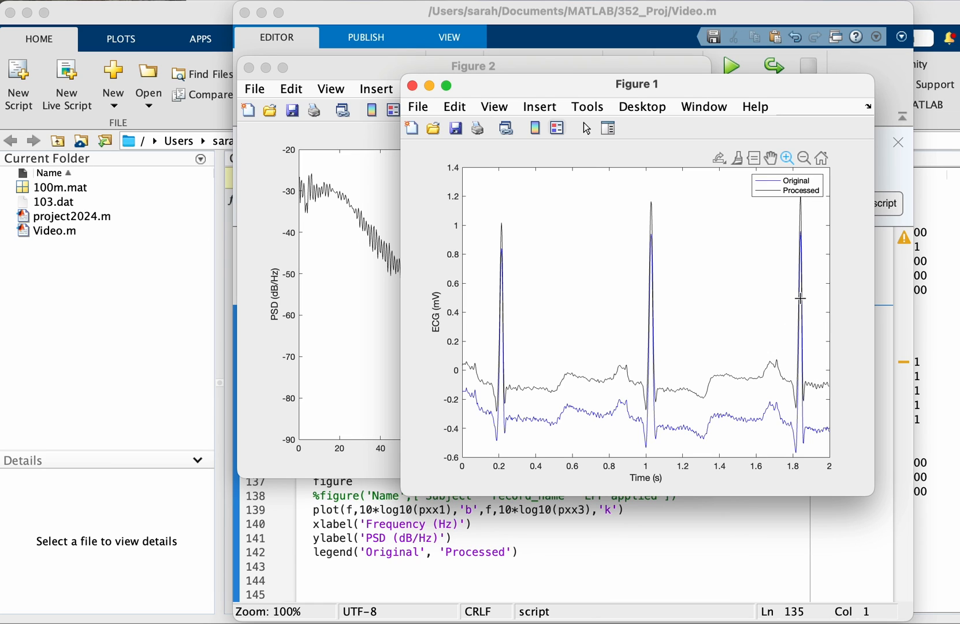
pyautogui.moveTo(786, 276)
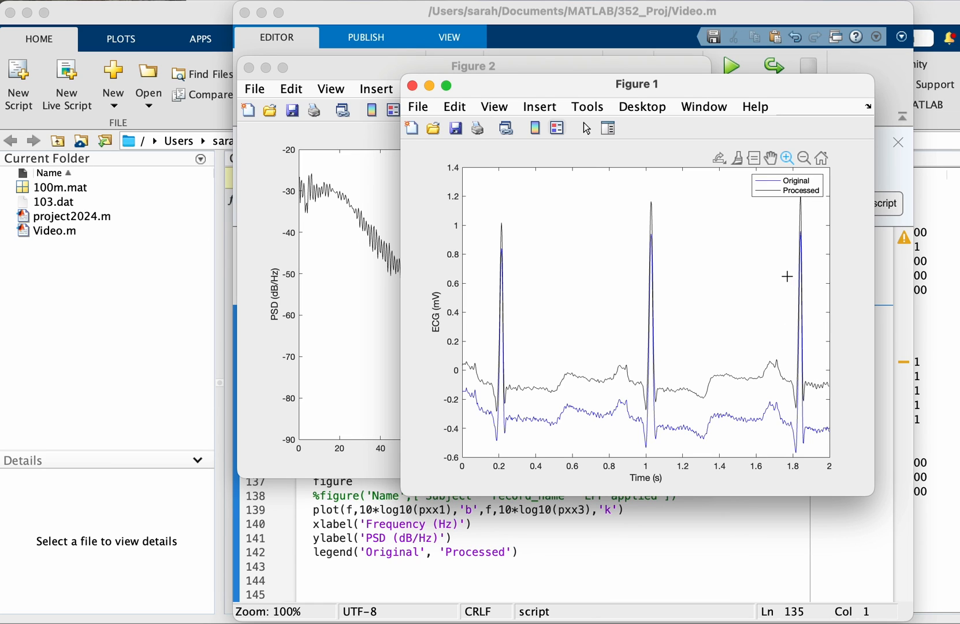
pyautogui.moveTo(710, 269)
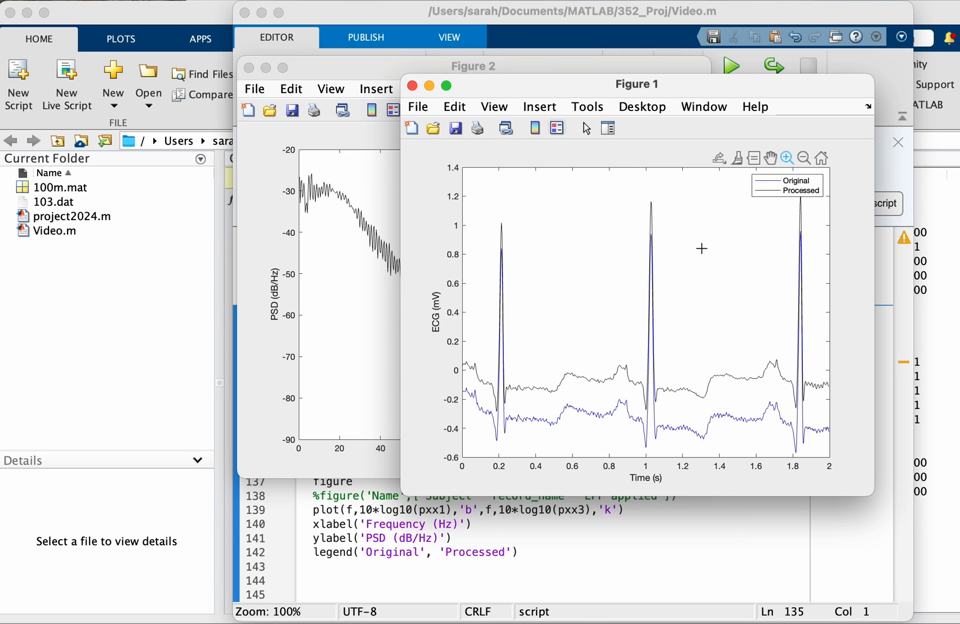
pyautogui.moveTo(685, 233)
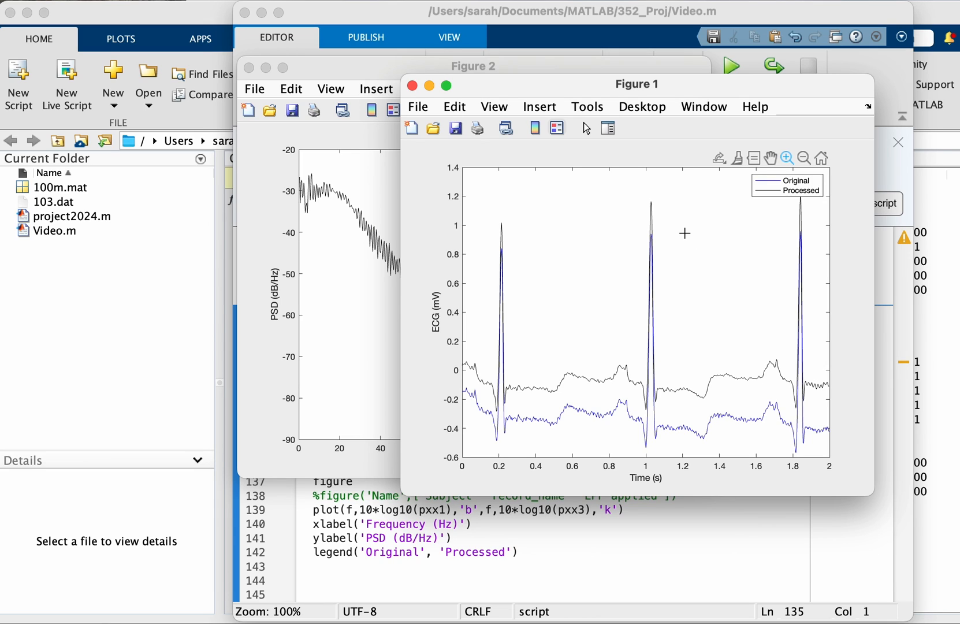